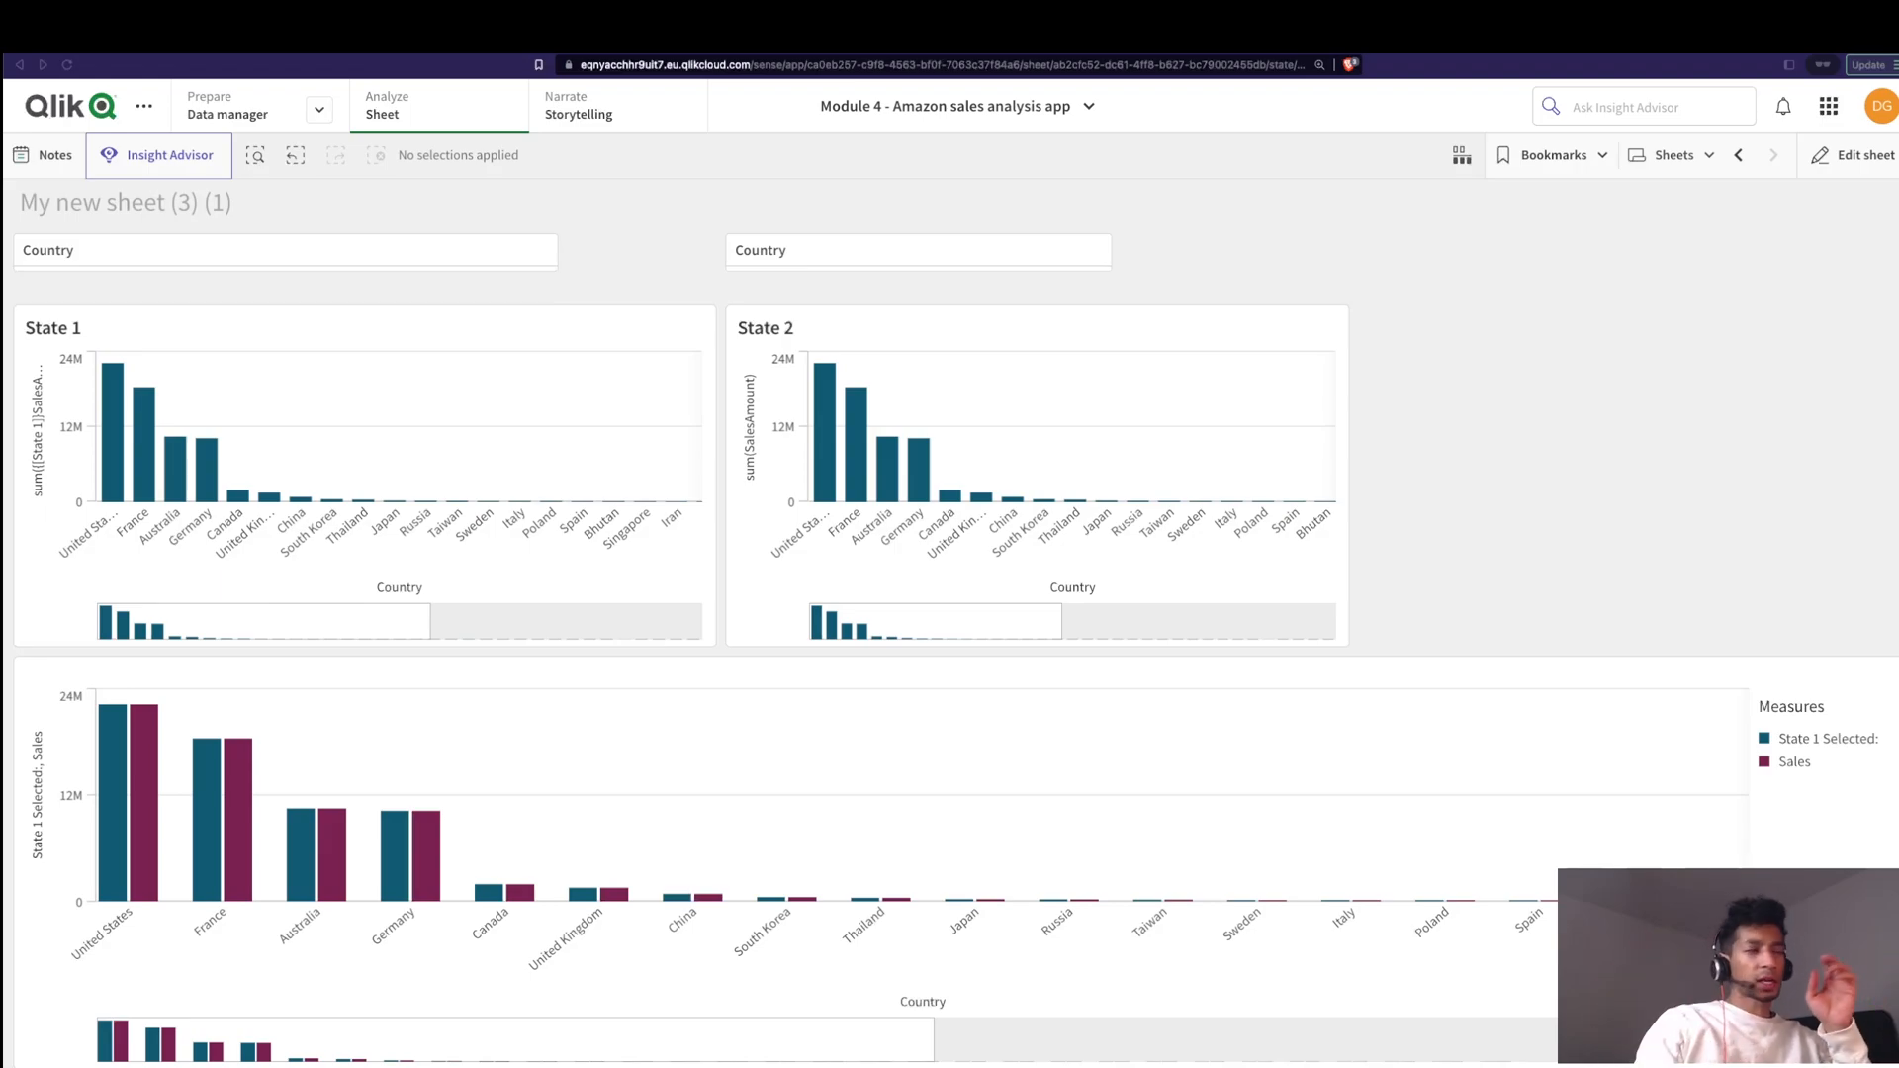
pyautogui.moveTo(1600, 695)
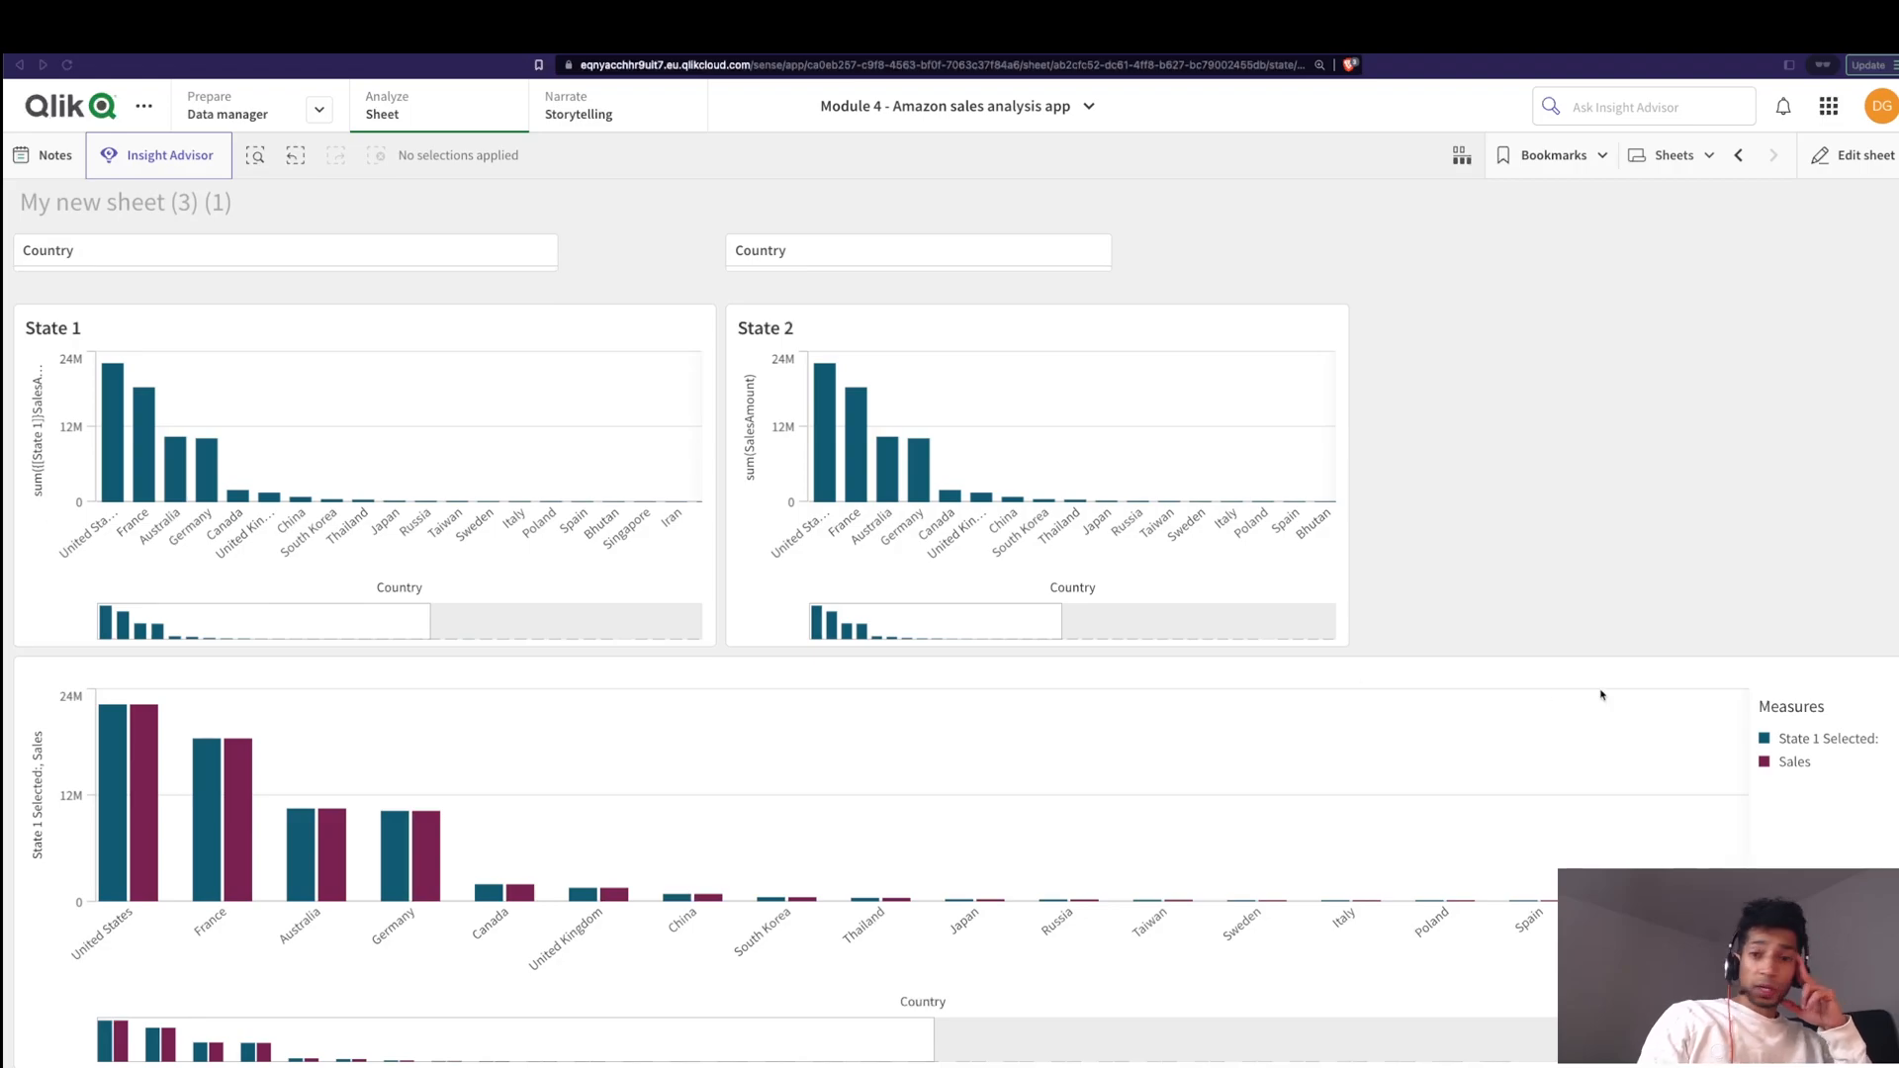
# Step: Select Australia in the State 1 Country pane and Canada in the State 2 pane
pyautogui.click(285, 251)
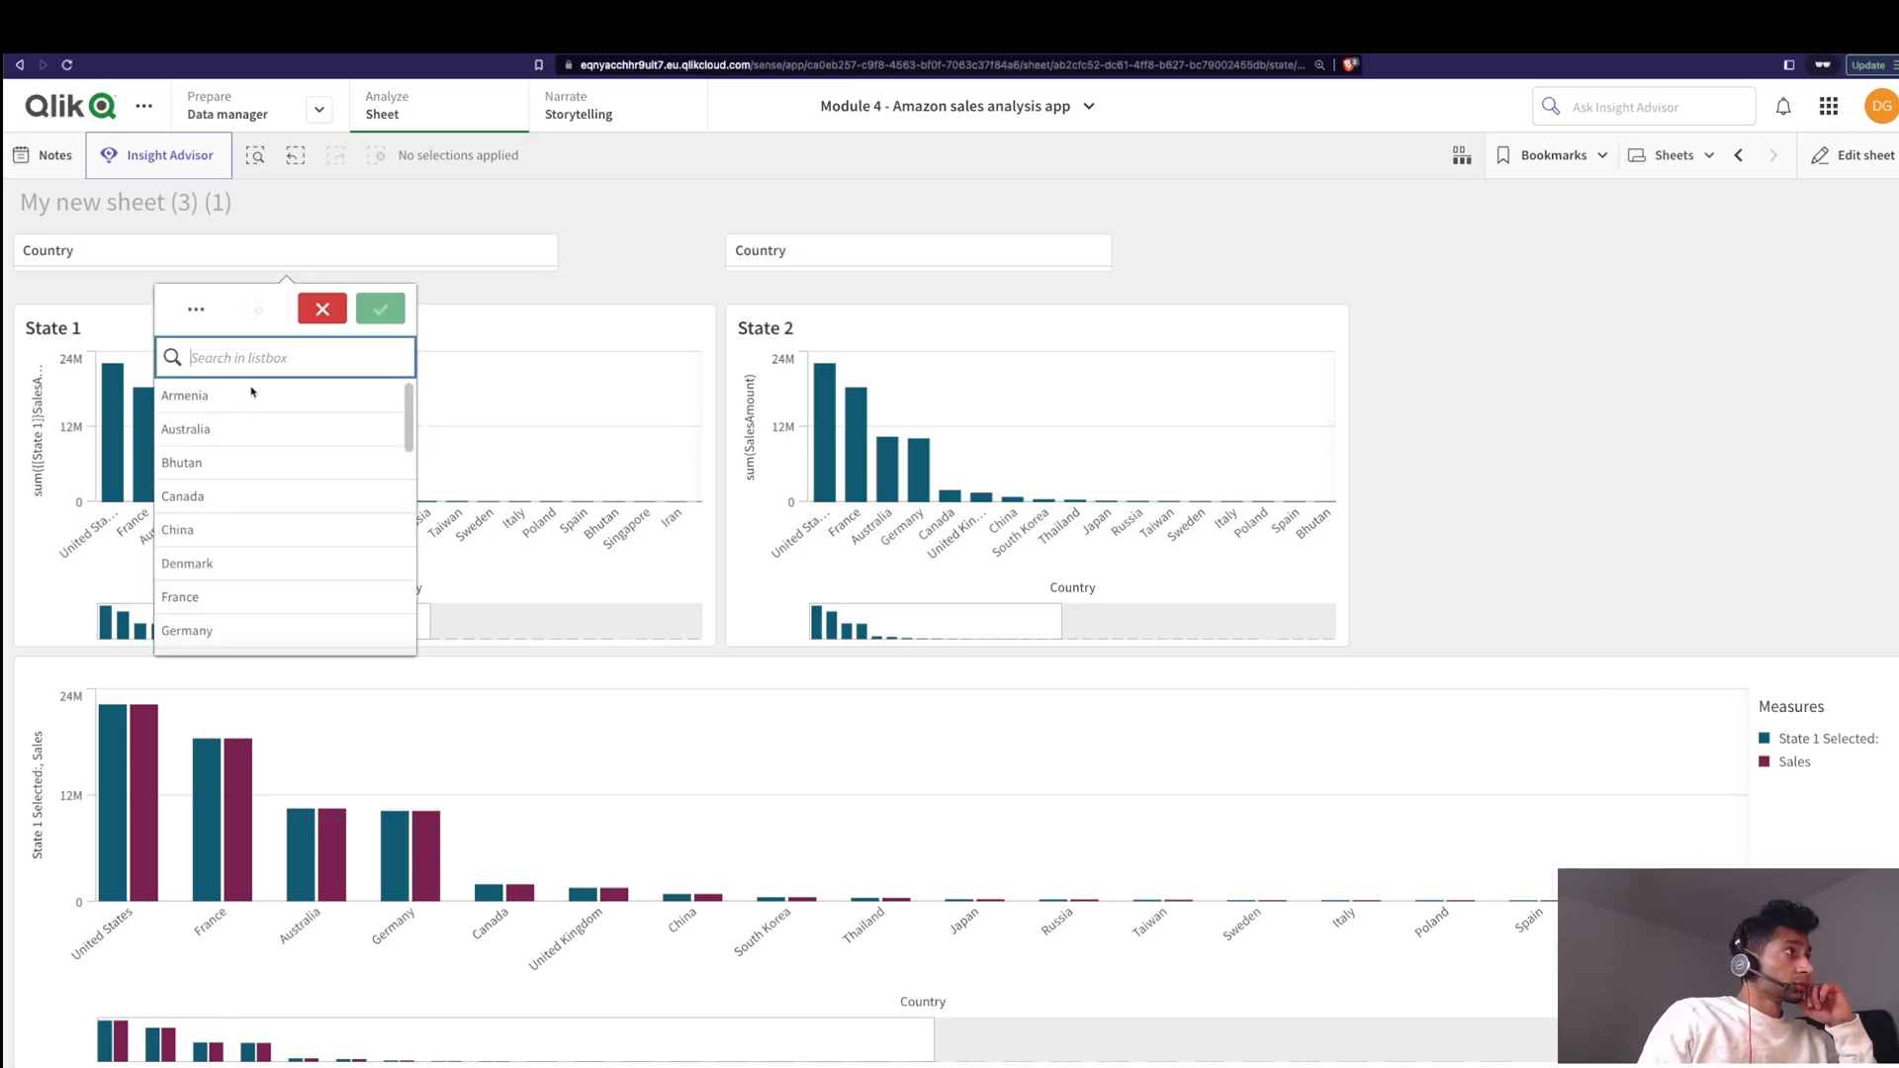
pyautogui.click(186, 429)
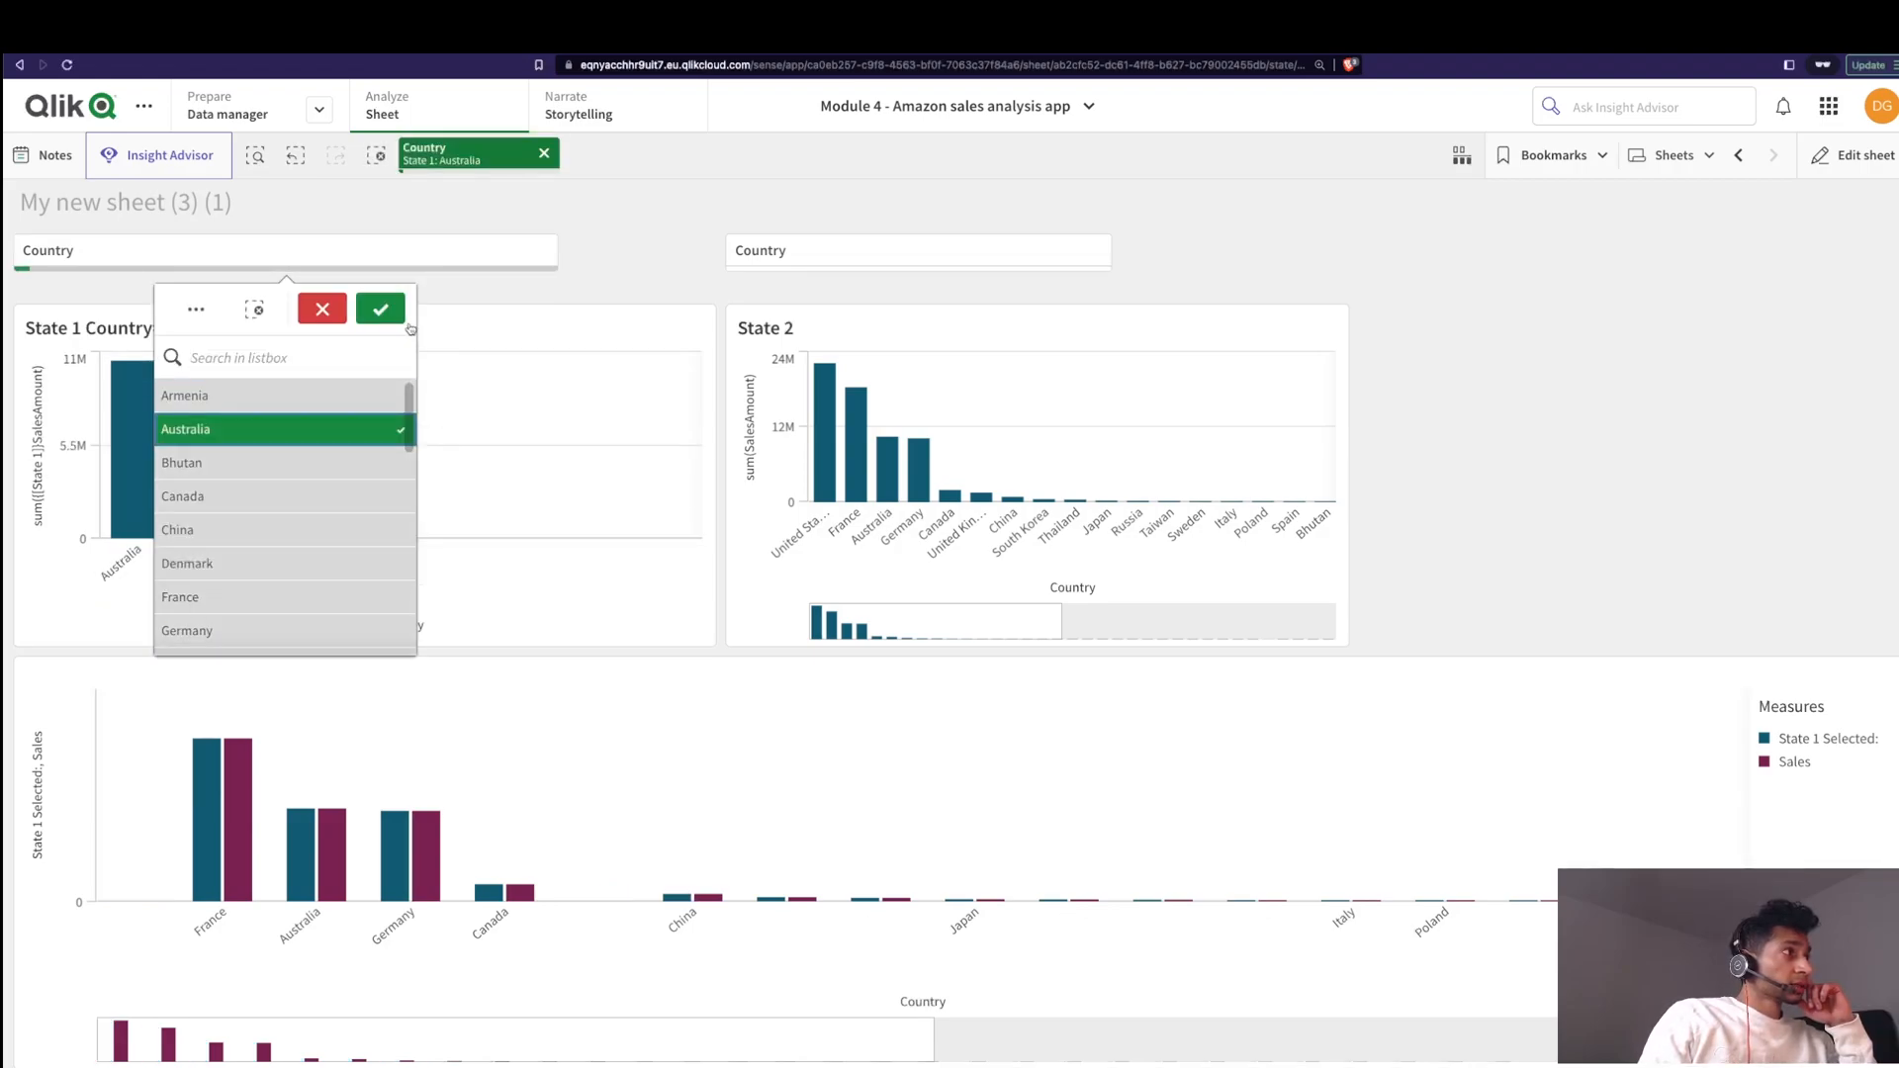
pyautogui.click(380, 308)
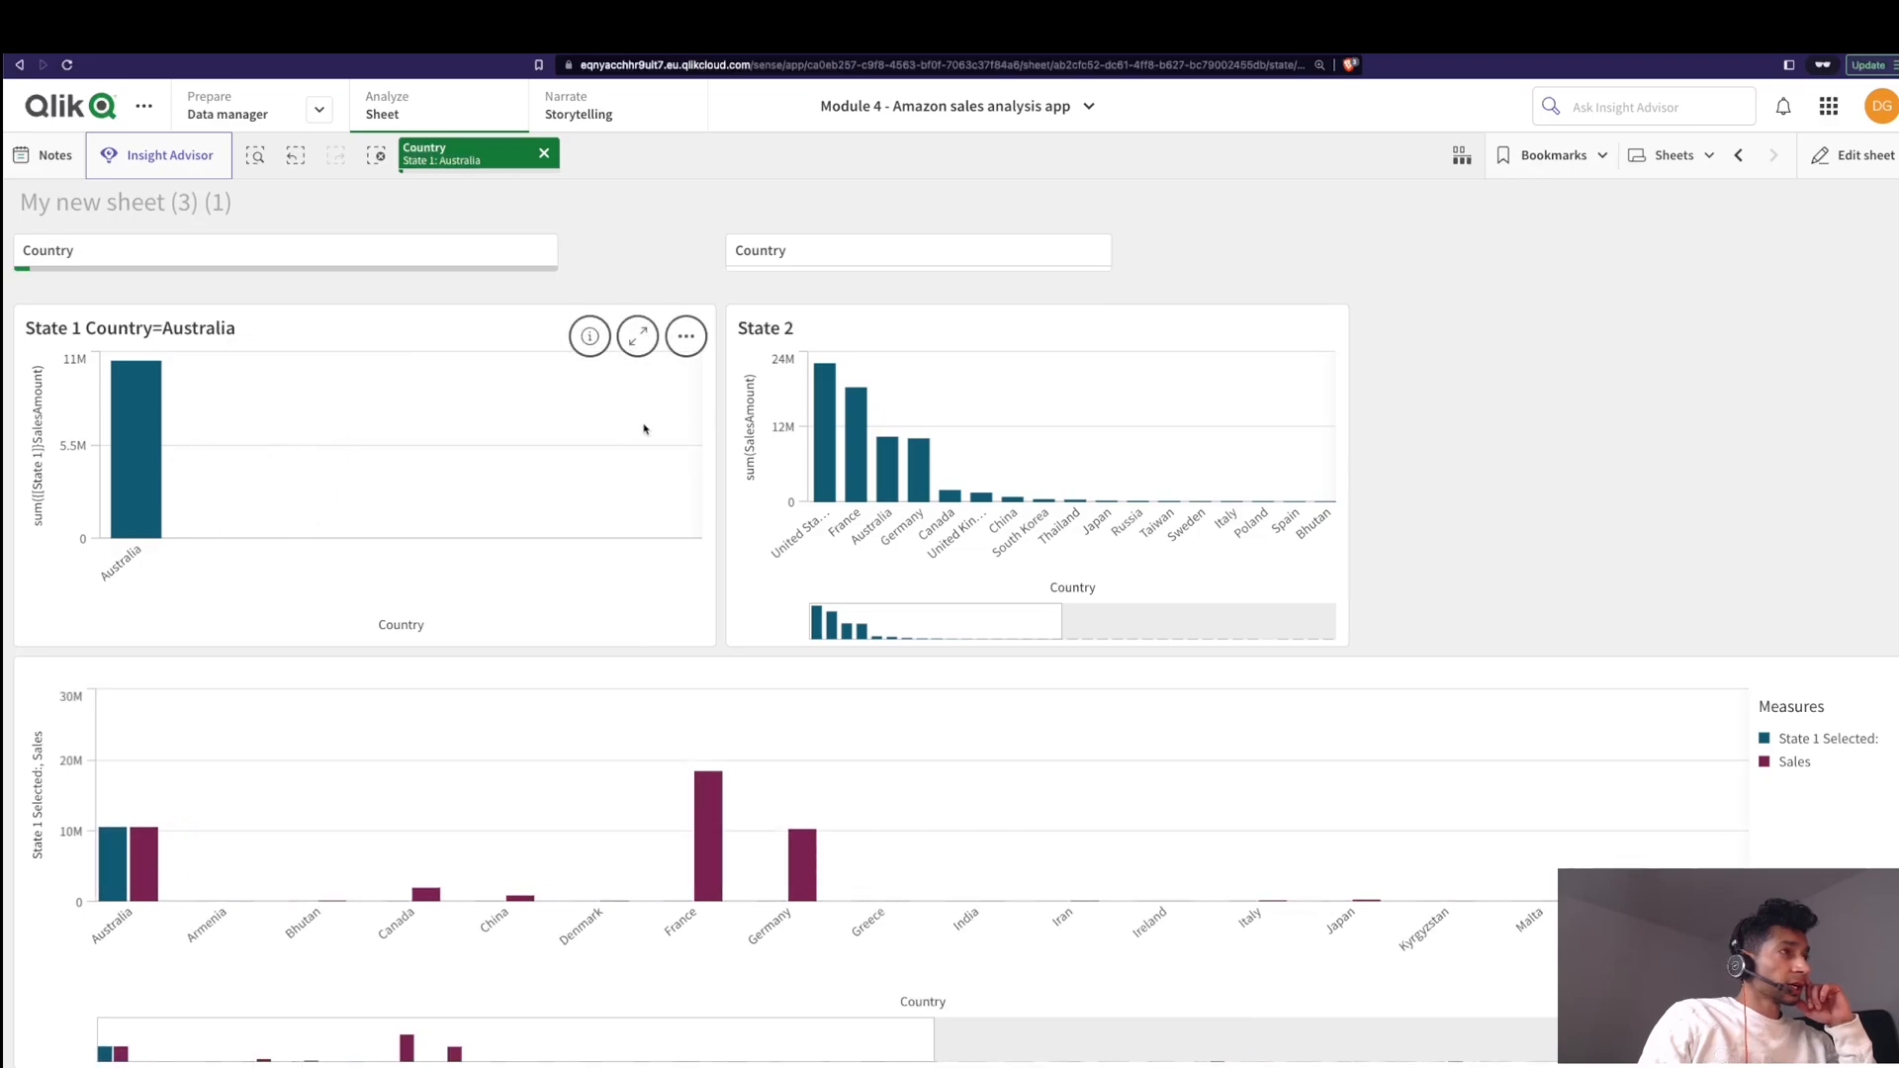
pyautogui.click(915, 252)
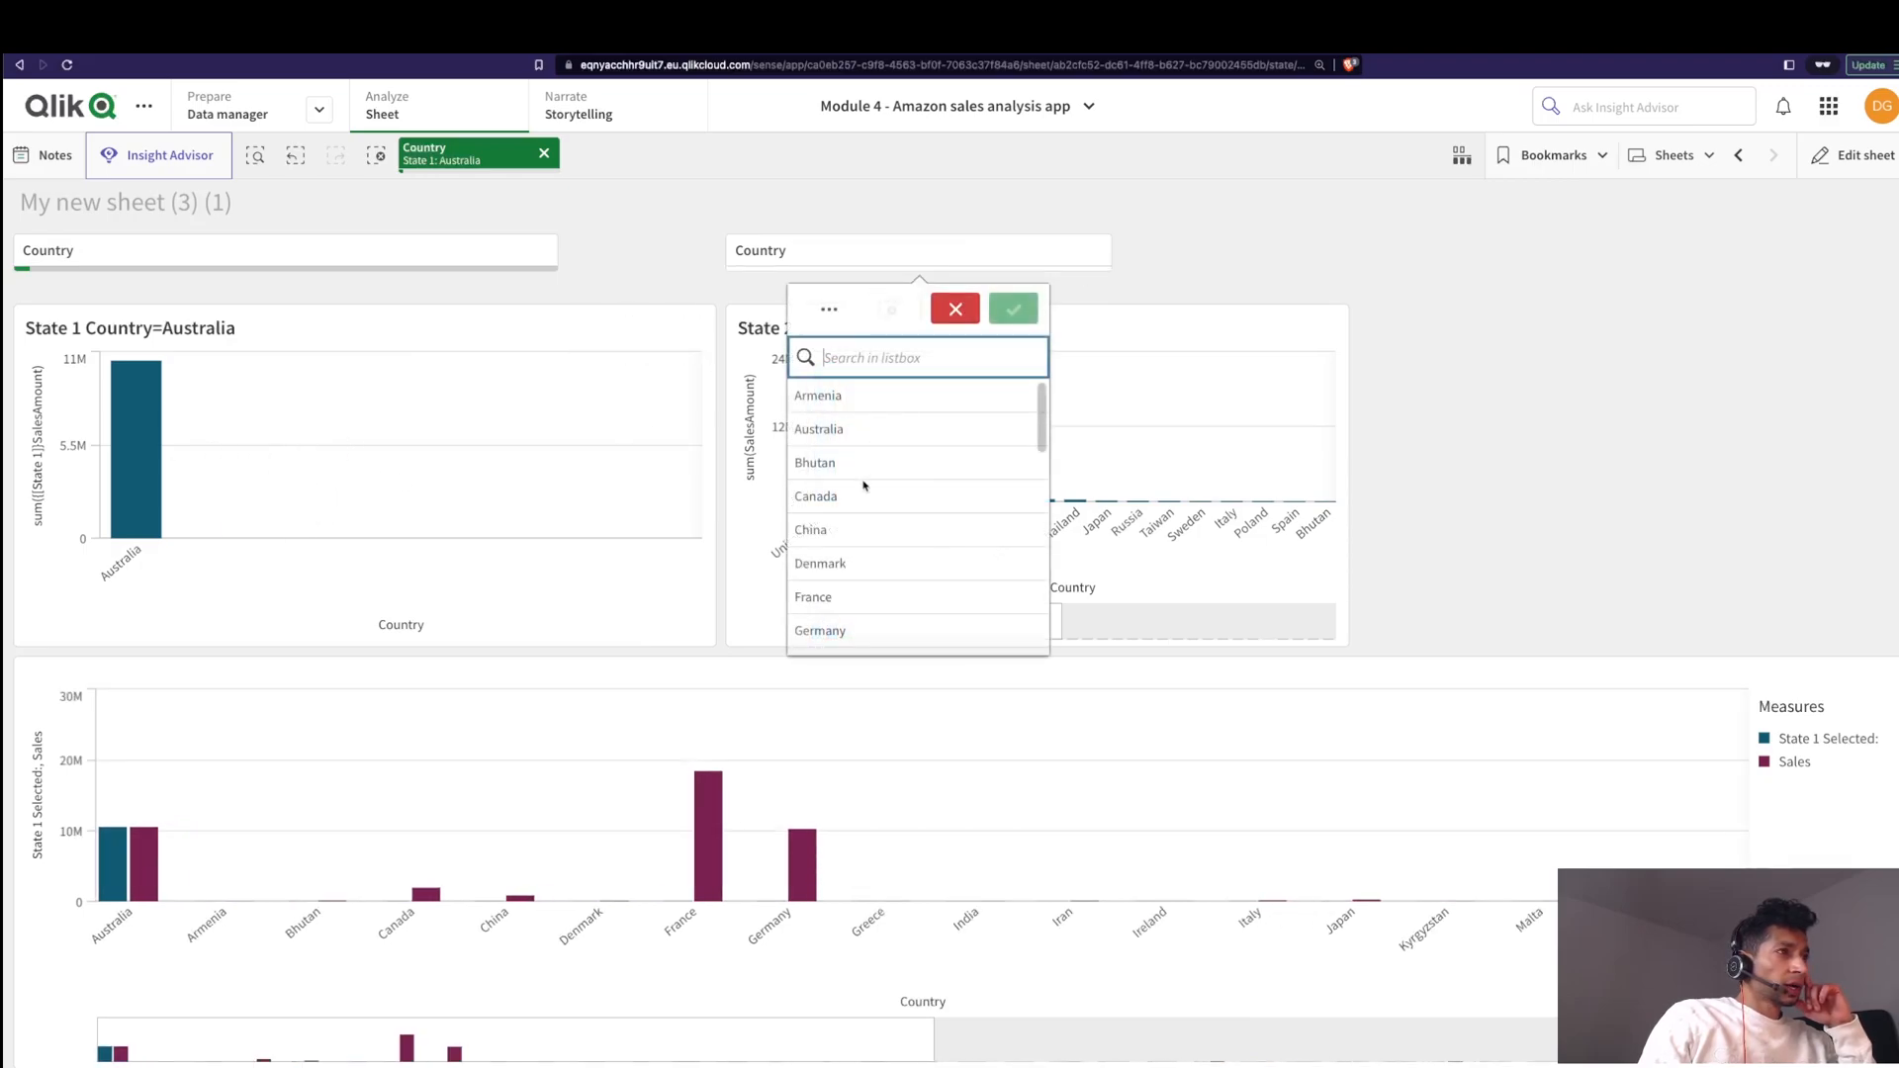
pyautogui.click(815, 495)
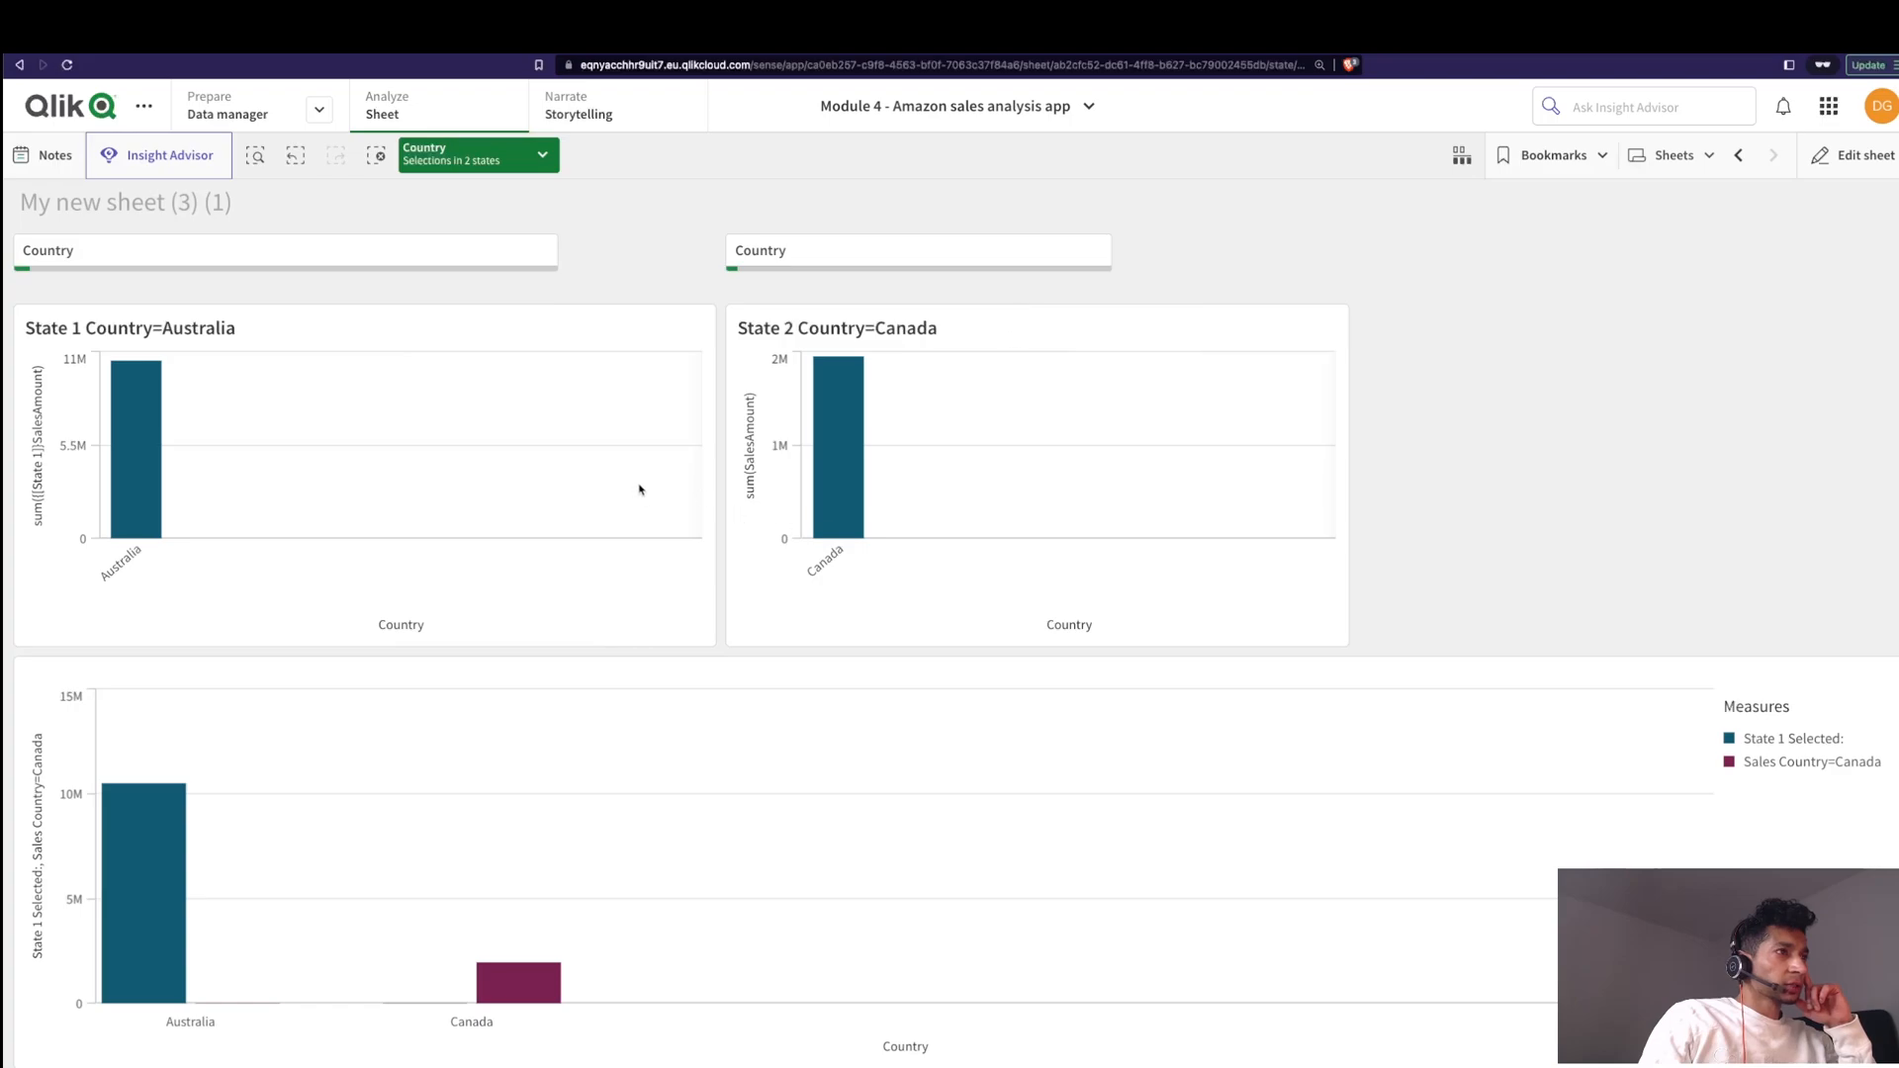
pyautogui.moveTo(132, 460)
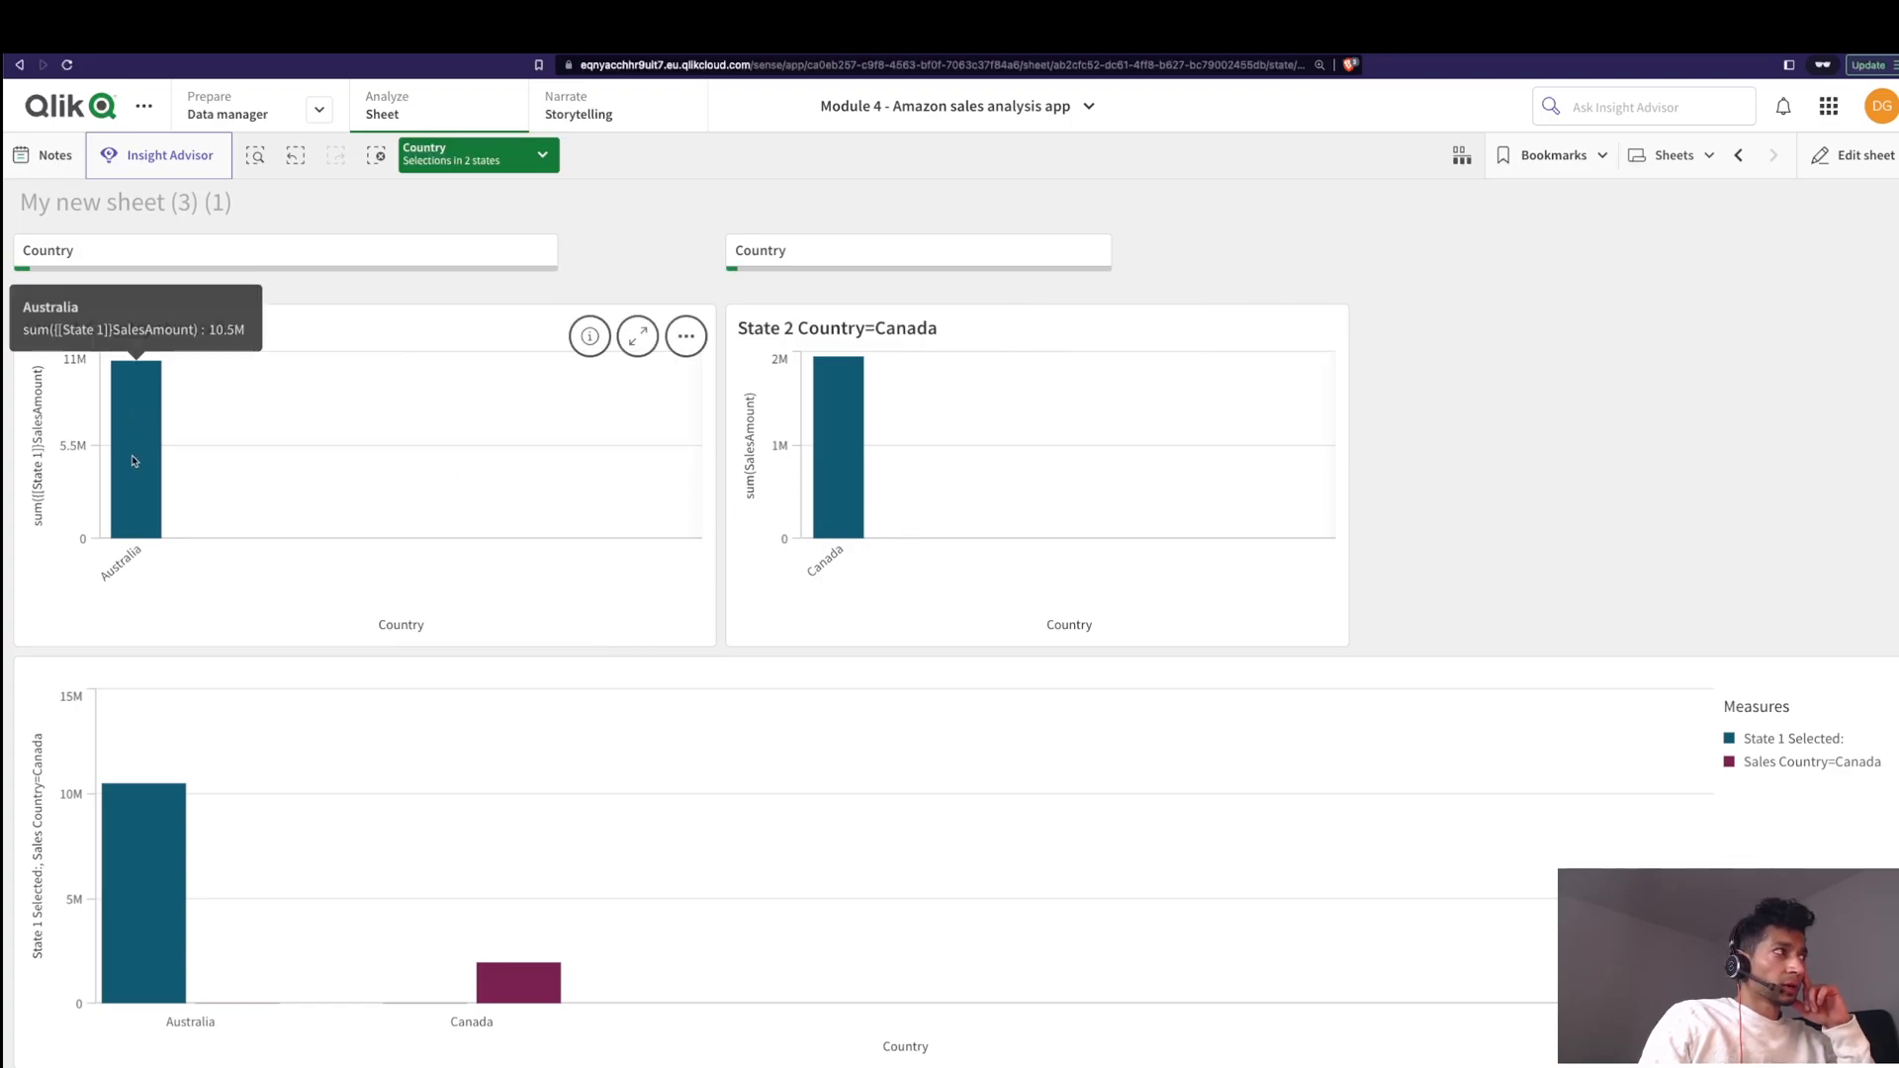
pyautogui.moveTo(833, 508)
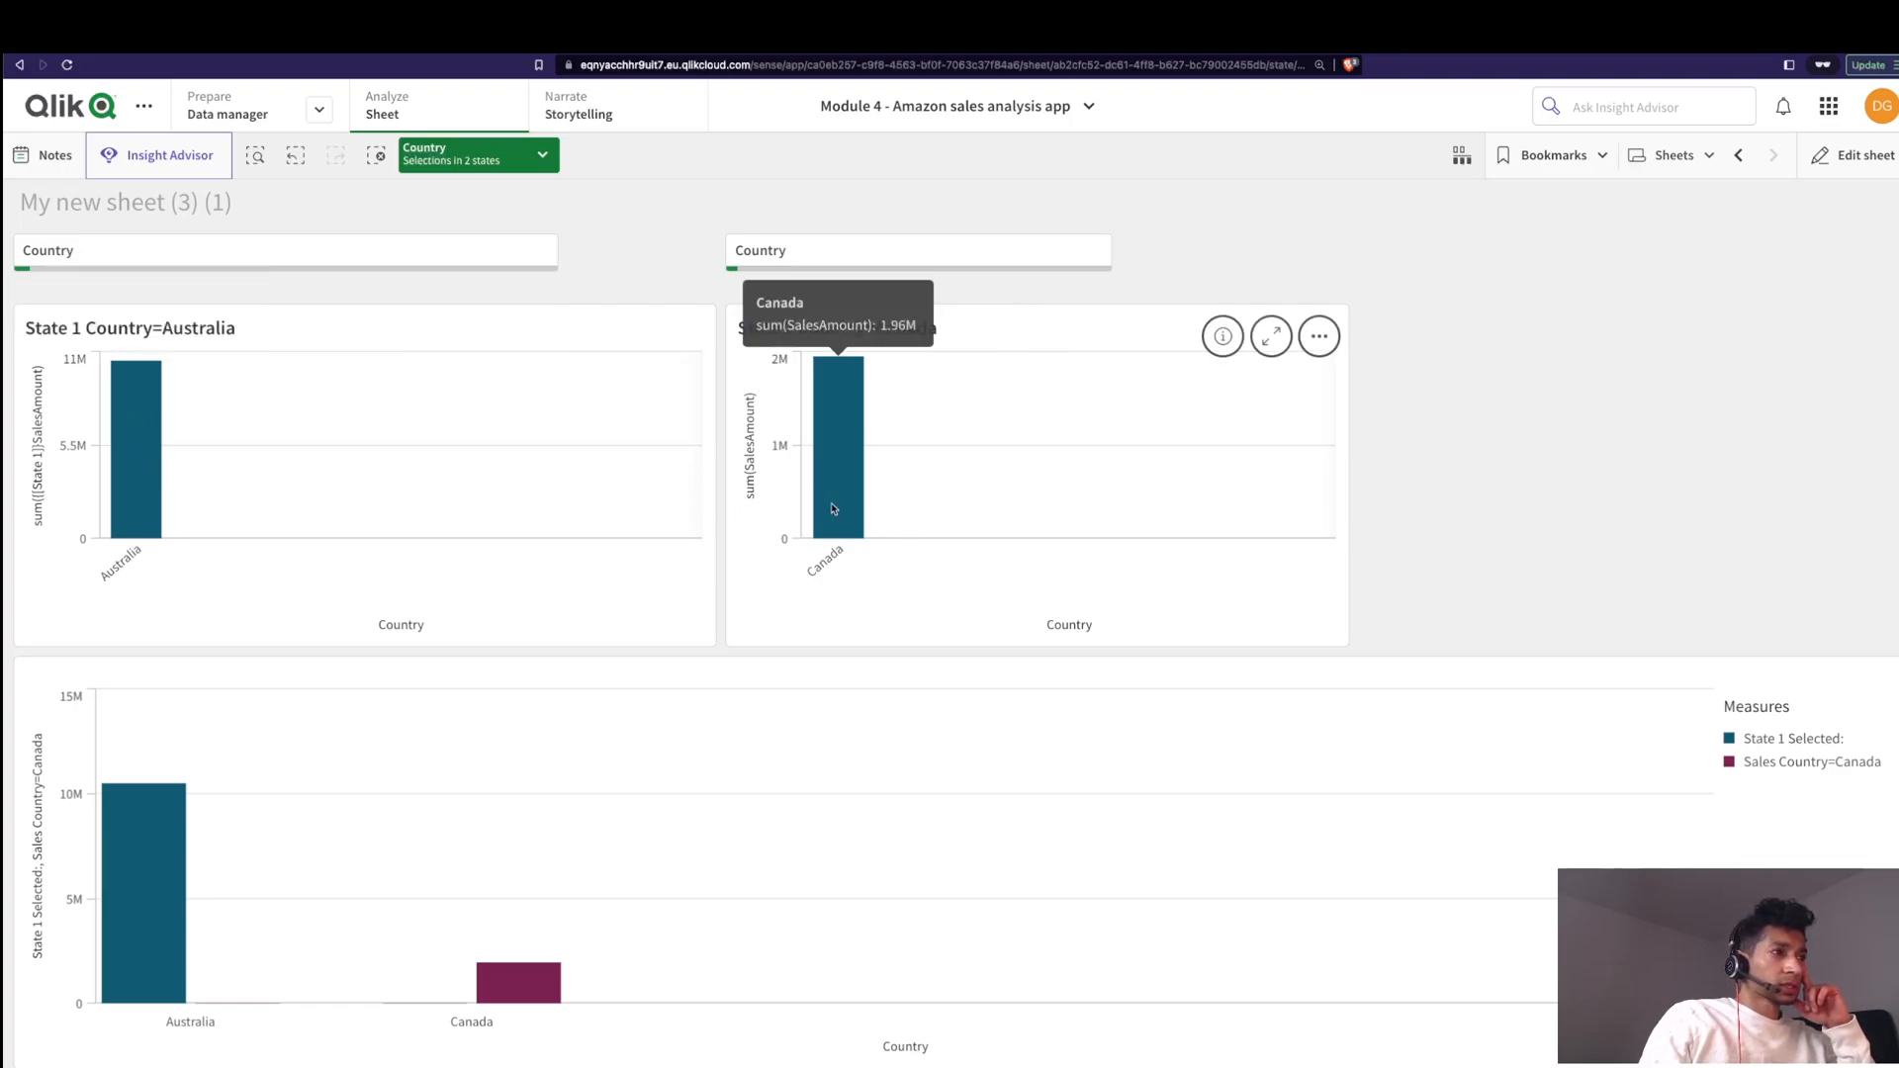
pyautogui.moveTo(1017, 638)
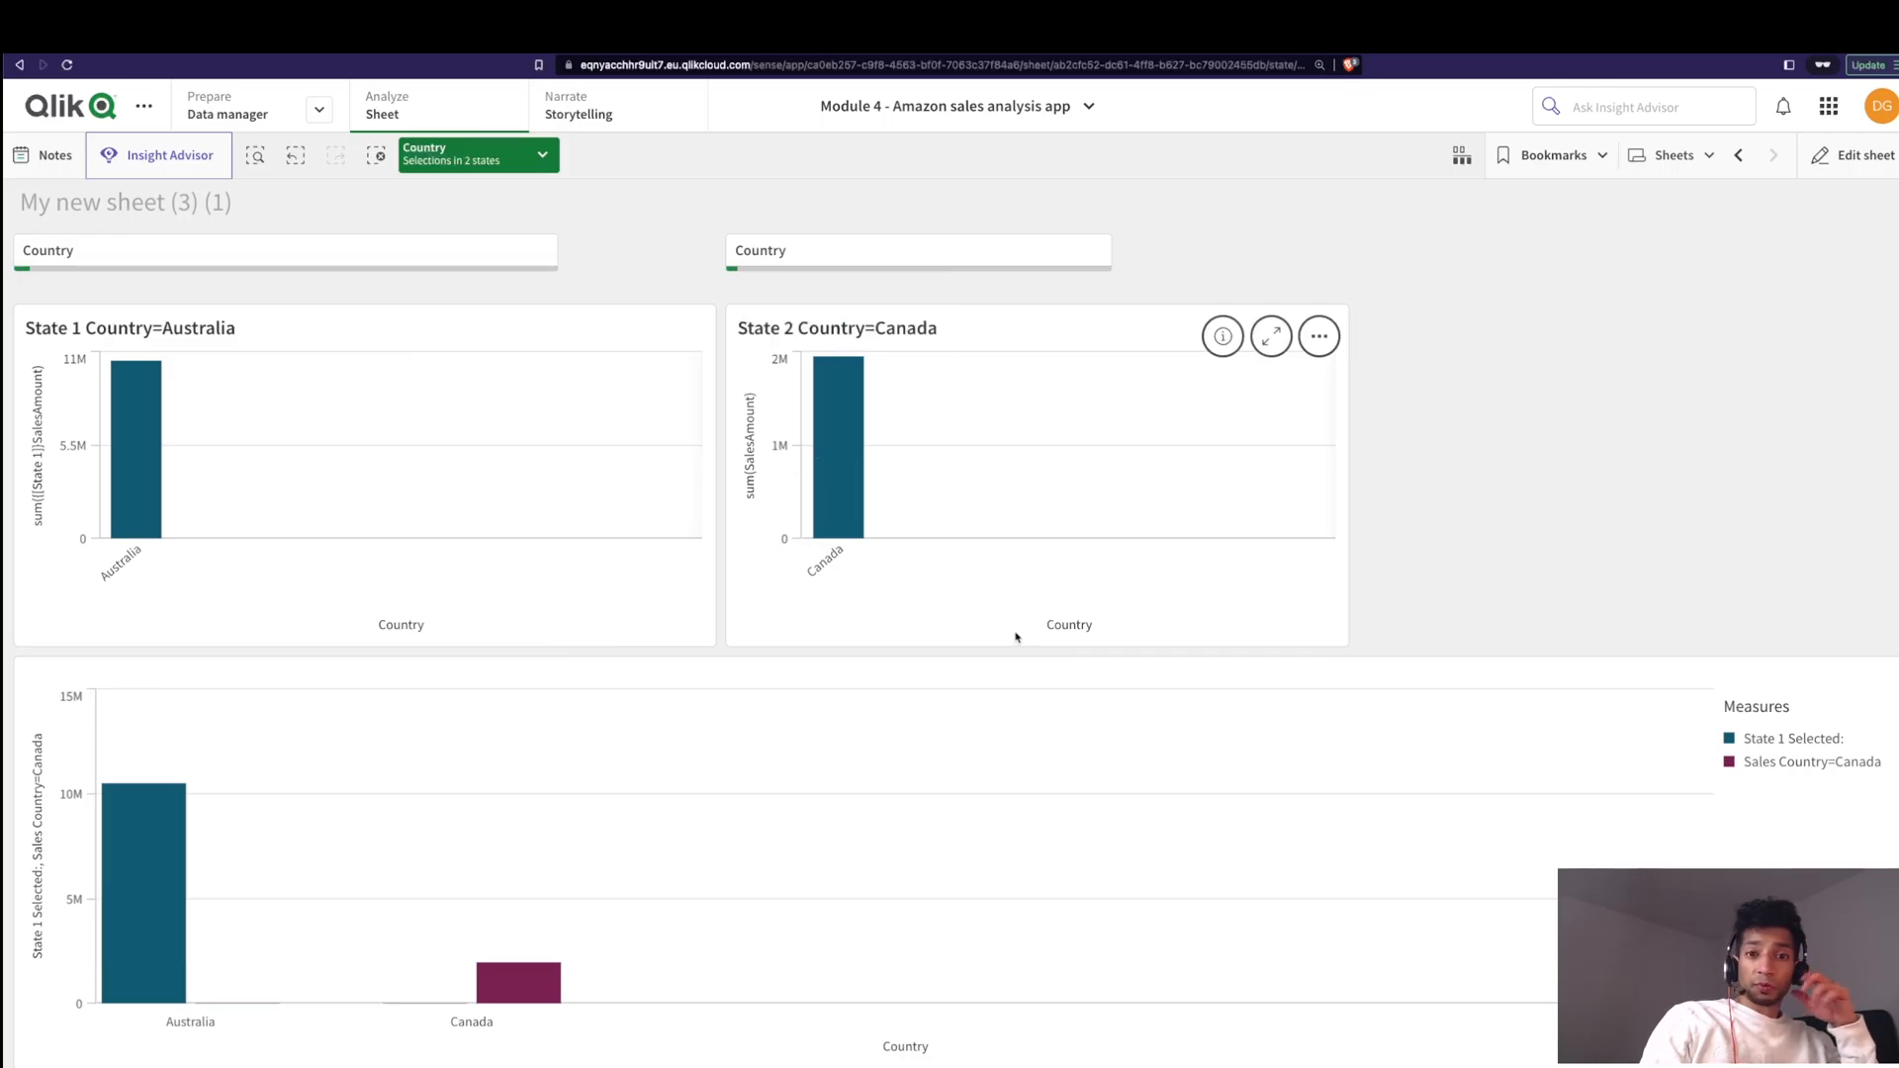
# Step: Create master-item alternate states State 1 and State 2 from the edit sheet view
pyautogui.click(1859, 154)
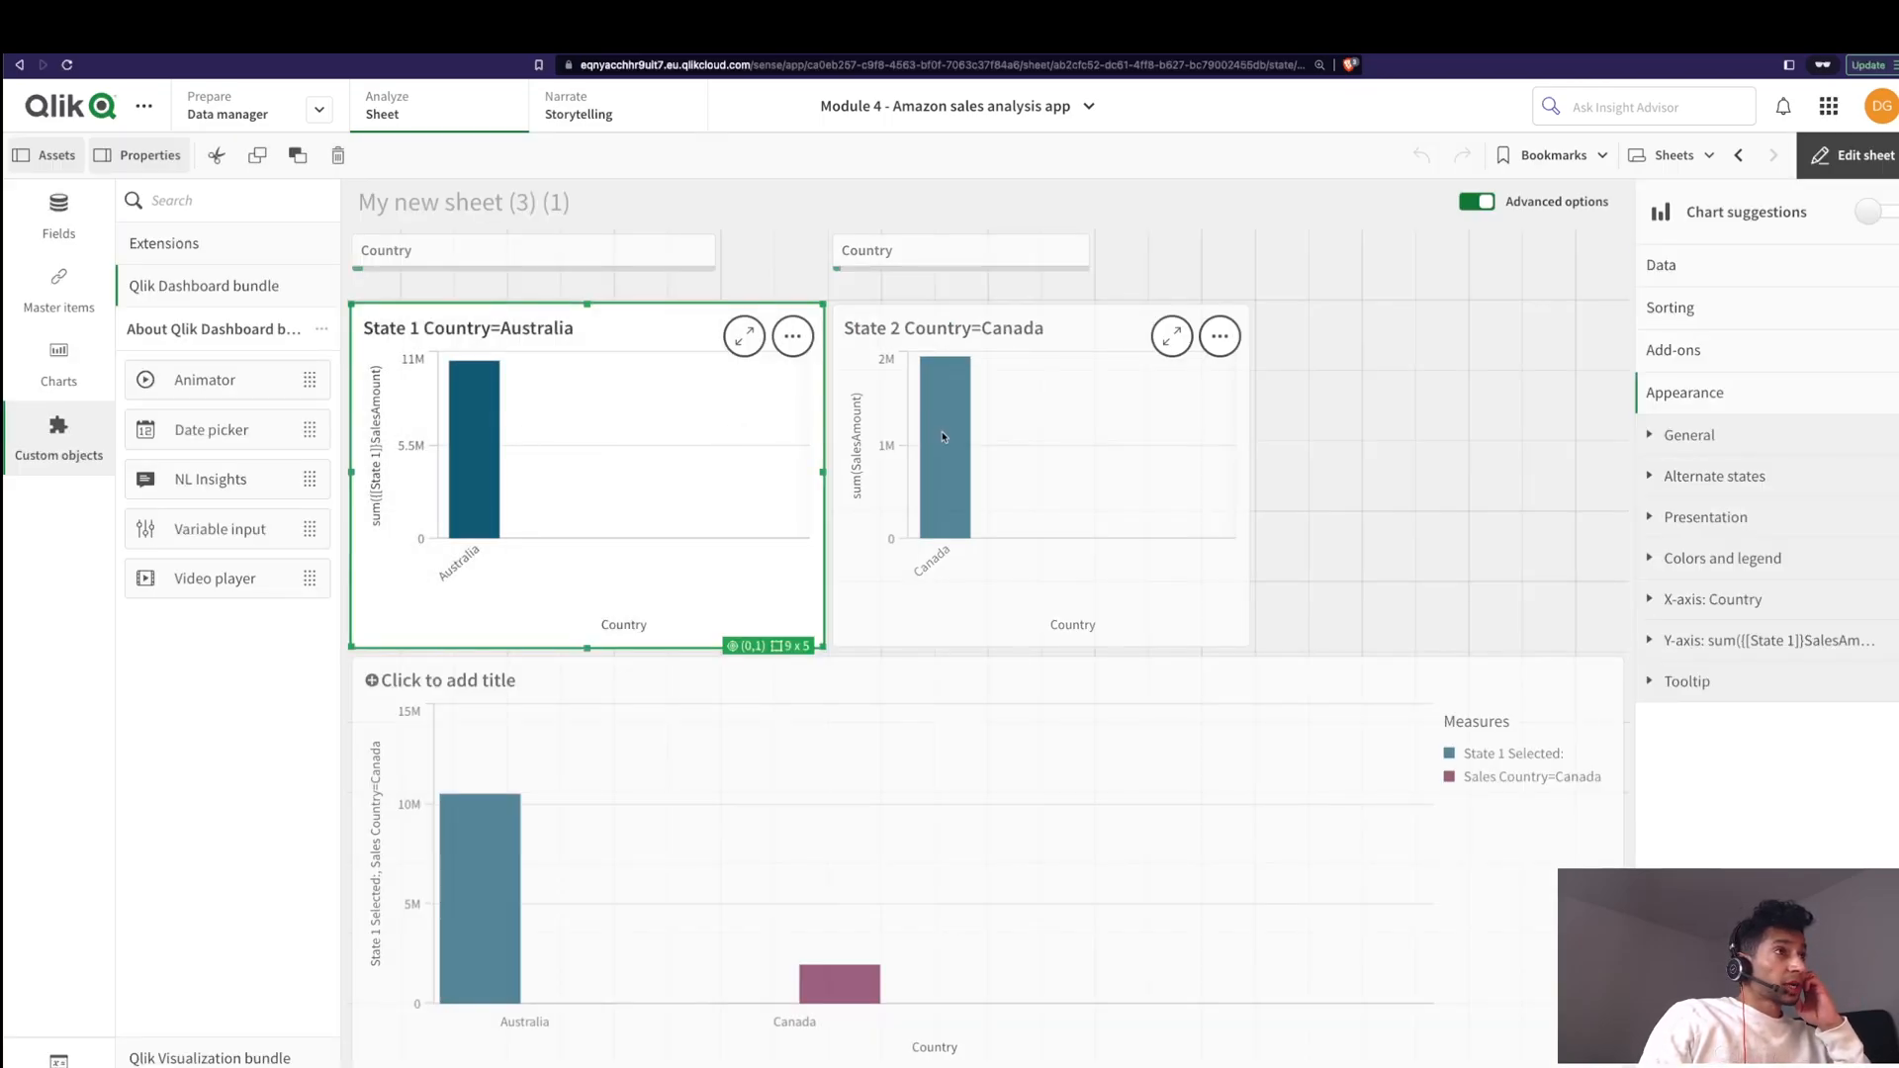
pyautogui.click(58, 290)
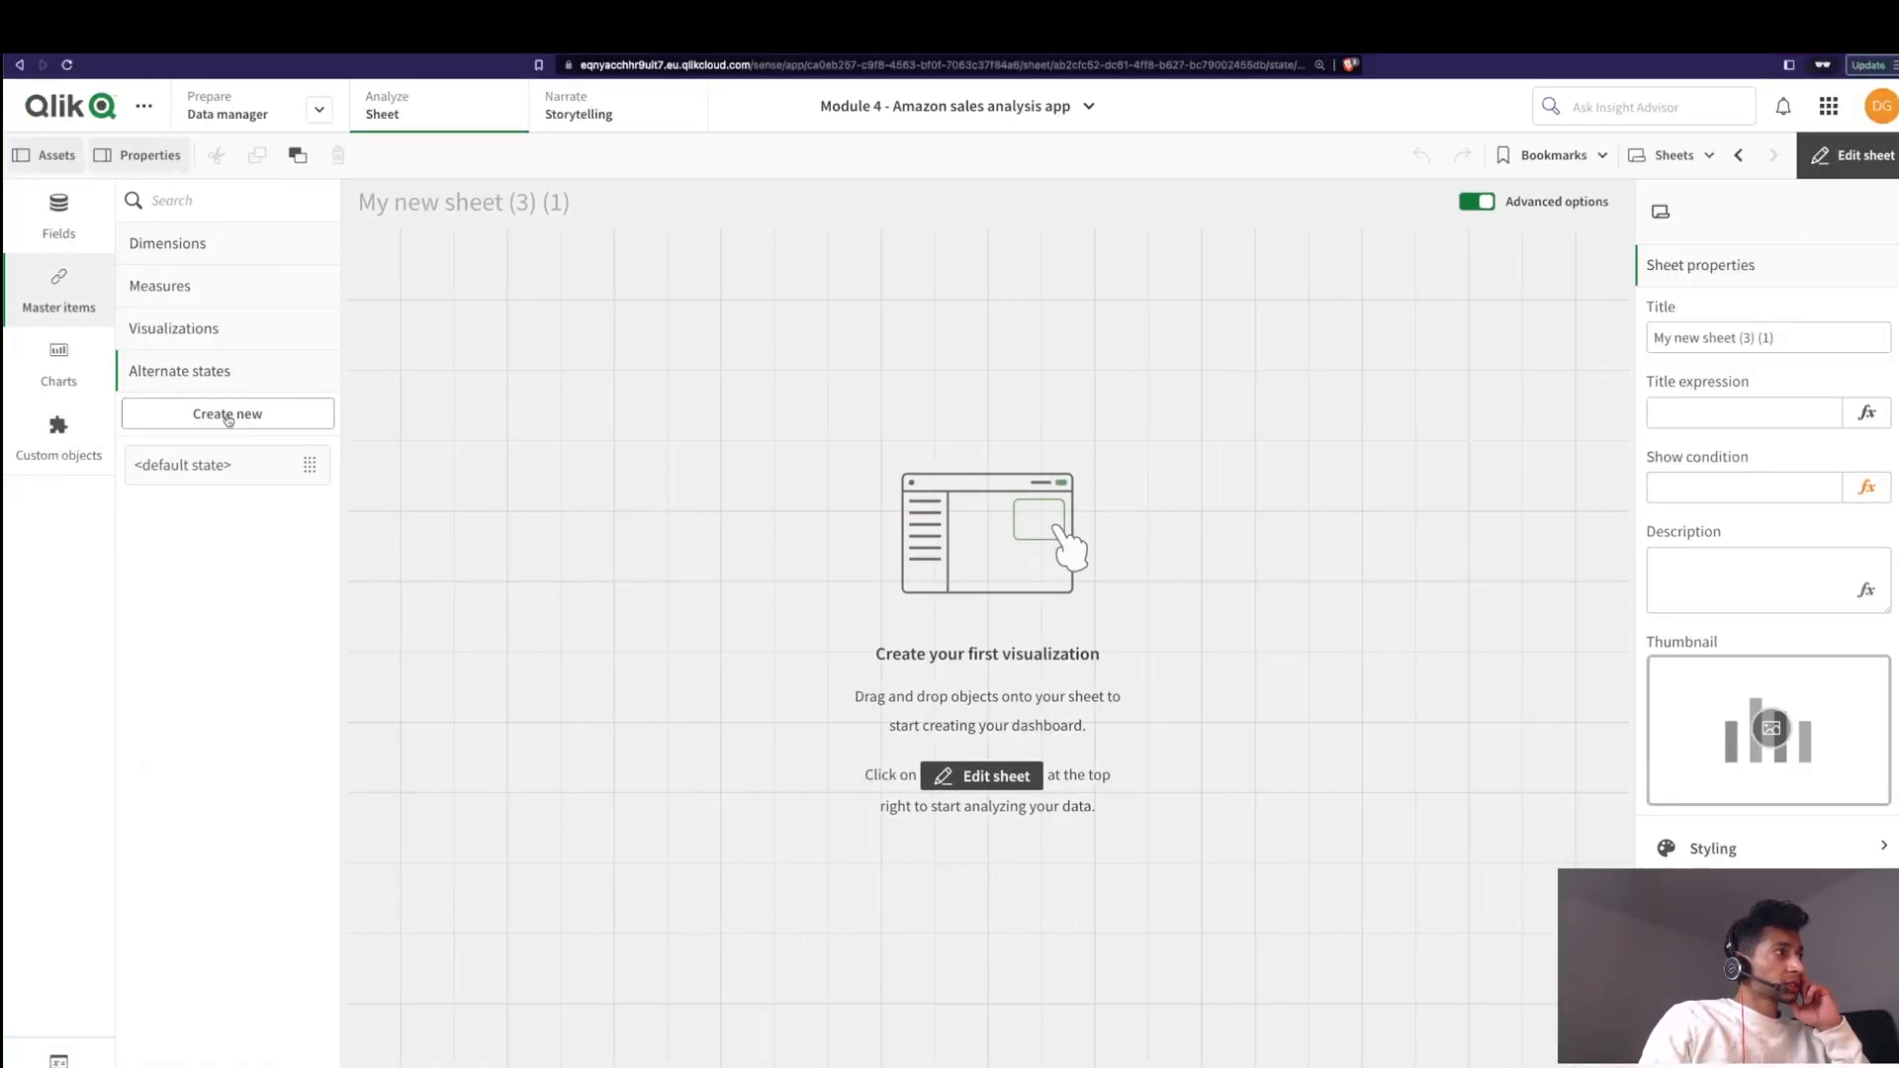
pyautogui.click(225, 413)
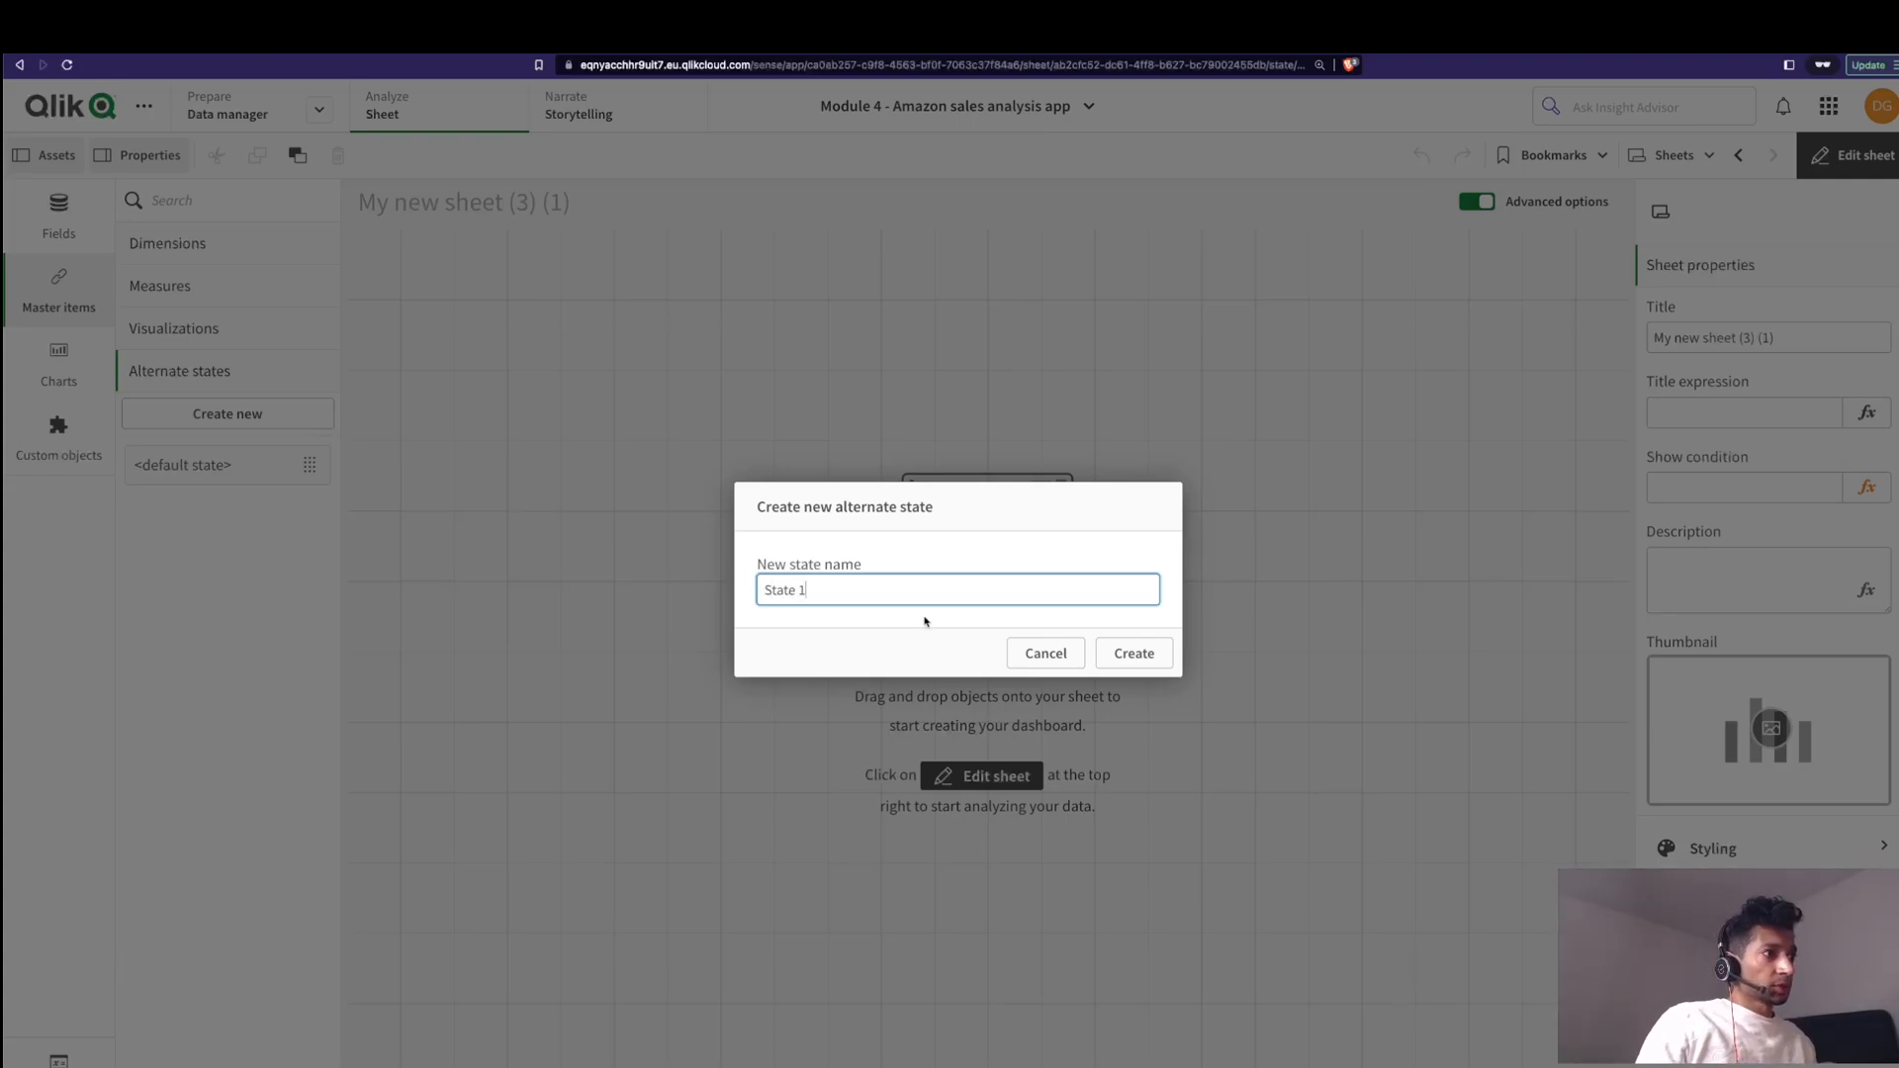
pyautogui.click(1131, 653)
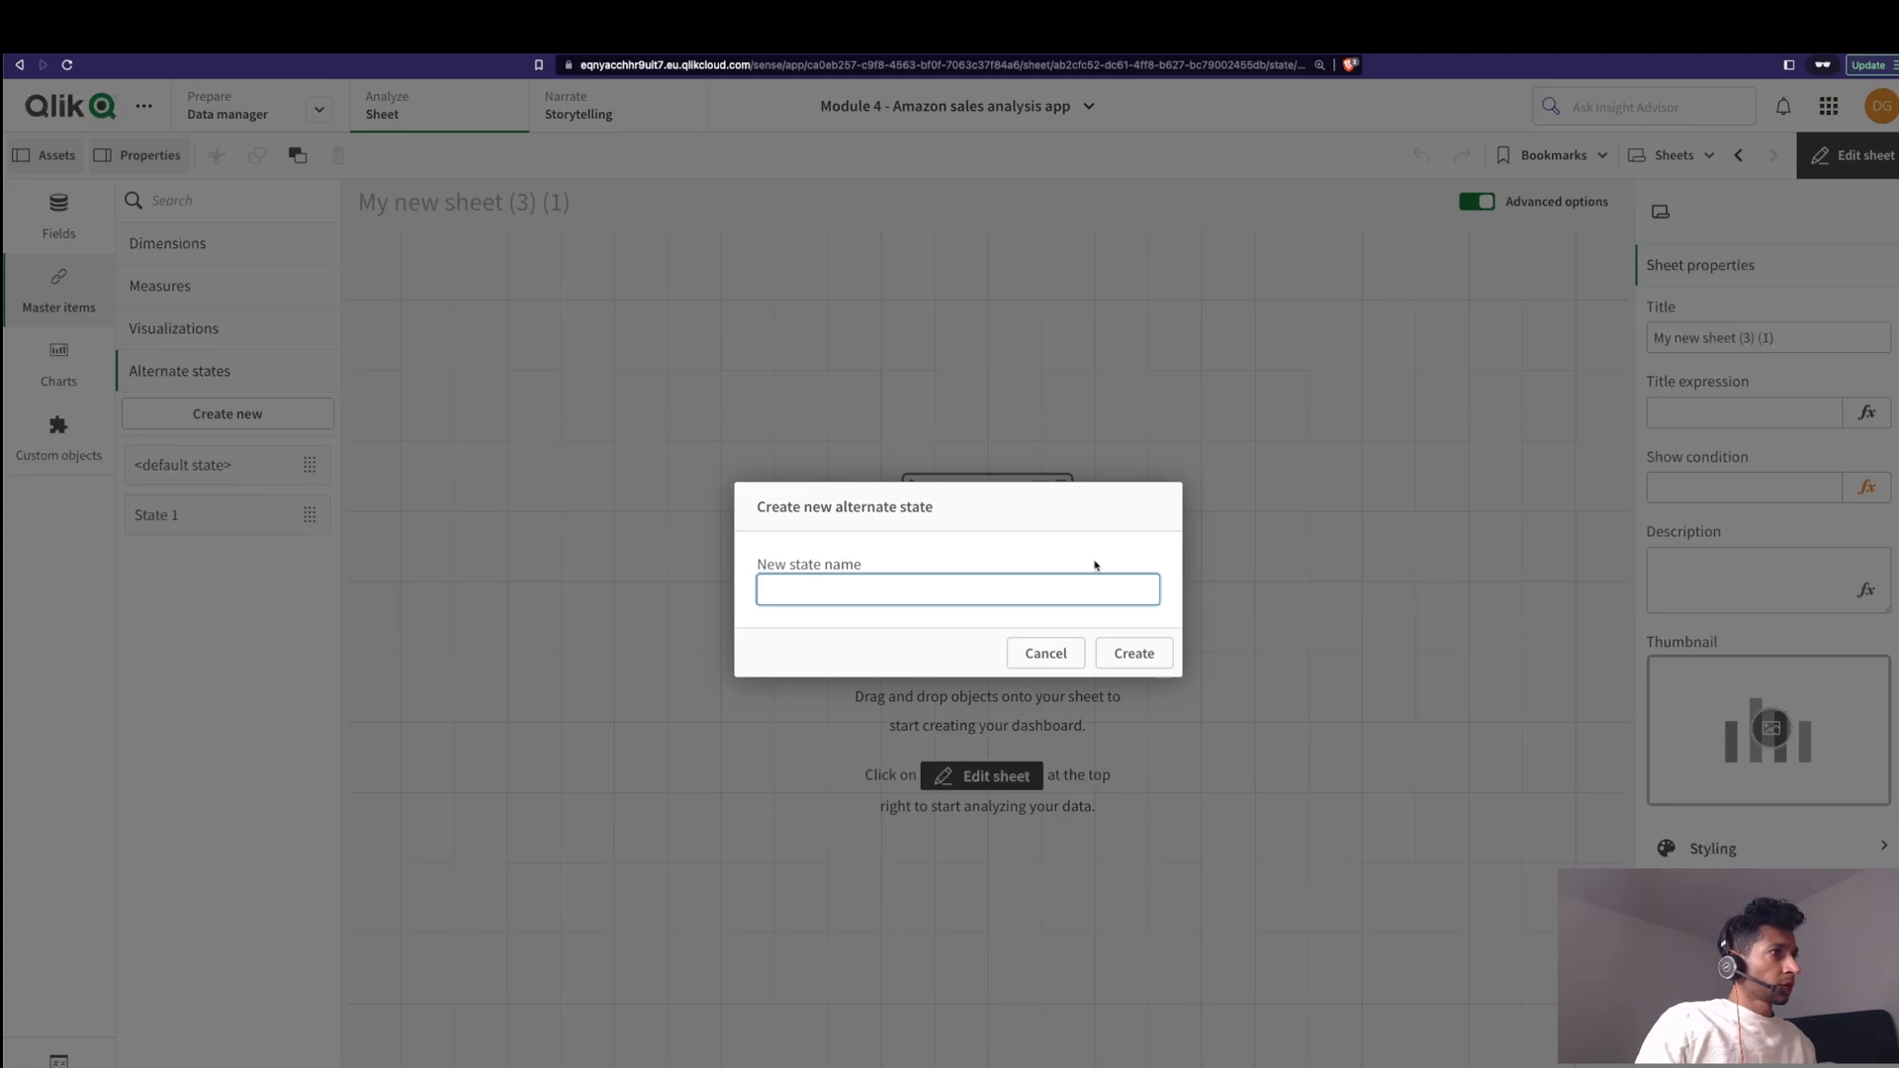
pyautogui.write('State 2')
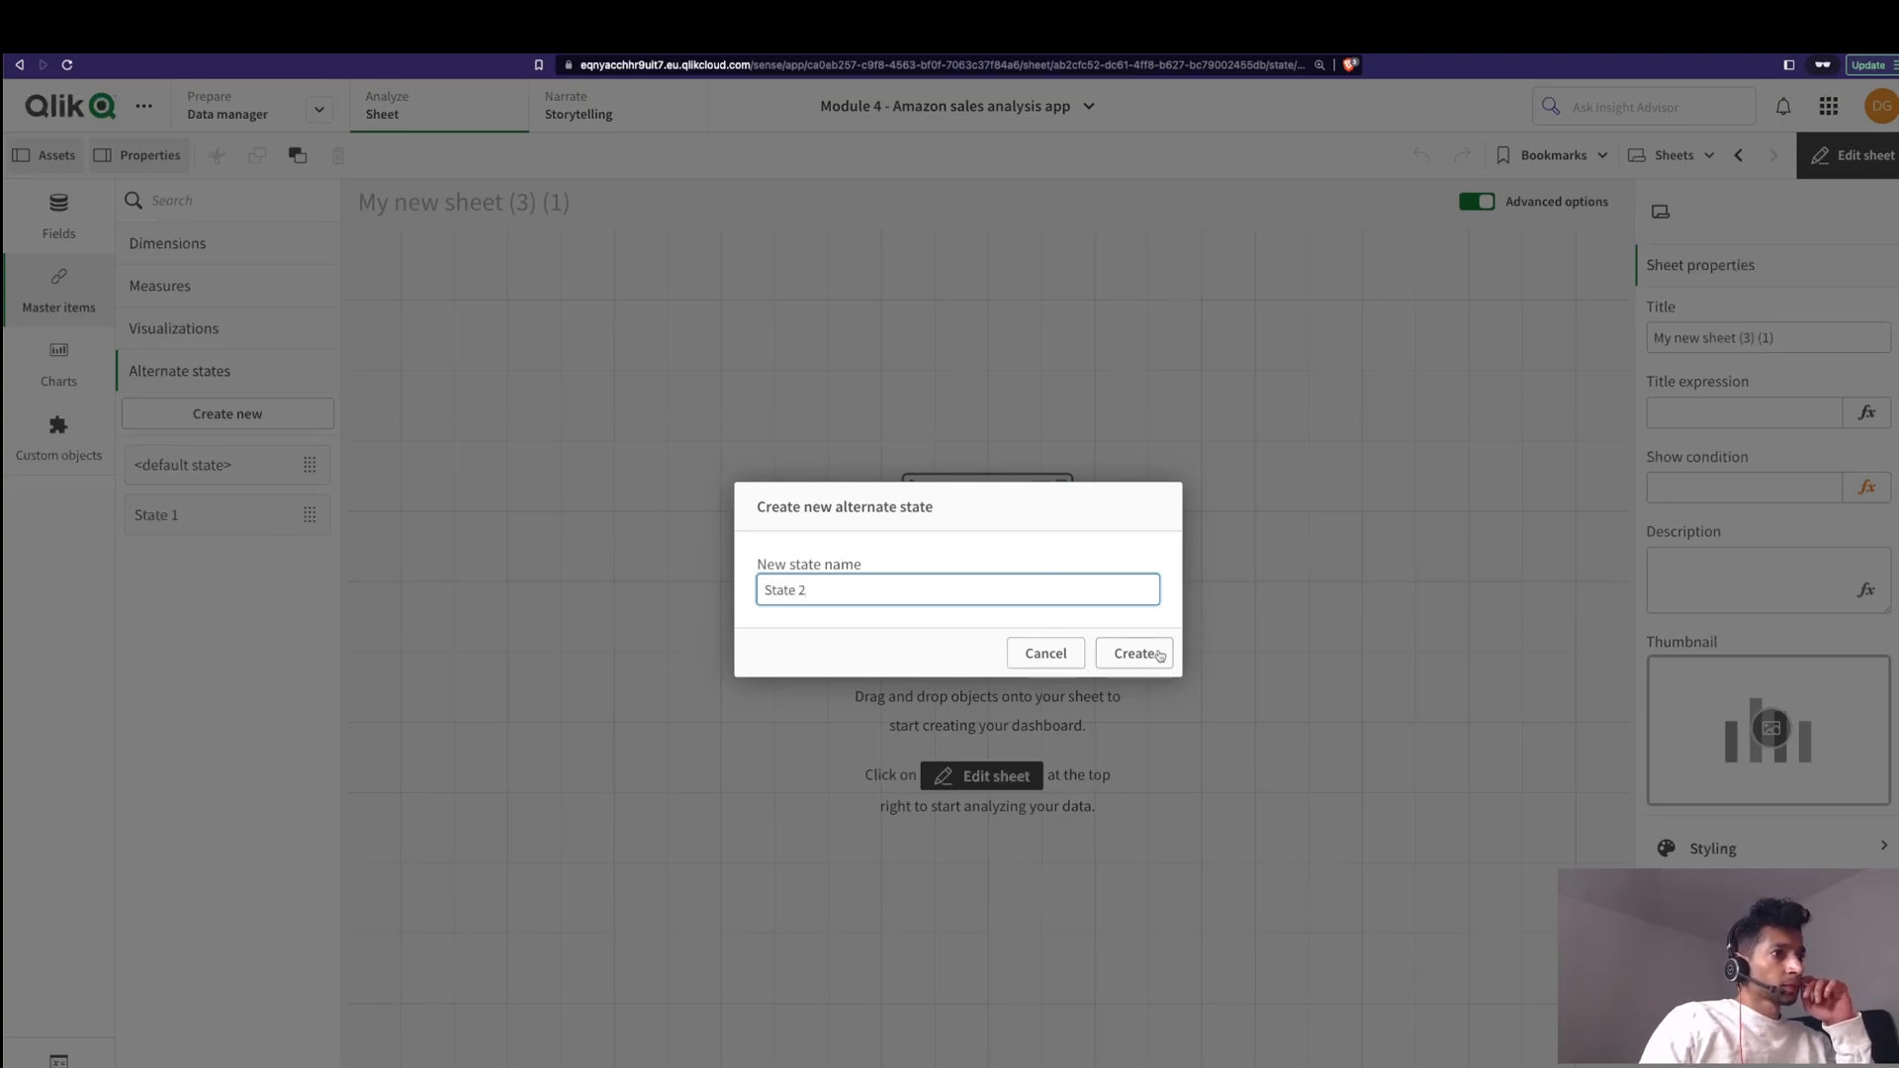
pyautogui.click(1136, 652)
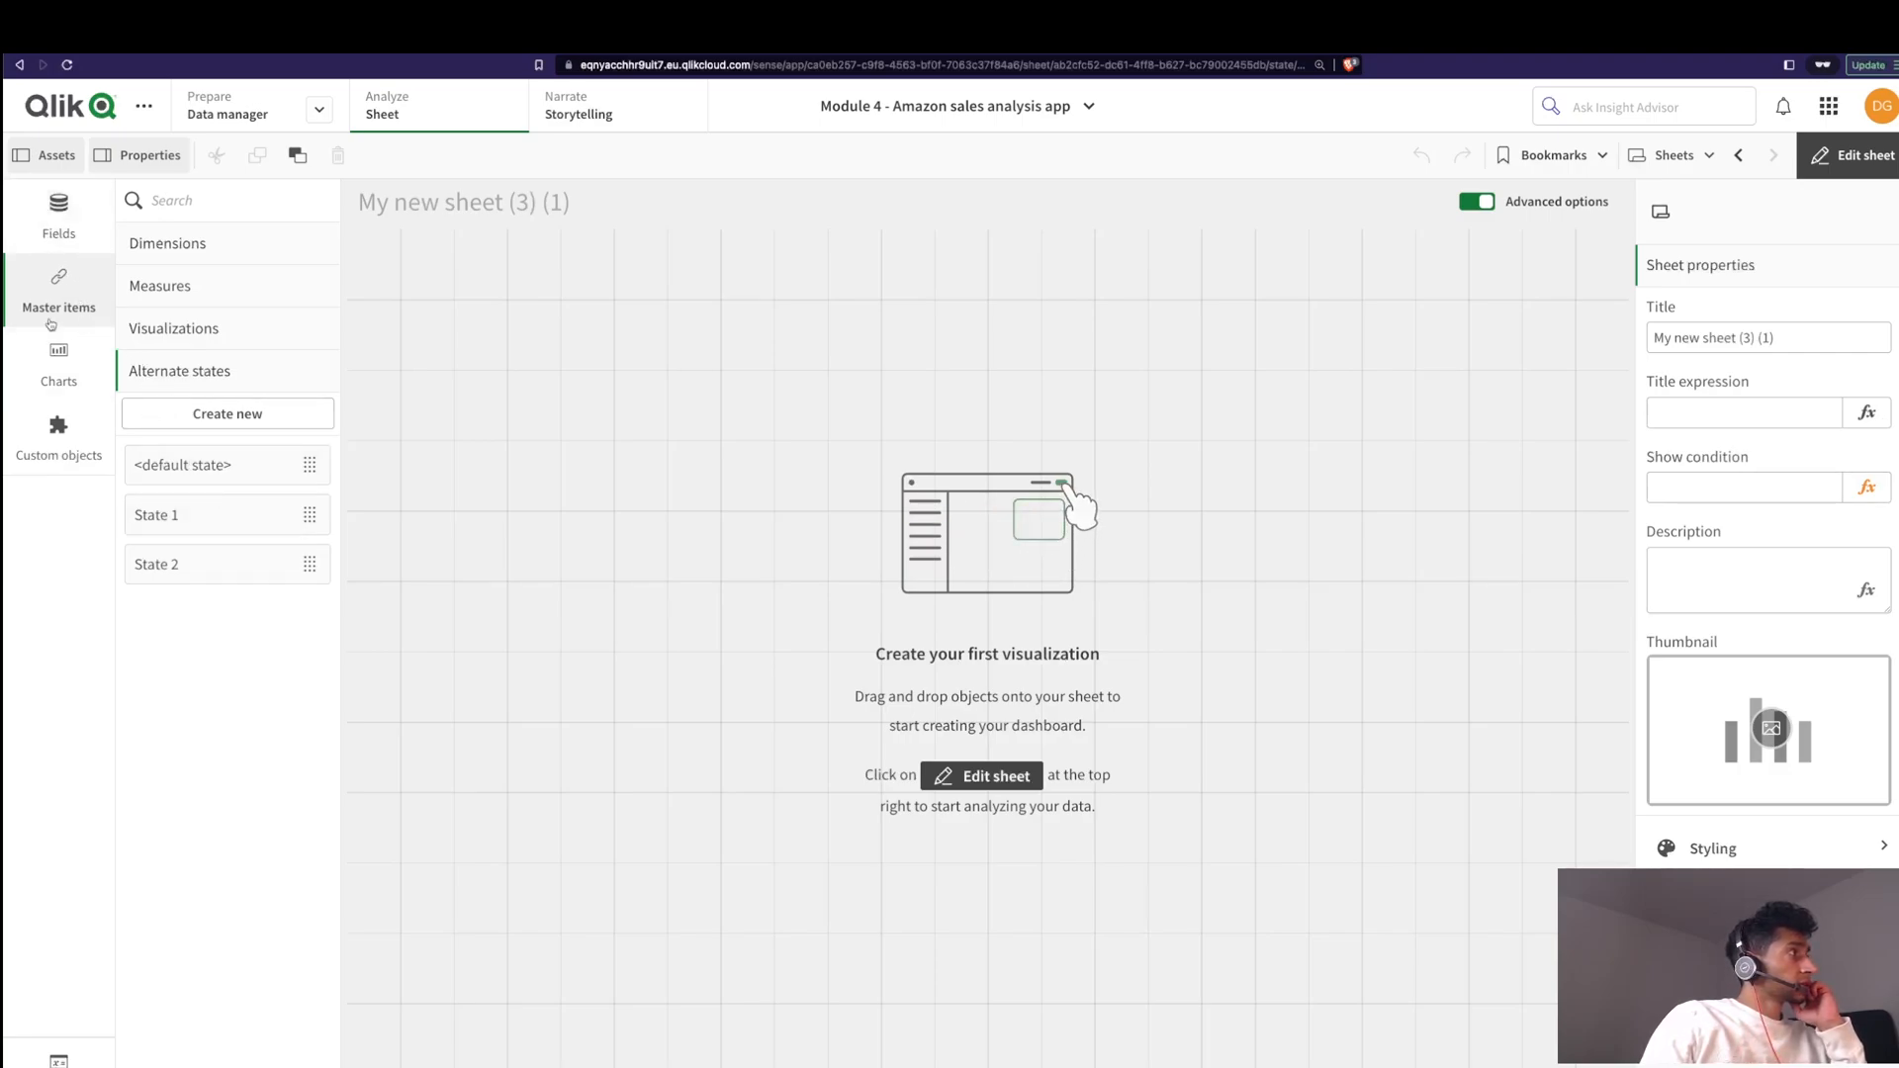
# Step: Place two Country filter panes and three bar charts, then clear test selections in analysis mode
pyautogui.click(57, 364)
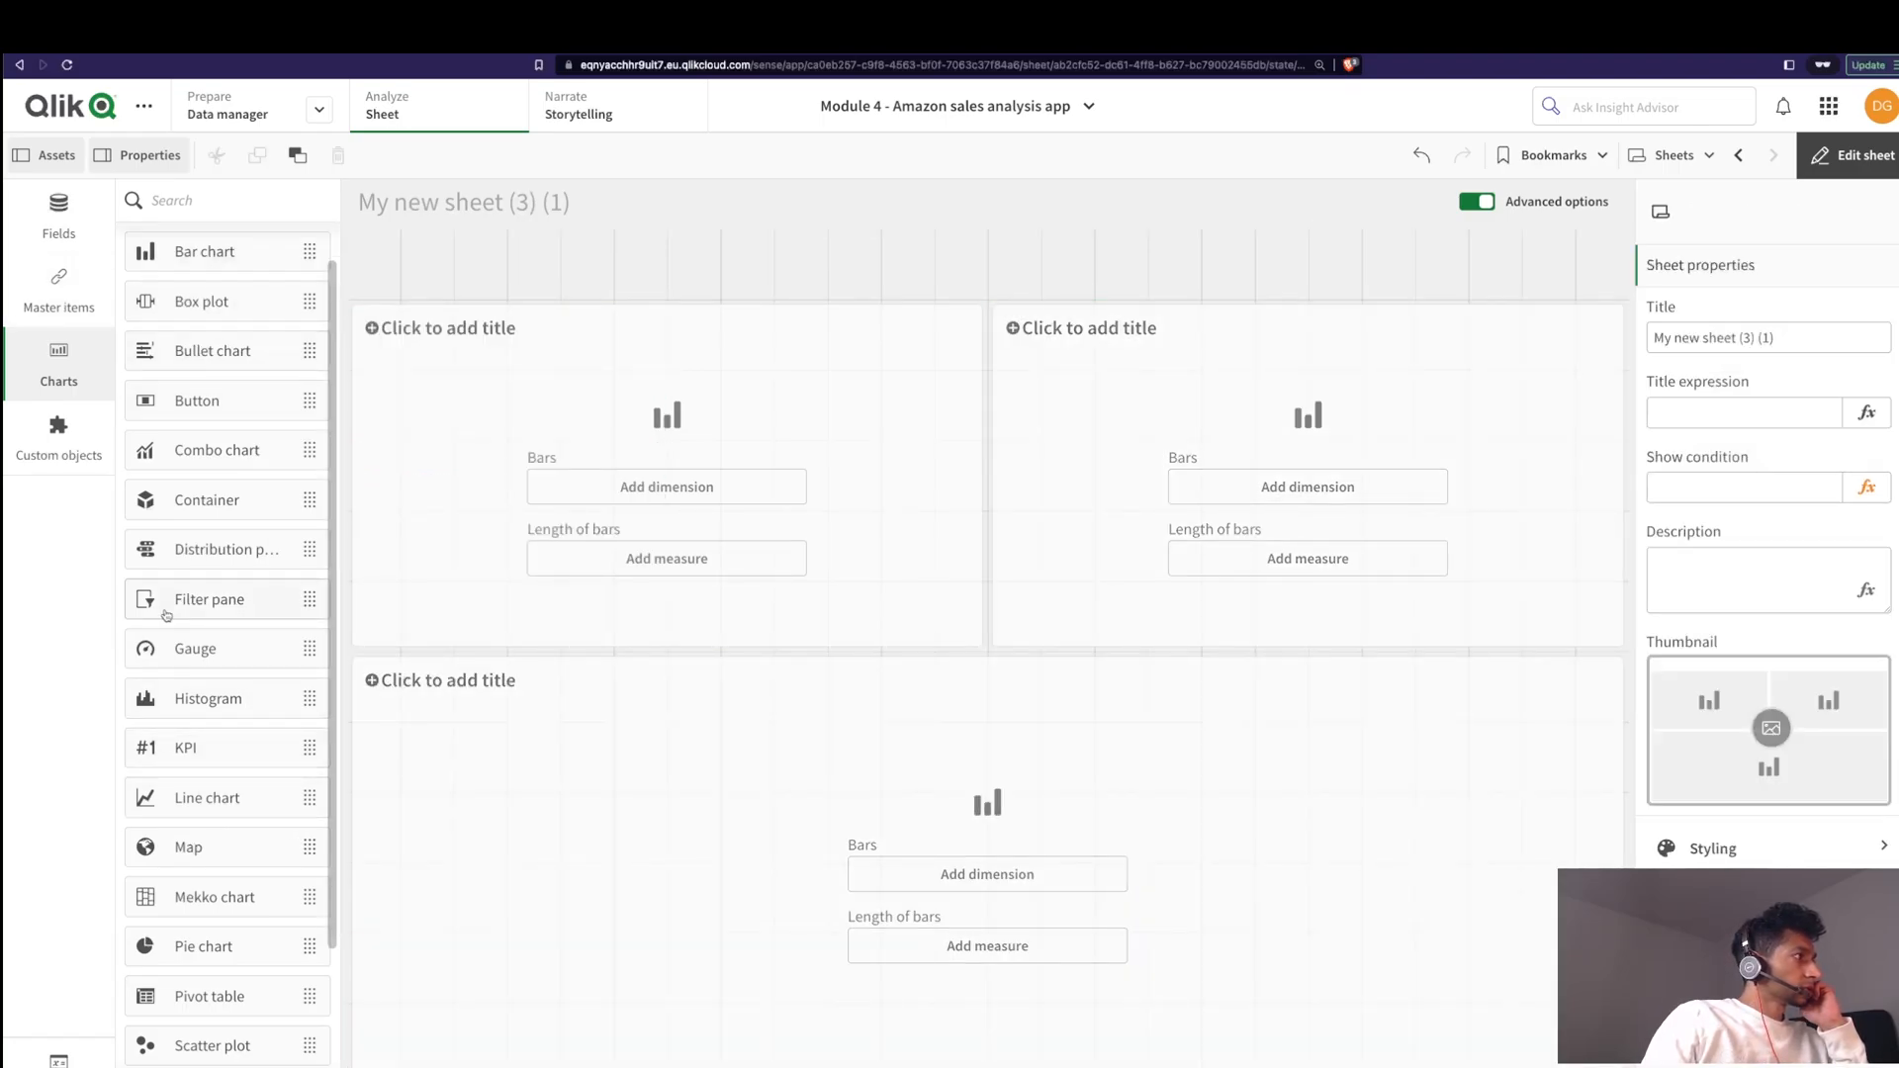
pyautogui.click(666, 261)
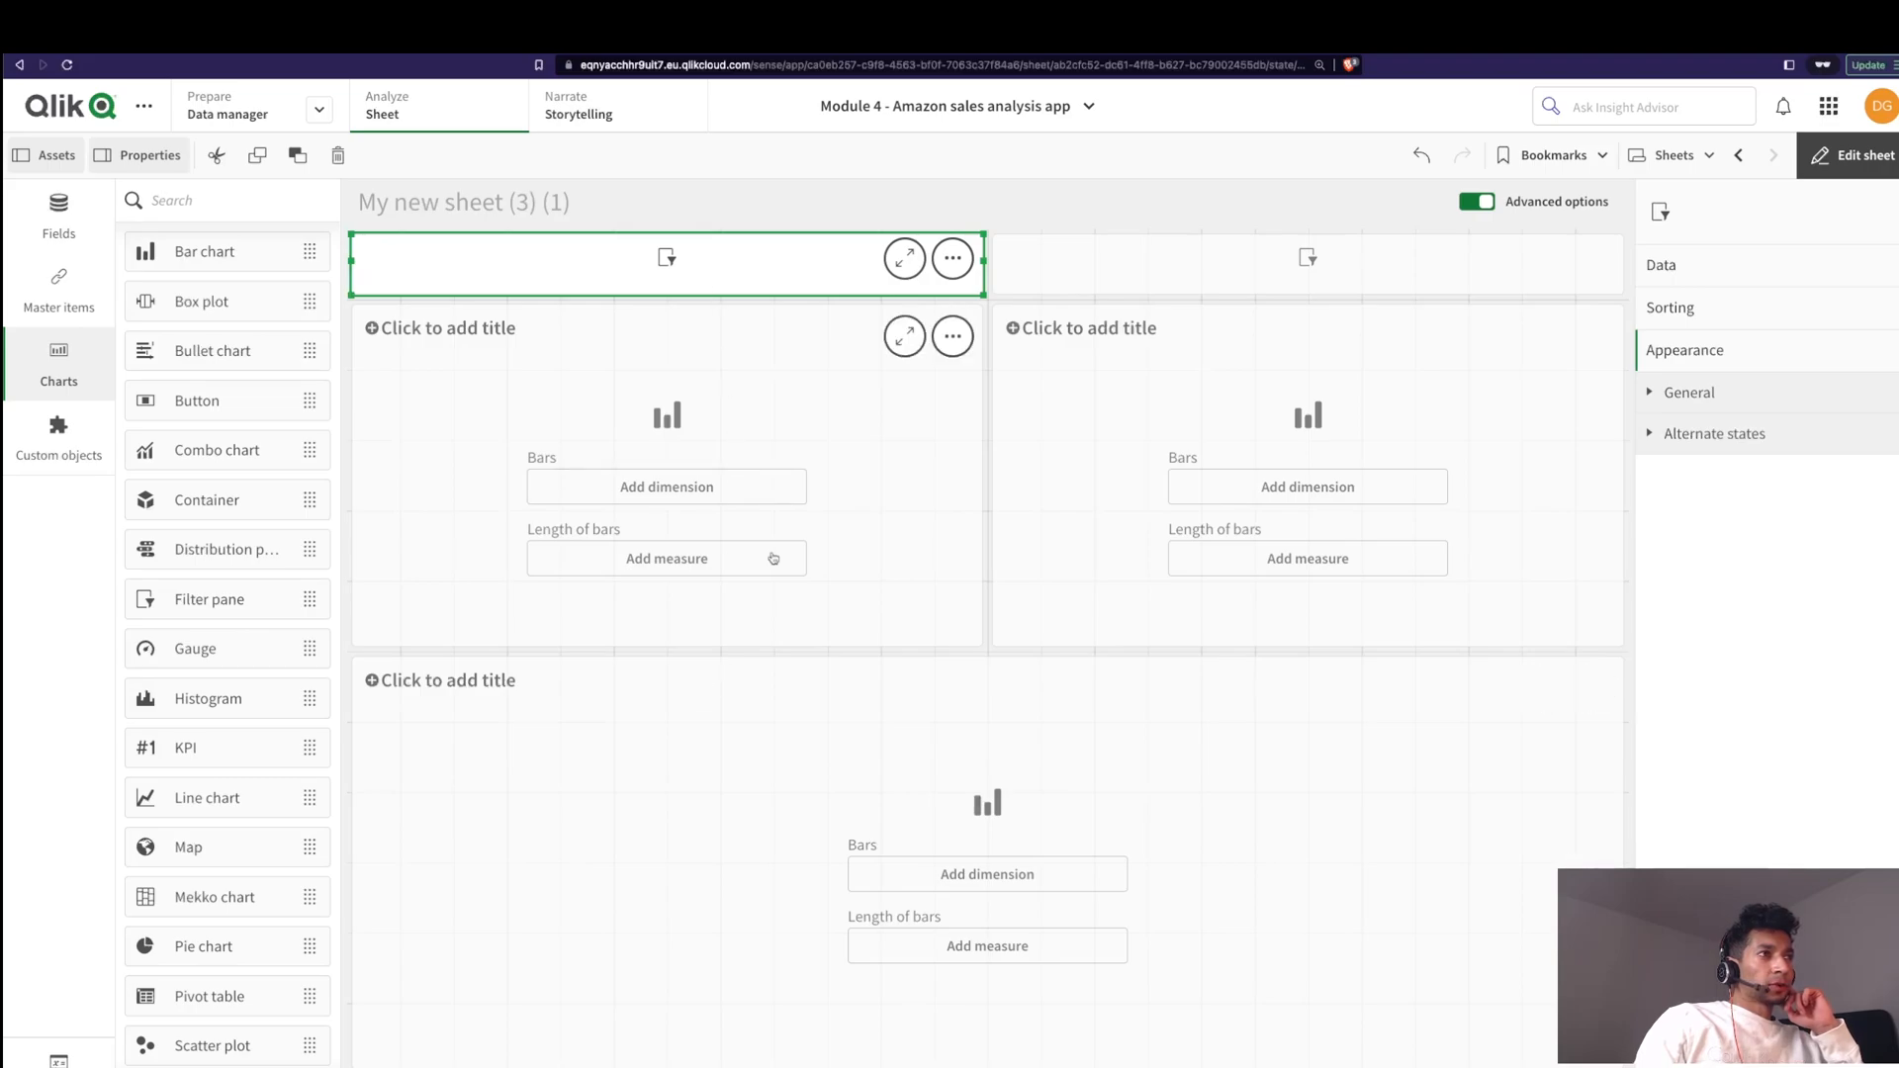
pyautogui.moveTo(797, 364)
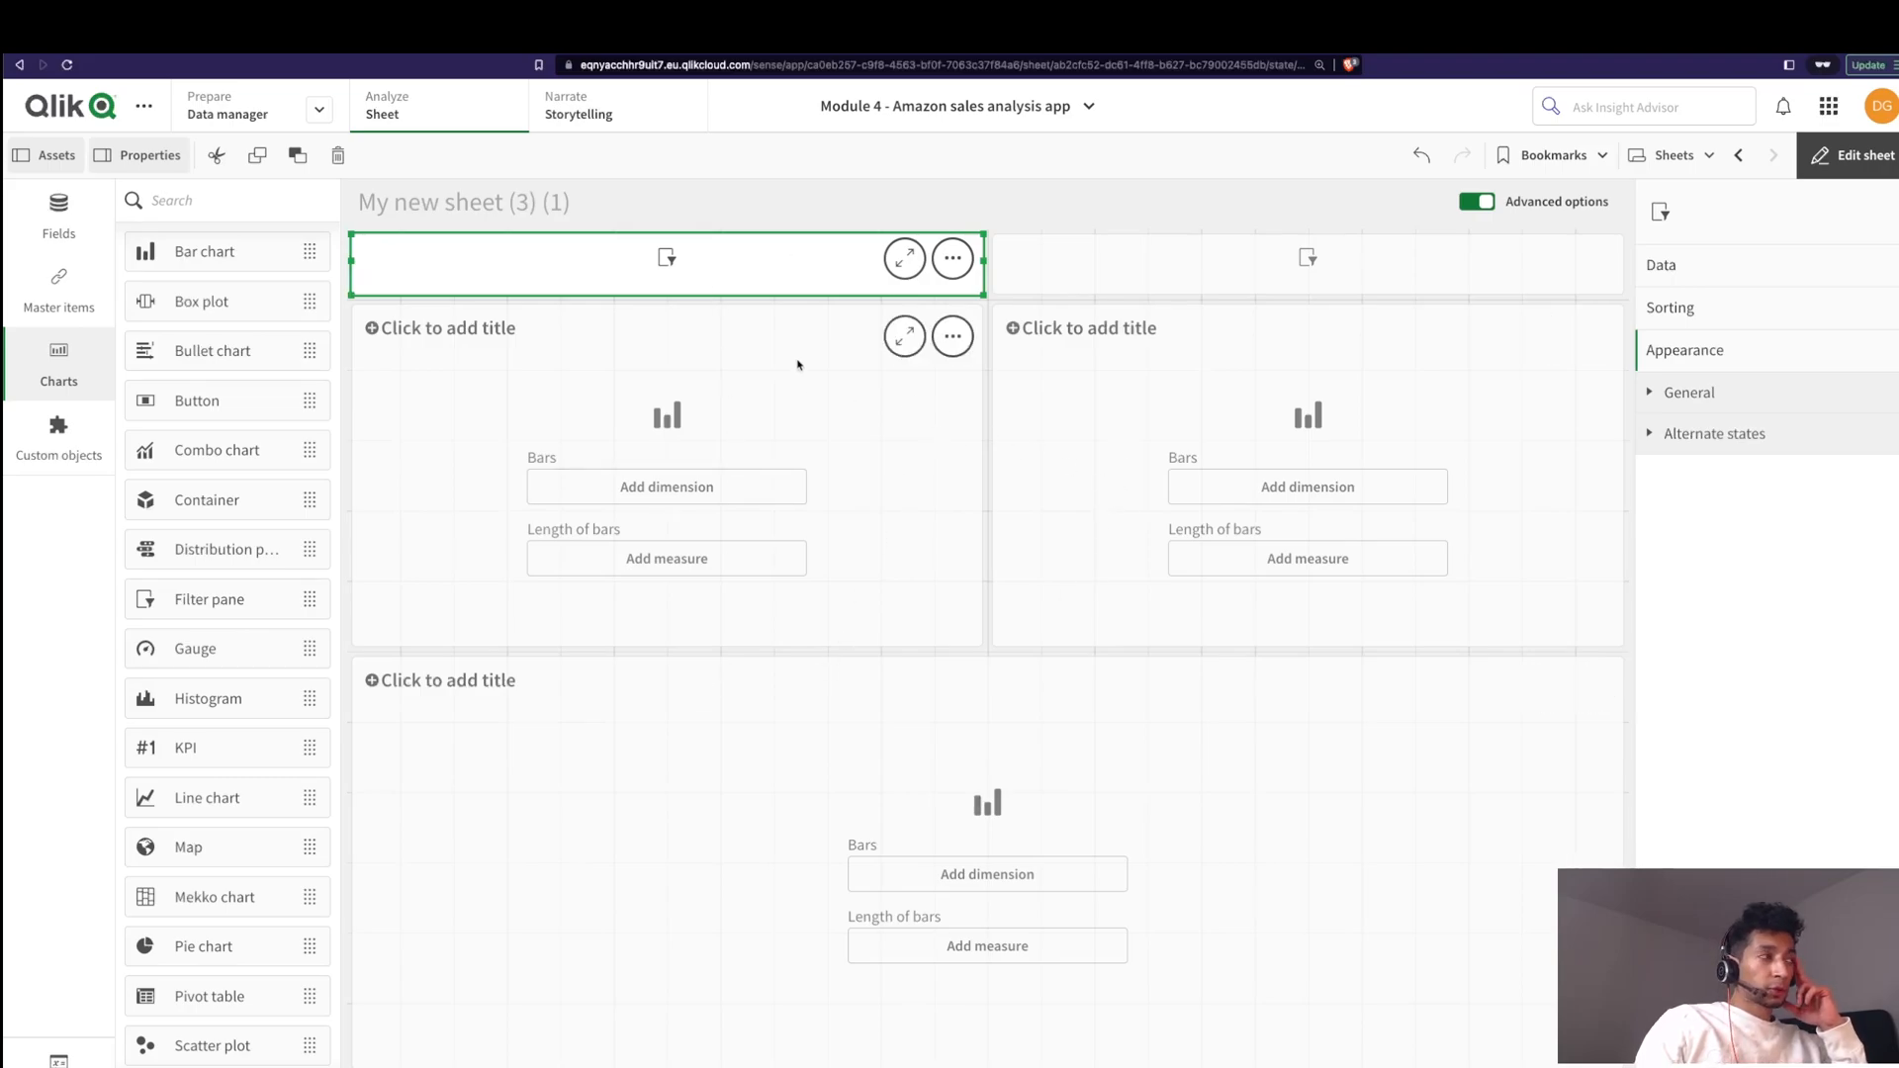
pyautogui.moveTo(726, 279)
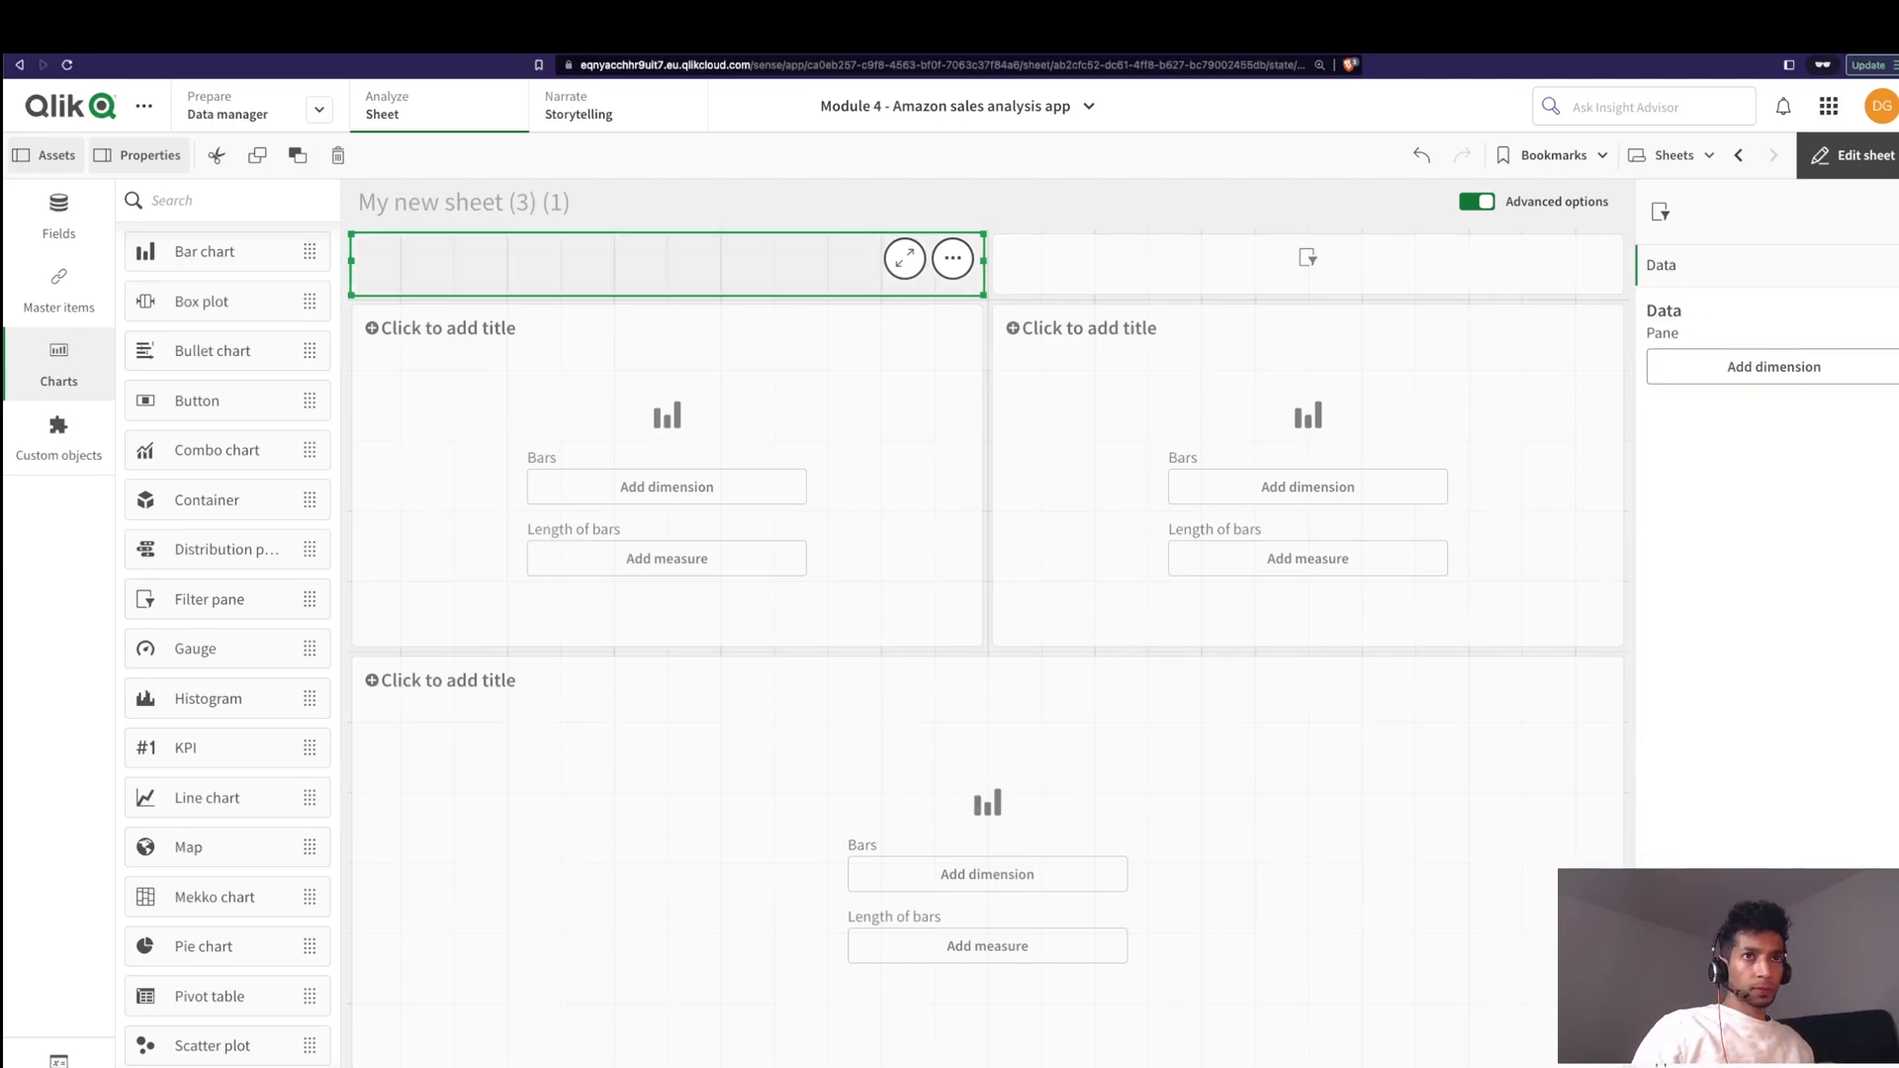
pyautogui.click(1772, 368)
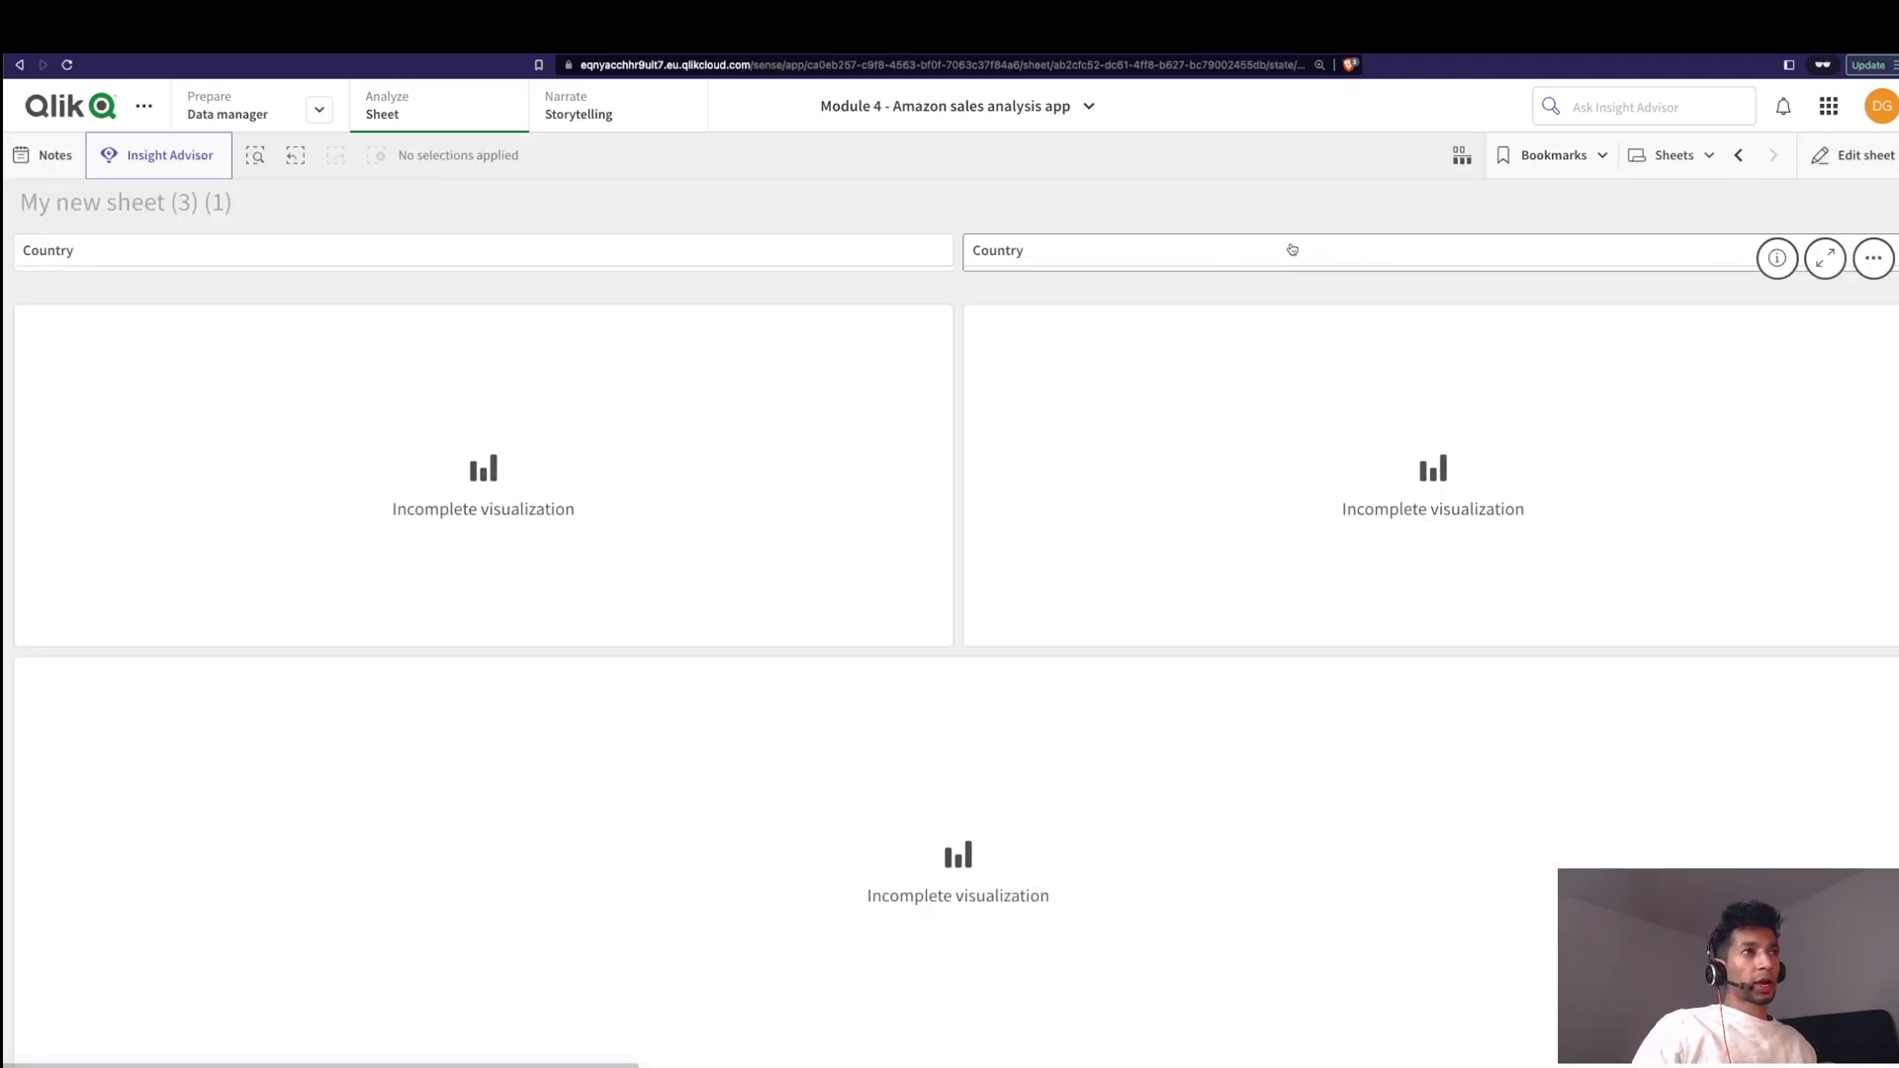
pyautogui.click(1235, 252)
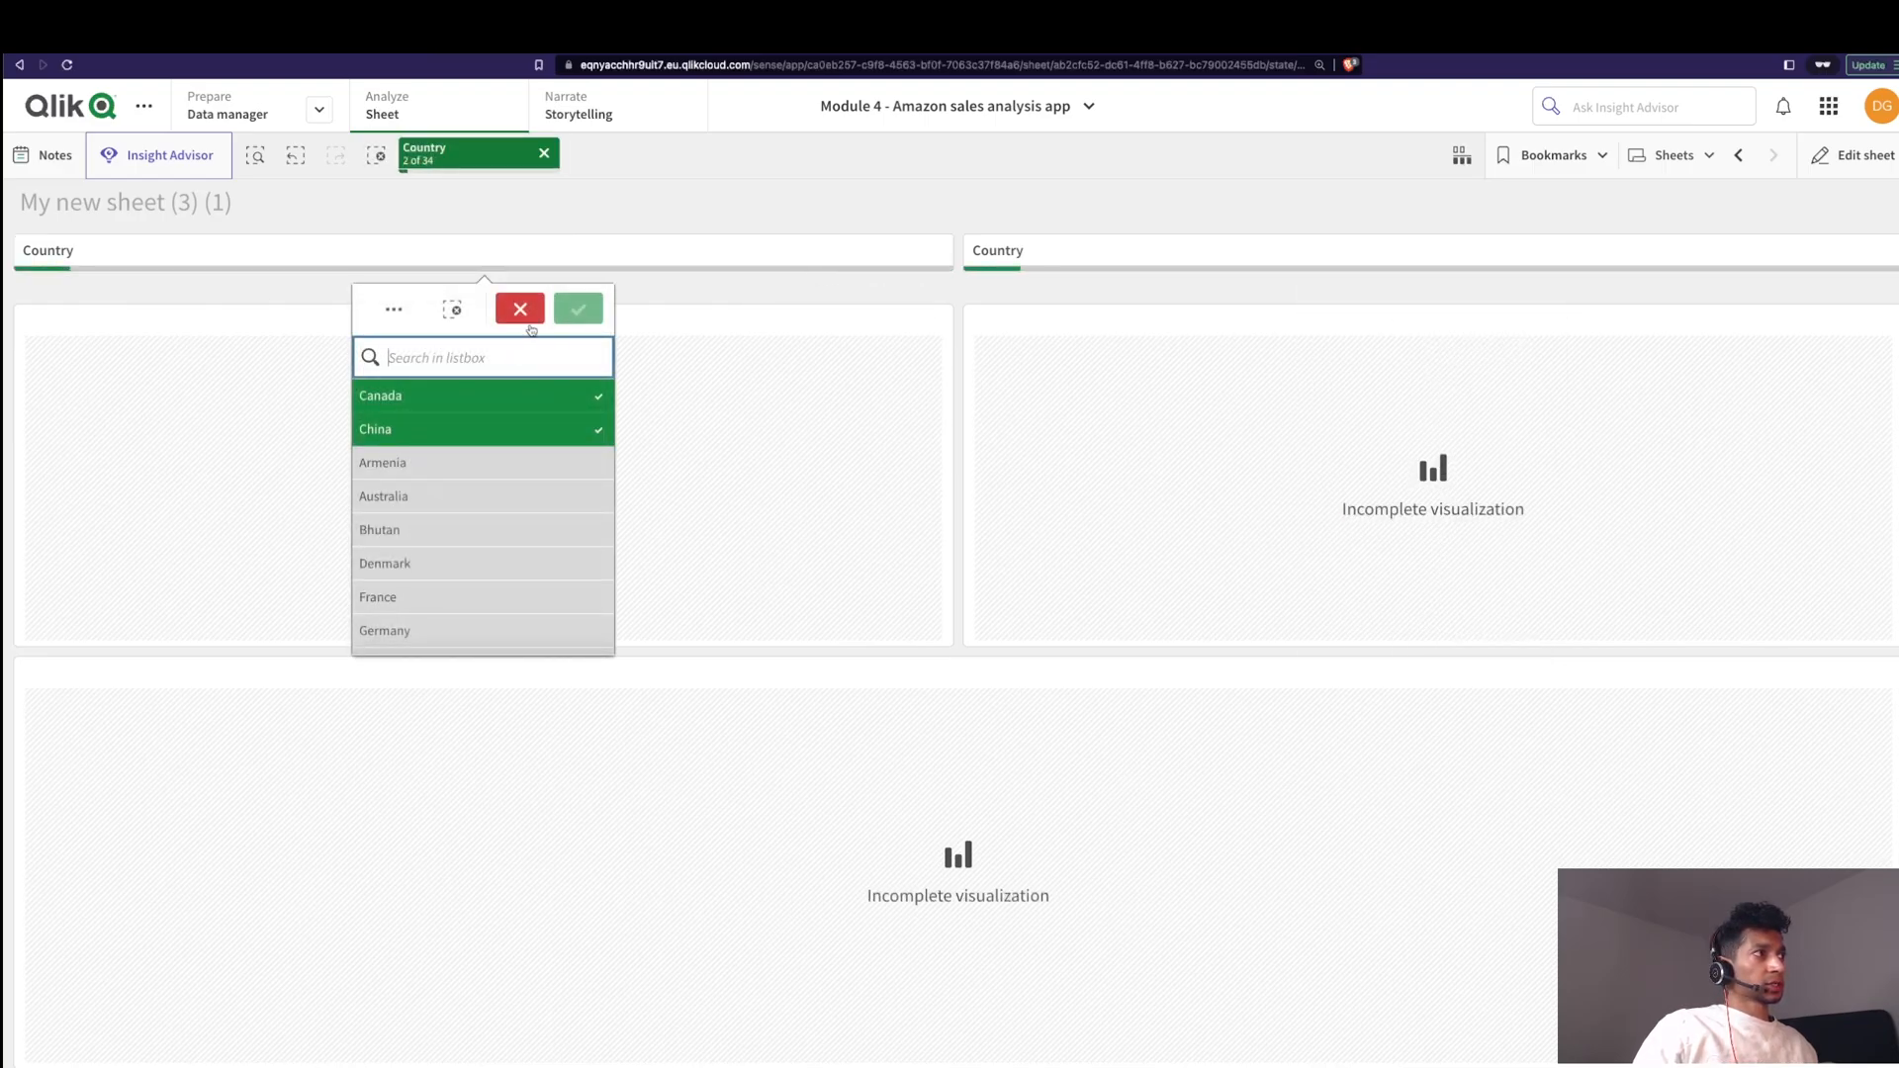
pyautogui.click(520, 309)
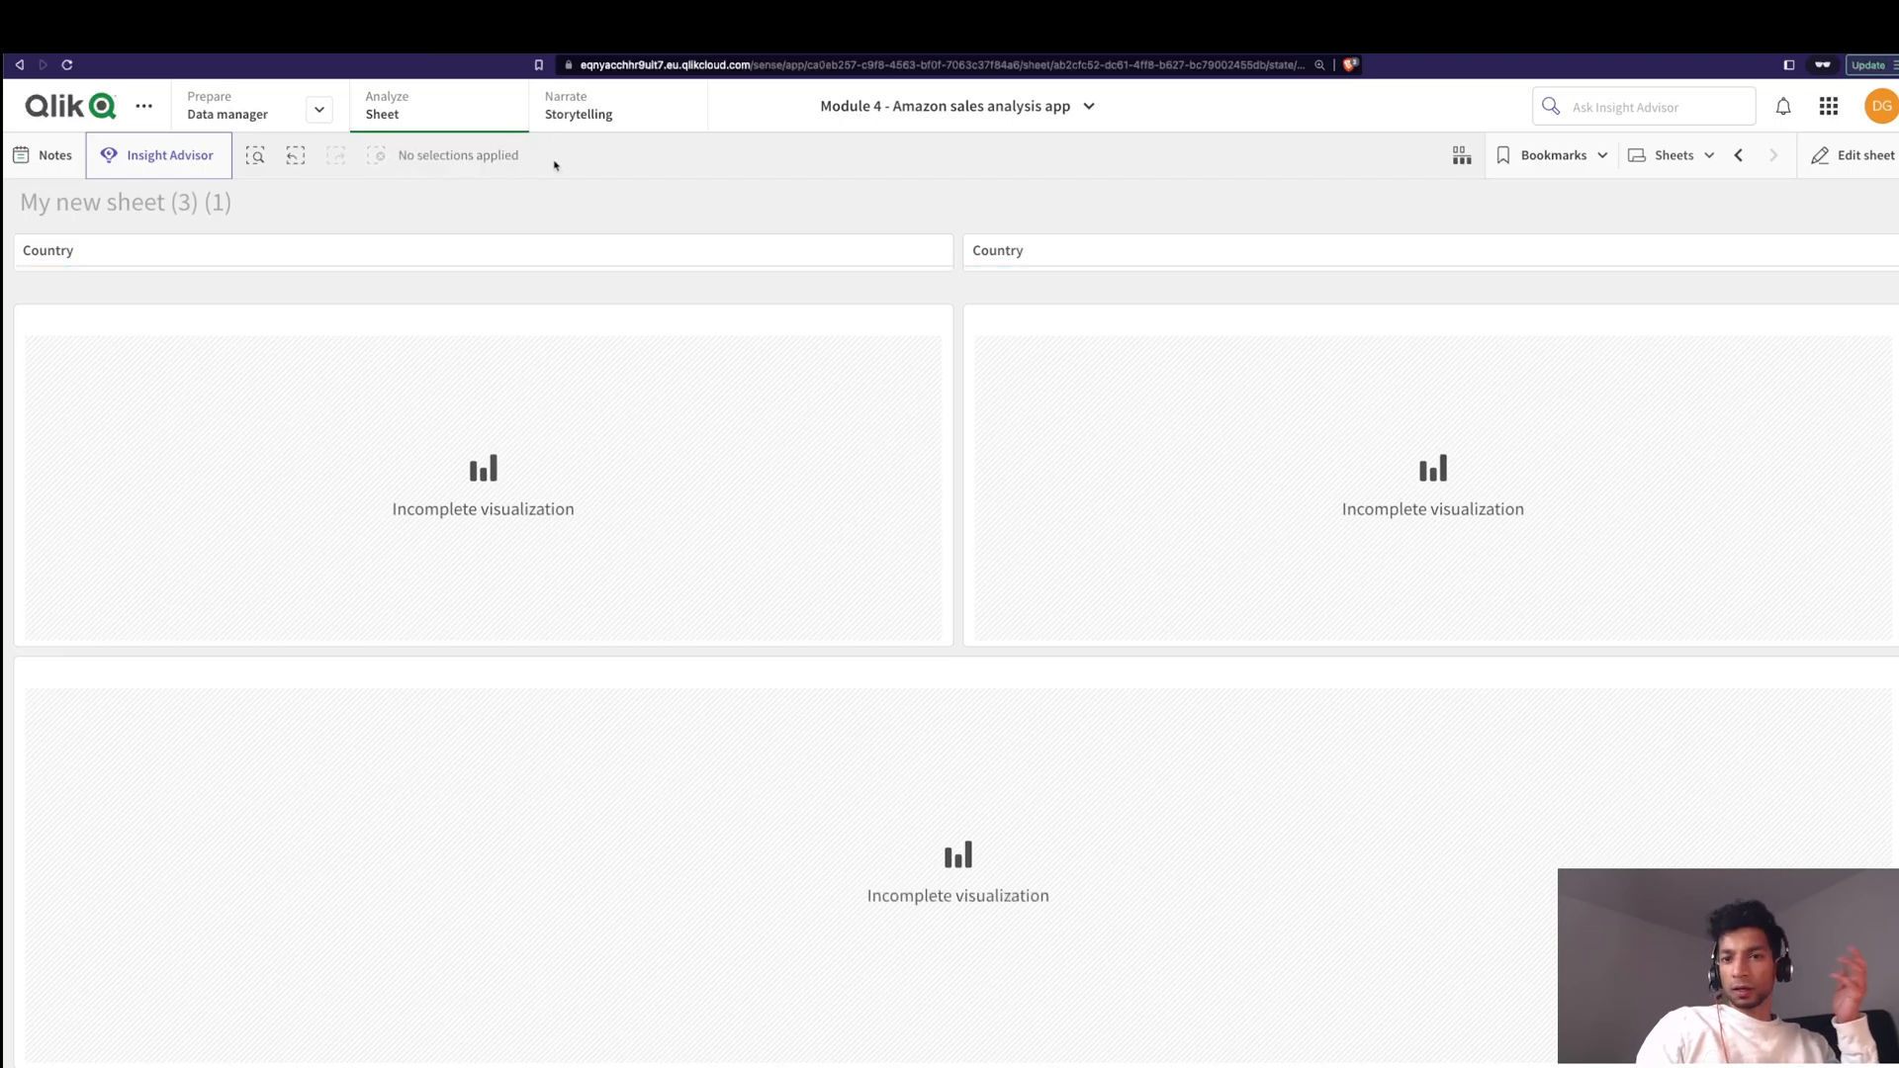
# Step: Set the left Country pane's alternate state to State 1 and the right pane's to State 2
pyautogui.click(1859, 154)
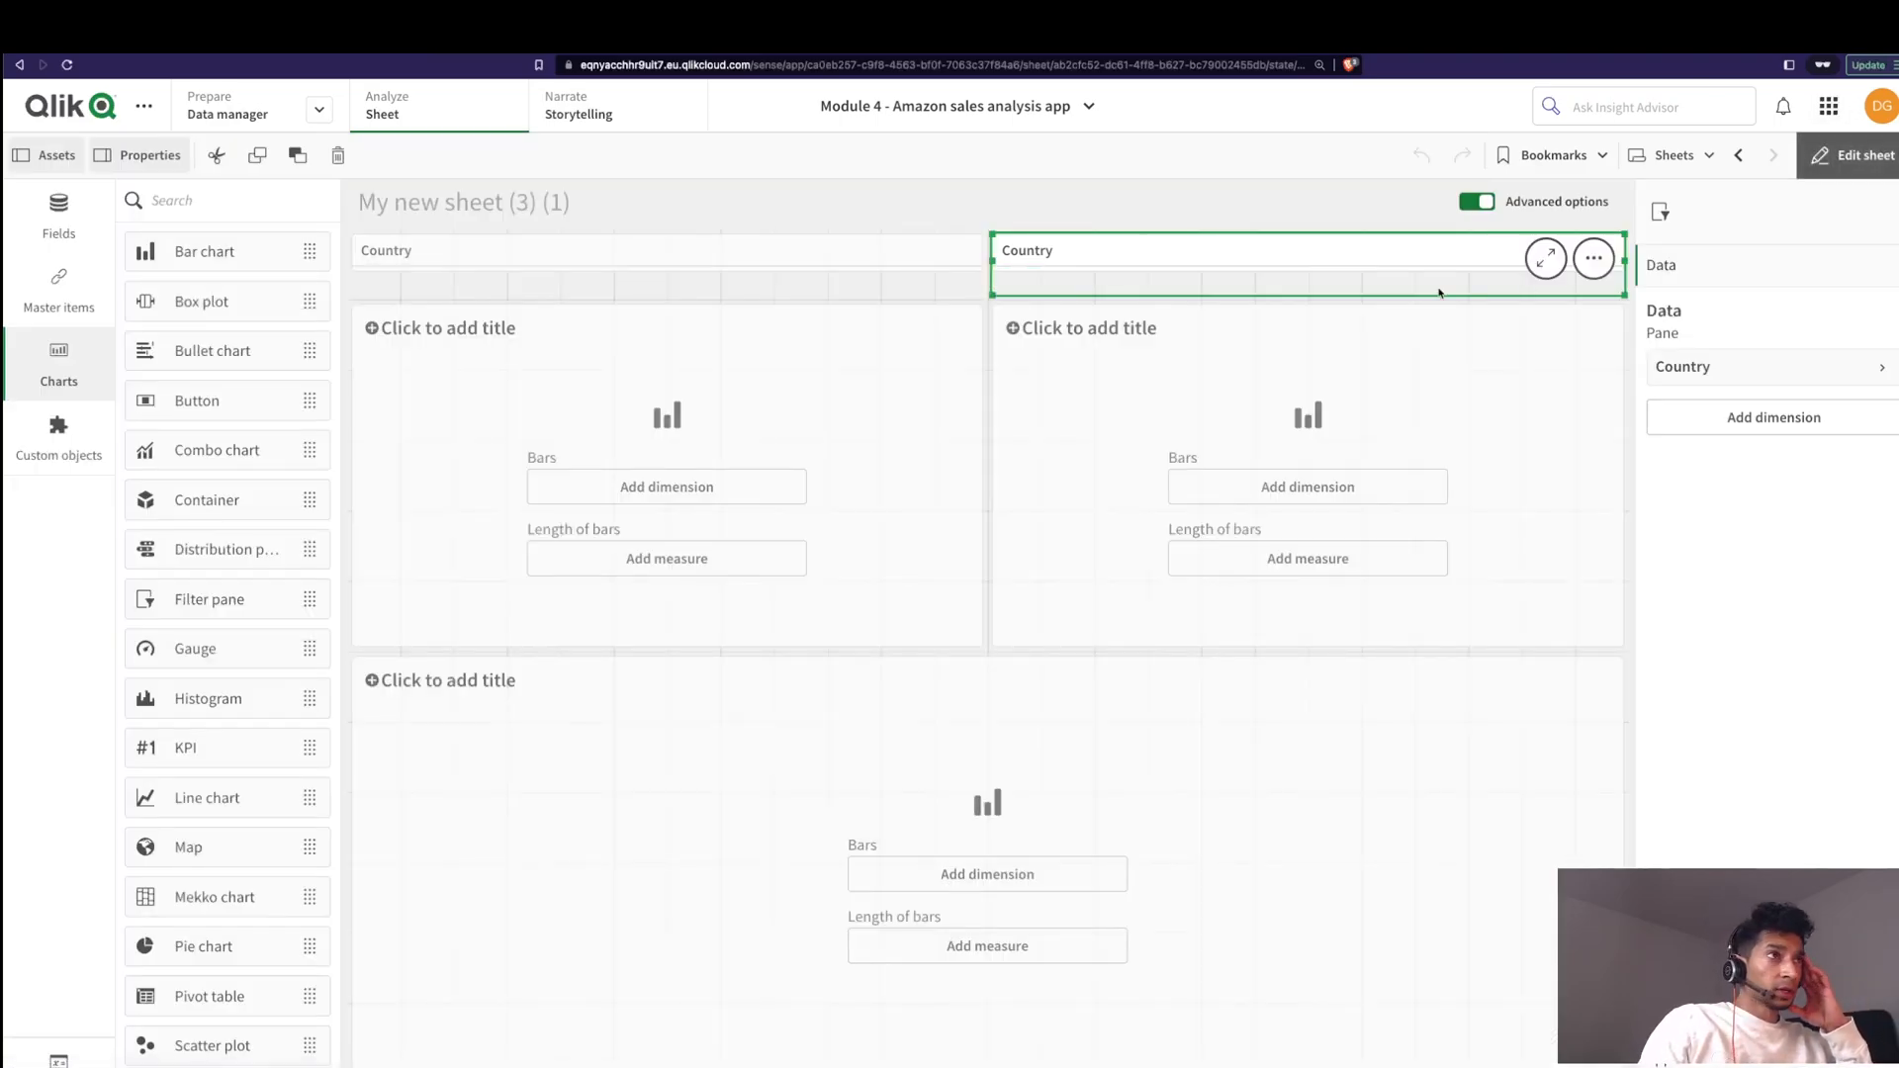
pyautogui.click(605, 267)
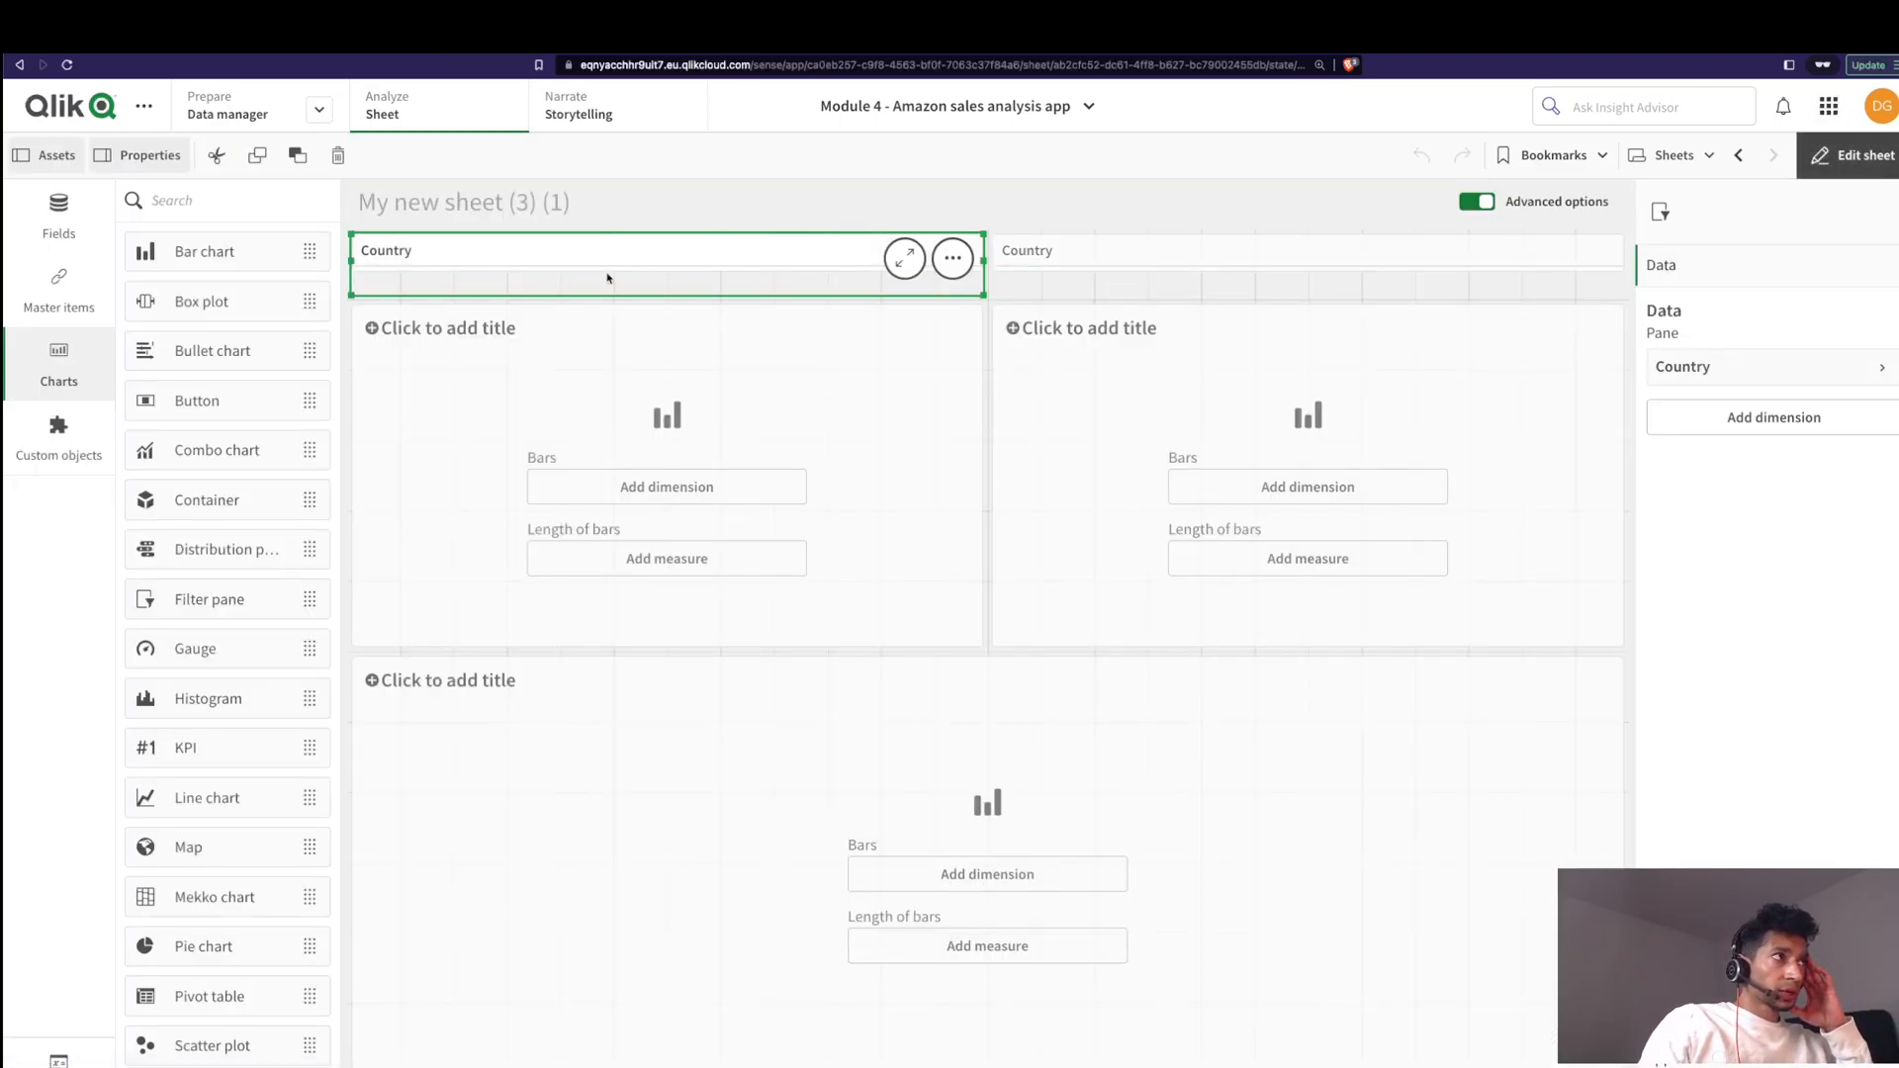
pyautogui.click(1685, 350)
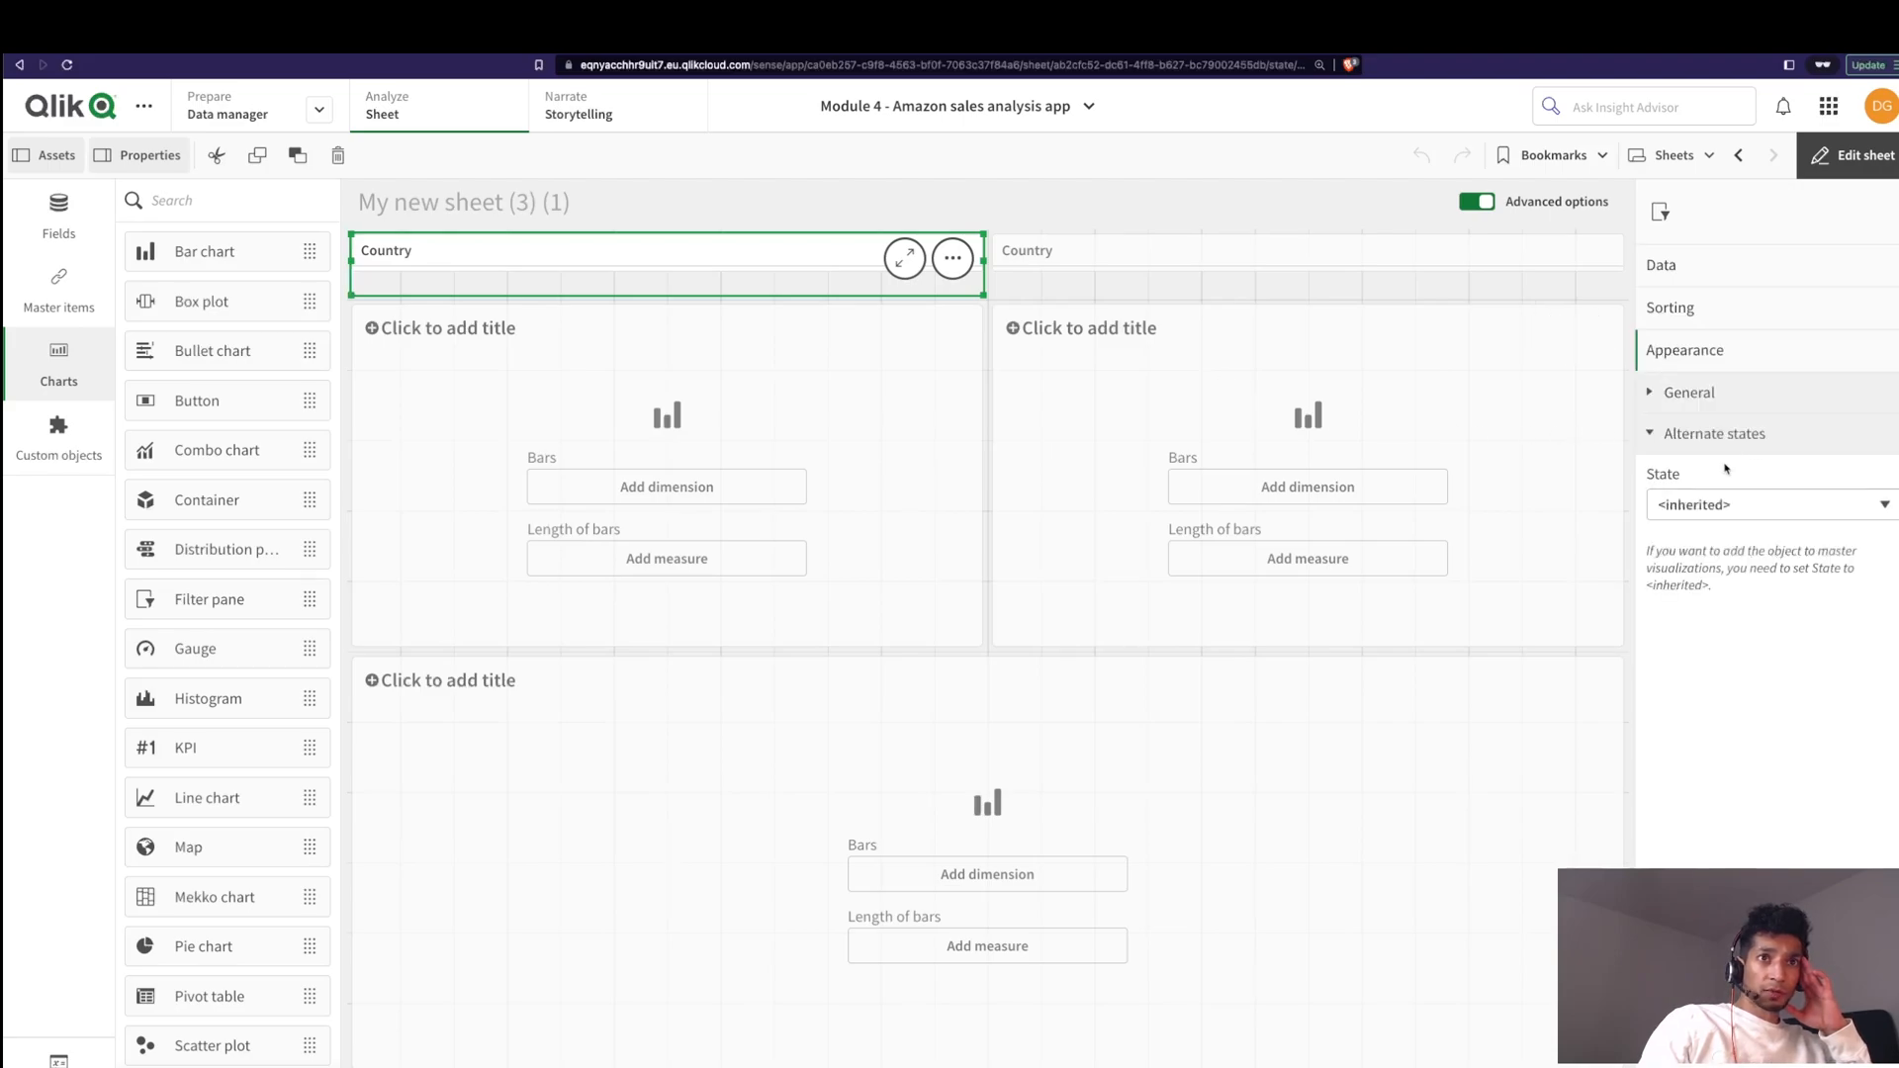
pyautogui.click(1760, 504)
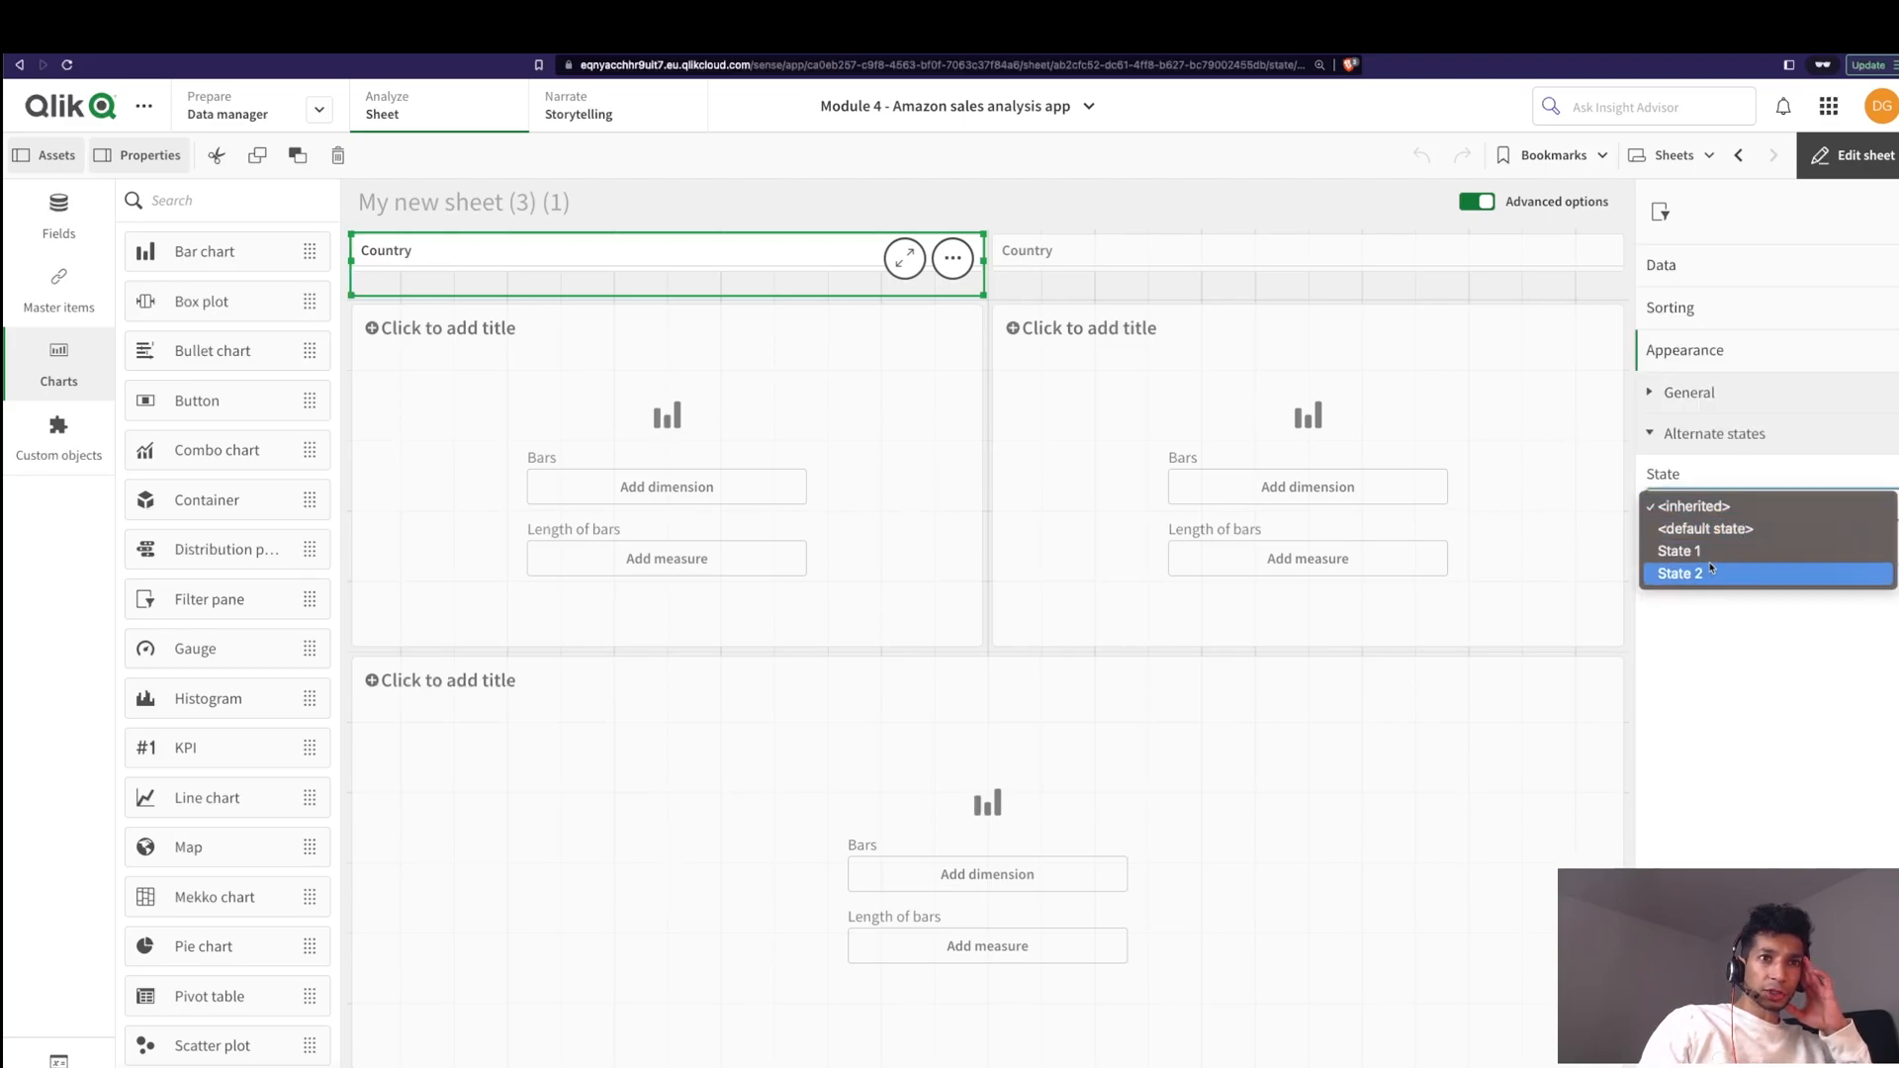
pyautogui.moveTo(1679, 552)
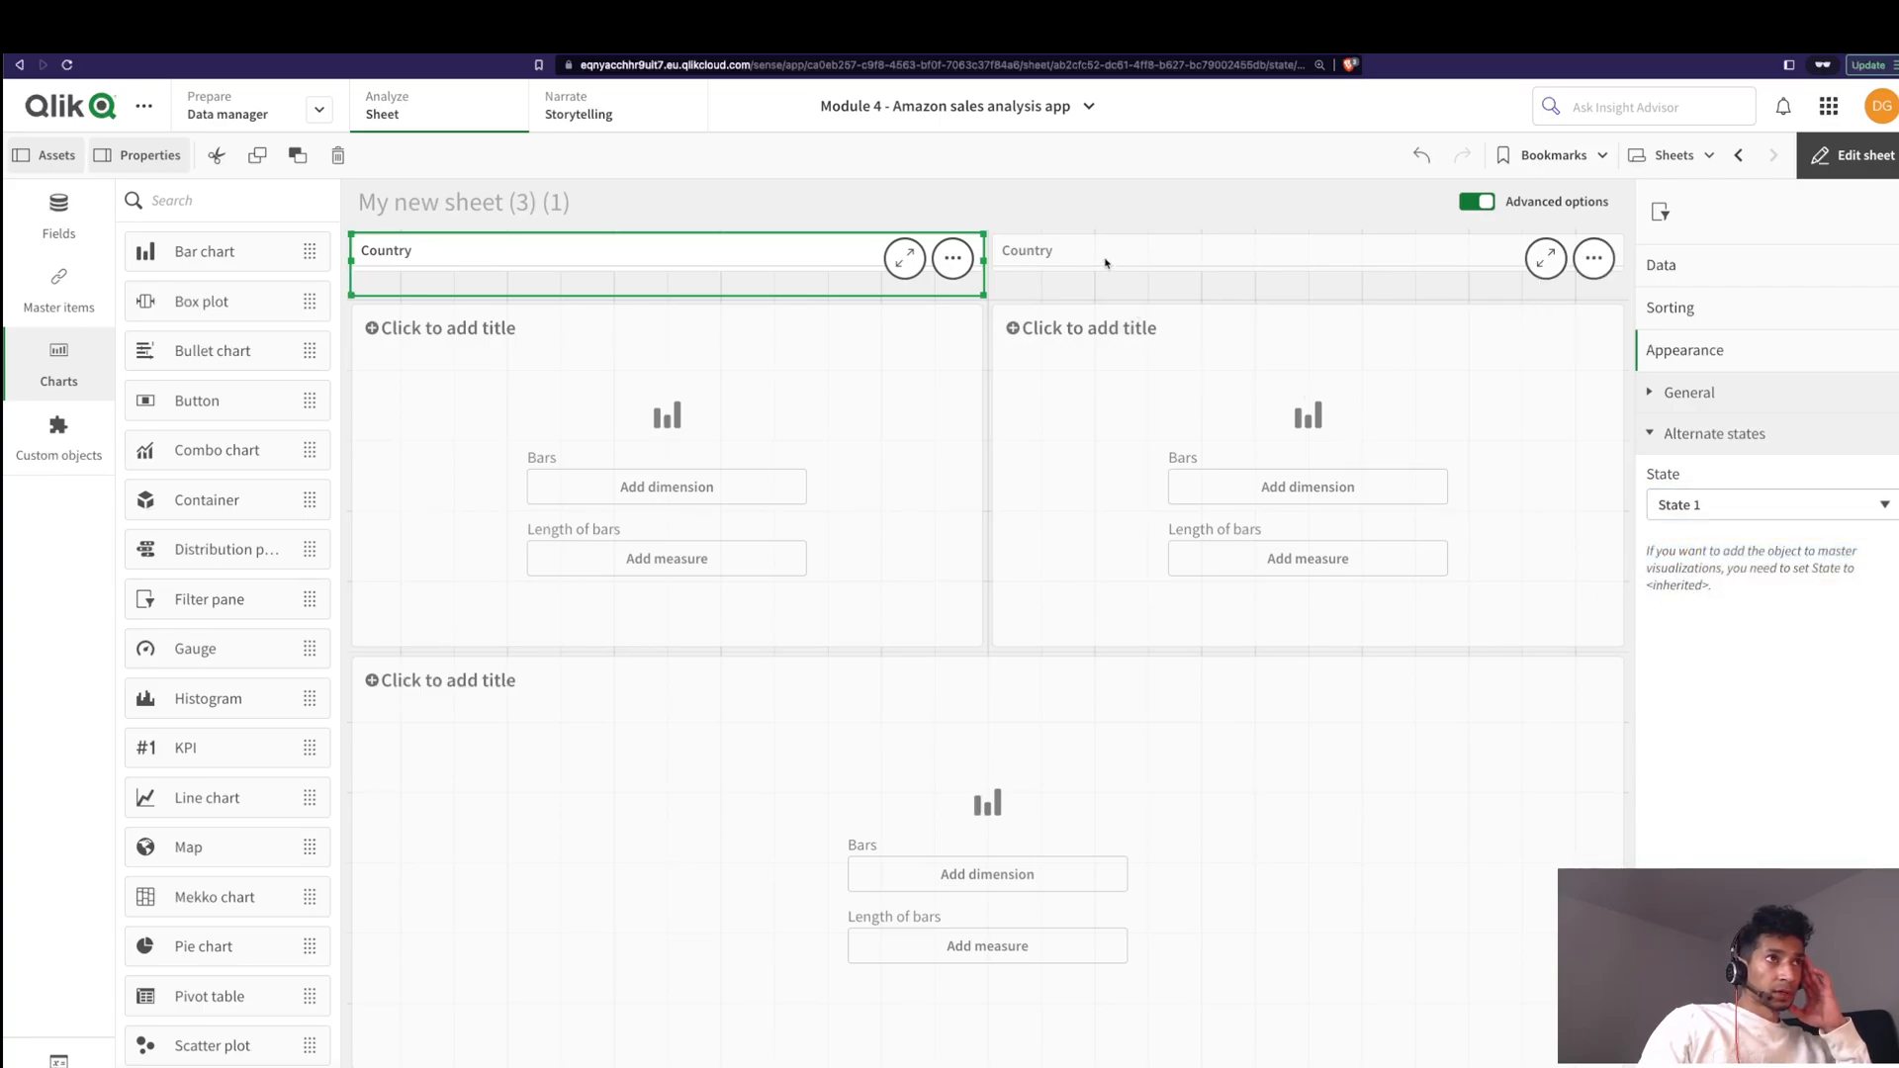
pyautogui.click(1762, 505)
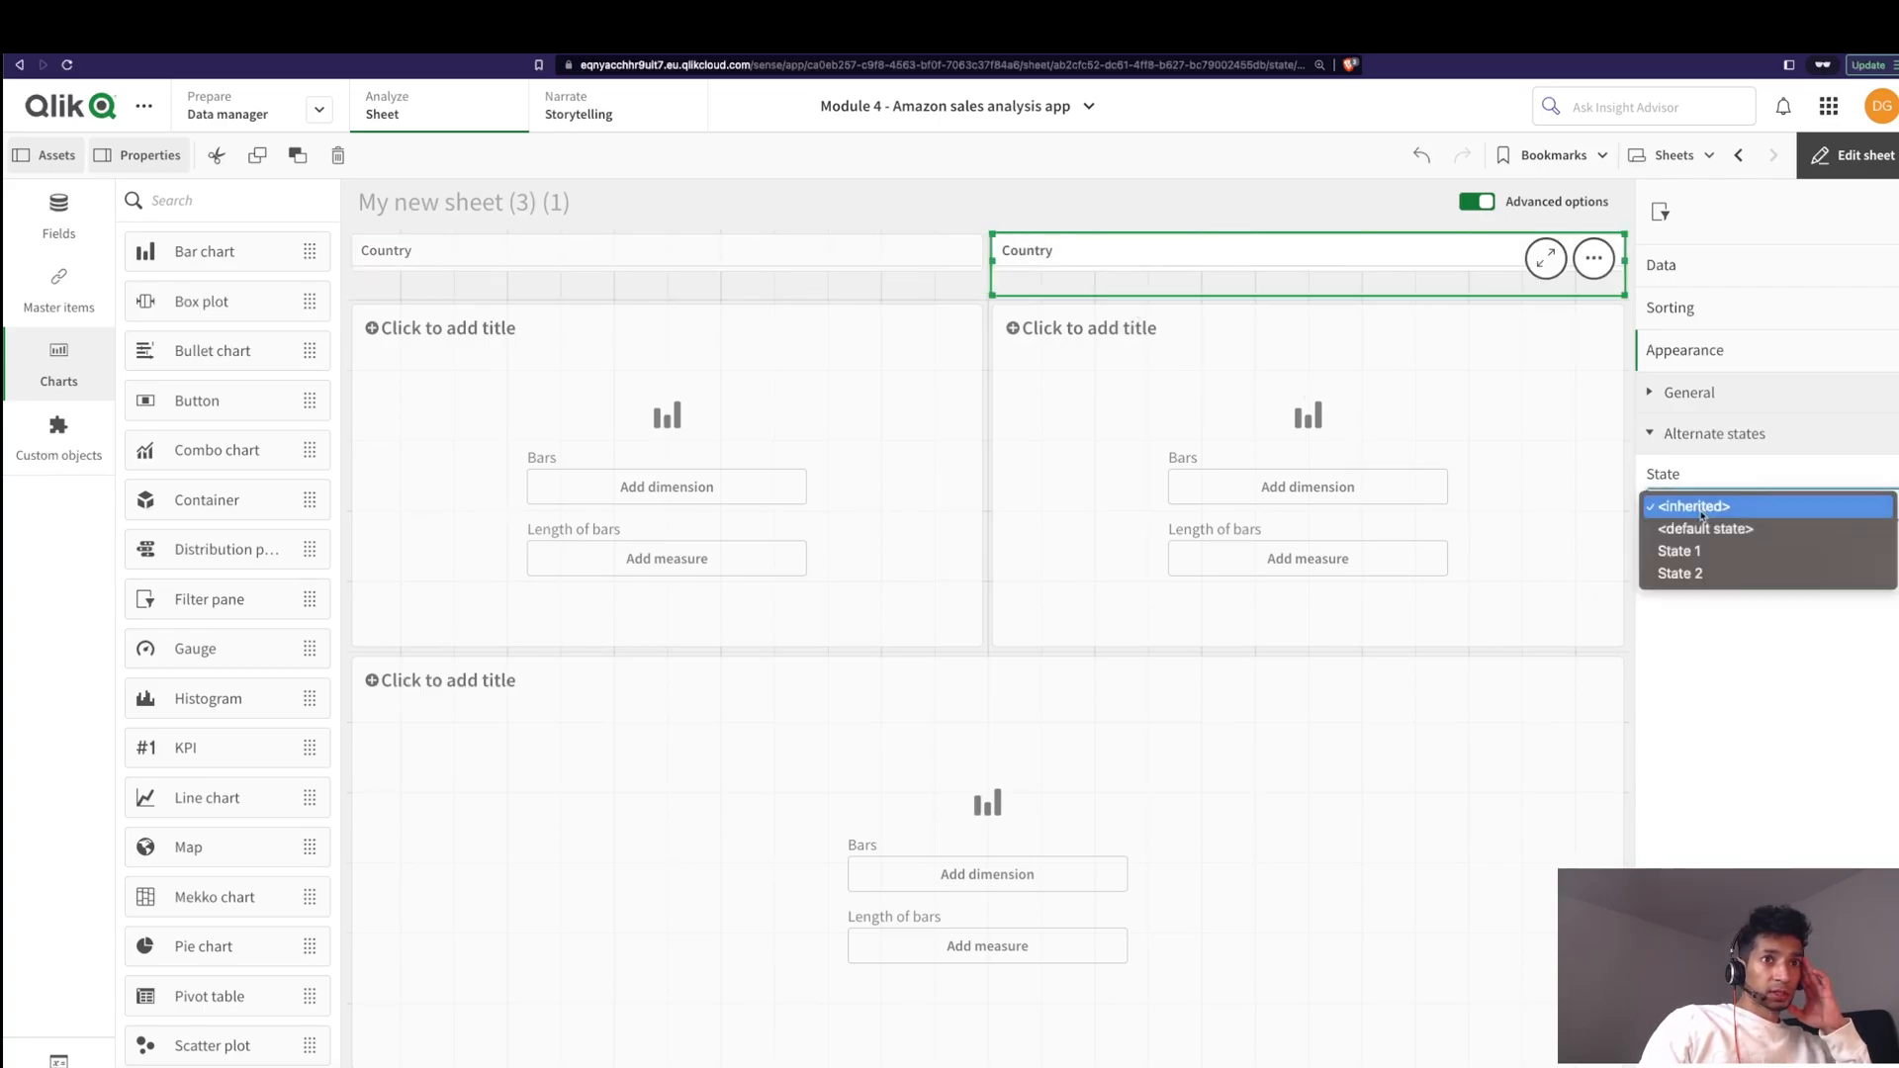
pyautogui.click(1679, 574)
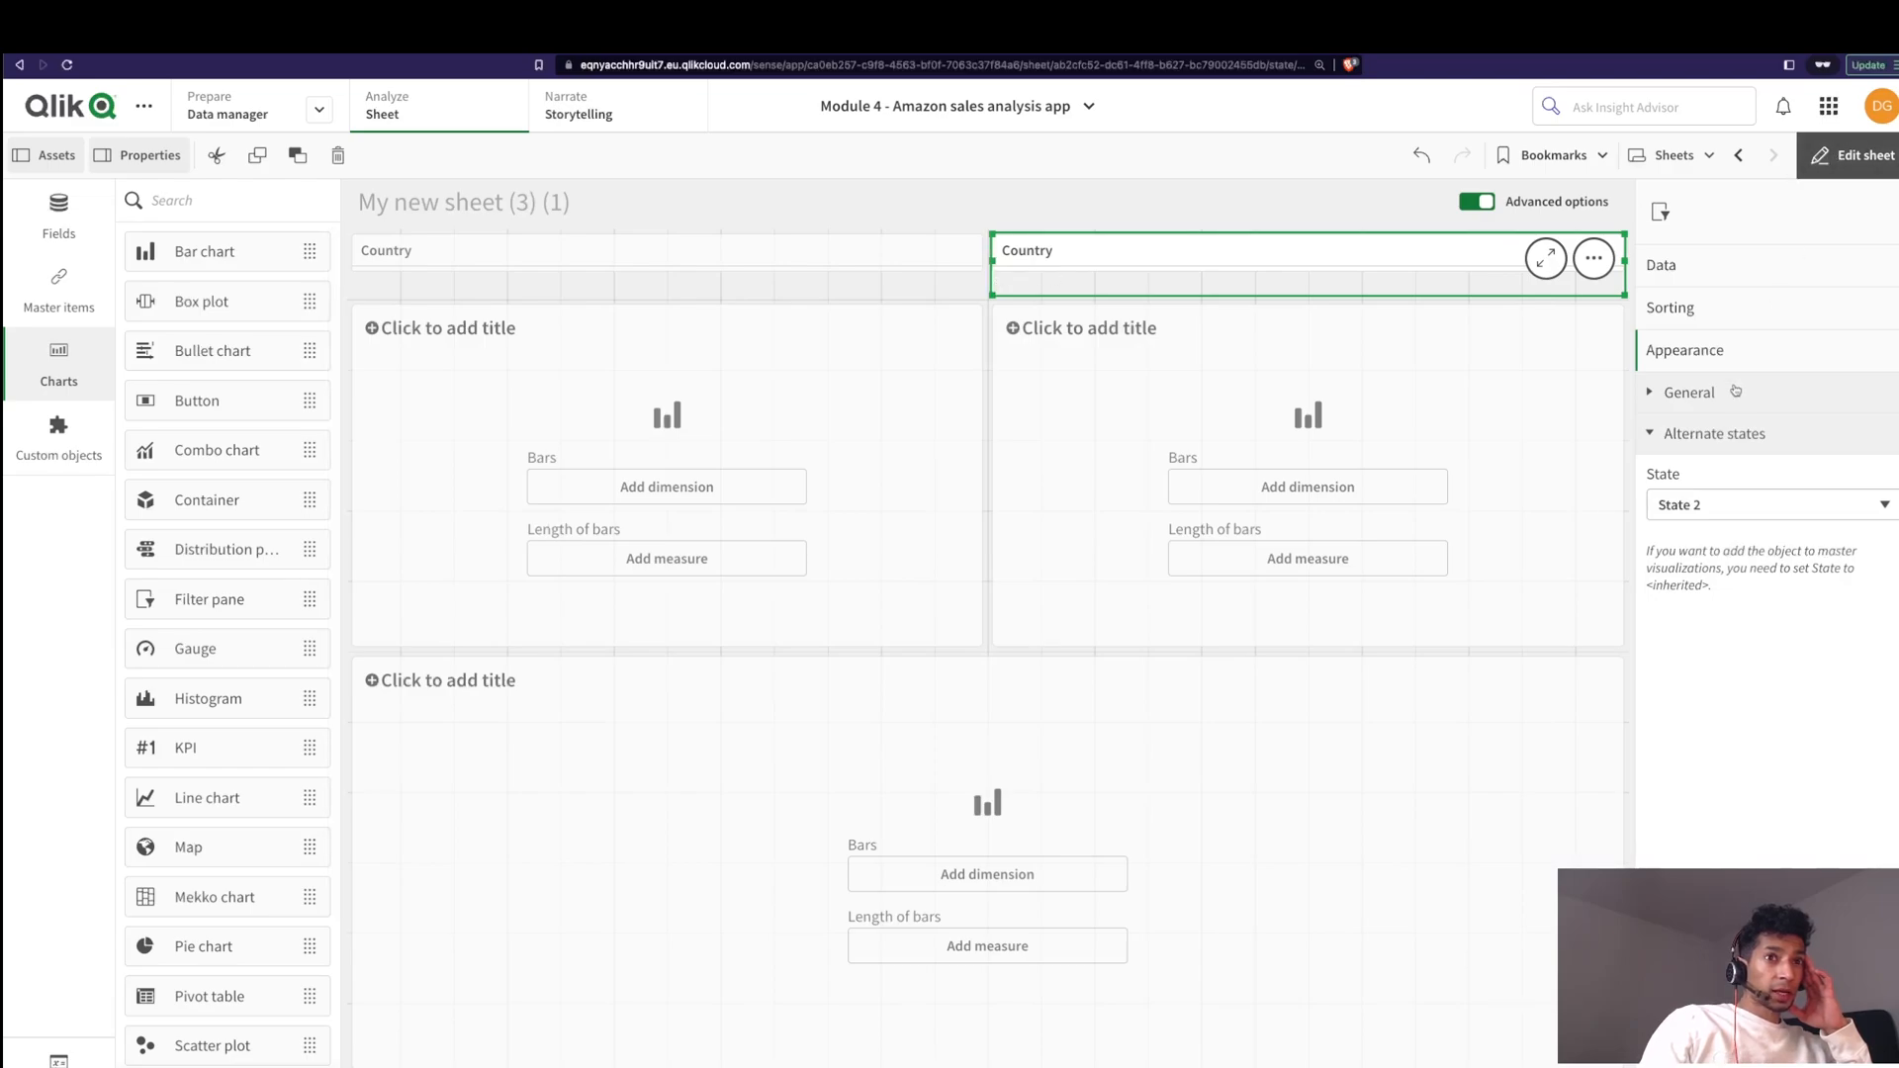
pyautogui.moveTo(1190, 286)
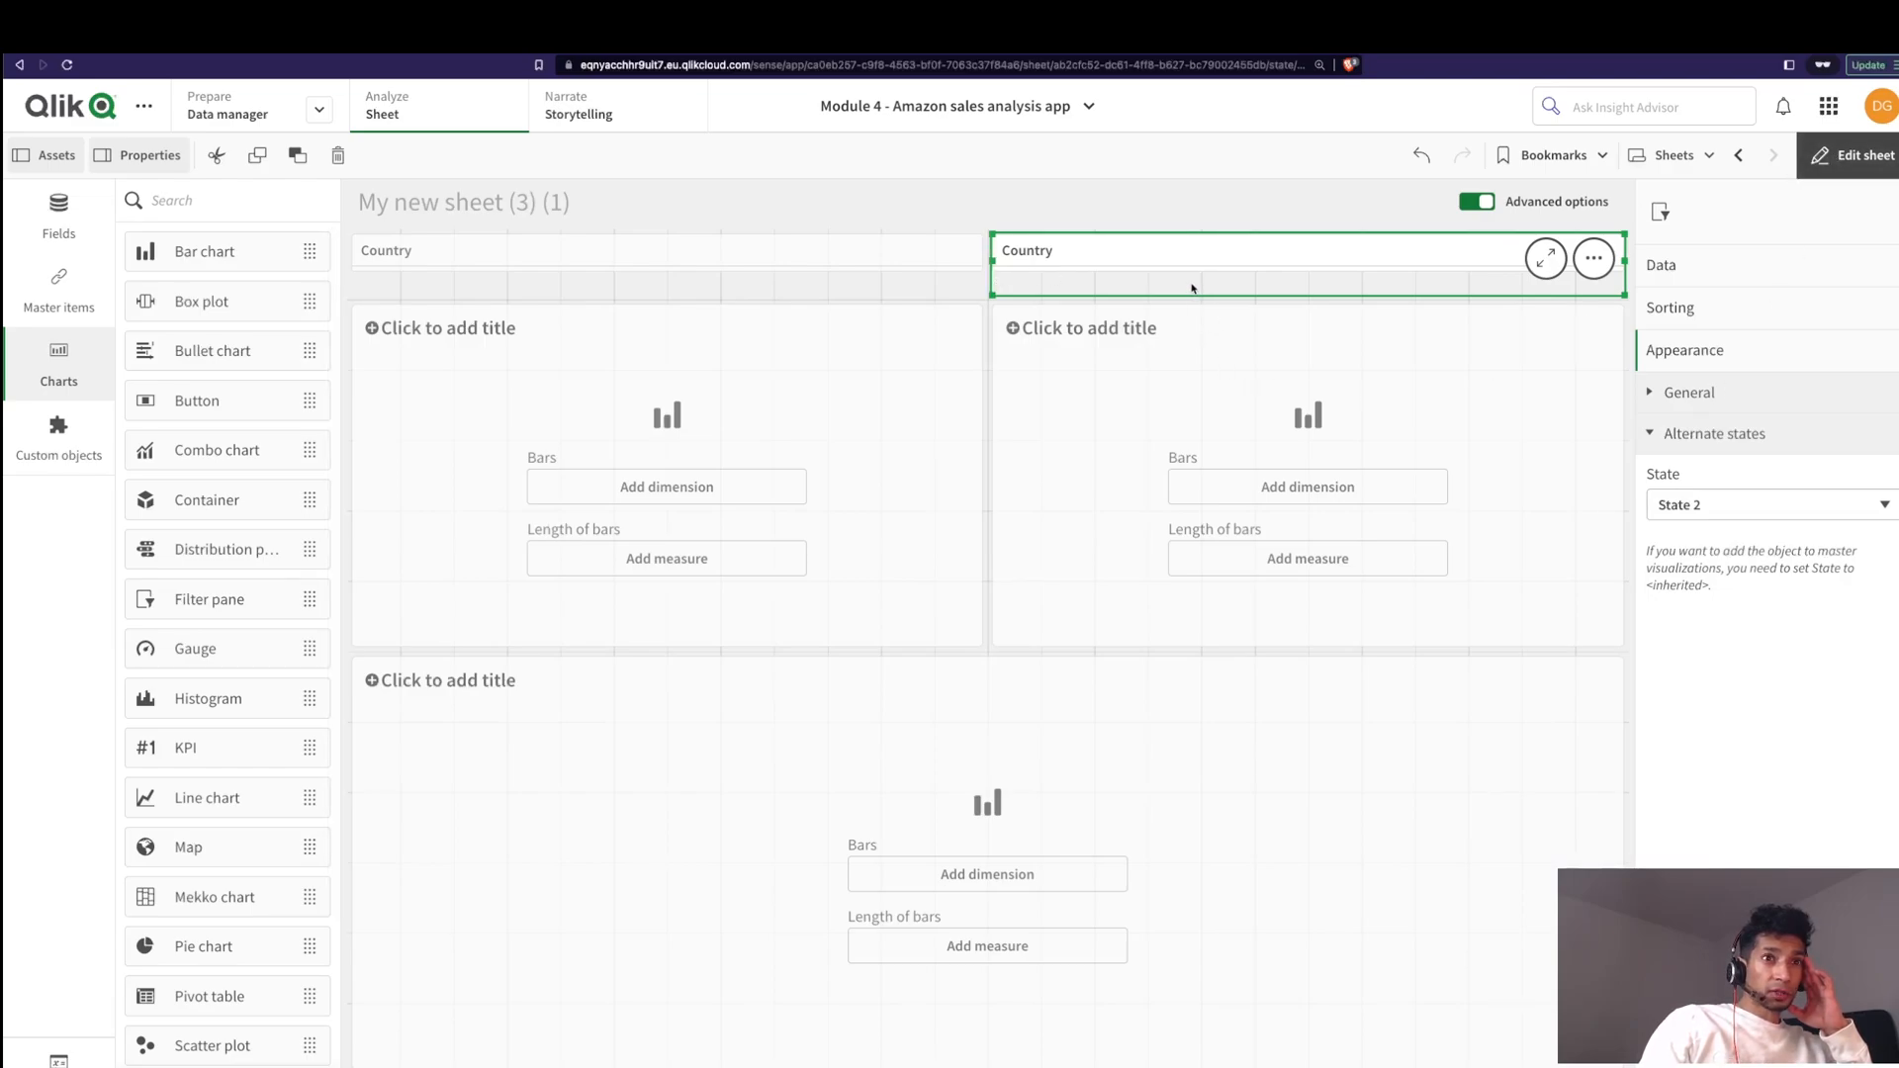
pyautogui.moveTo(1377, 299)
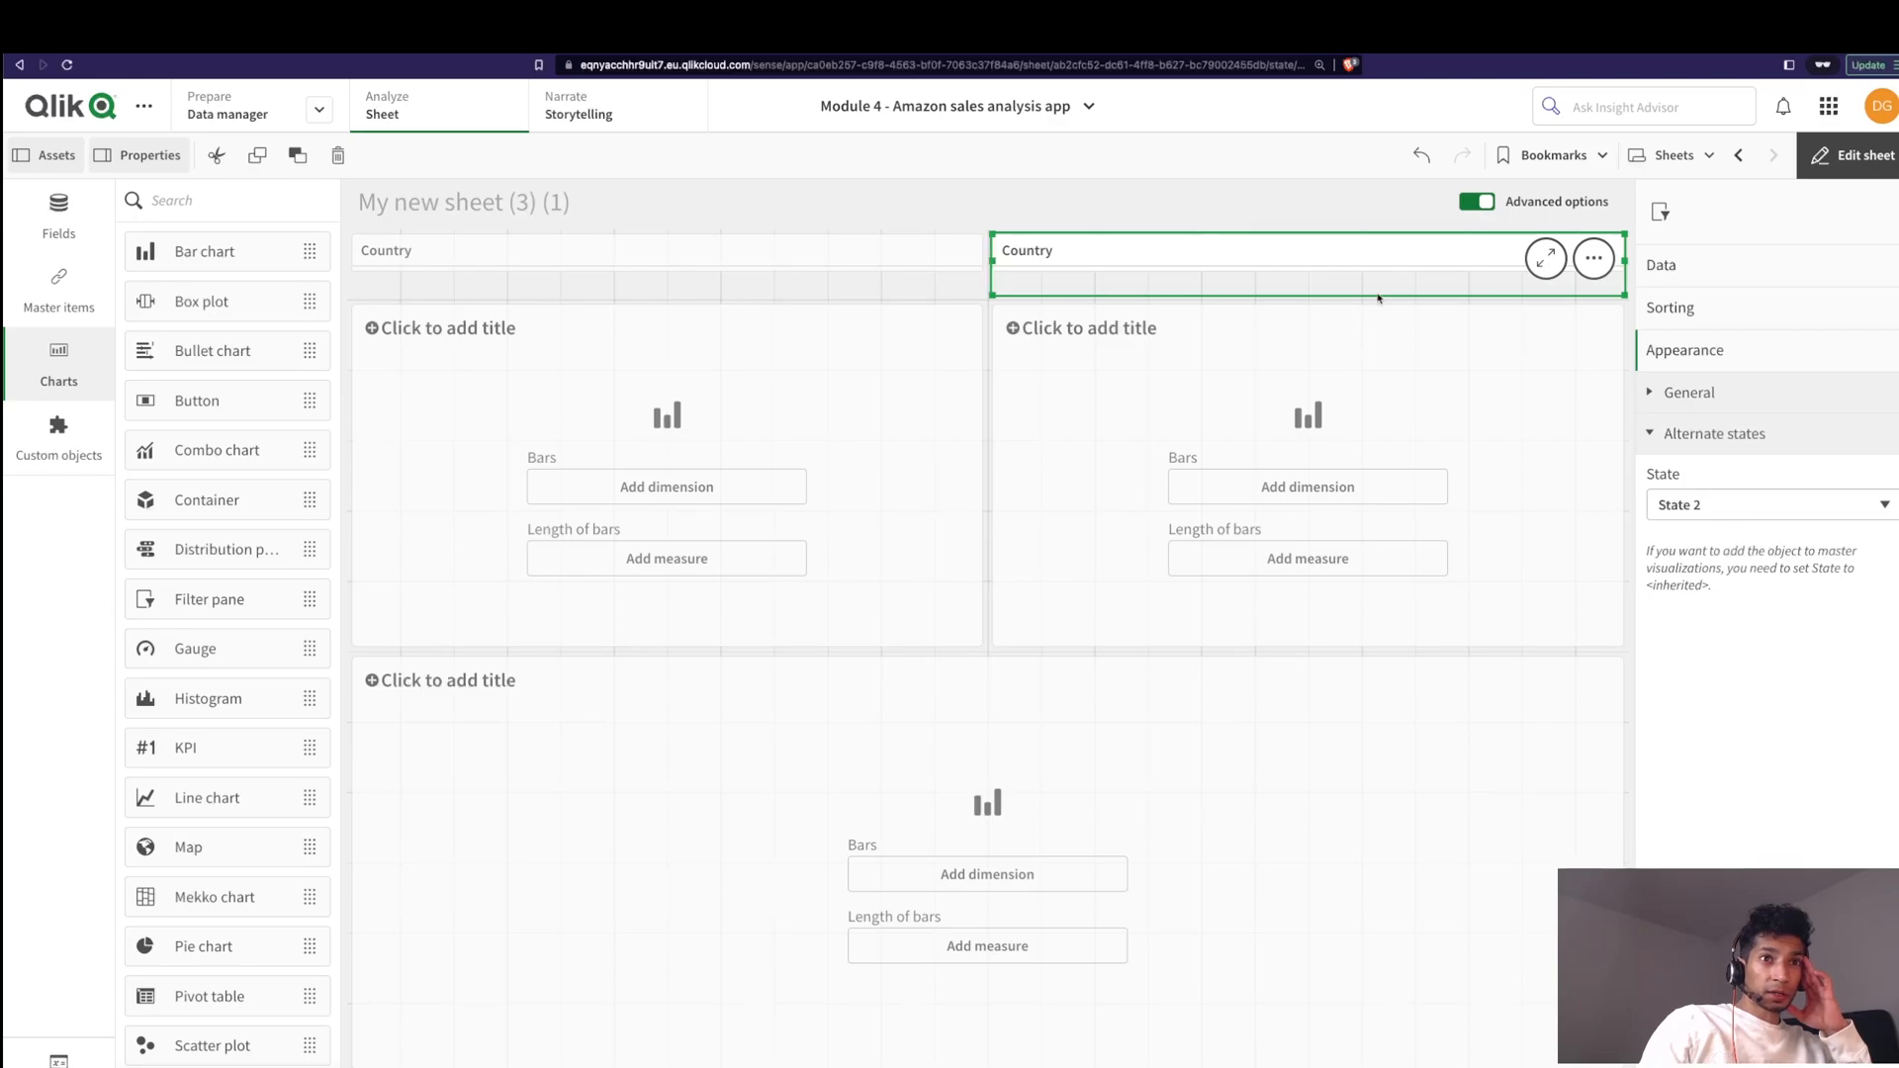
pyautogui.click(1766, 505)
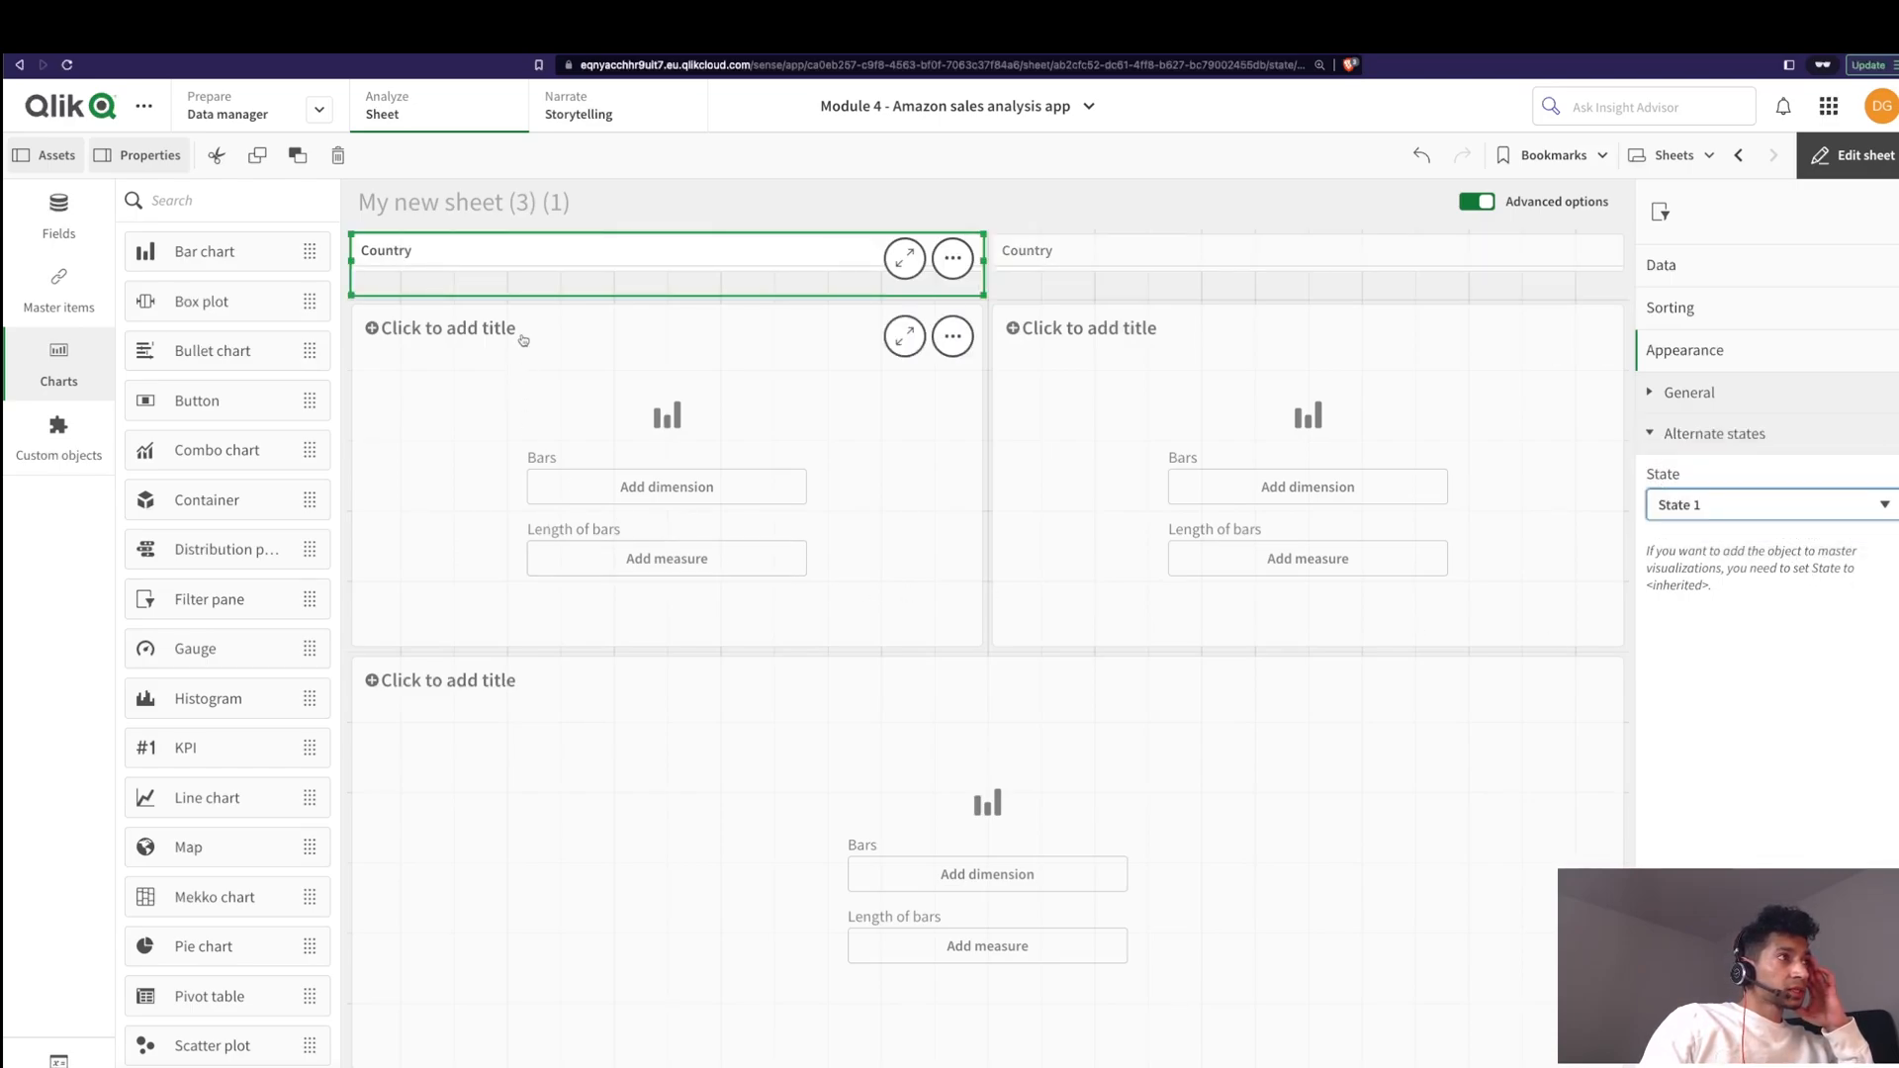
# Step: Add Country dimension and SalesAmount measure to the top charts, then test selections in both panes
pyautogui.click(665, 487)
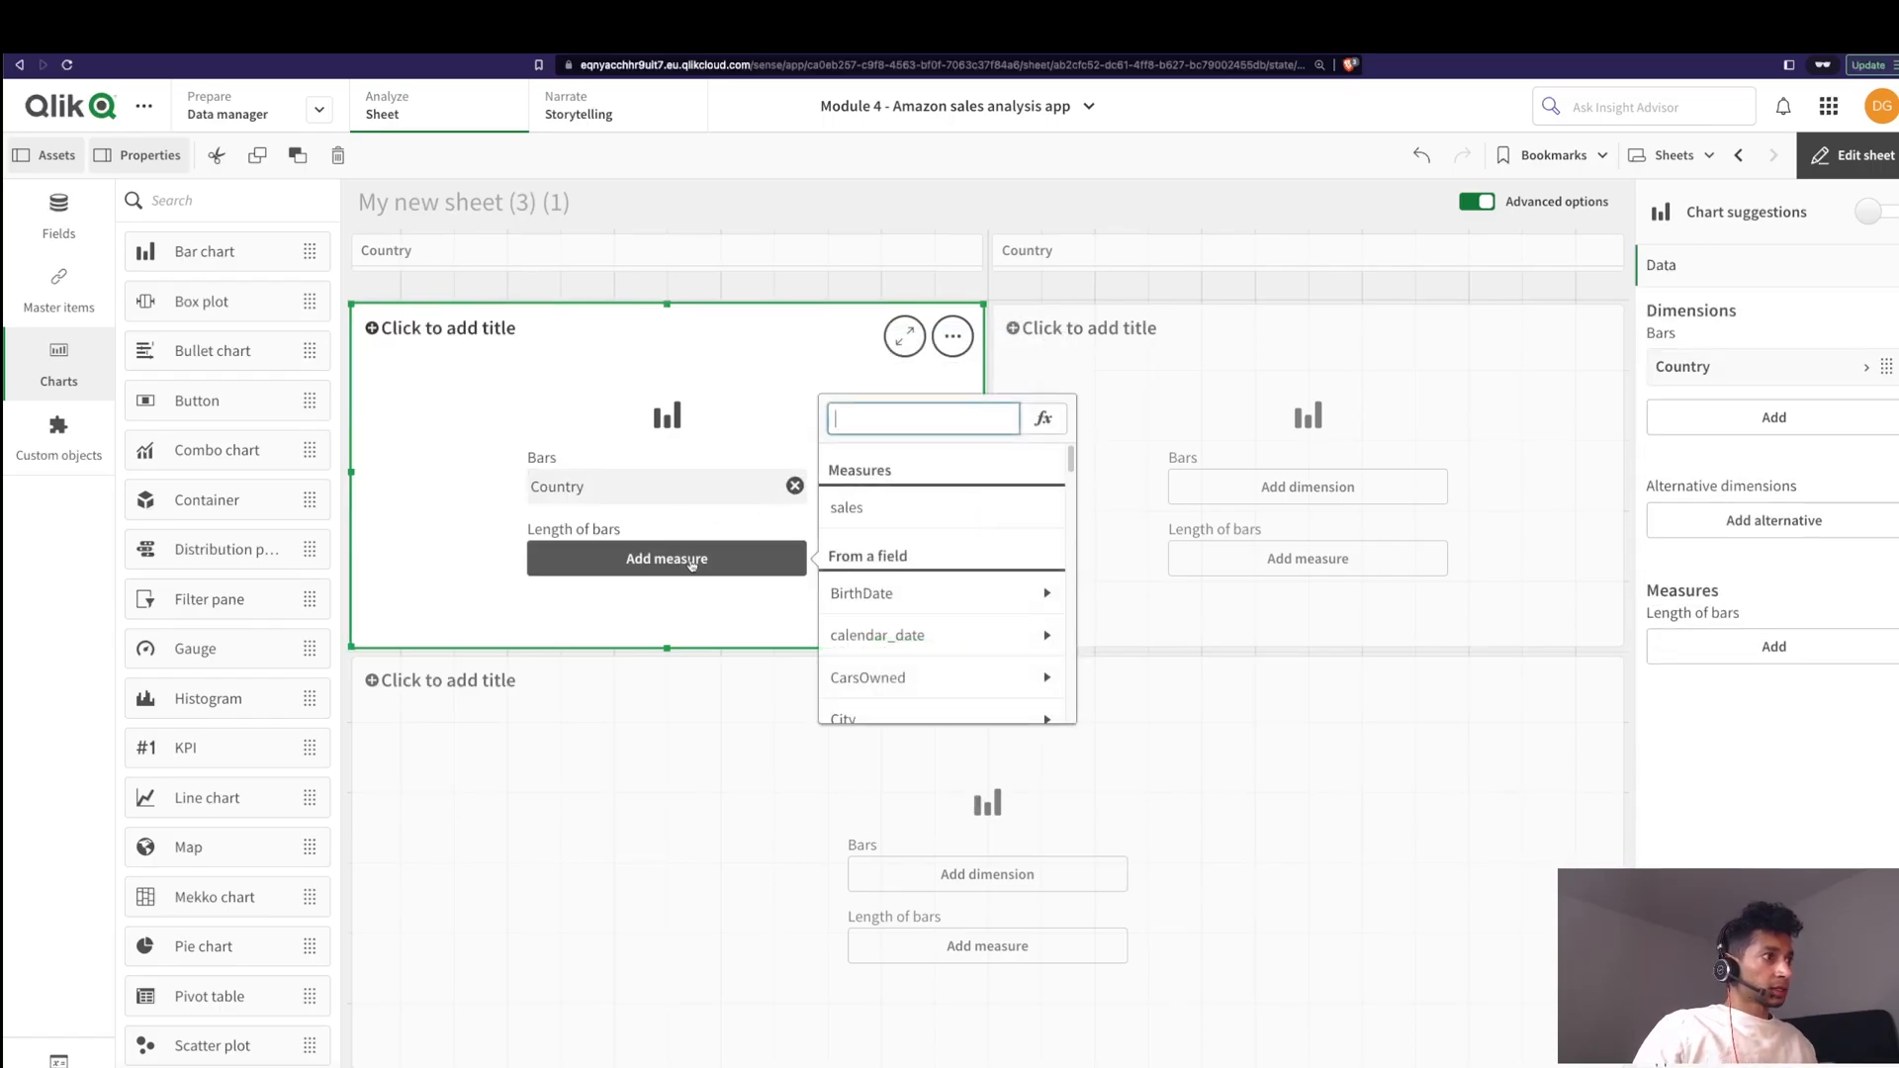
pyautogui.click(845, 508)
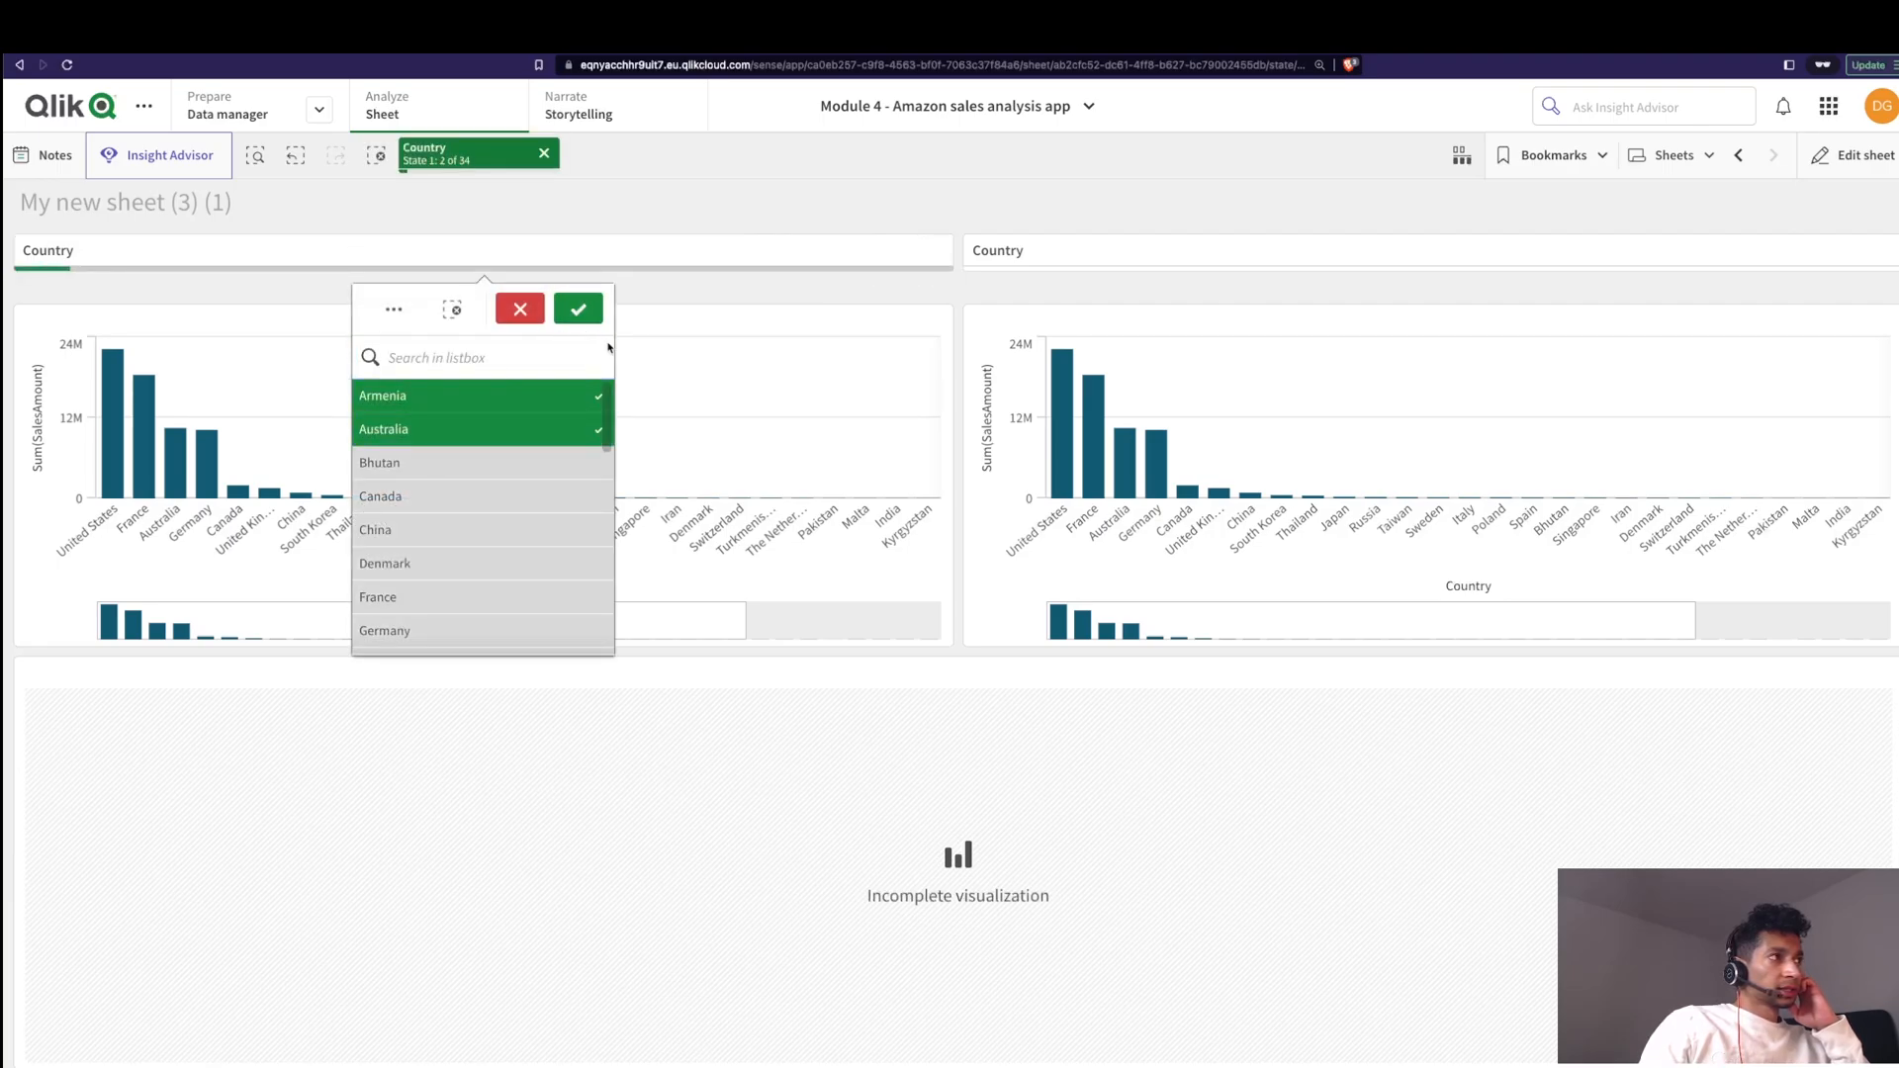
pyautogui.click(577, 309)
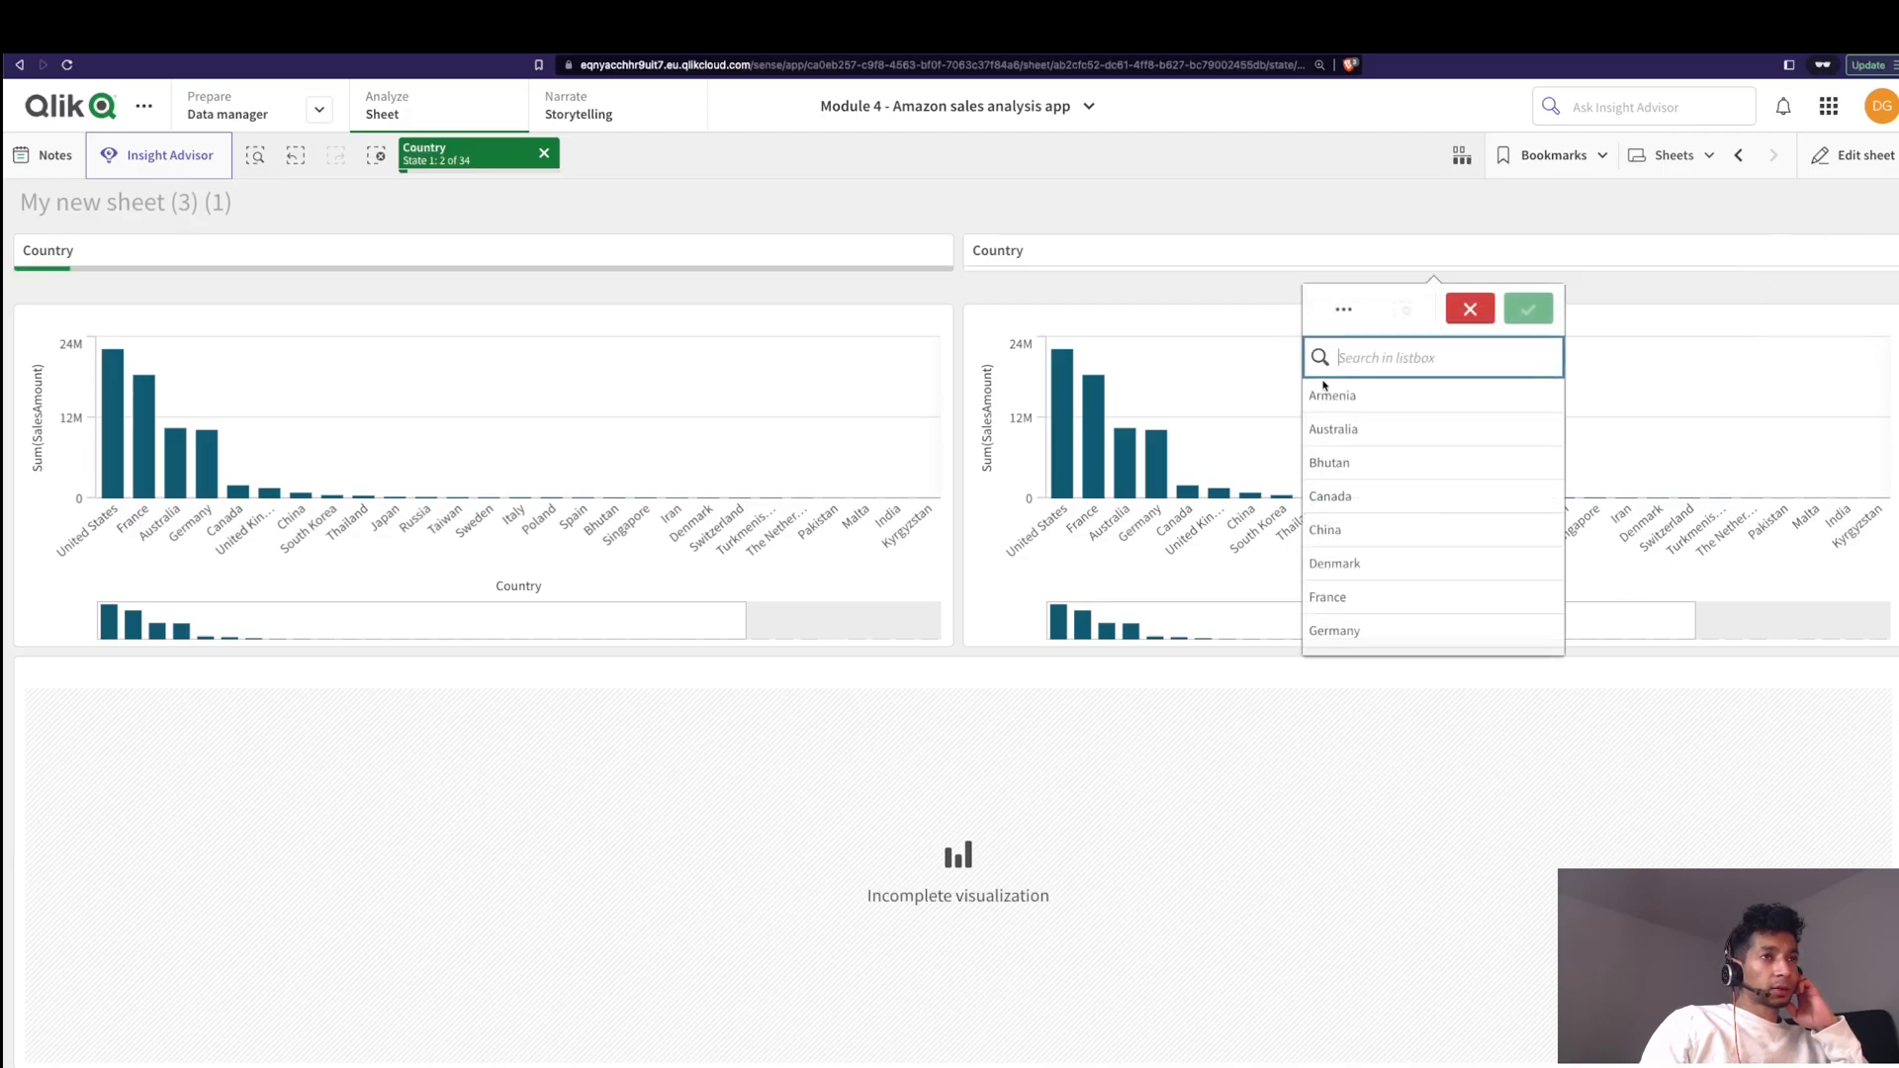
pyautogui.click(1527, 309)
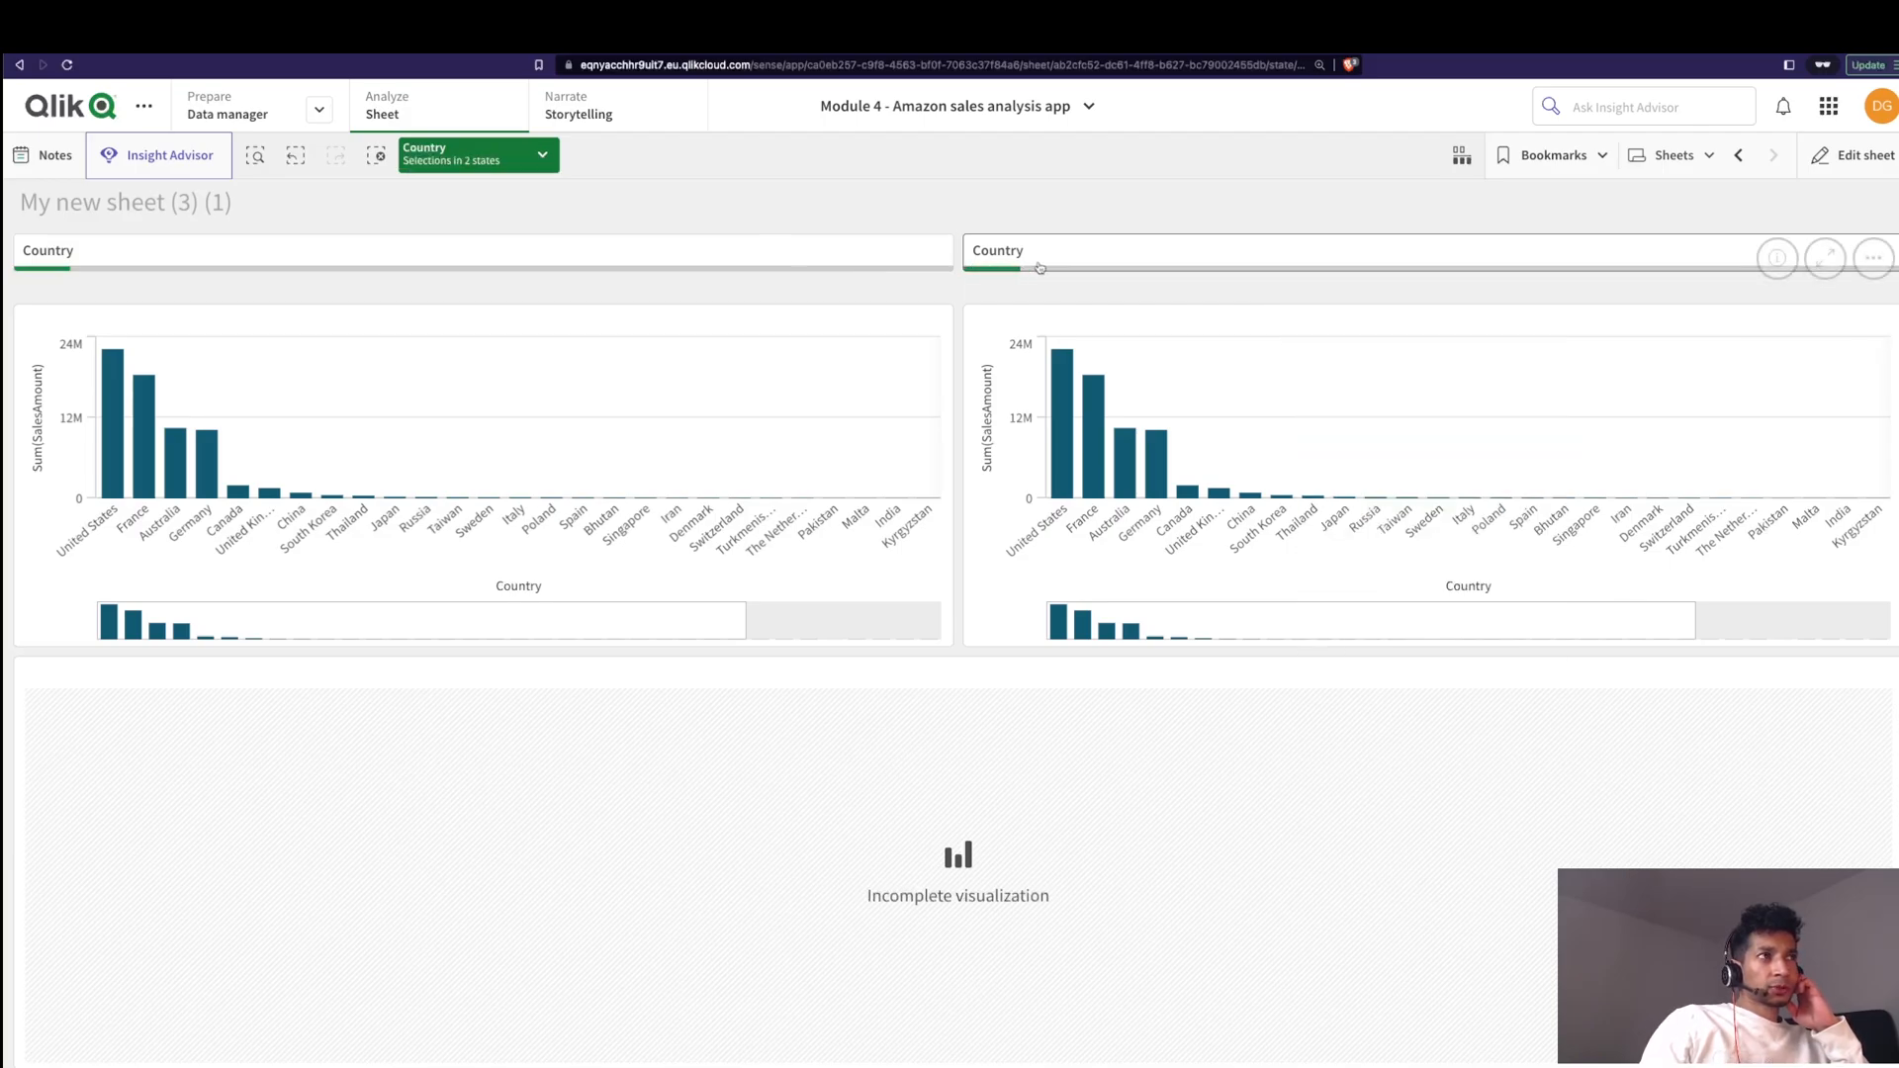
pyautogui.moveTo(963, 290)
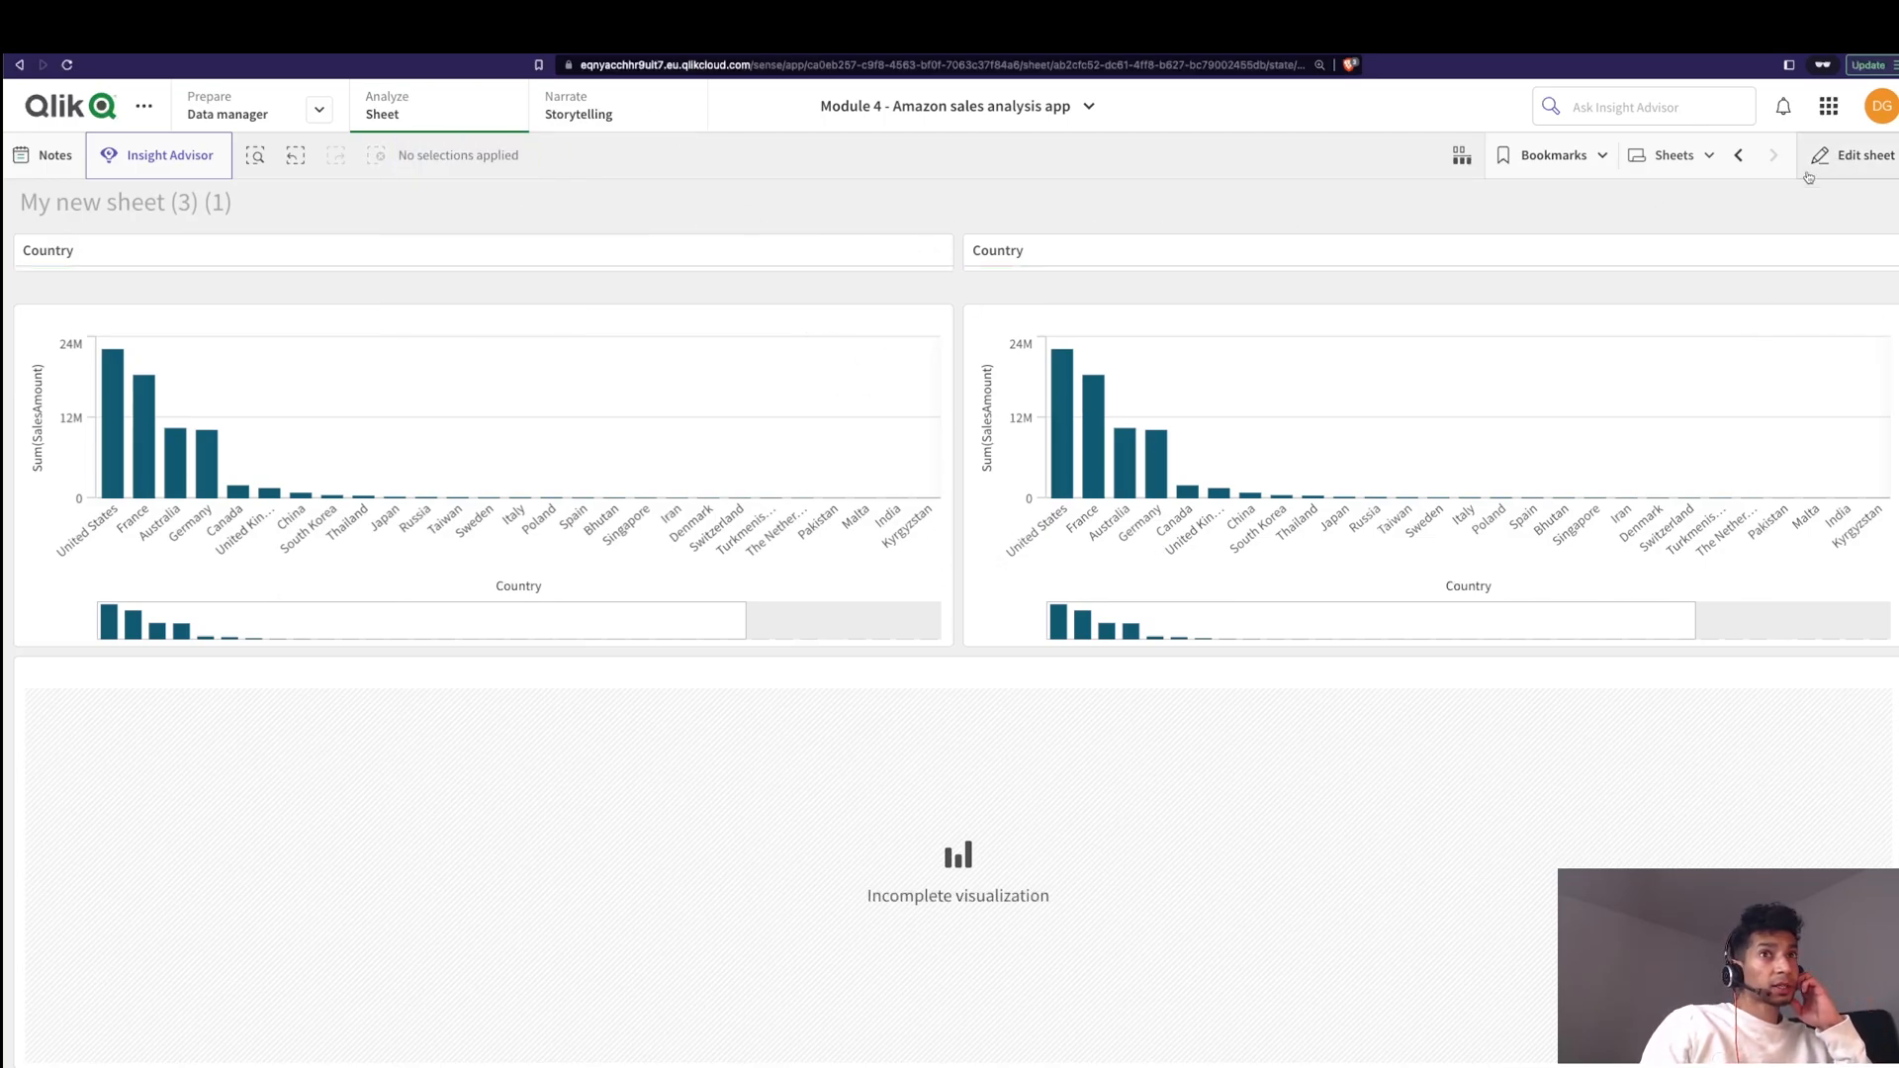
# Step: Change the left chart's measure to Sum({[State 1]}SalesAmount) and apply it
pyautogui.click(1857, 154)
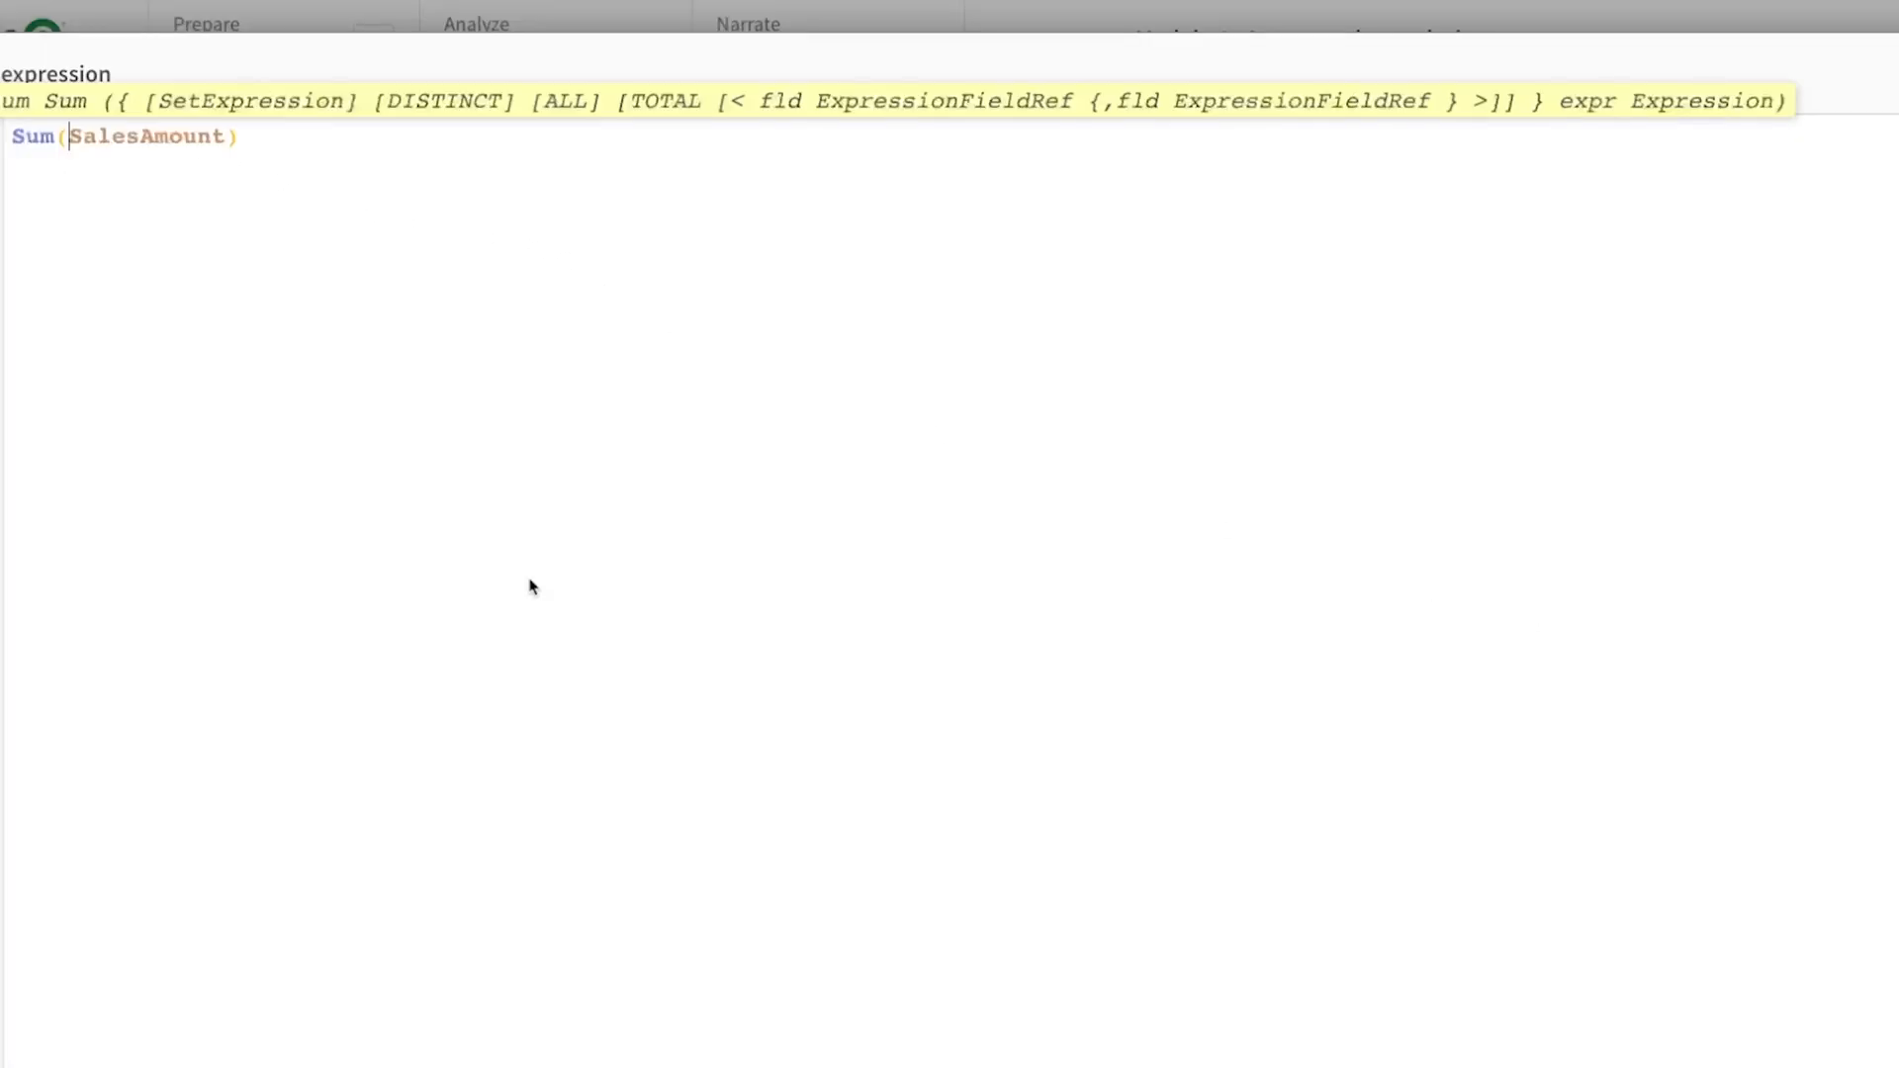
pyautogui.write('{[]}')
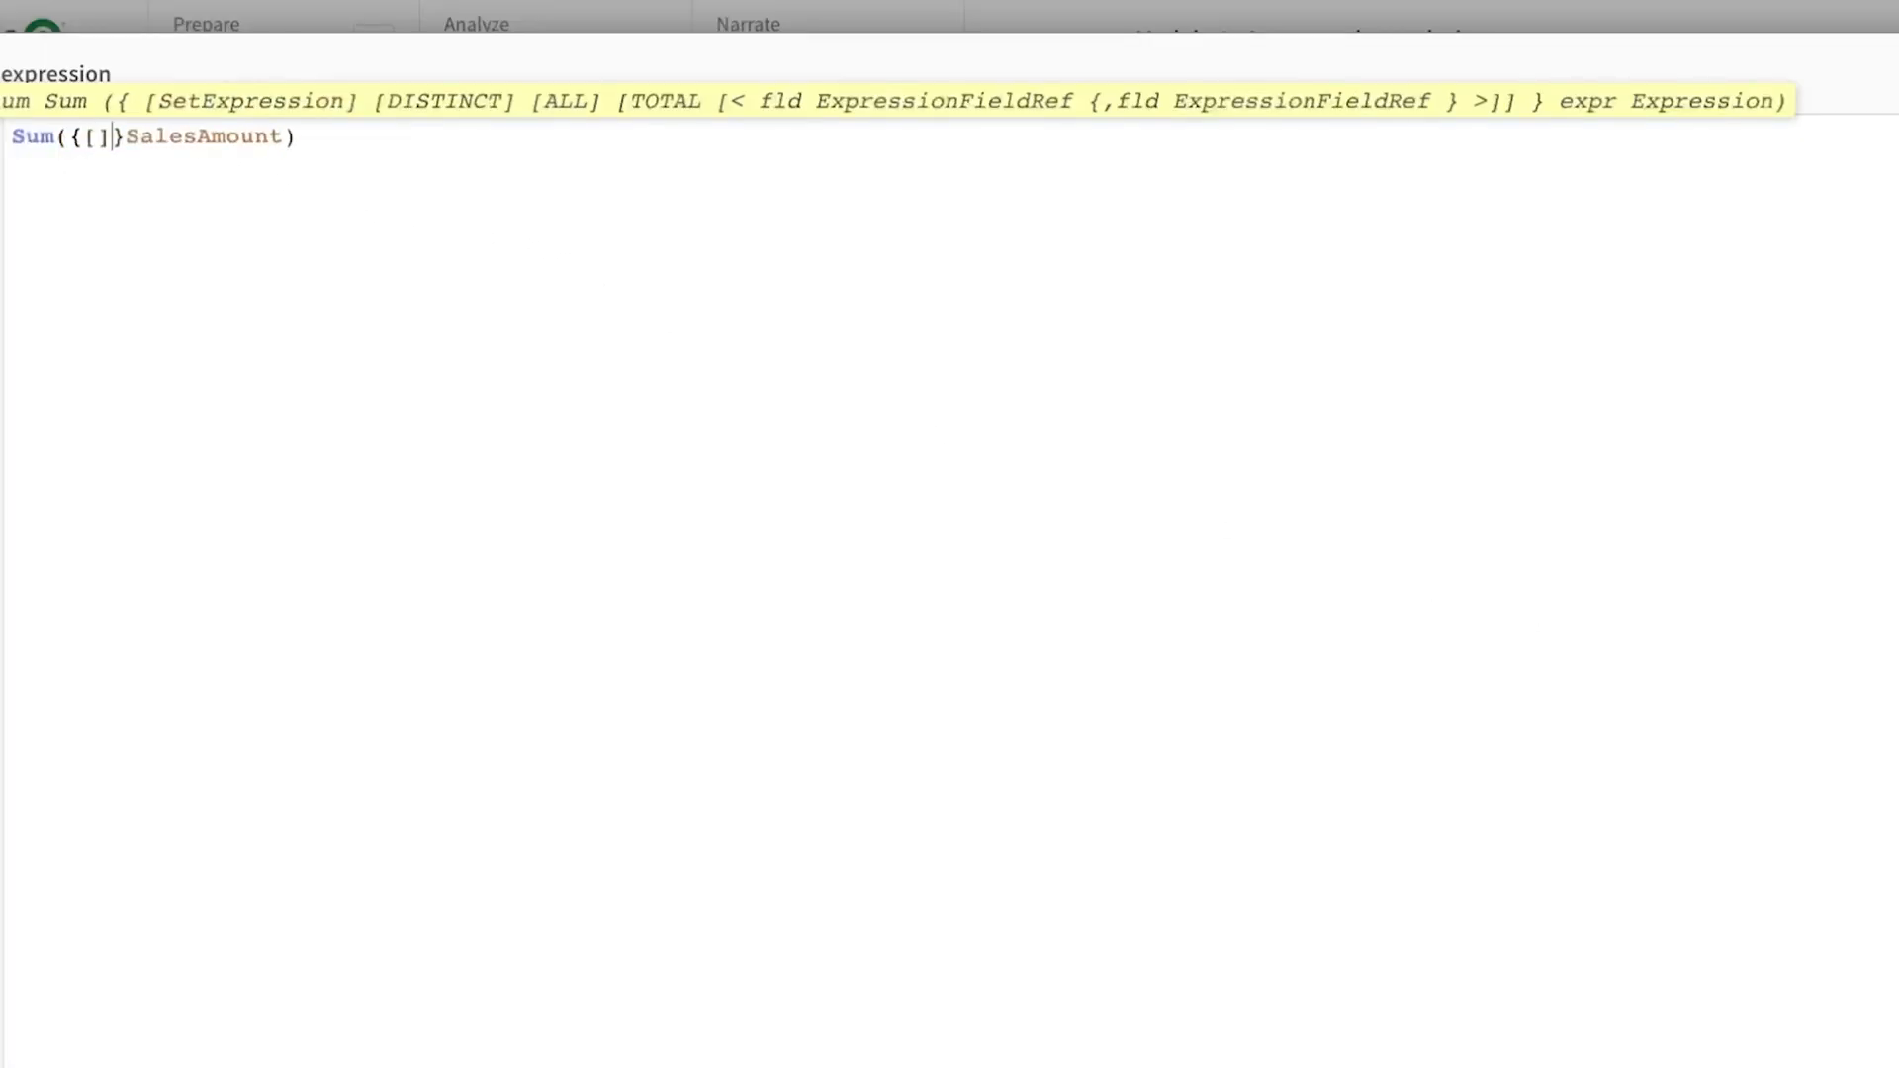
pyautogui.write('State 1')
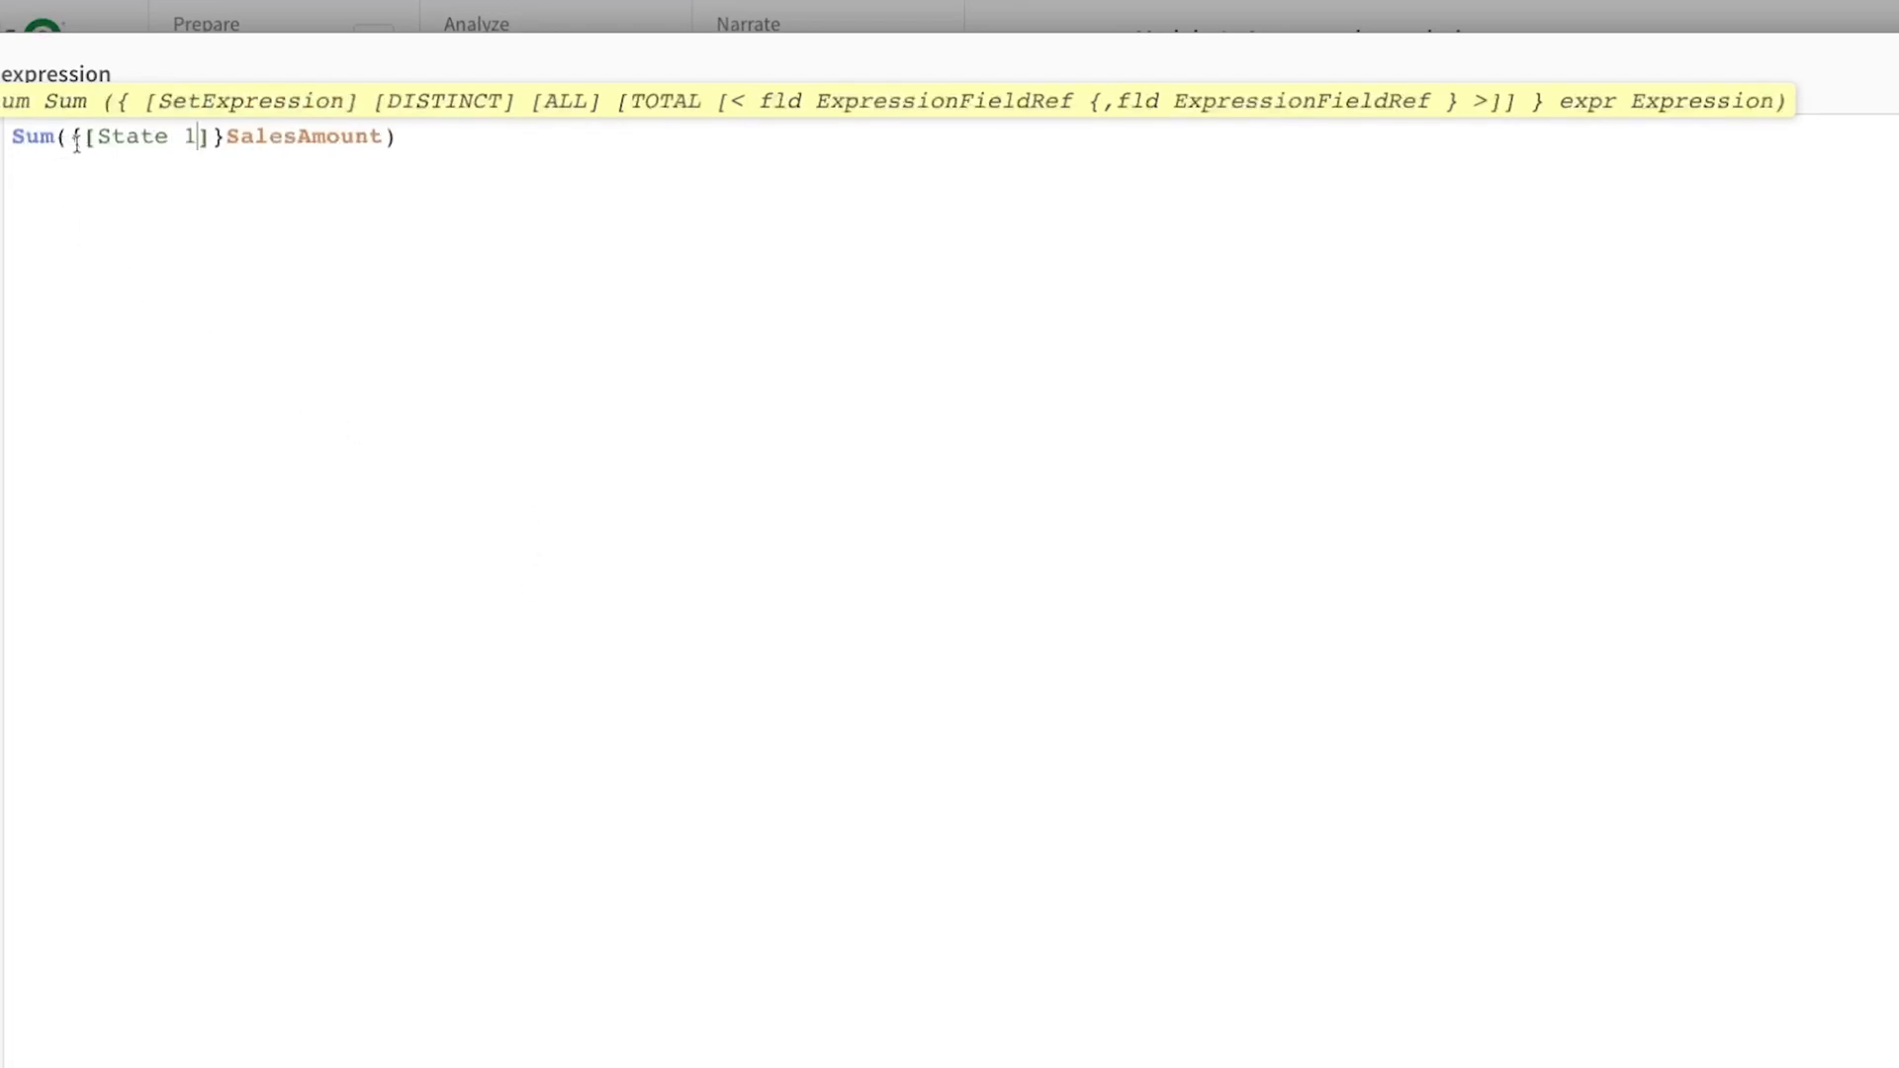
pyautogui.doubleClick(131, 136)
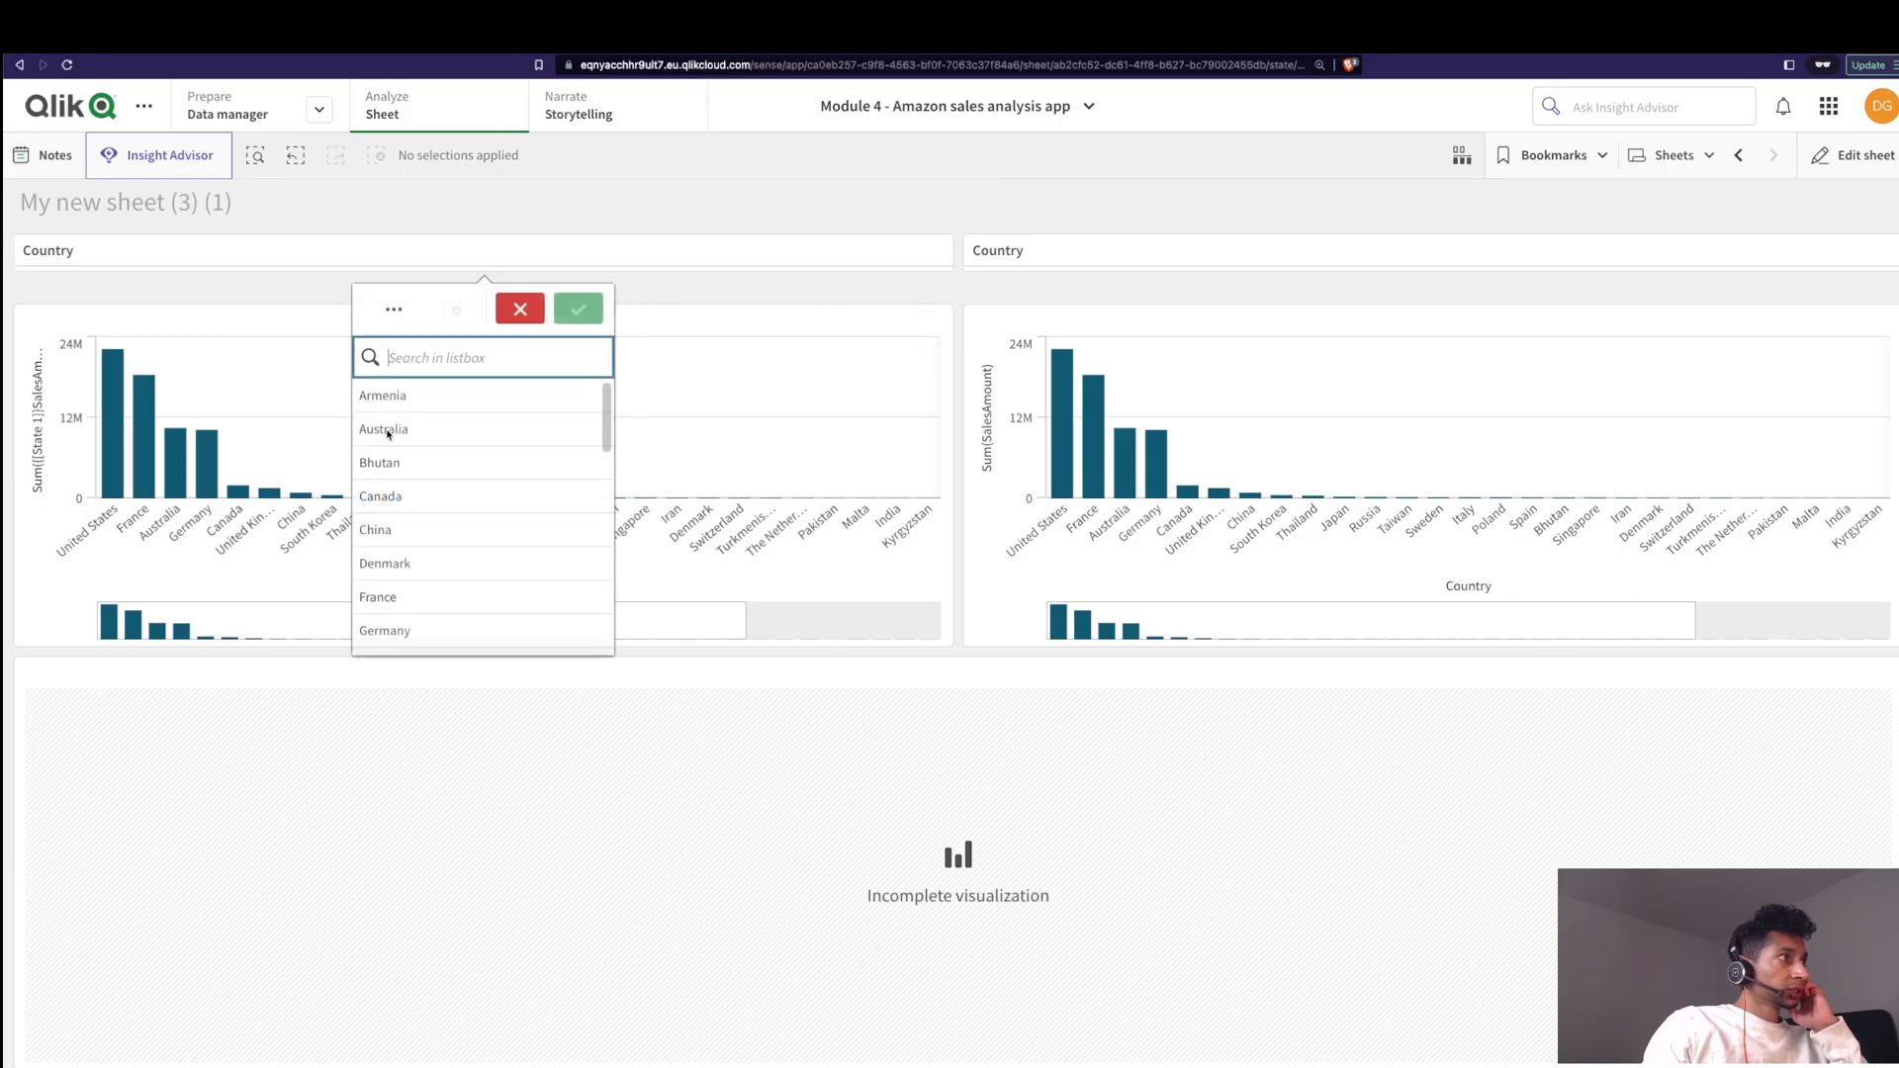
# Step: Select Australia in the State 1 pane and verify the left chart's alternate state setting
pyautogui.click(382, 430)
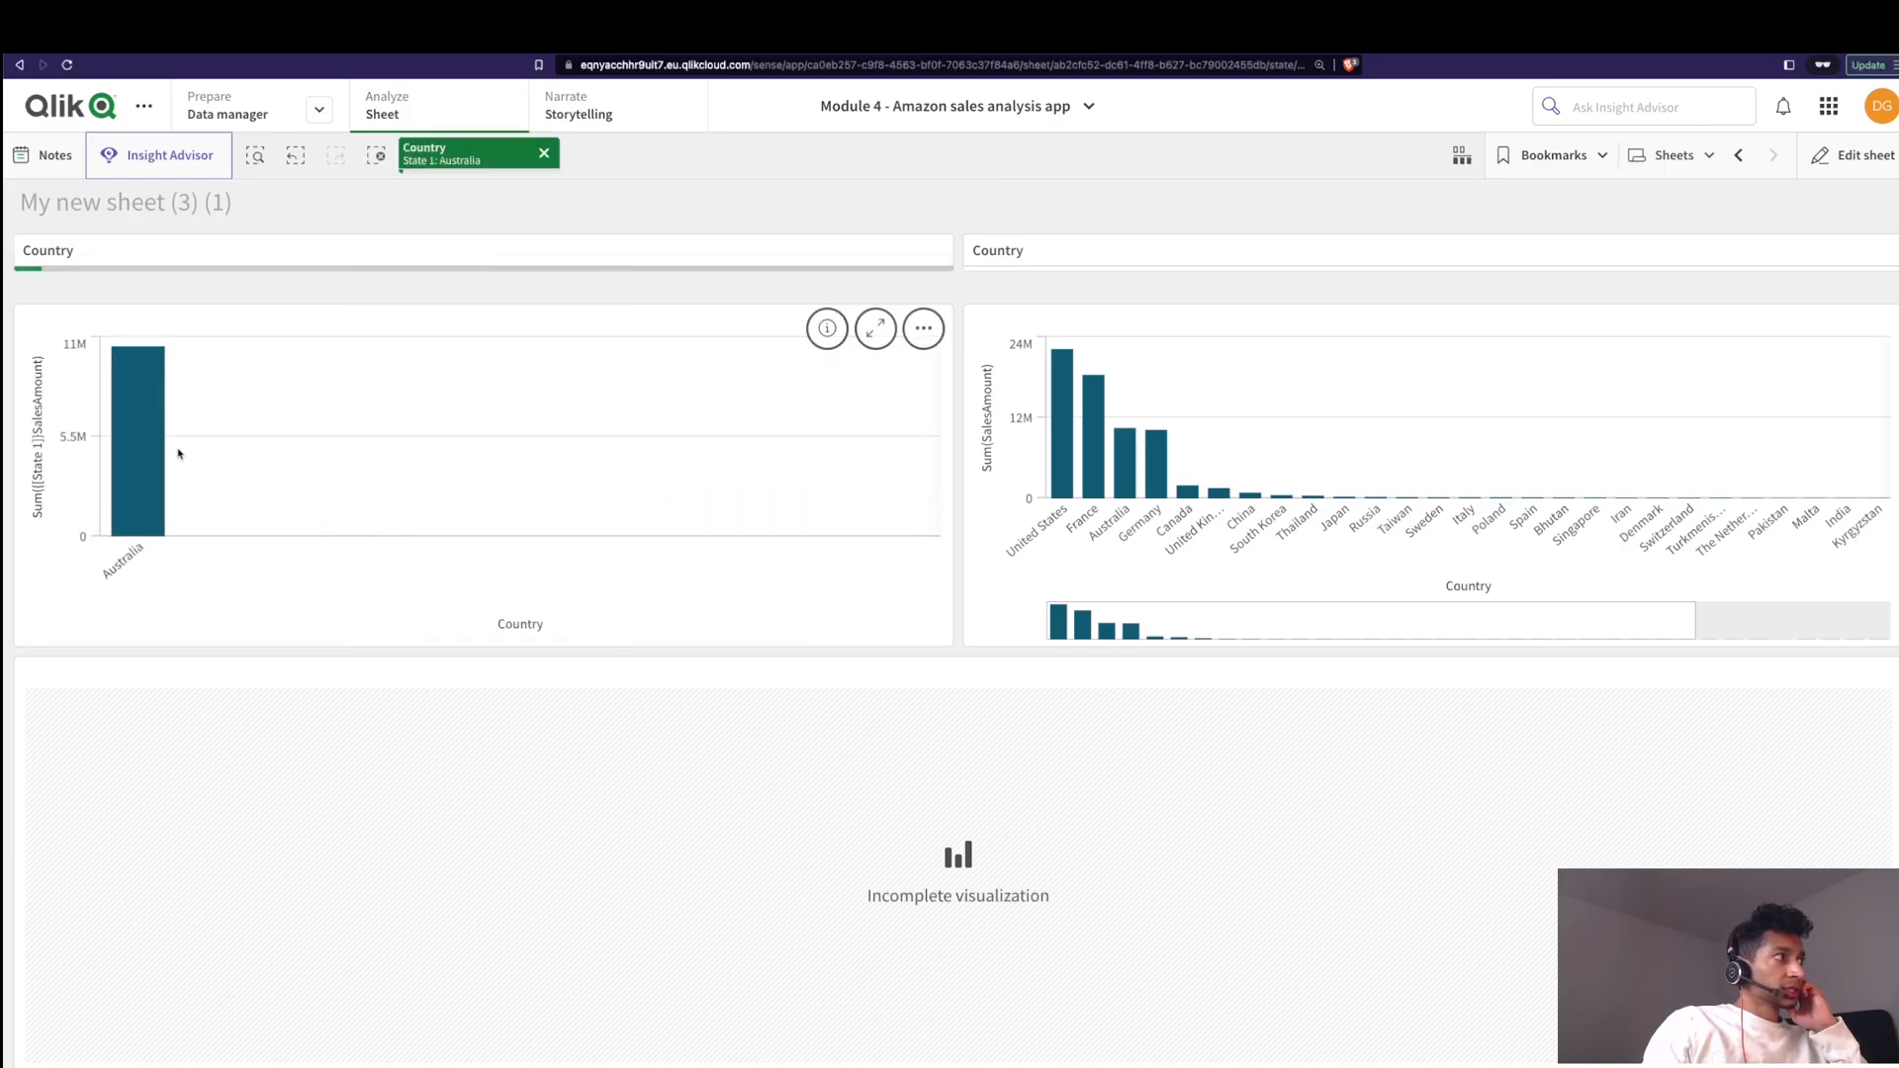
pyautogui.click(1859, 155)
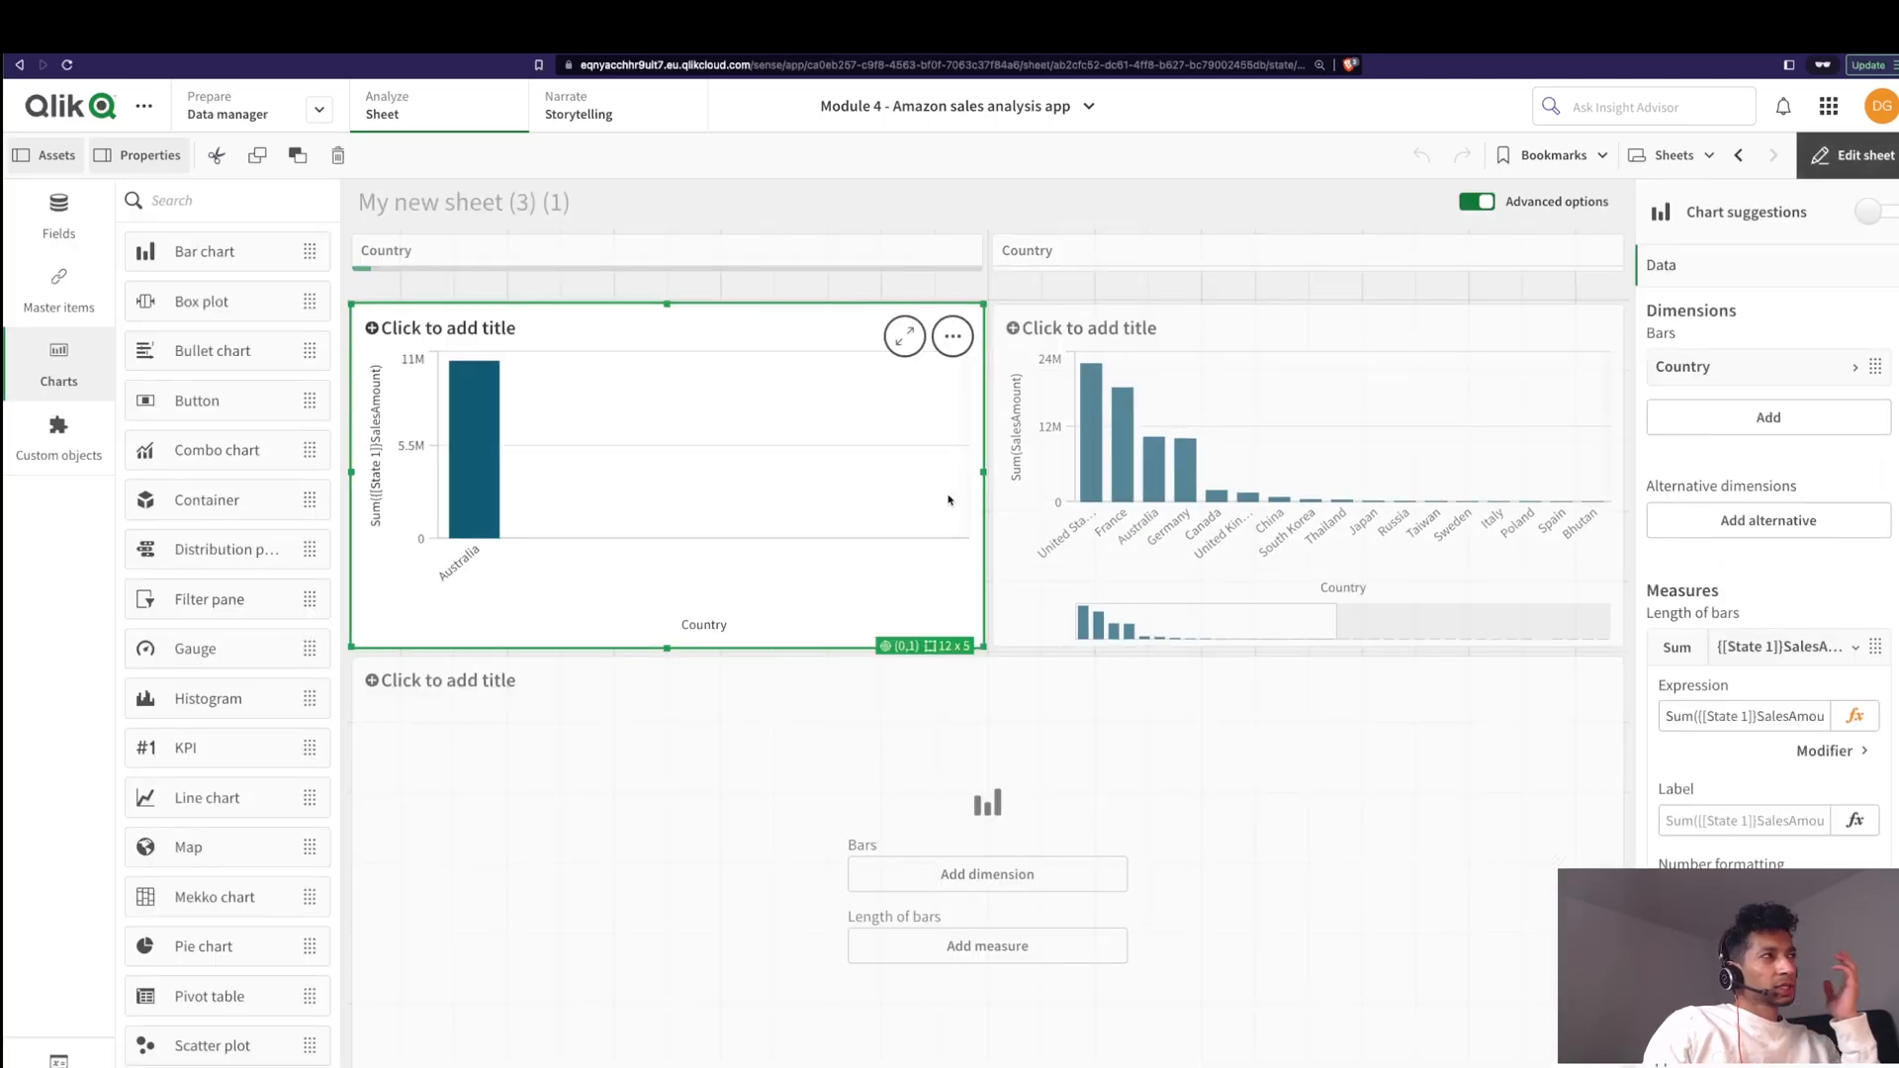
pyautogui.moveTo(764, 508)
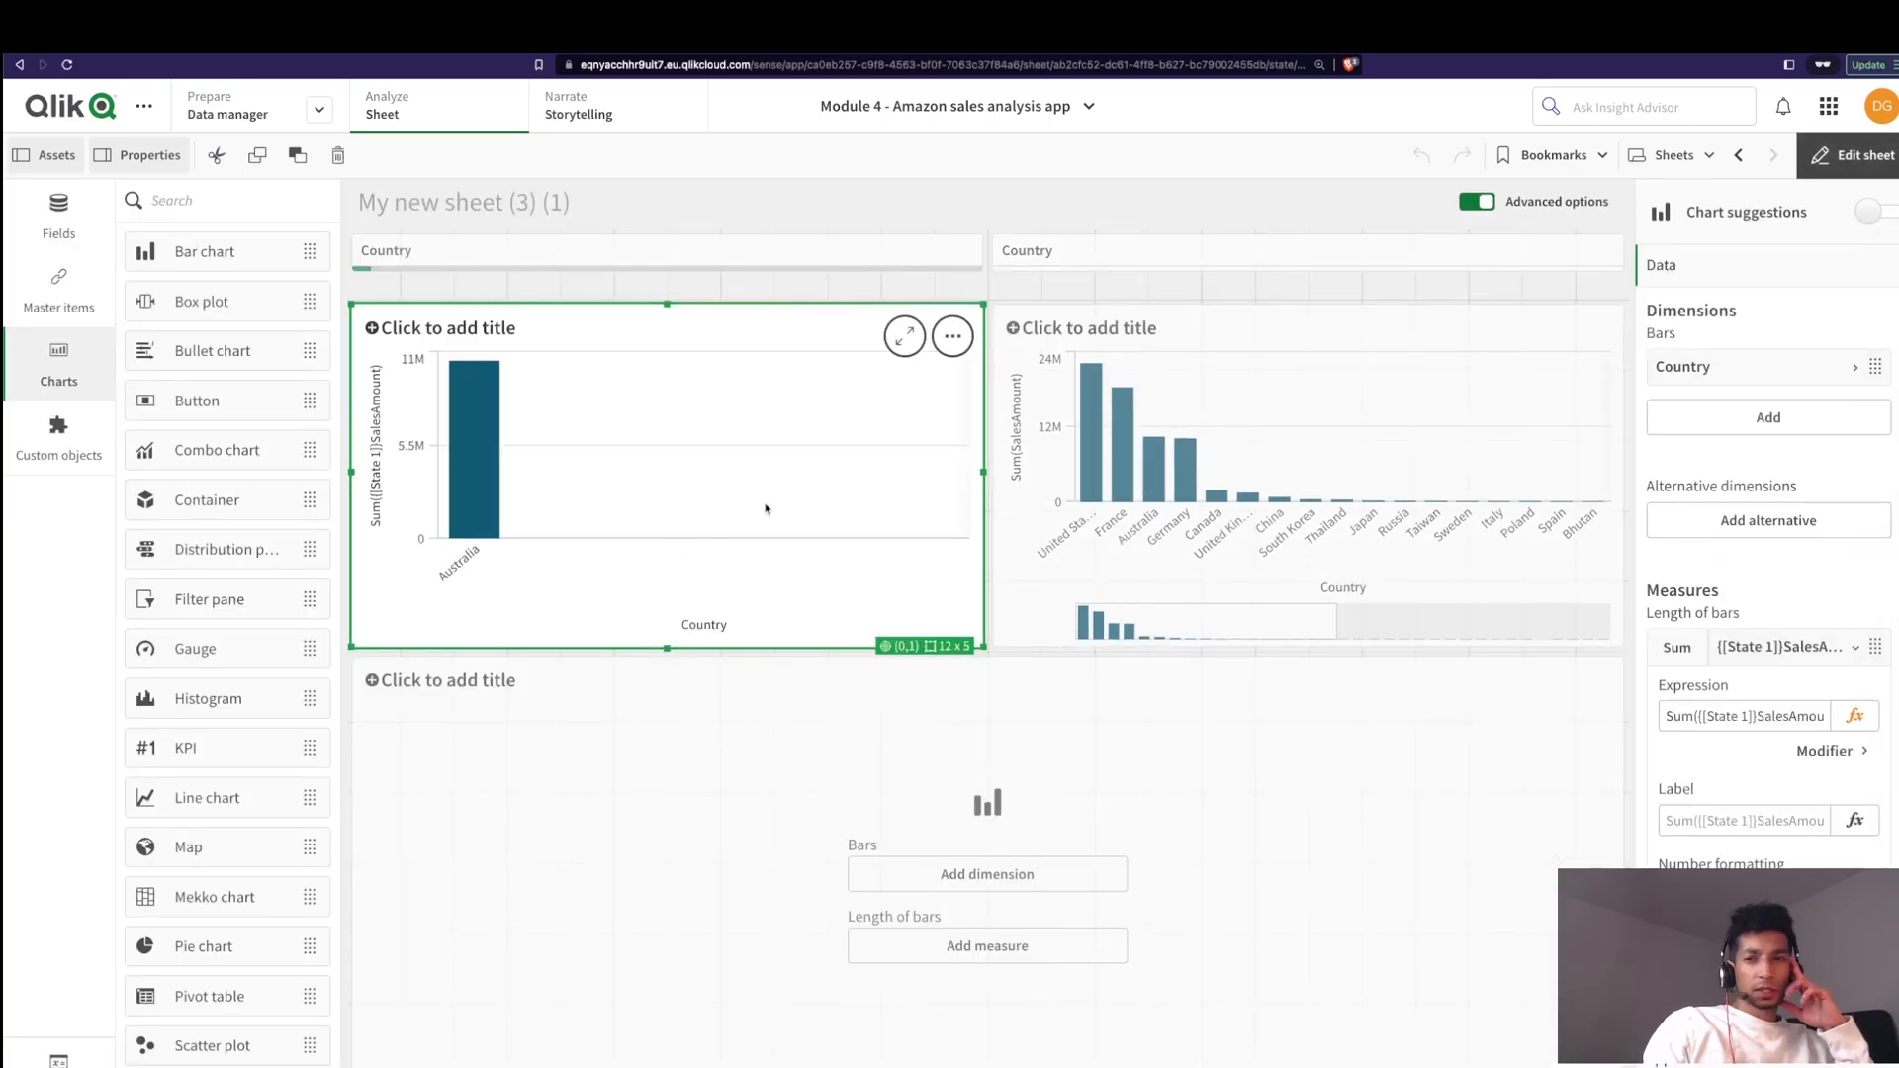
pyautogui.moveTo(1469, 405)
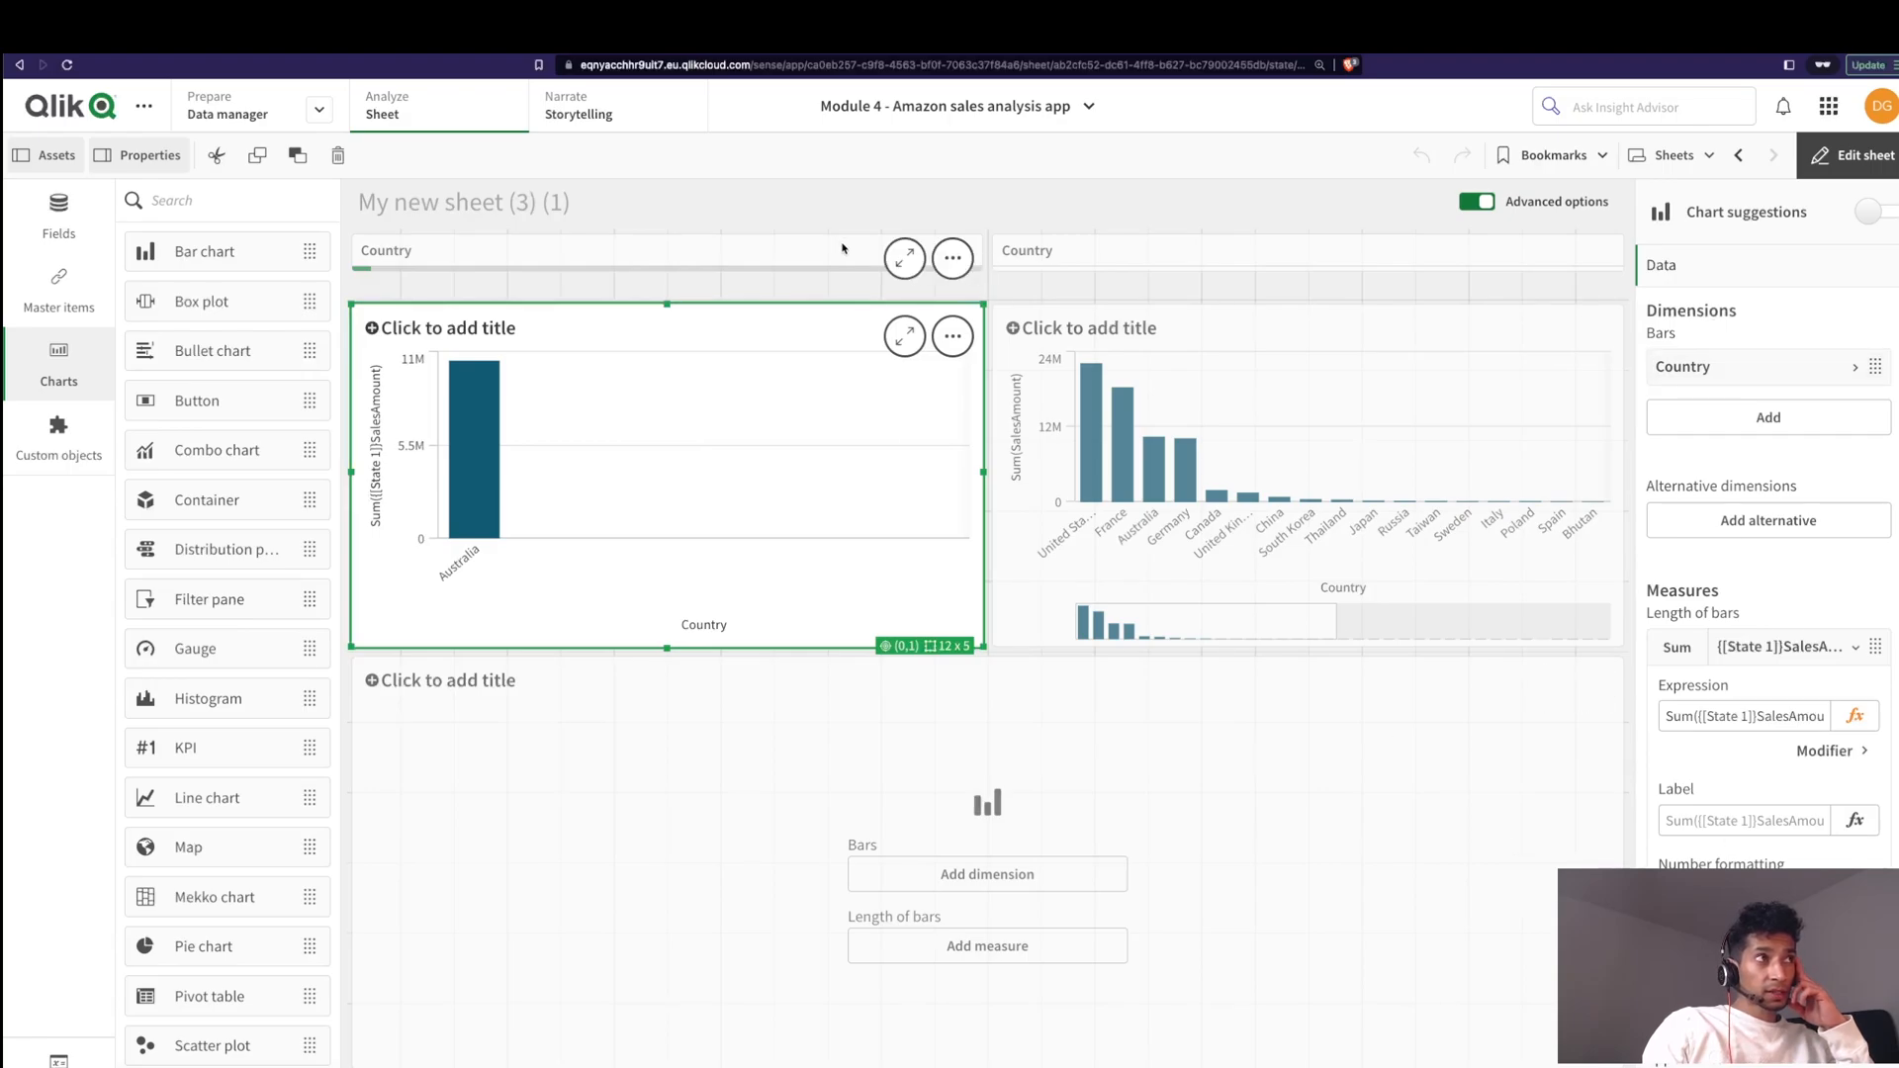
pyautogui.click(1685, 391)
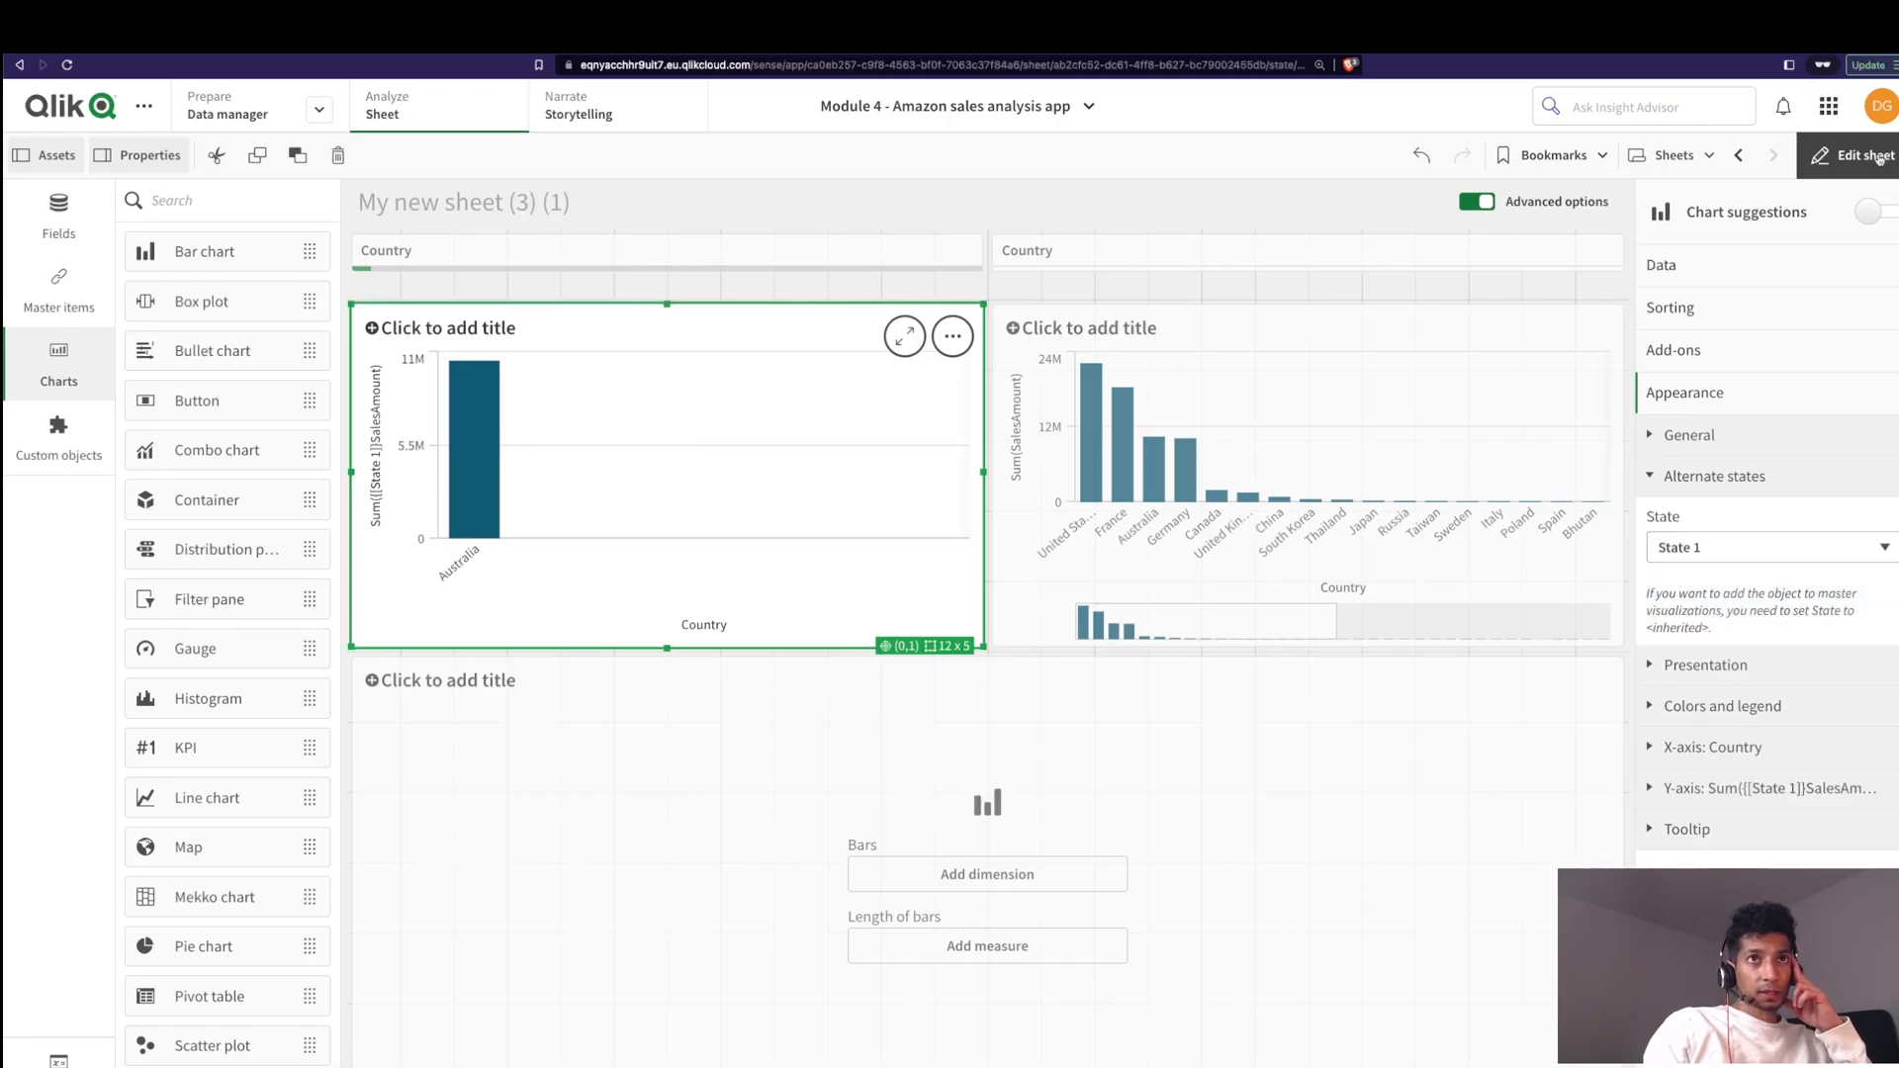
pyautogui.click(1863, 154)
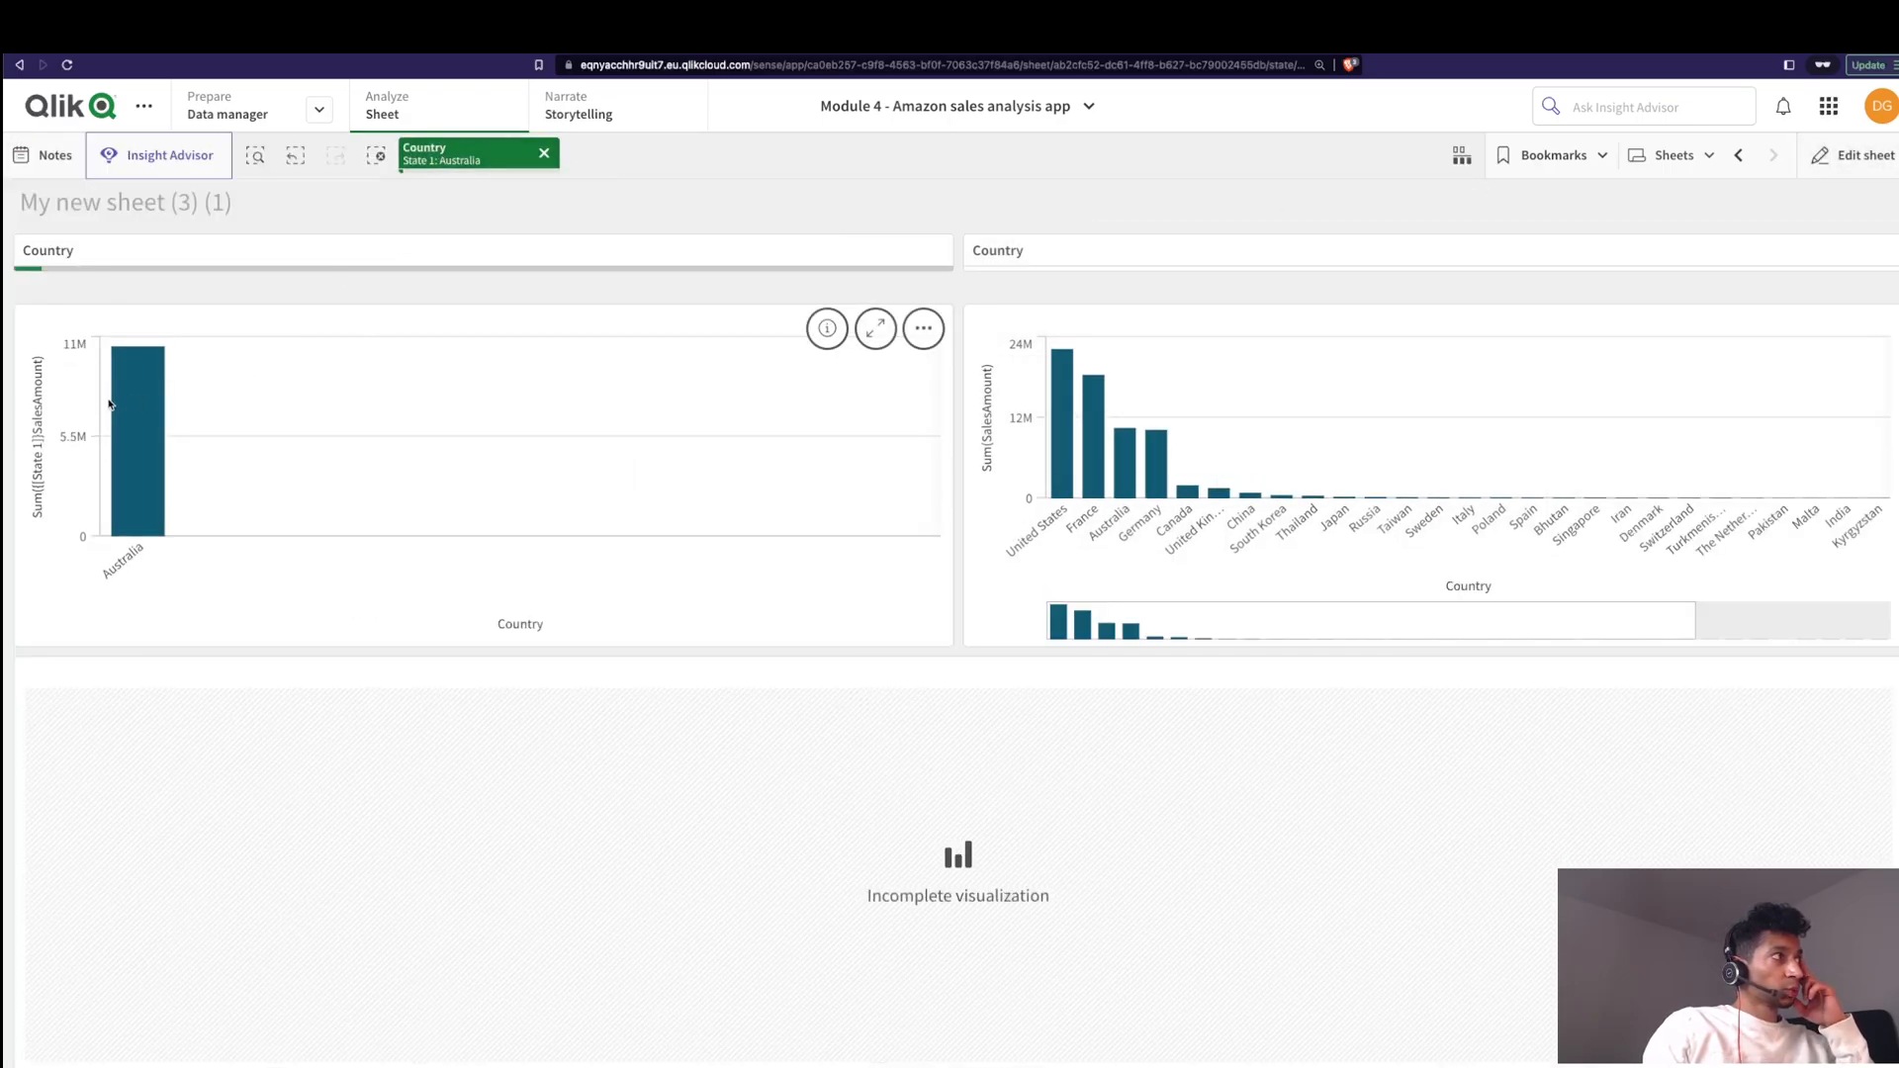
pyautogui.moveTo(1828, 245)
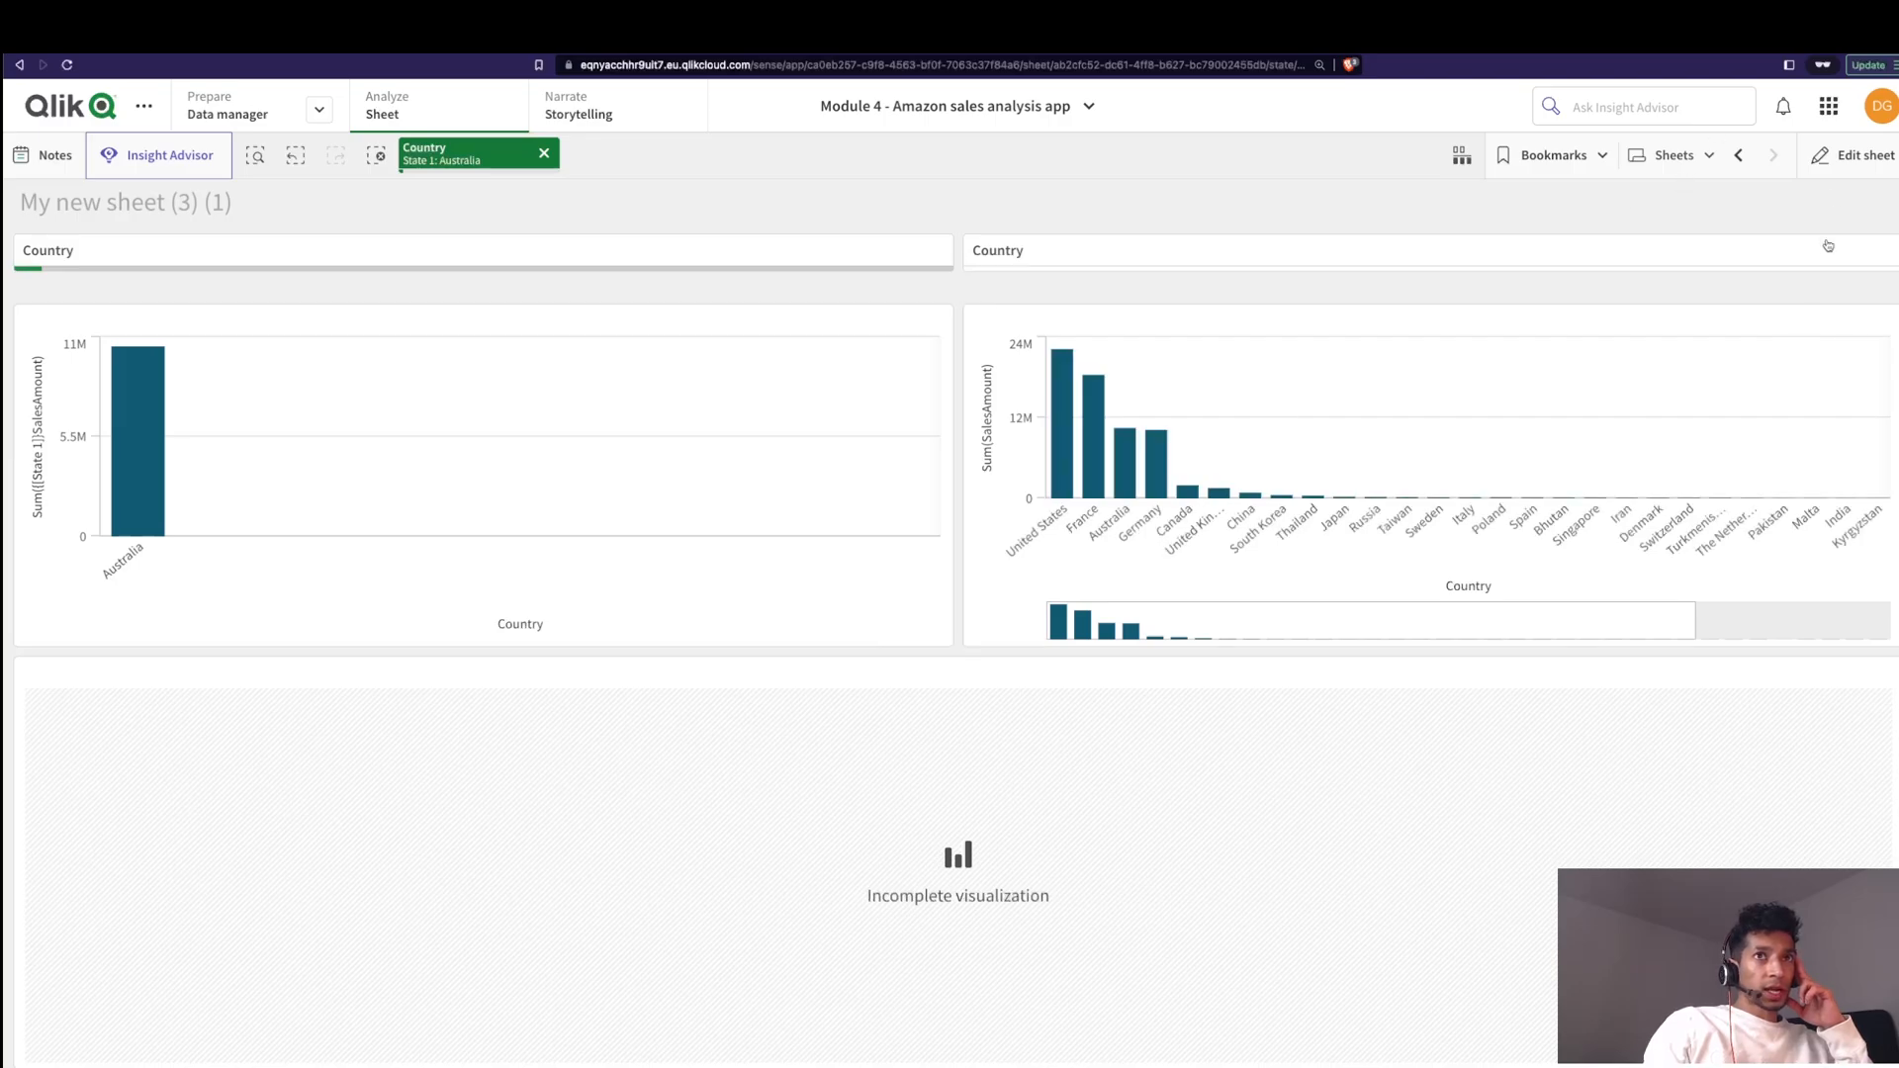
# Step: Assign alternate state State 2 to the right bar chart
pyautogui.click(1859, 155)
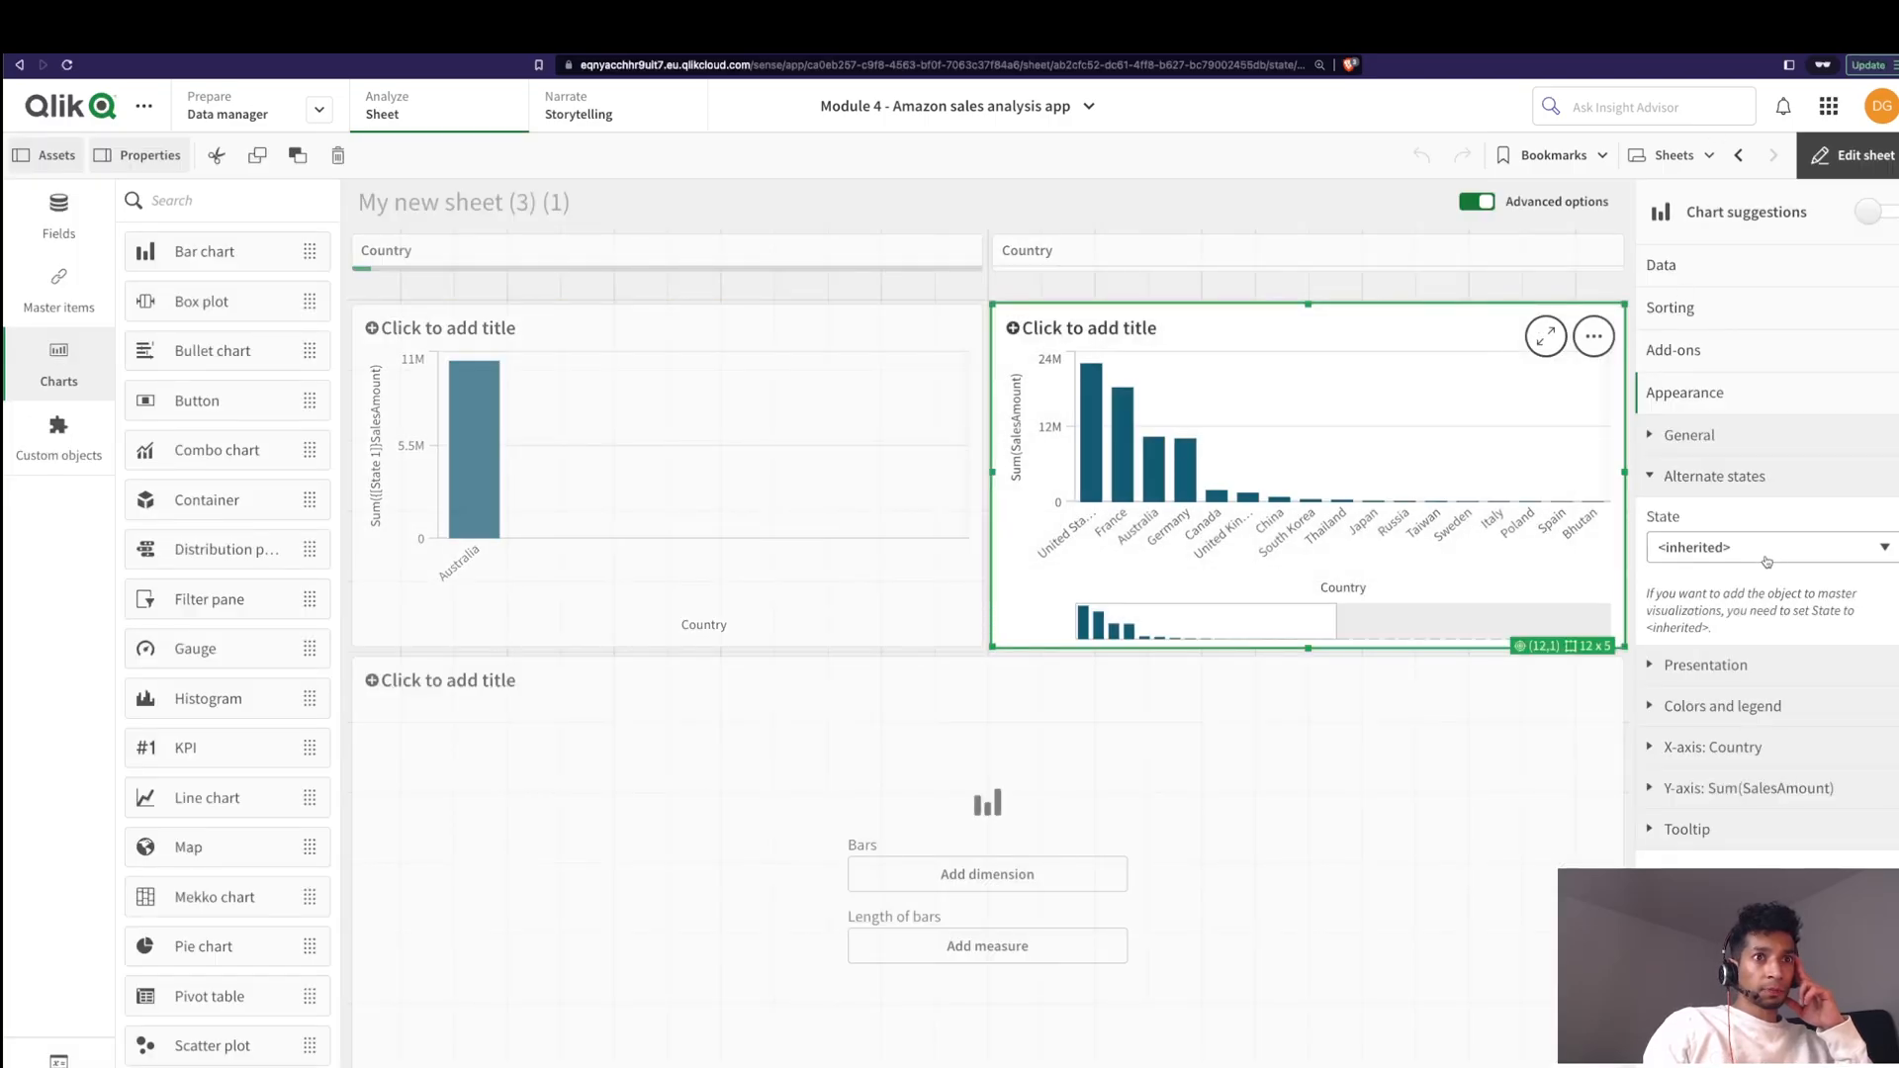
pyautogui.click(1762, 546)
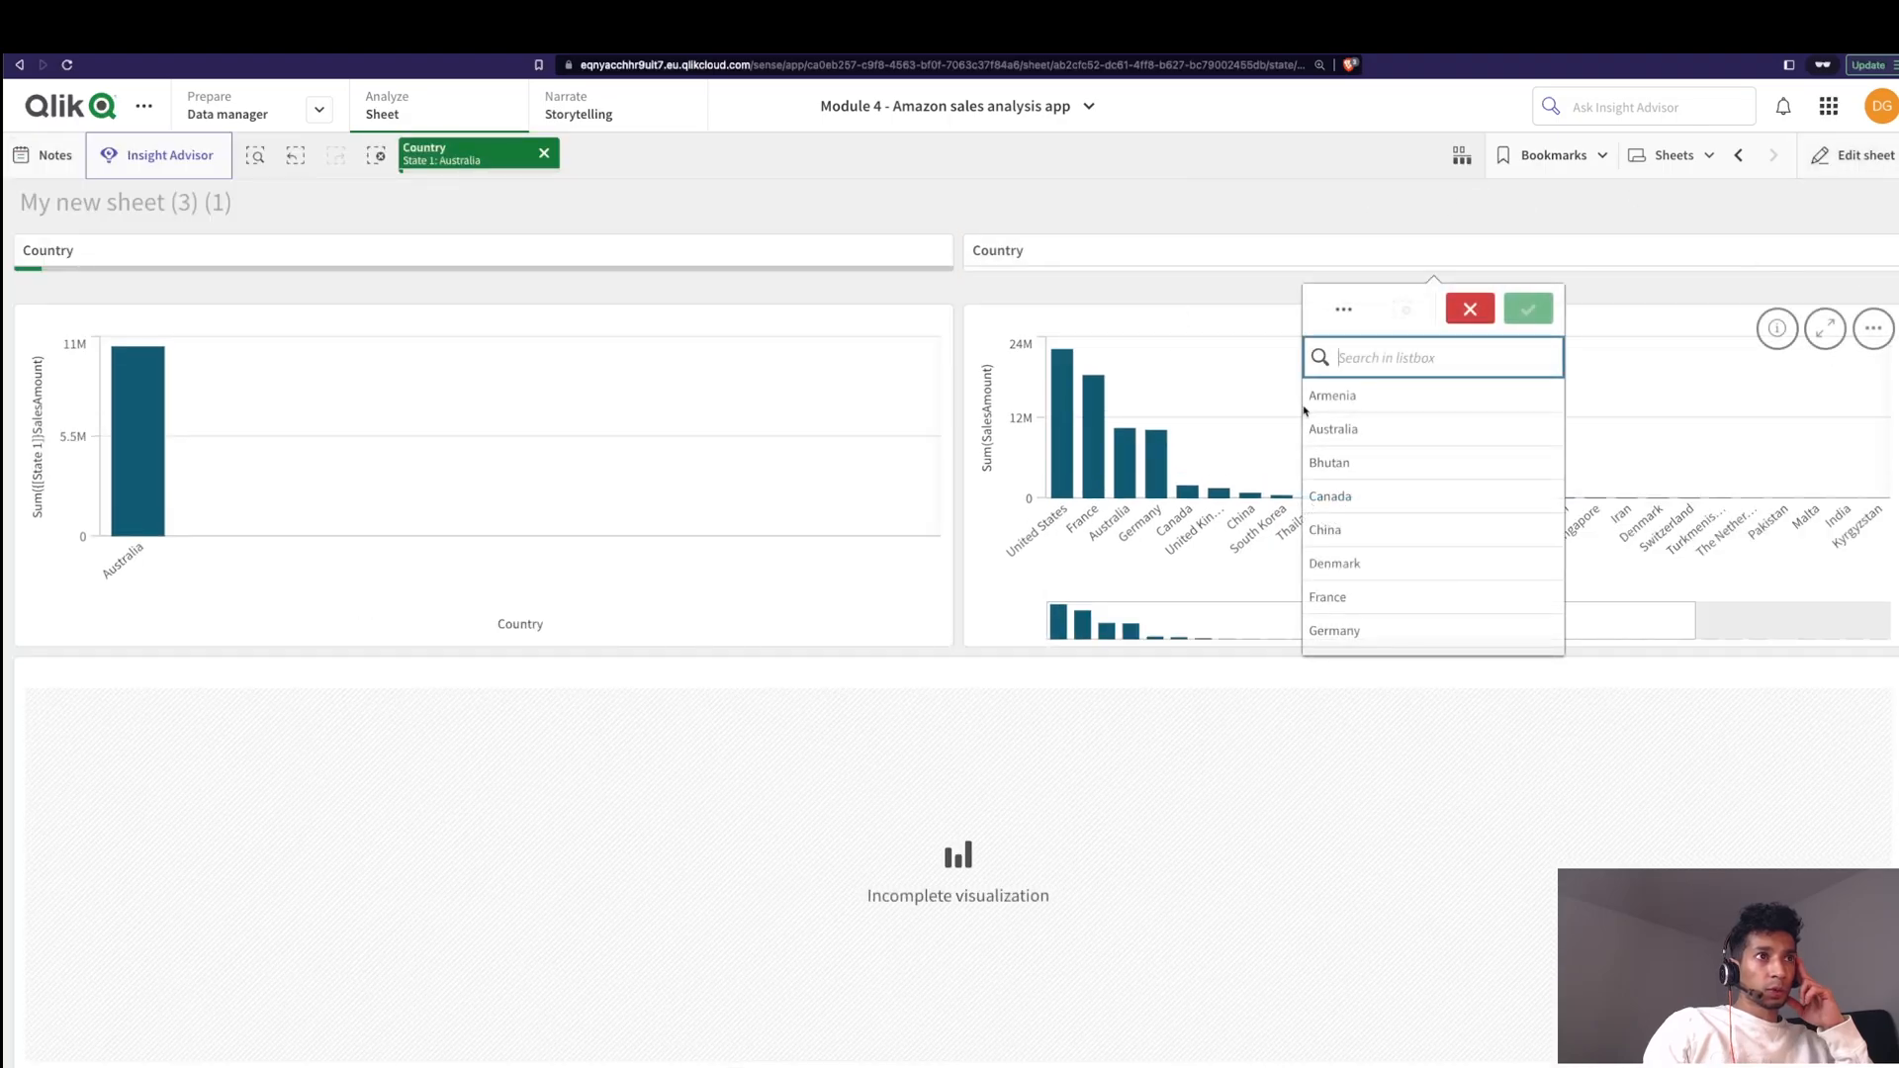
pyautogui.click(1329, 461)
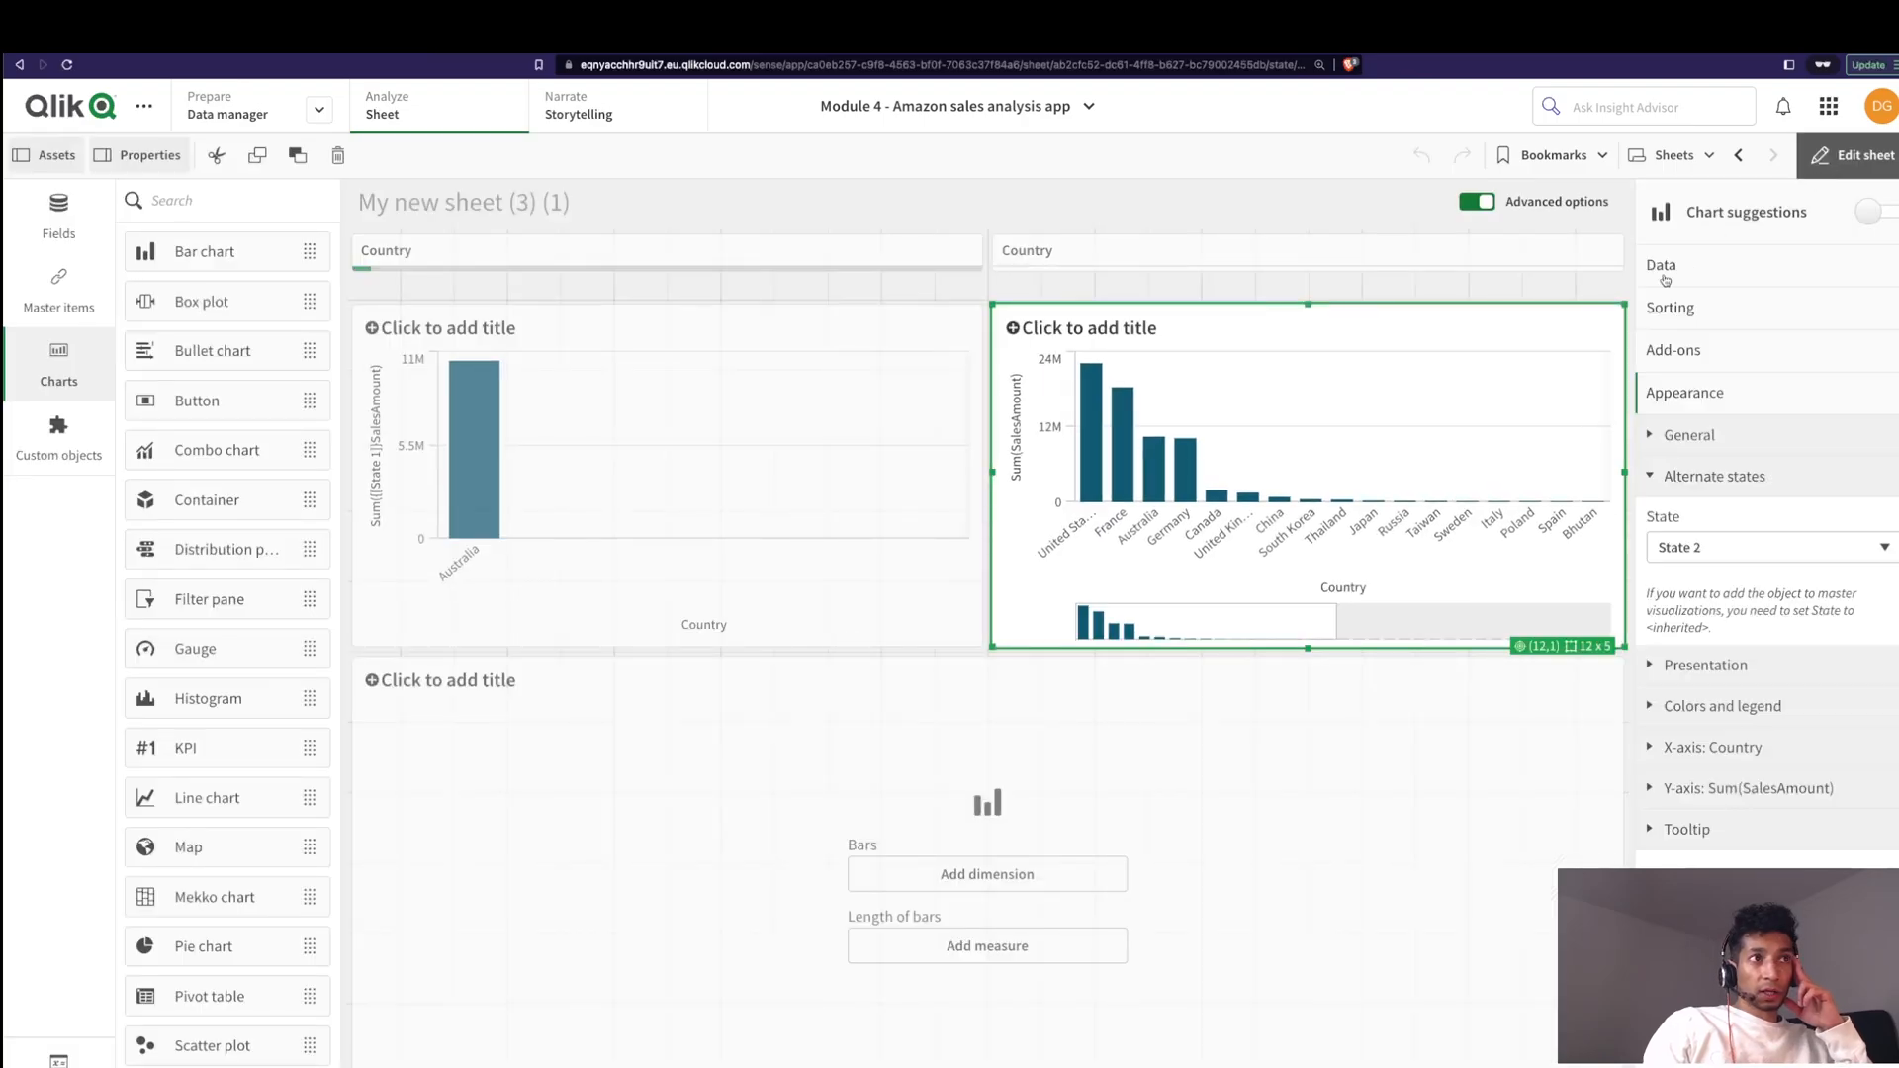
# Step: Change the right chart's measure expression to Sum({[State 2]}SalesAmount)
pyautogui.click(1662, 263)
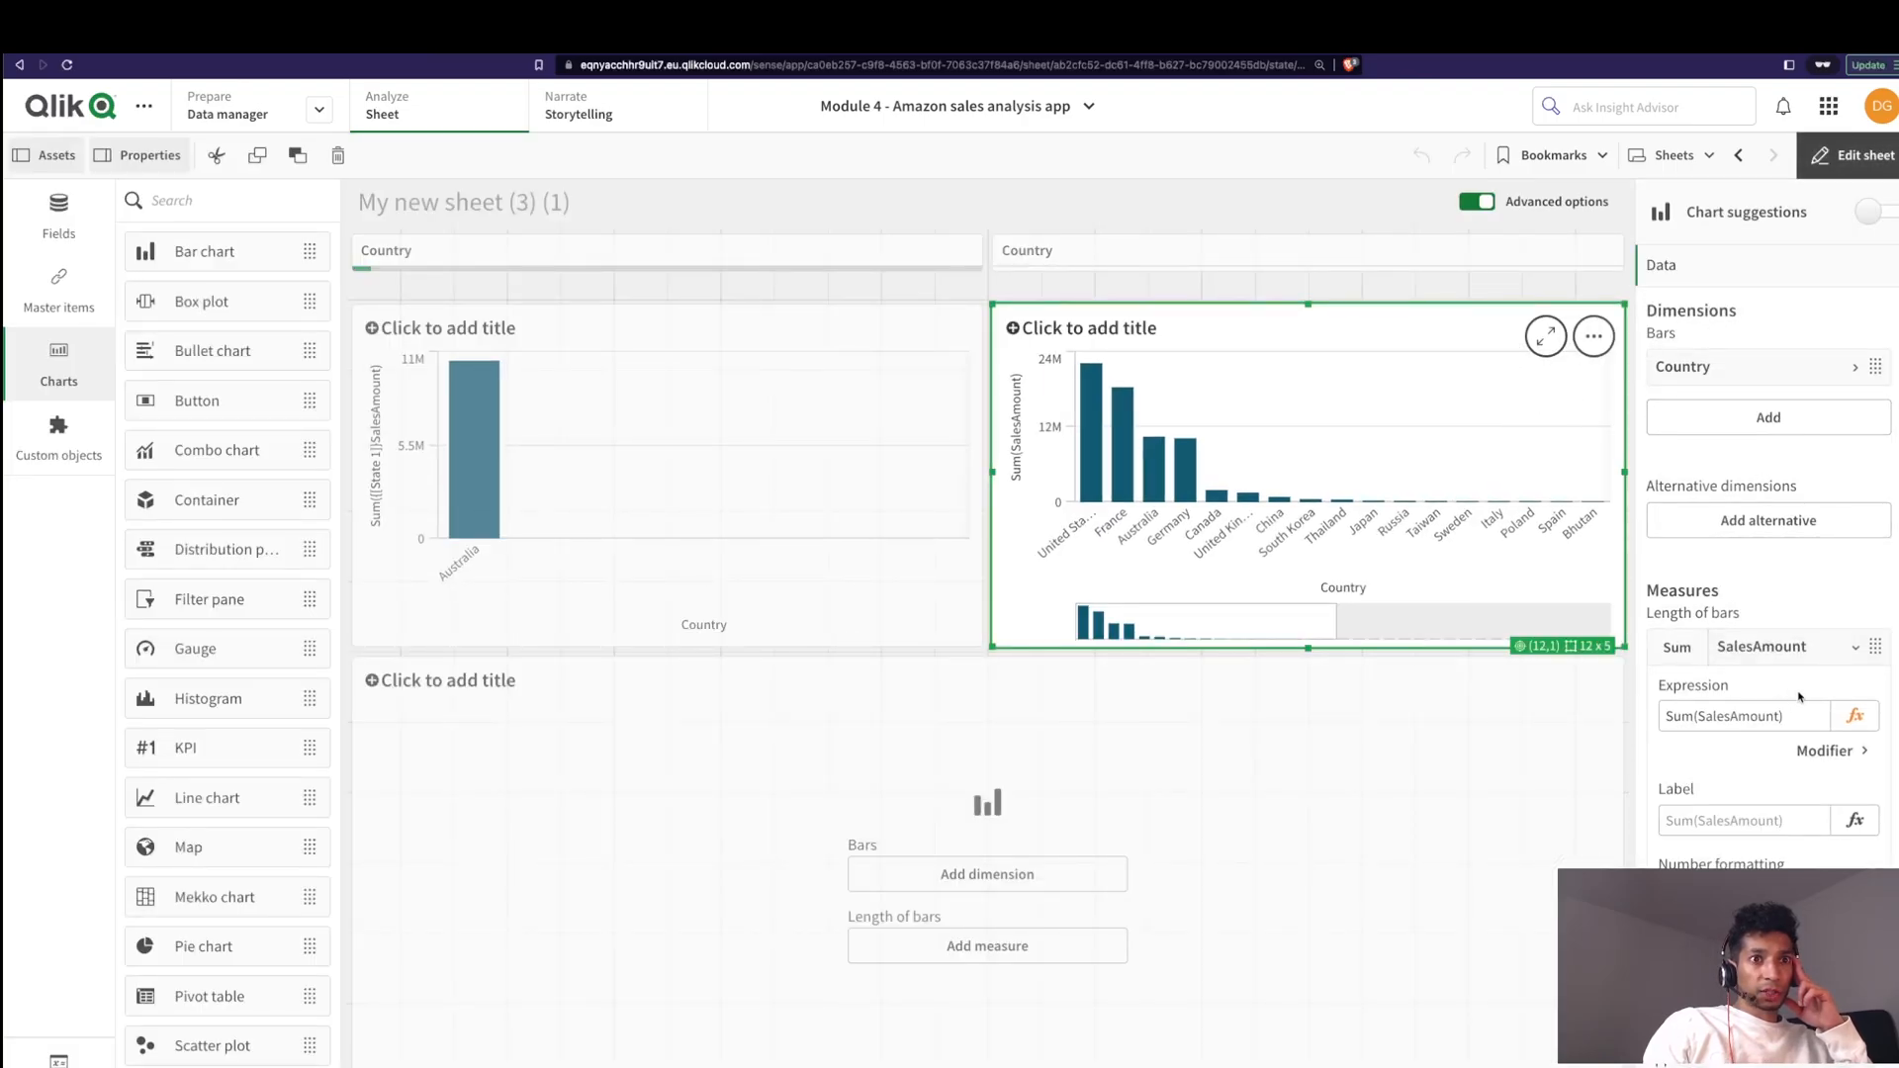
pyautogui.click(1858, 716)
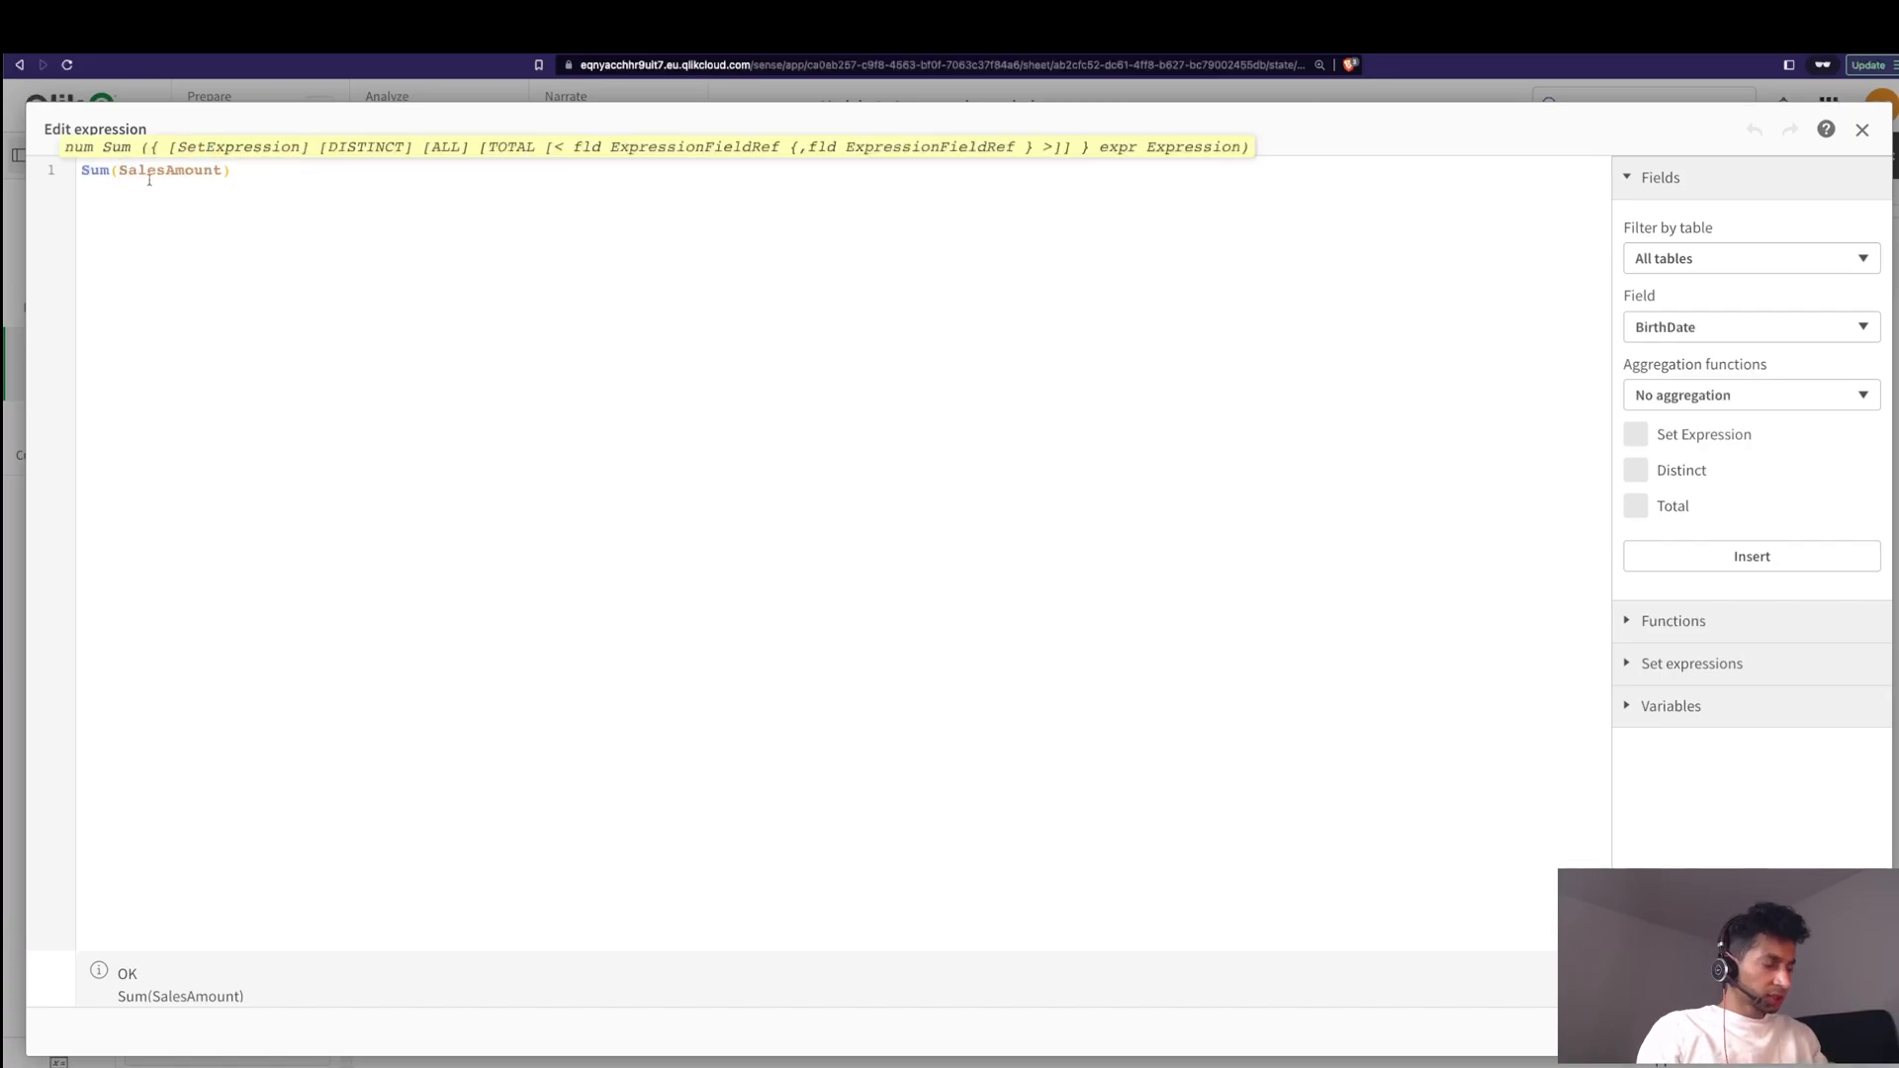
pyautogui.write('{State }')
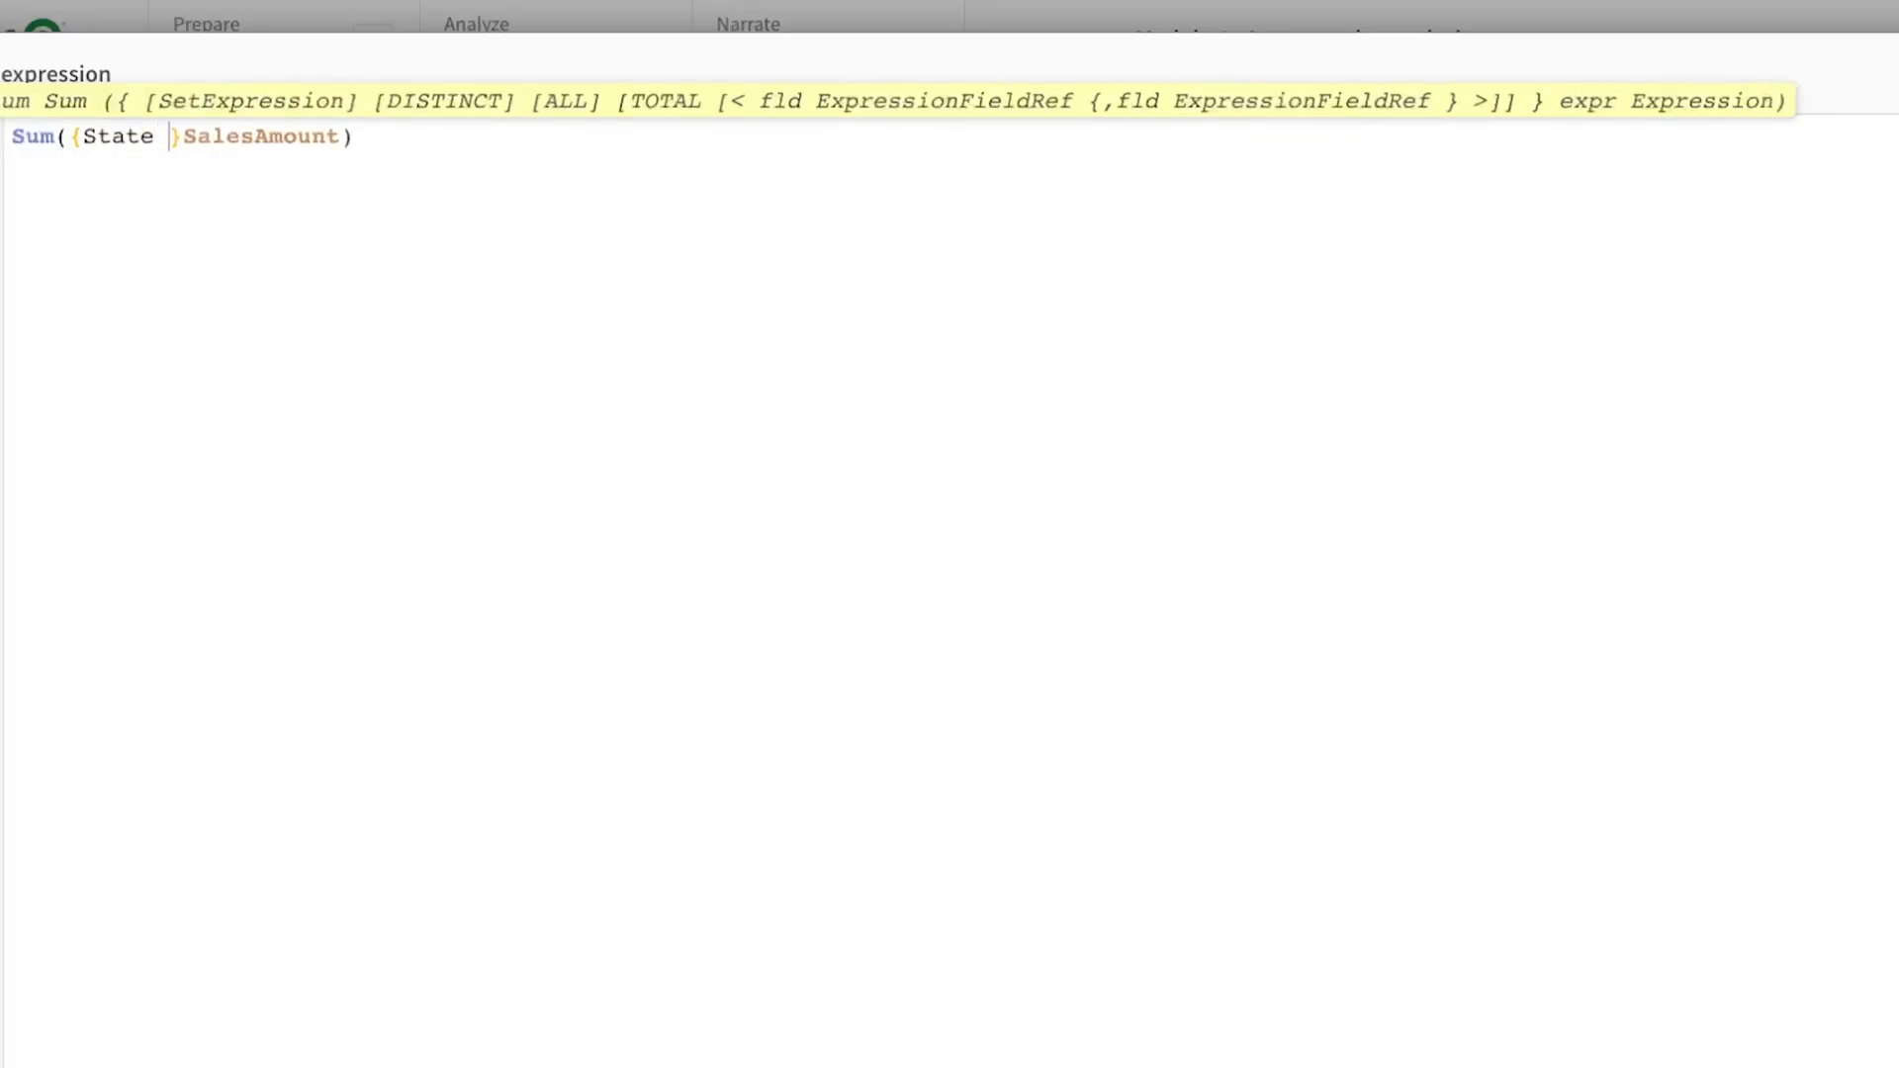
pyautogui.write('2]')
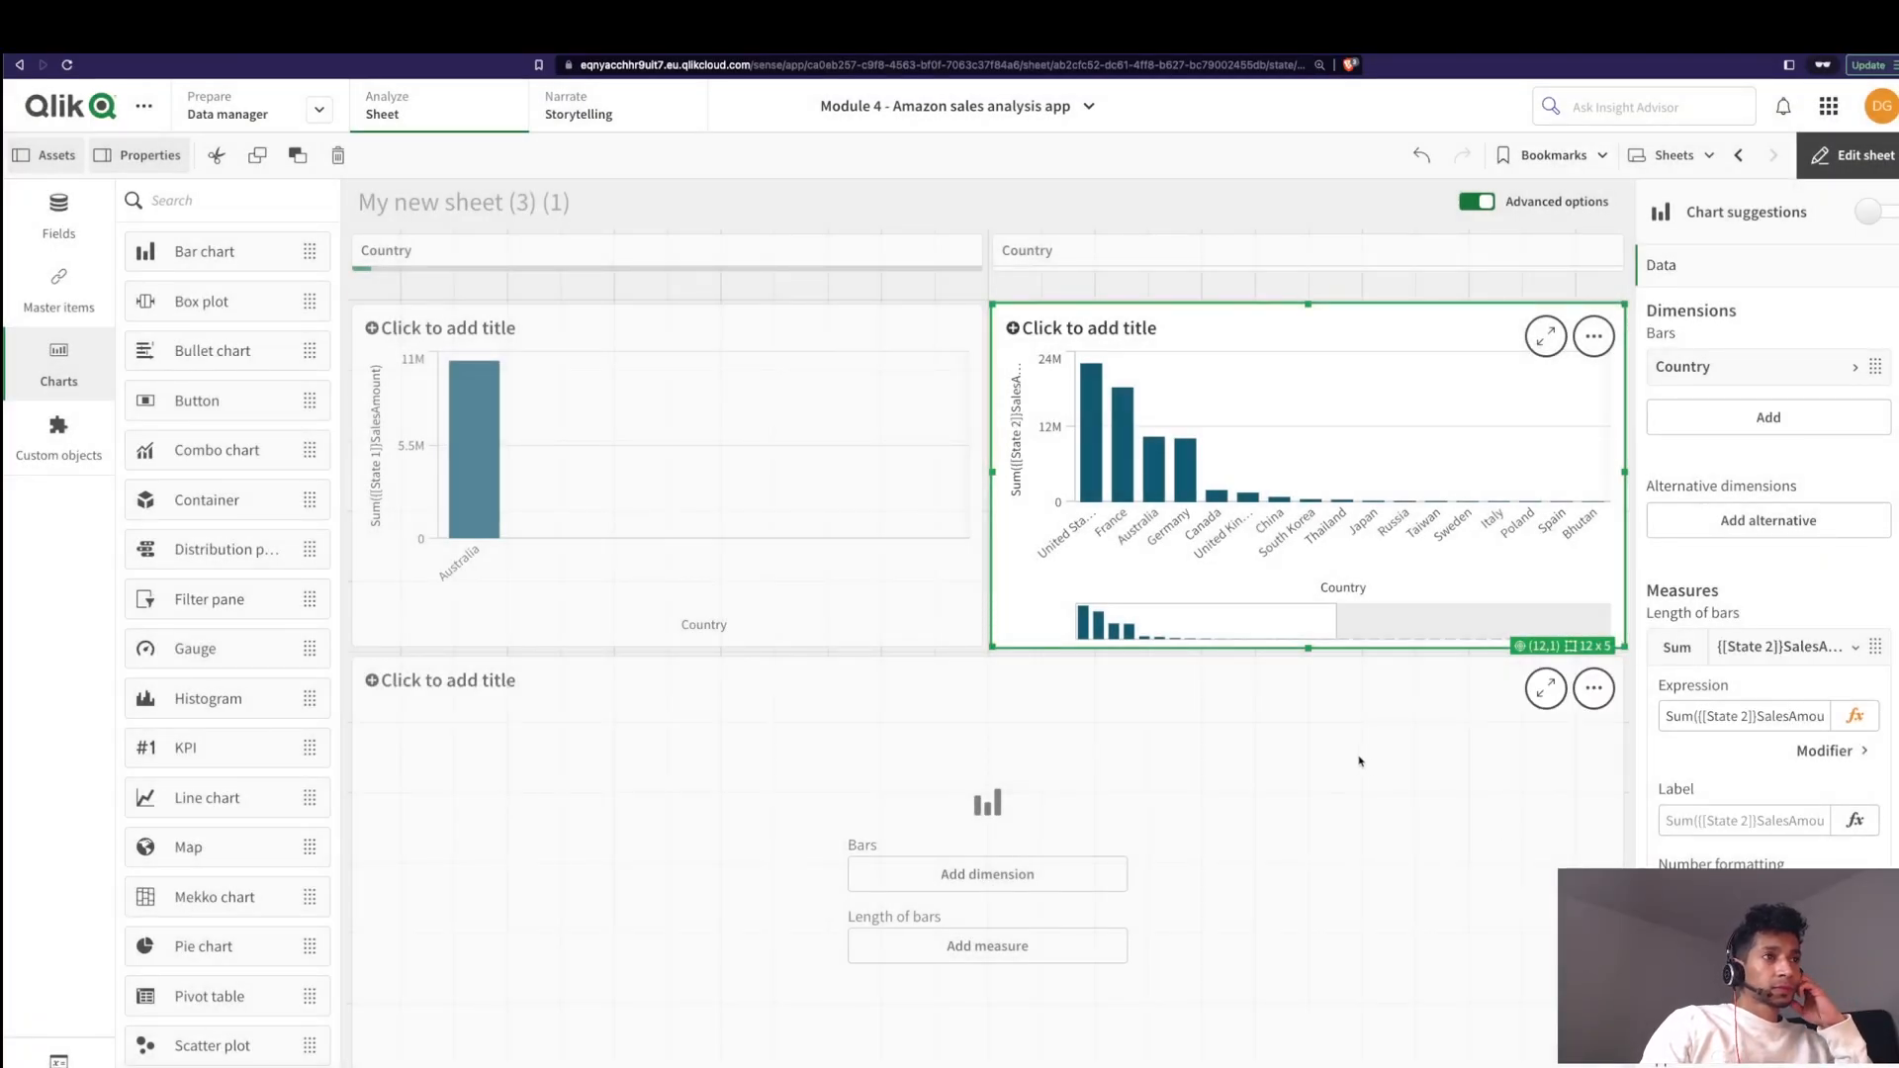
pyautogui.moveTo(1011, 516)
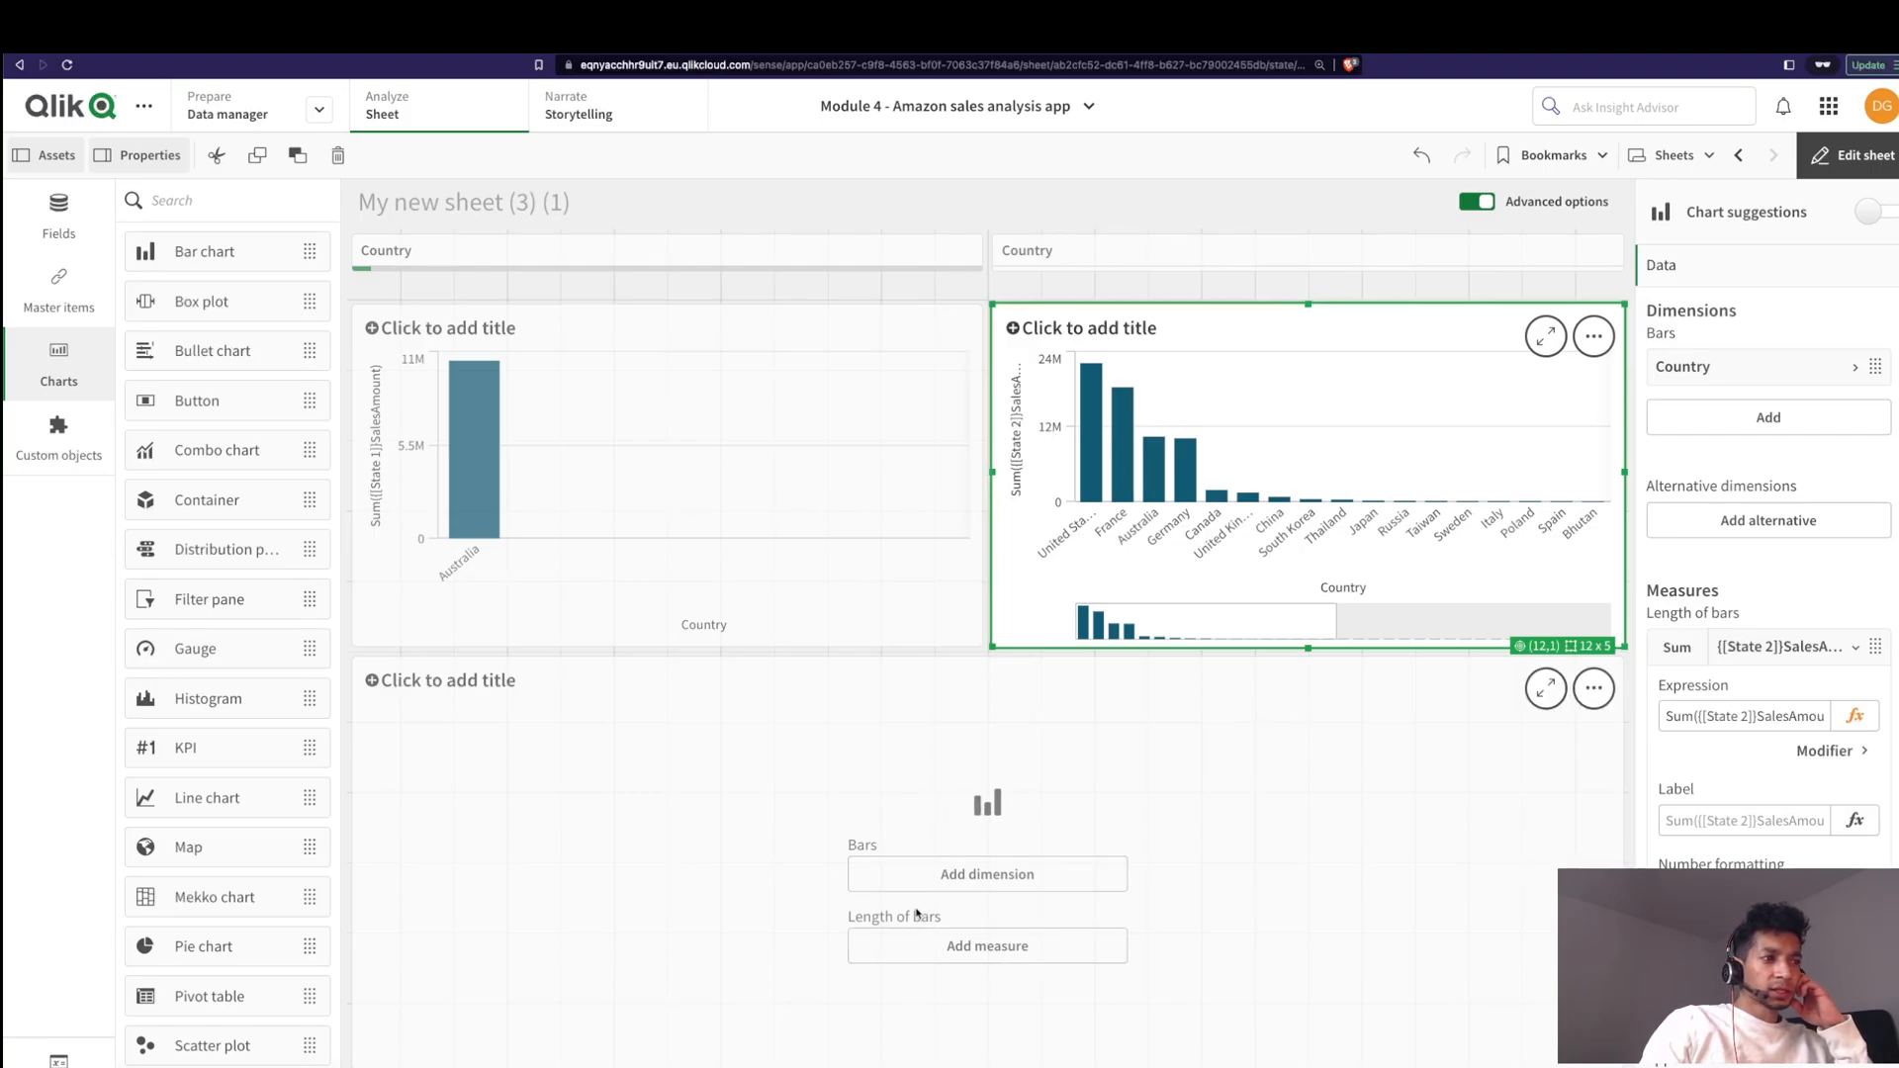
# Step: Give the bottom bar chart MonthYear and Country dimensions
pyautogui.click(986, 872)
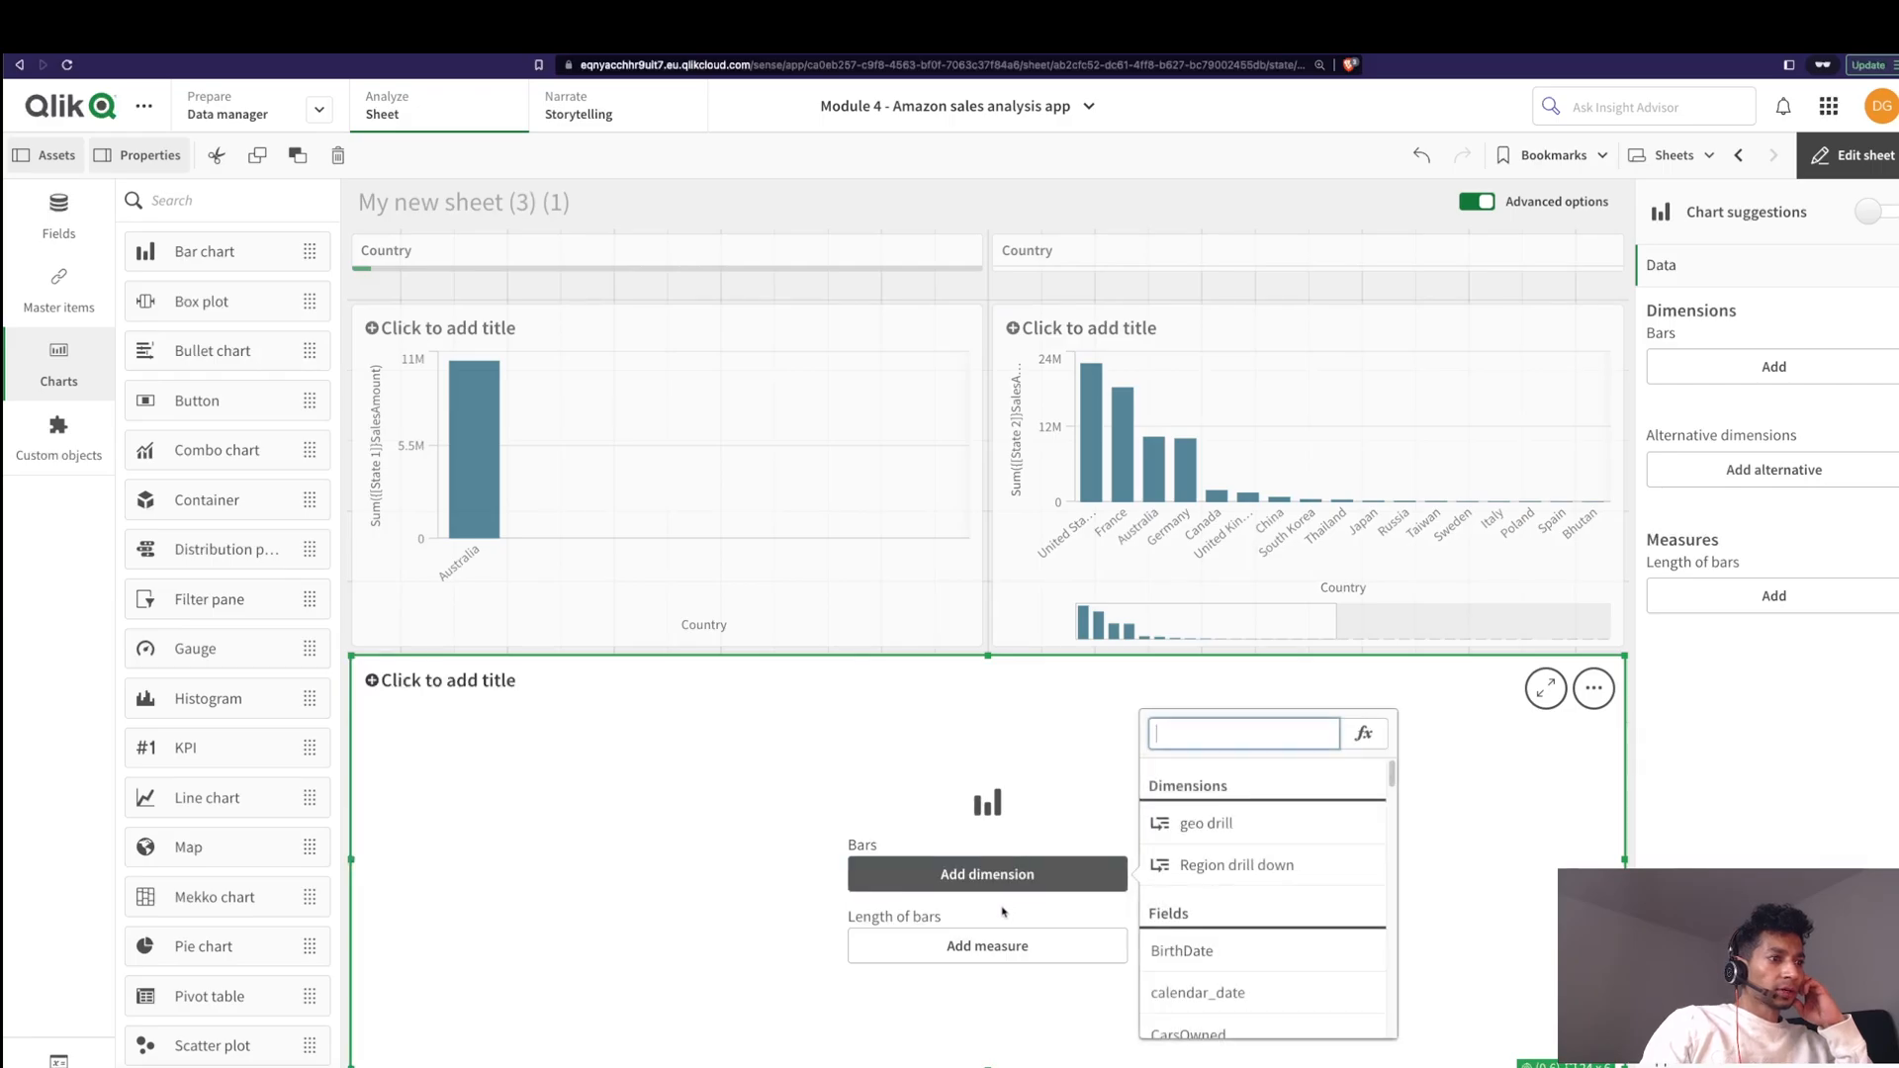
pyautogui.write('MonthYear')
pyautogui.write('coun')
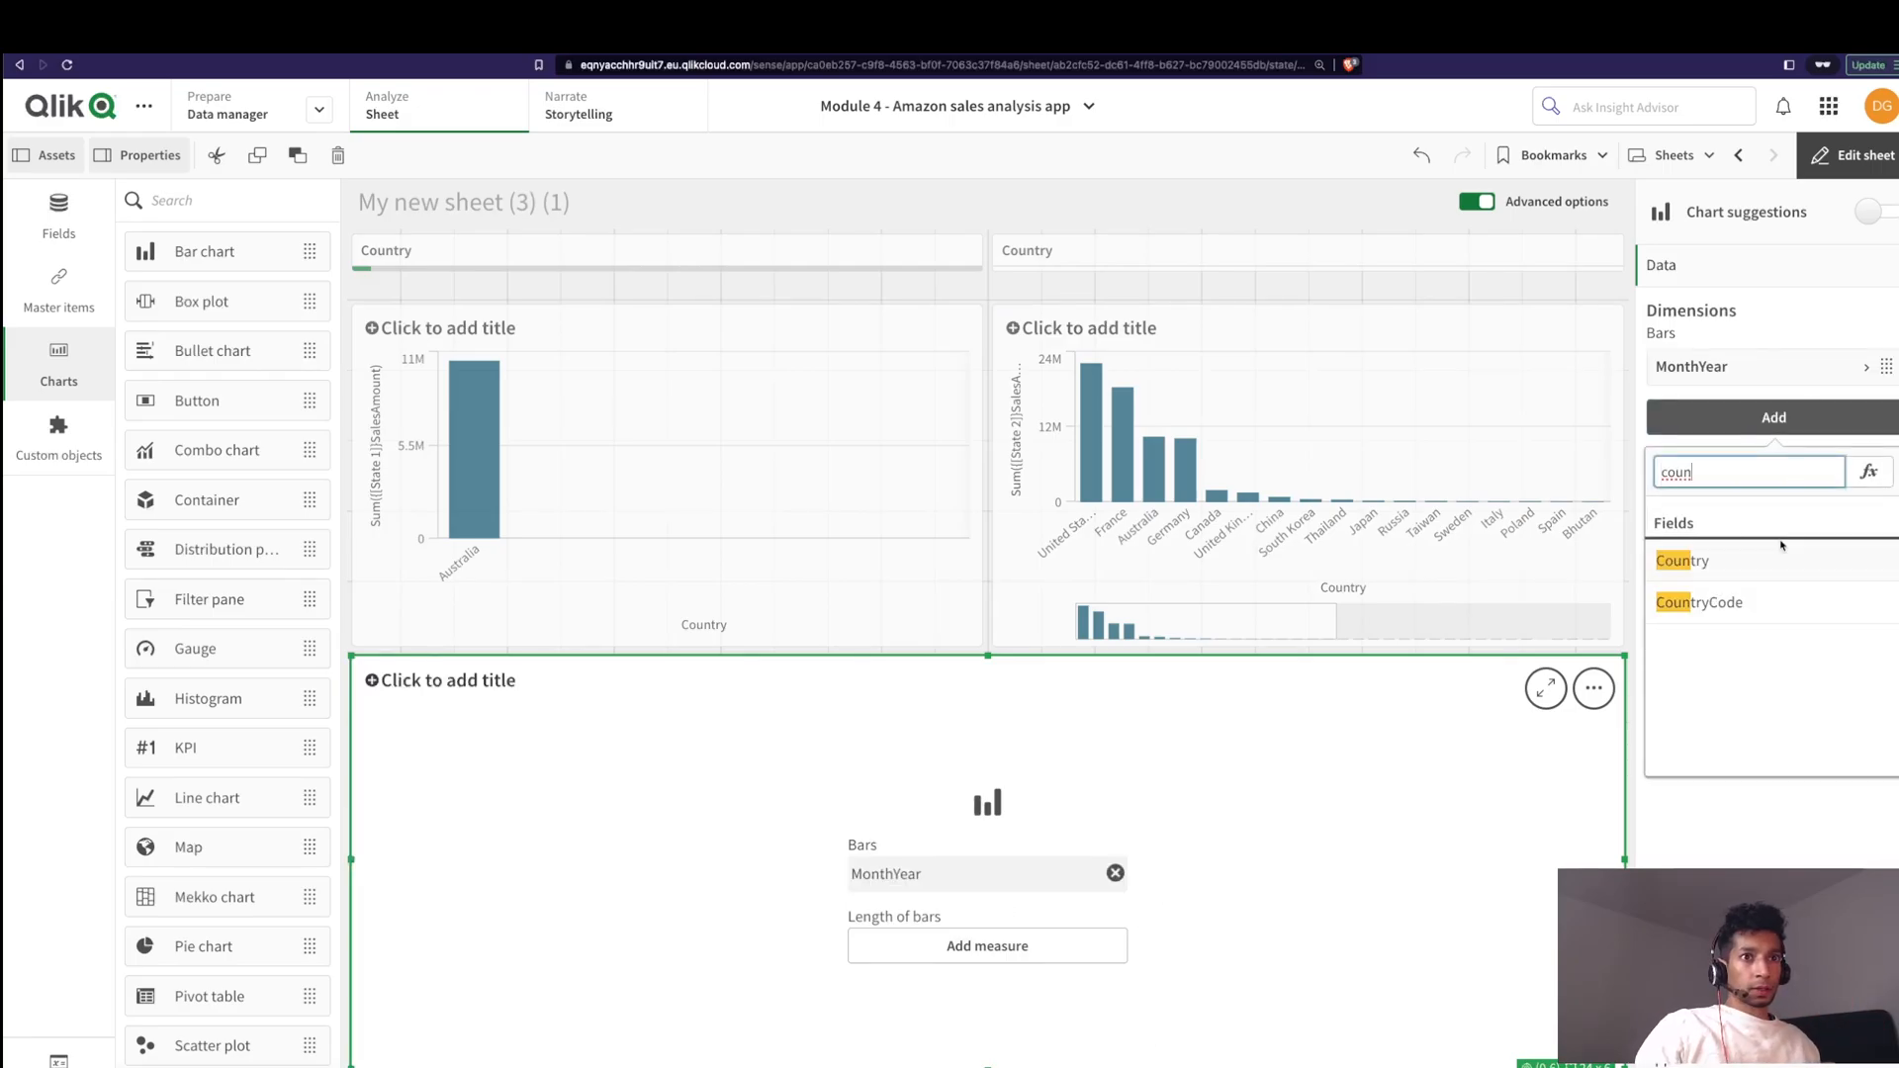
pyautogui.click(1681, 560)
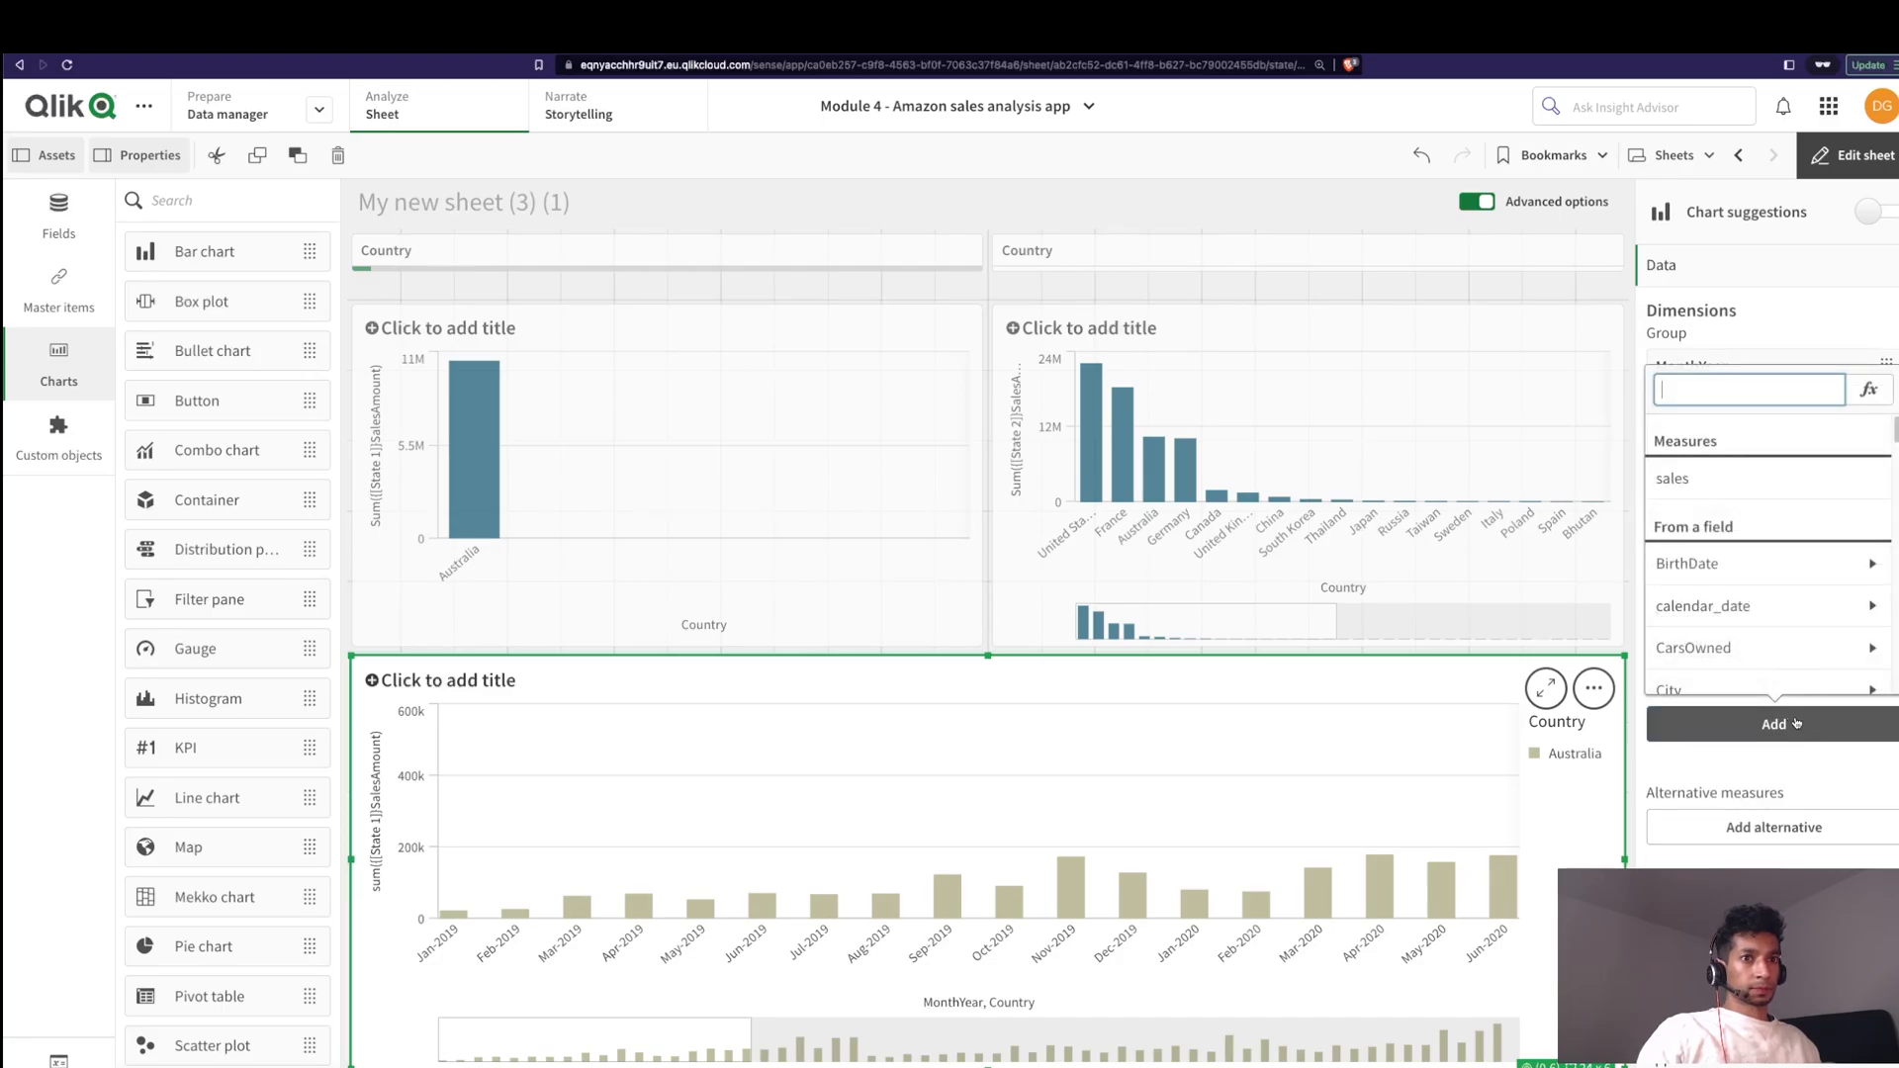
# Step: Add measure sum({[State 1]}SalesAmount) to the bottom chart and adjust its bar colouring
pyautogui.click(1869, 388)
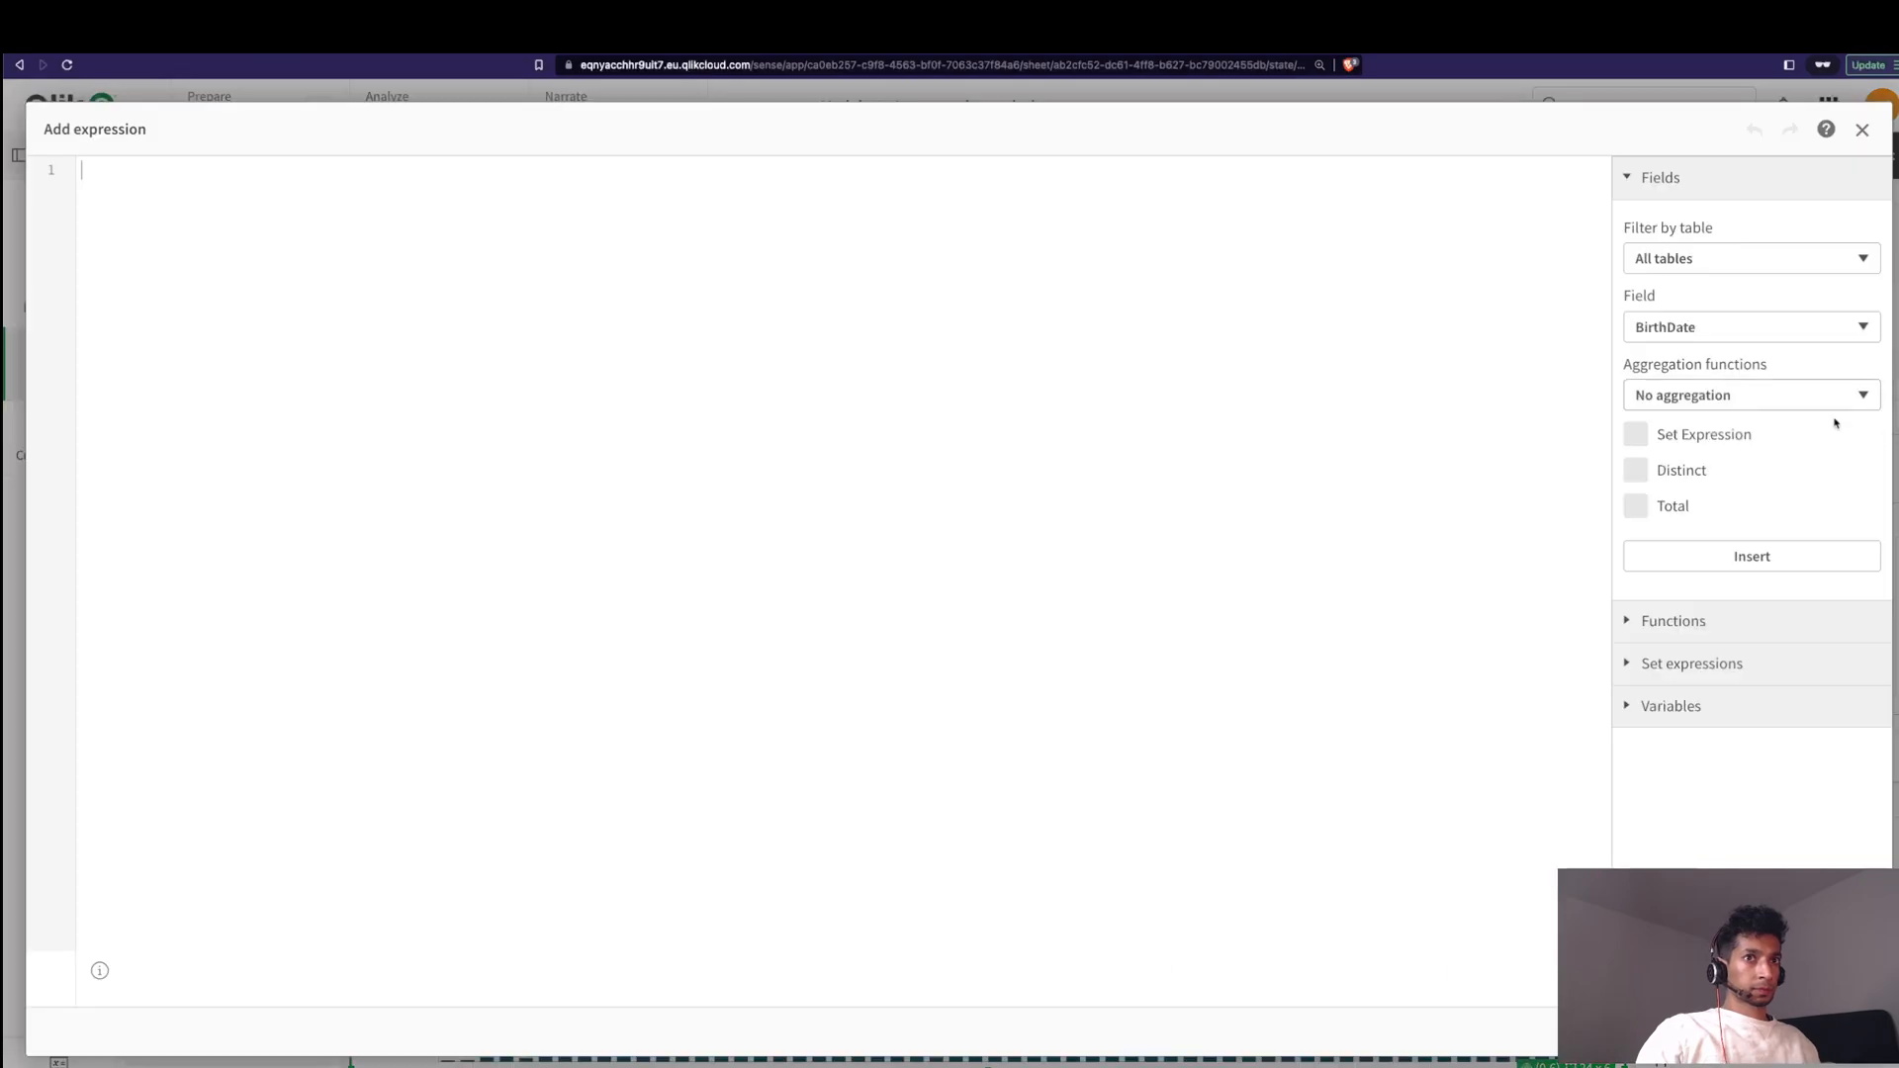
pyautogui.write('sum({[State 1]}SalesAmount)')
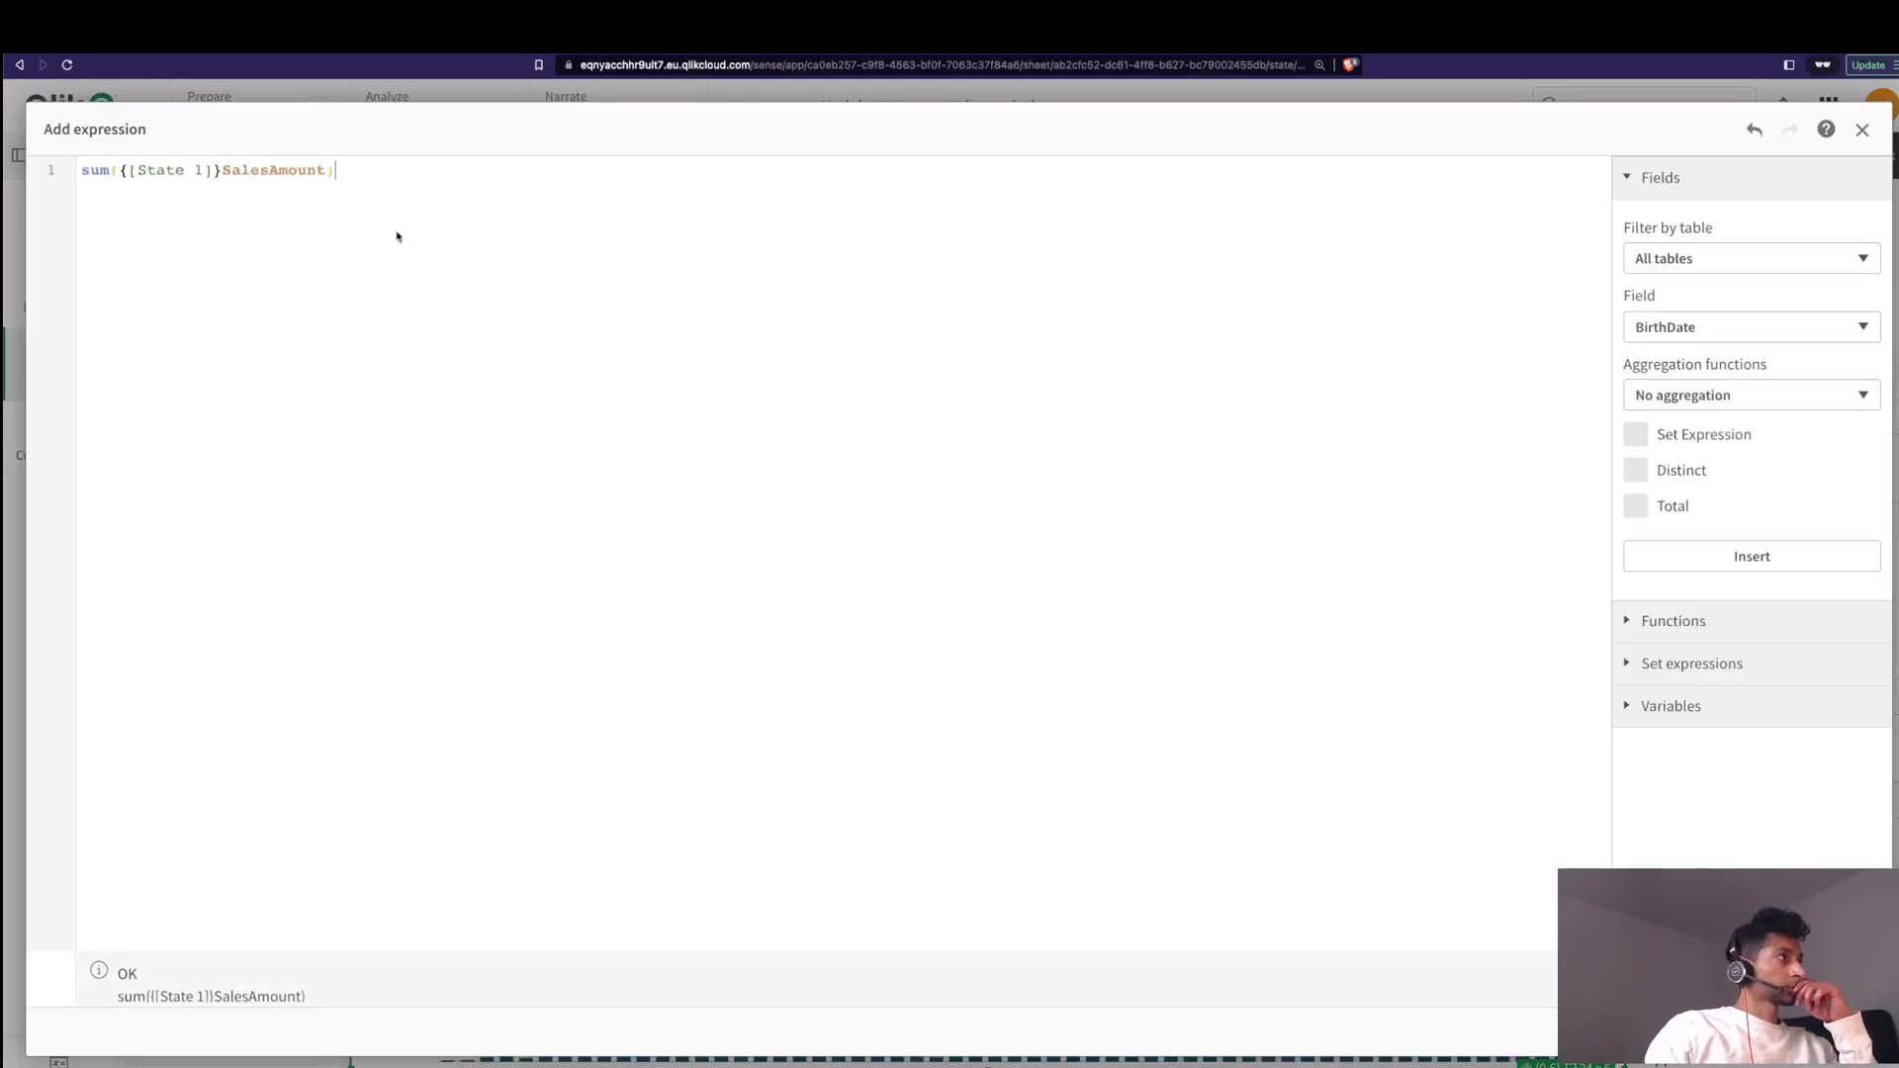
pyautogui.click(1862, 131)
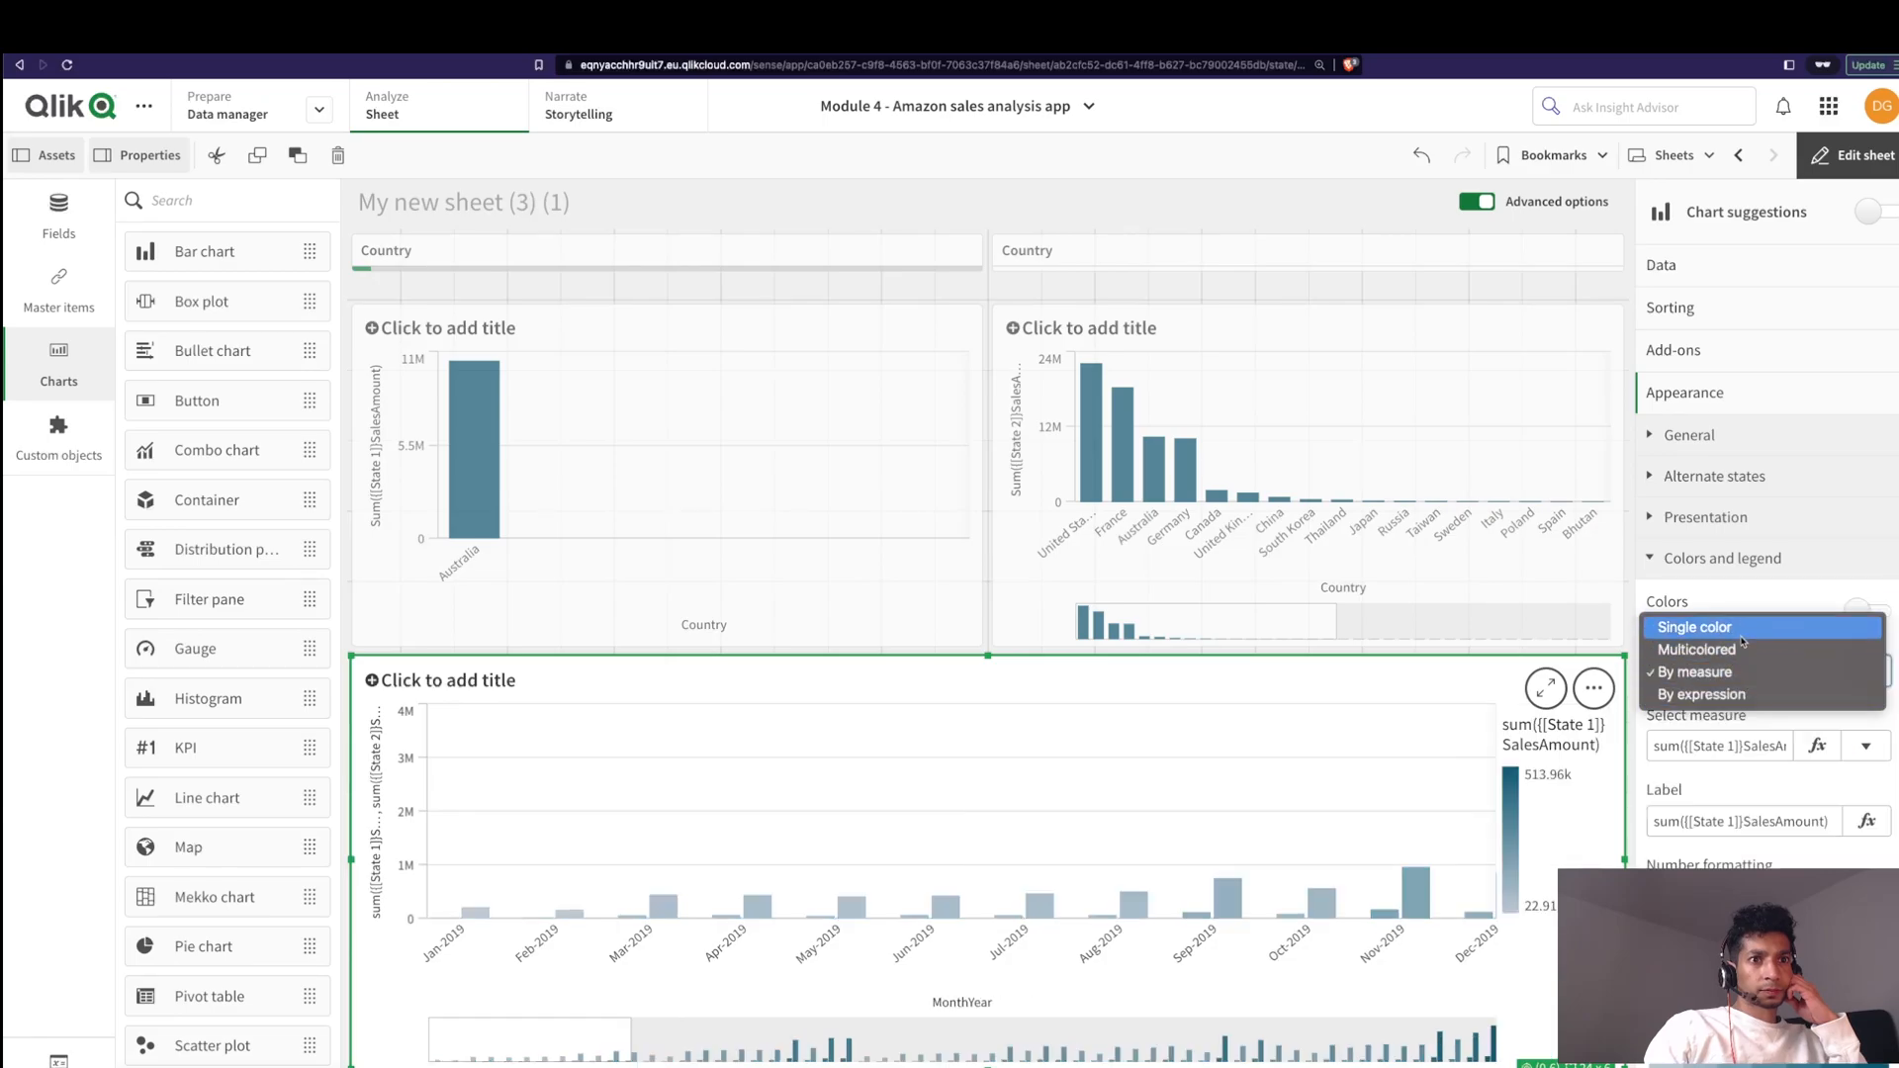
pyautogui.click(1695, 649)
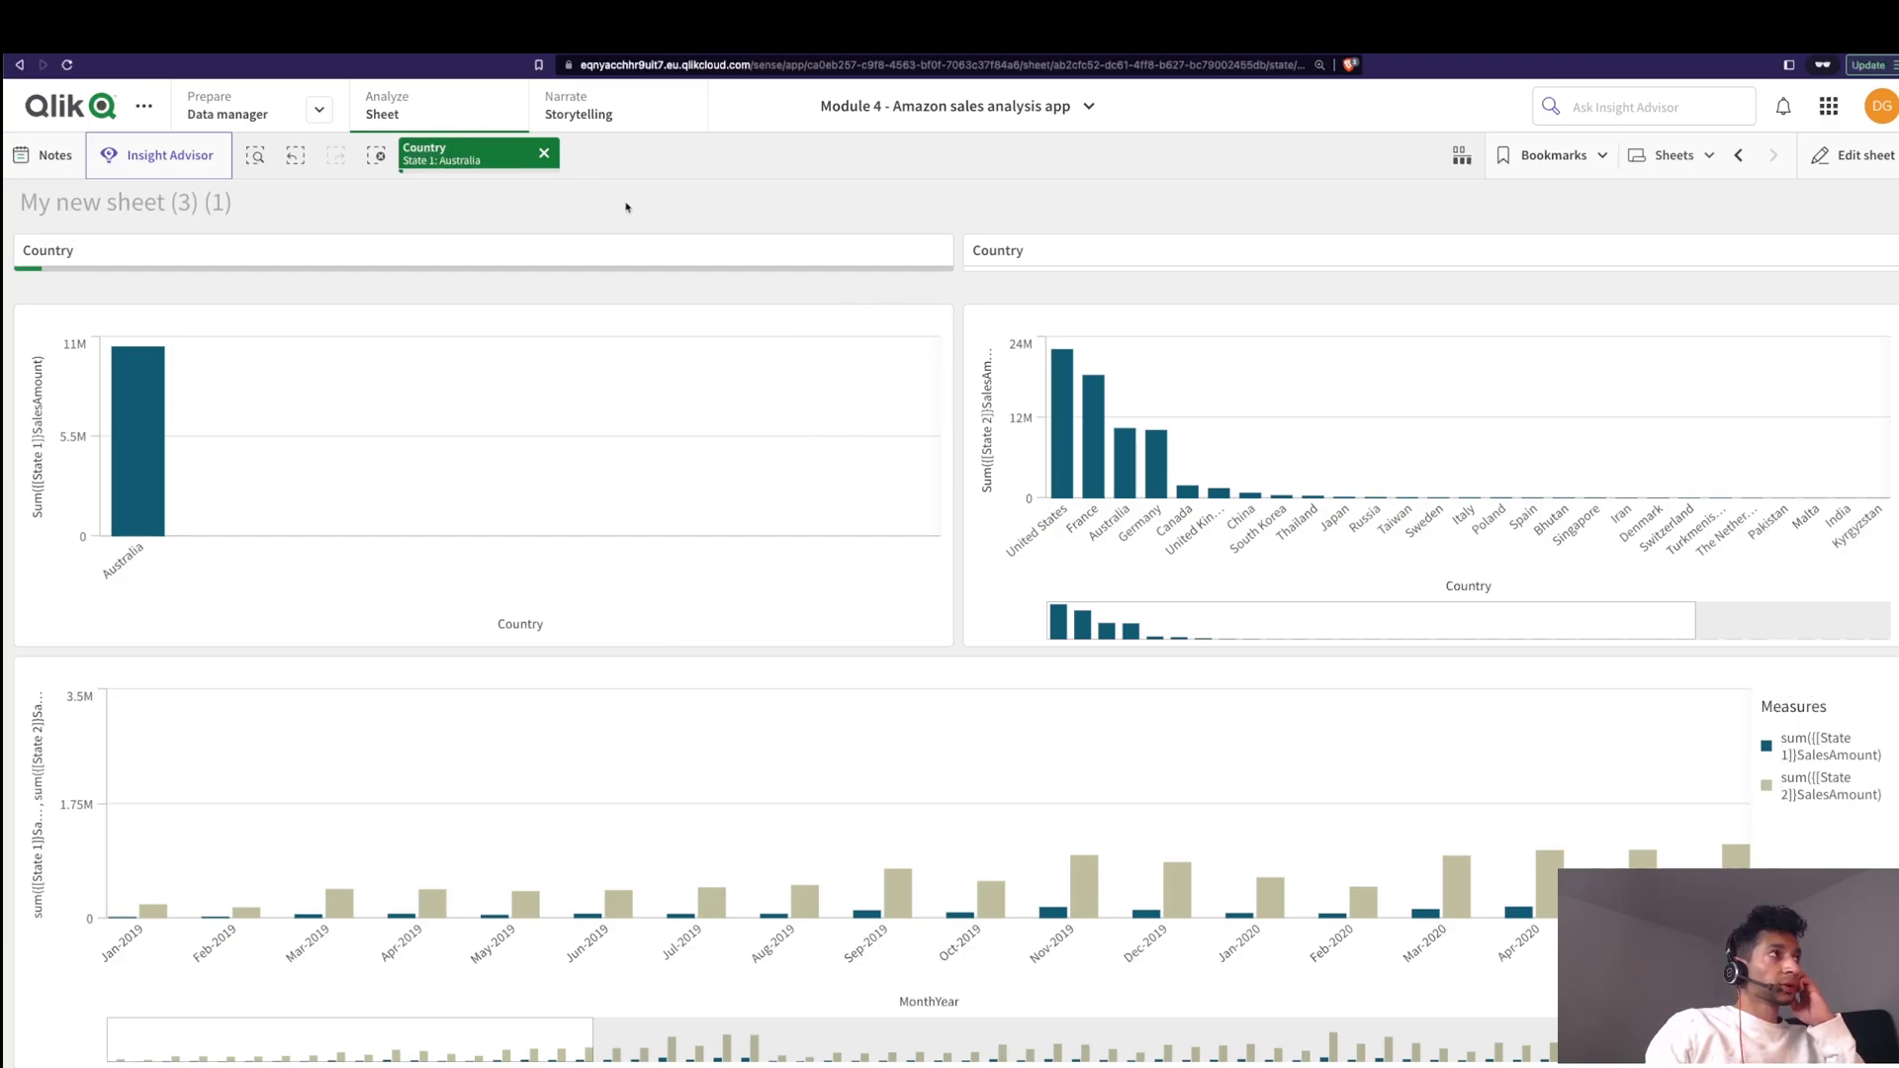
# Step: Select Australia and Germany in the first chart, then Canada and China in the second Country pane
pyautogui.click(544, 155)
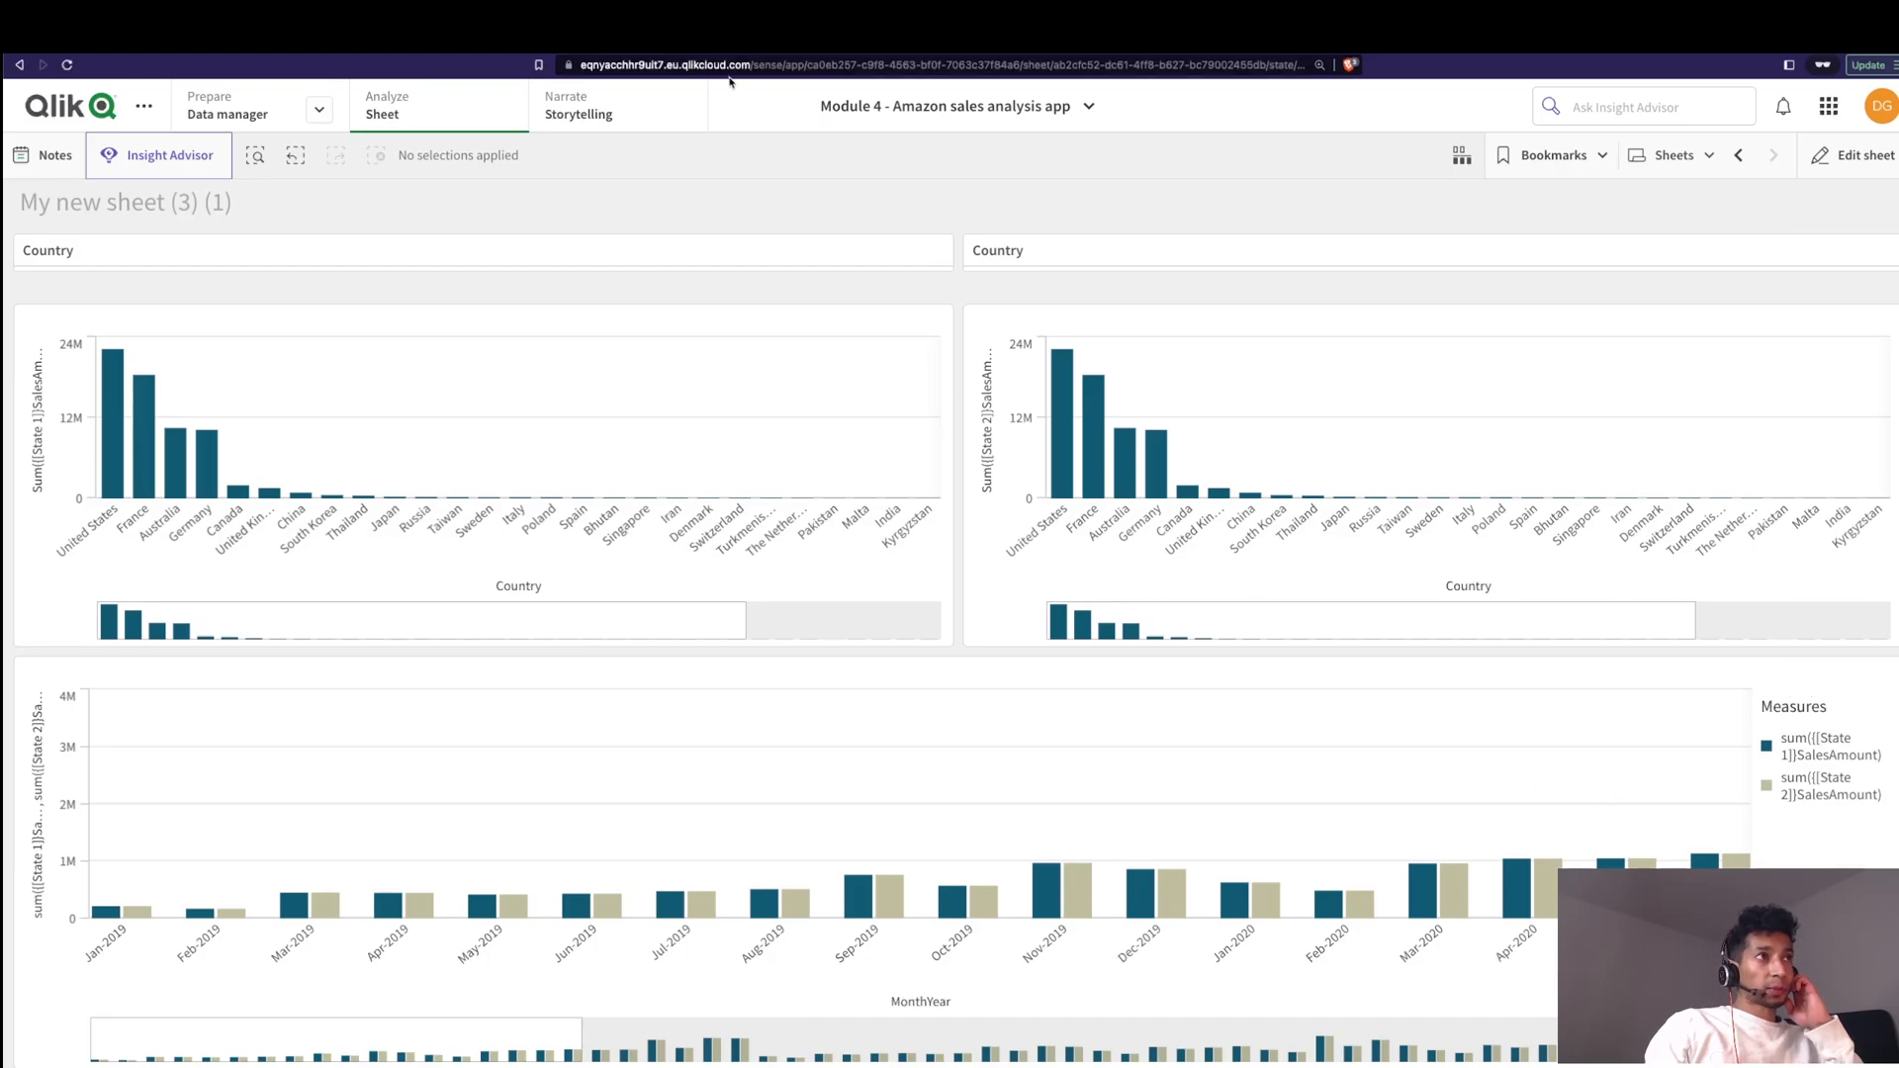
pyautogui.click(174, 435)
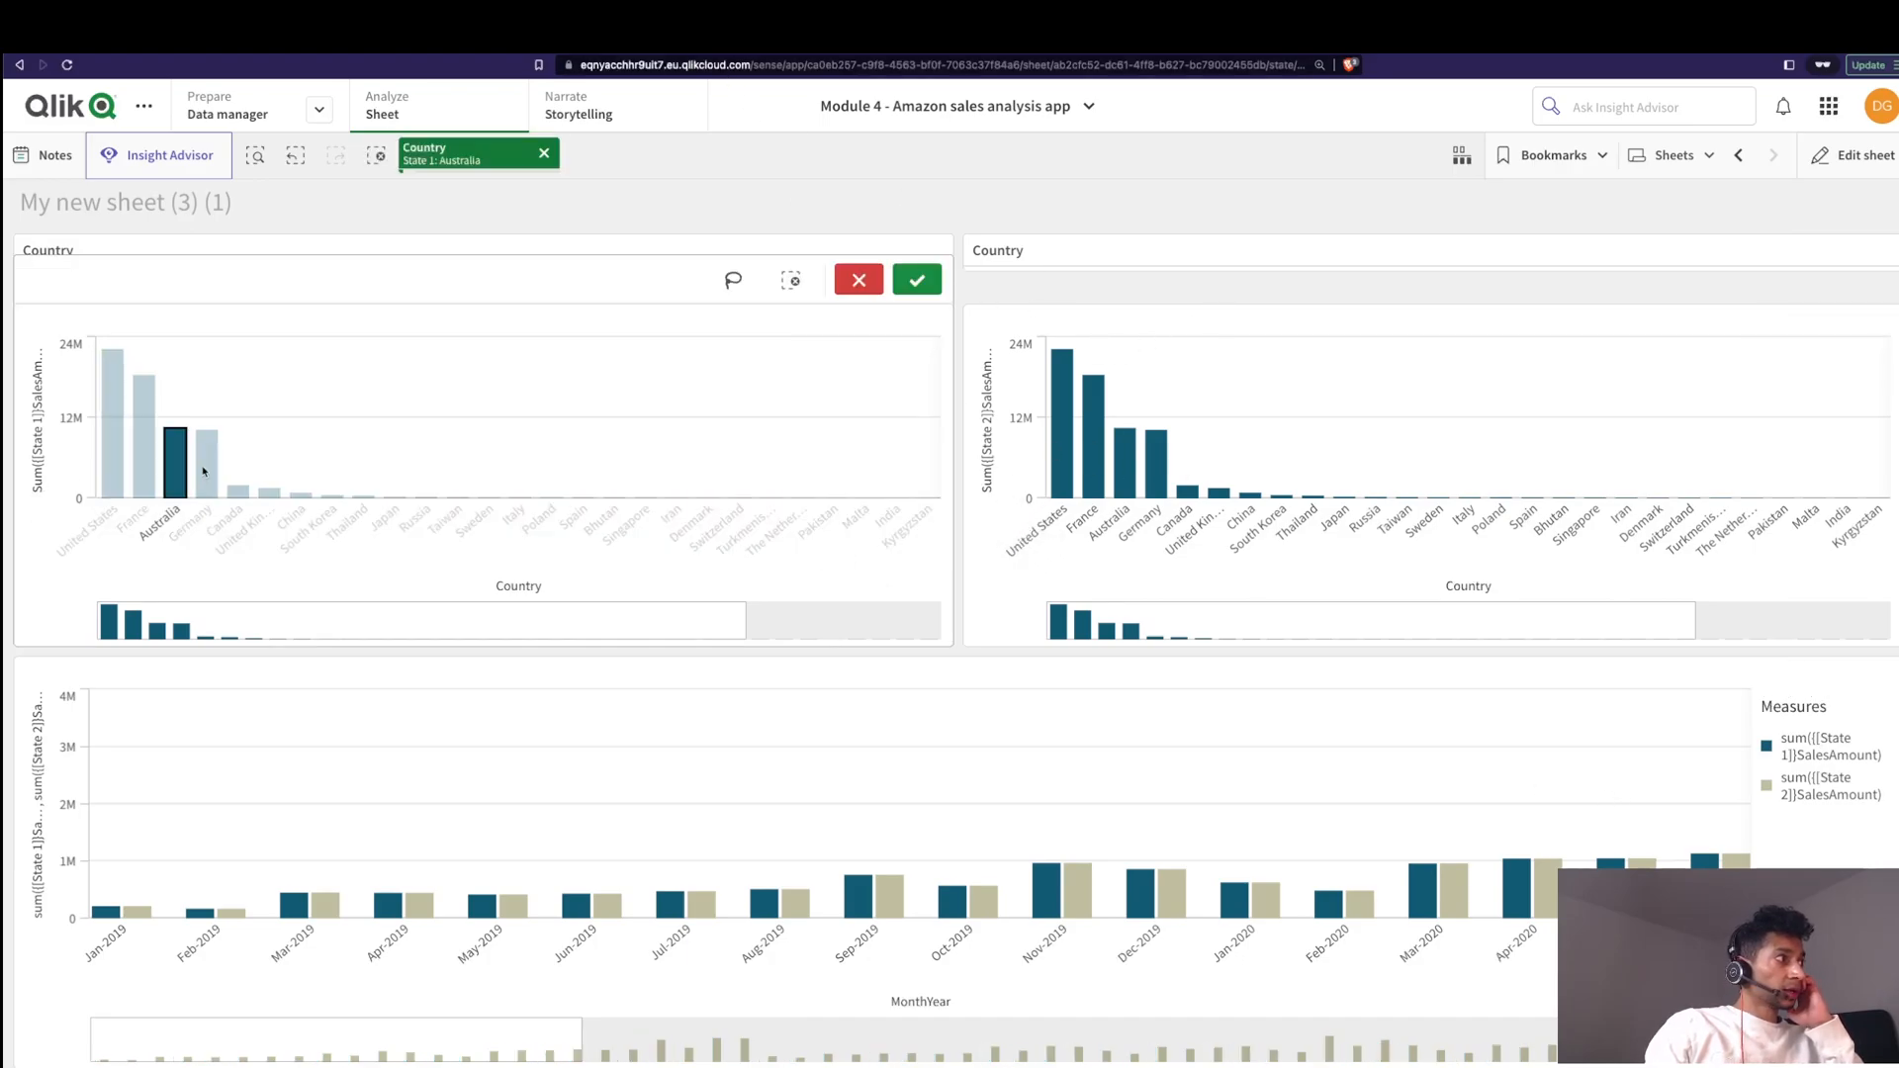
pyautogui.click(190, 455)
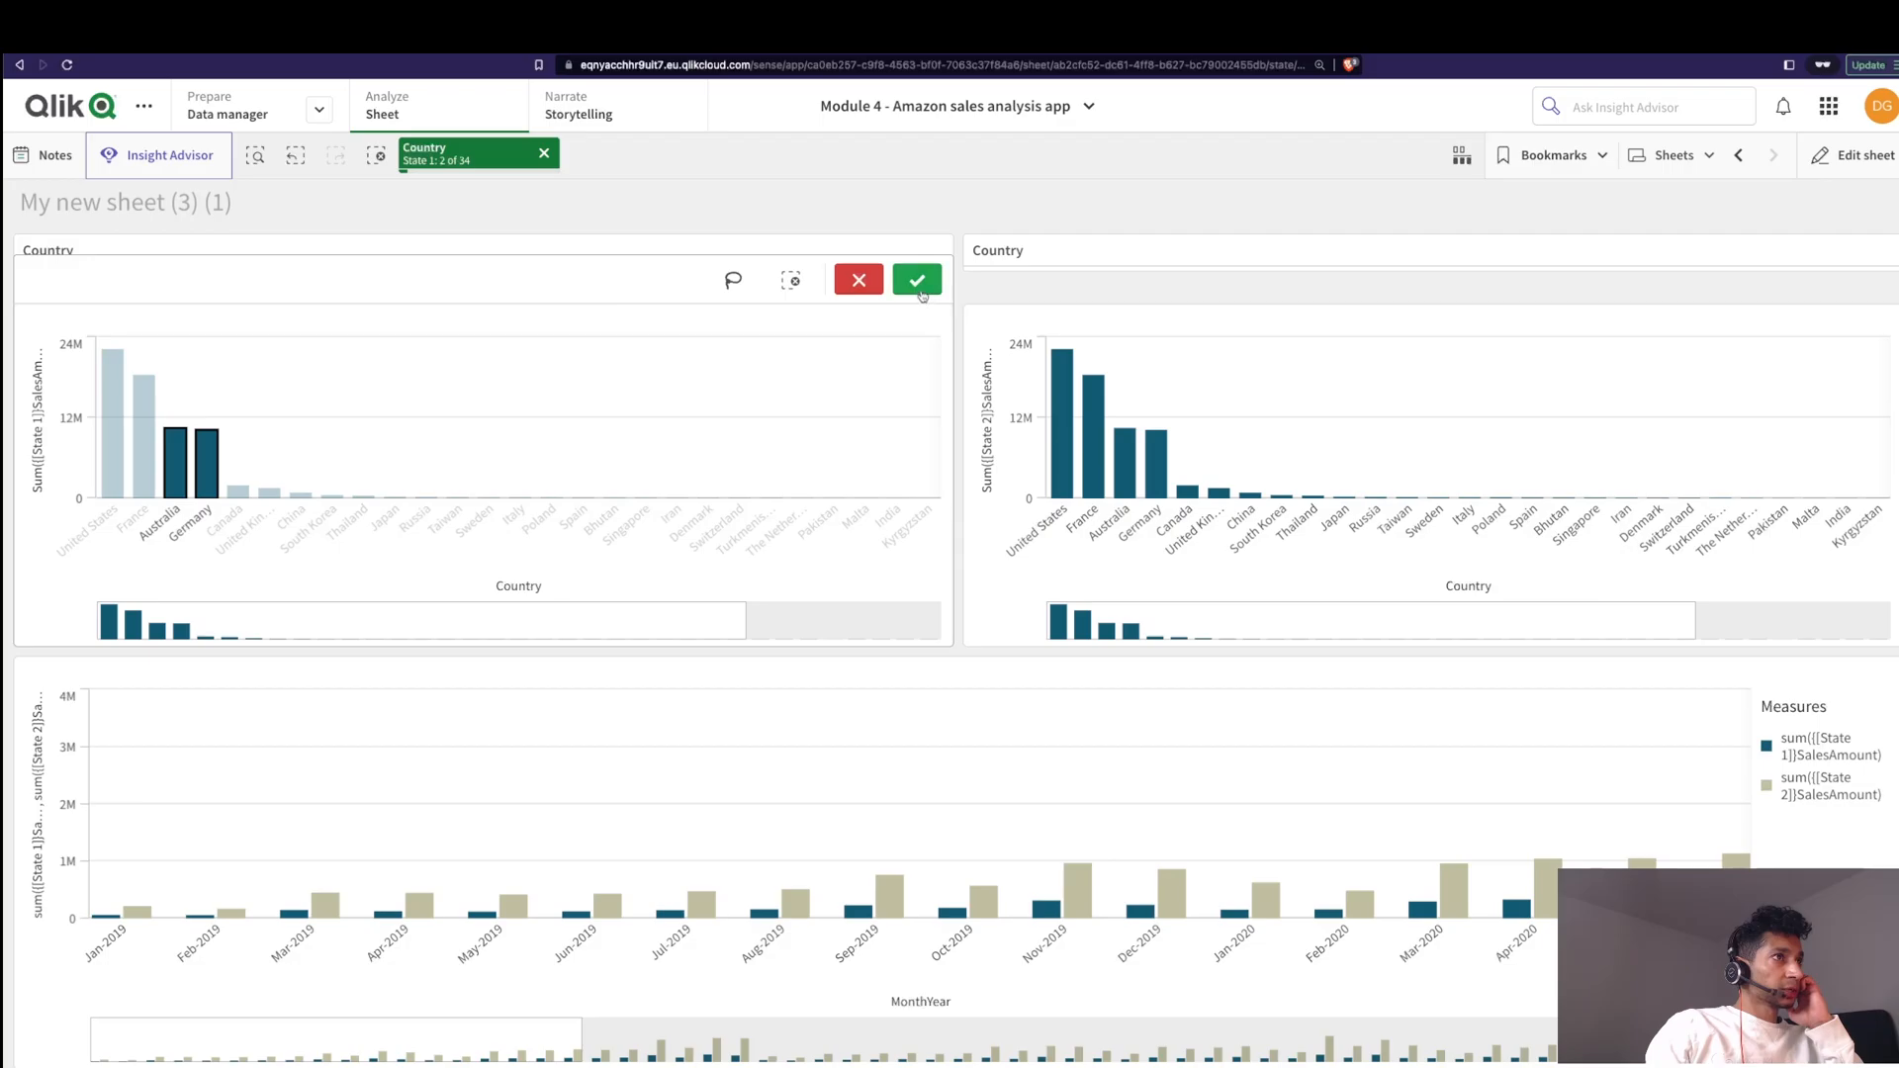
pyautogui.click(916, 279)
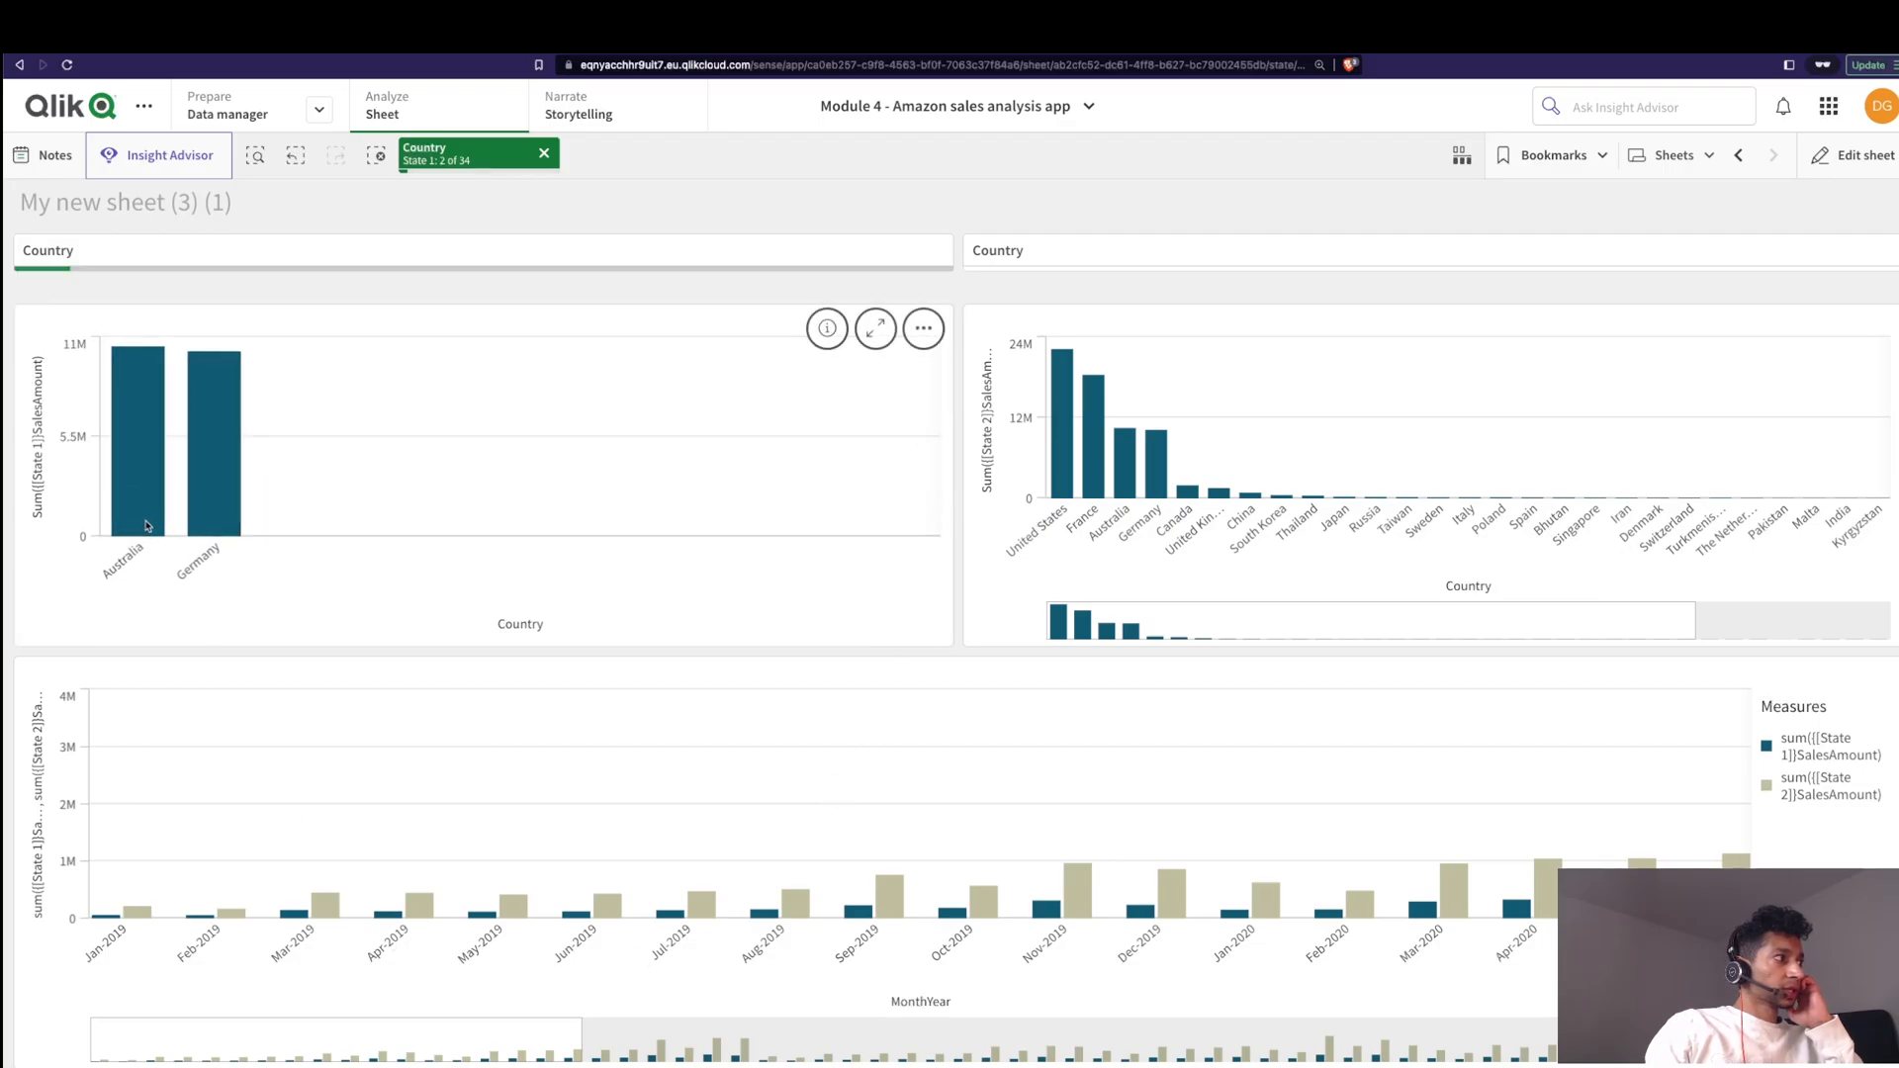
pyautogui.moveTo(1388, 471)
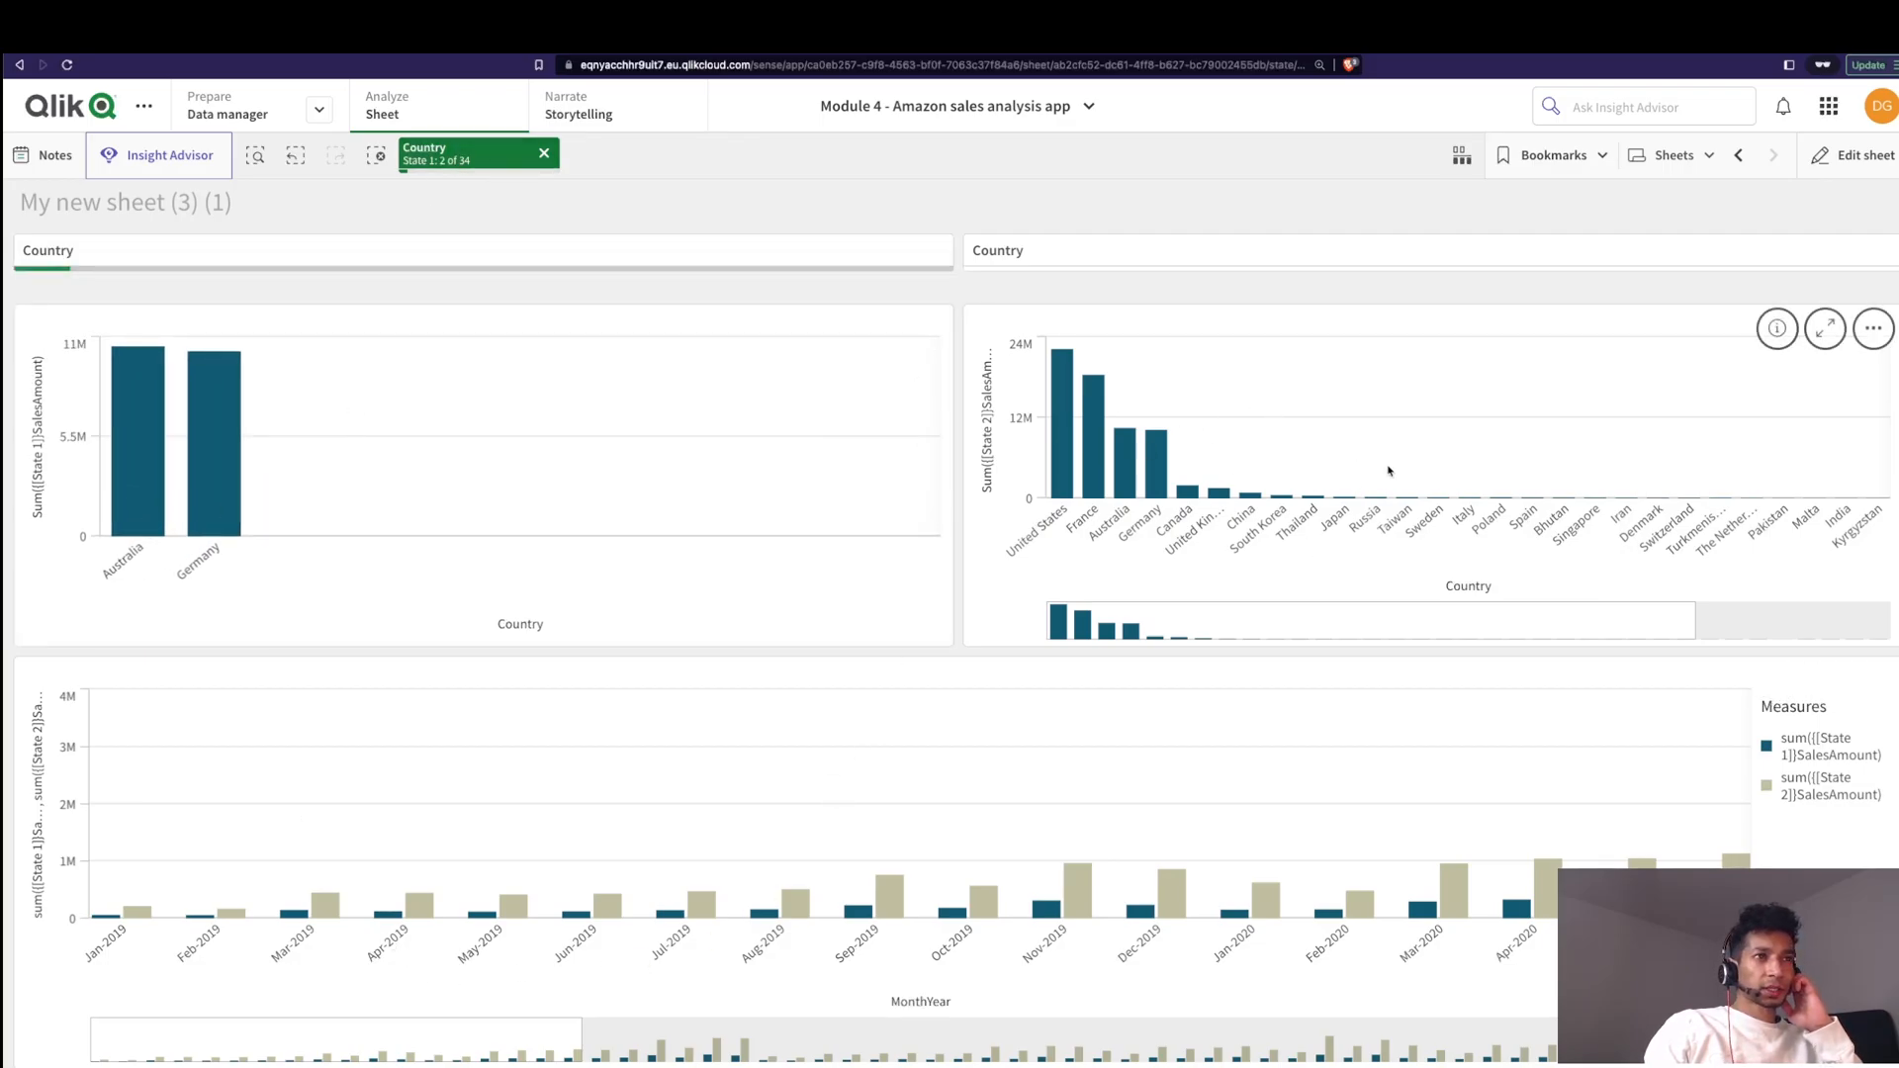
pyautogui.moveTo(1352, 514)
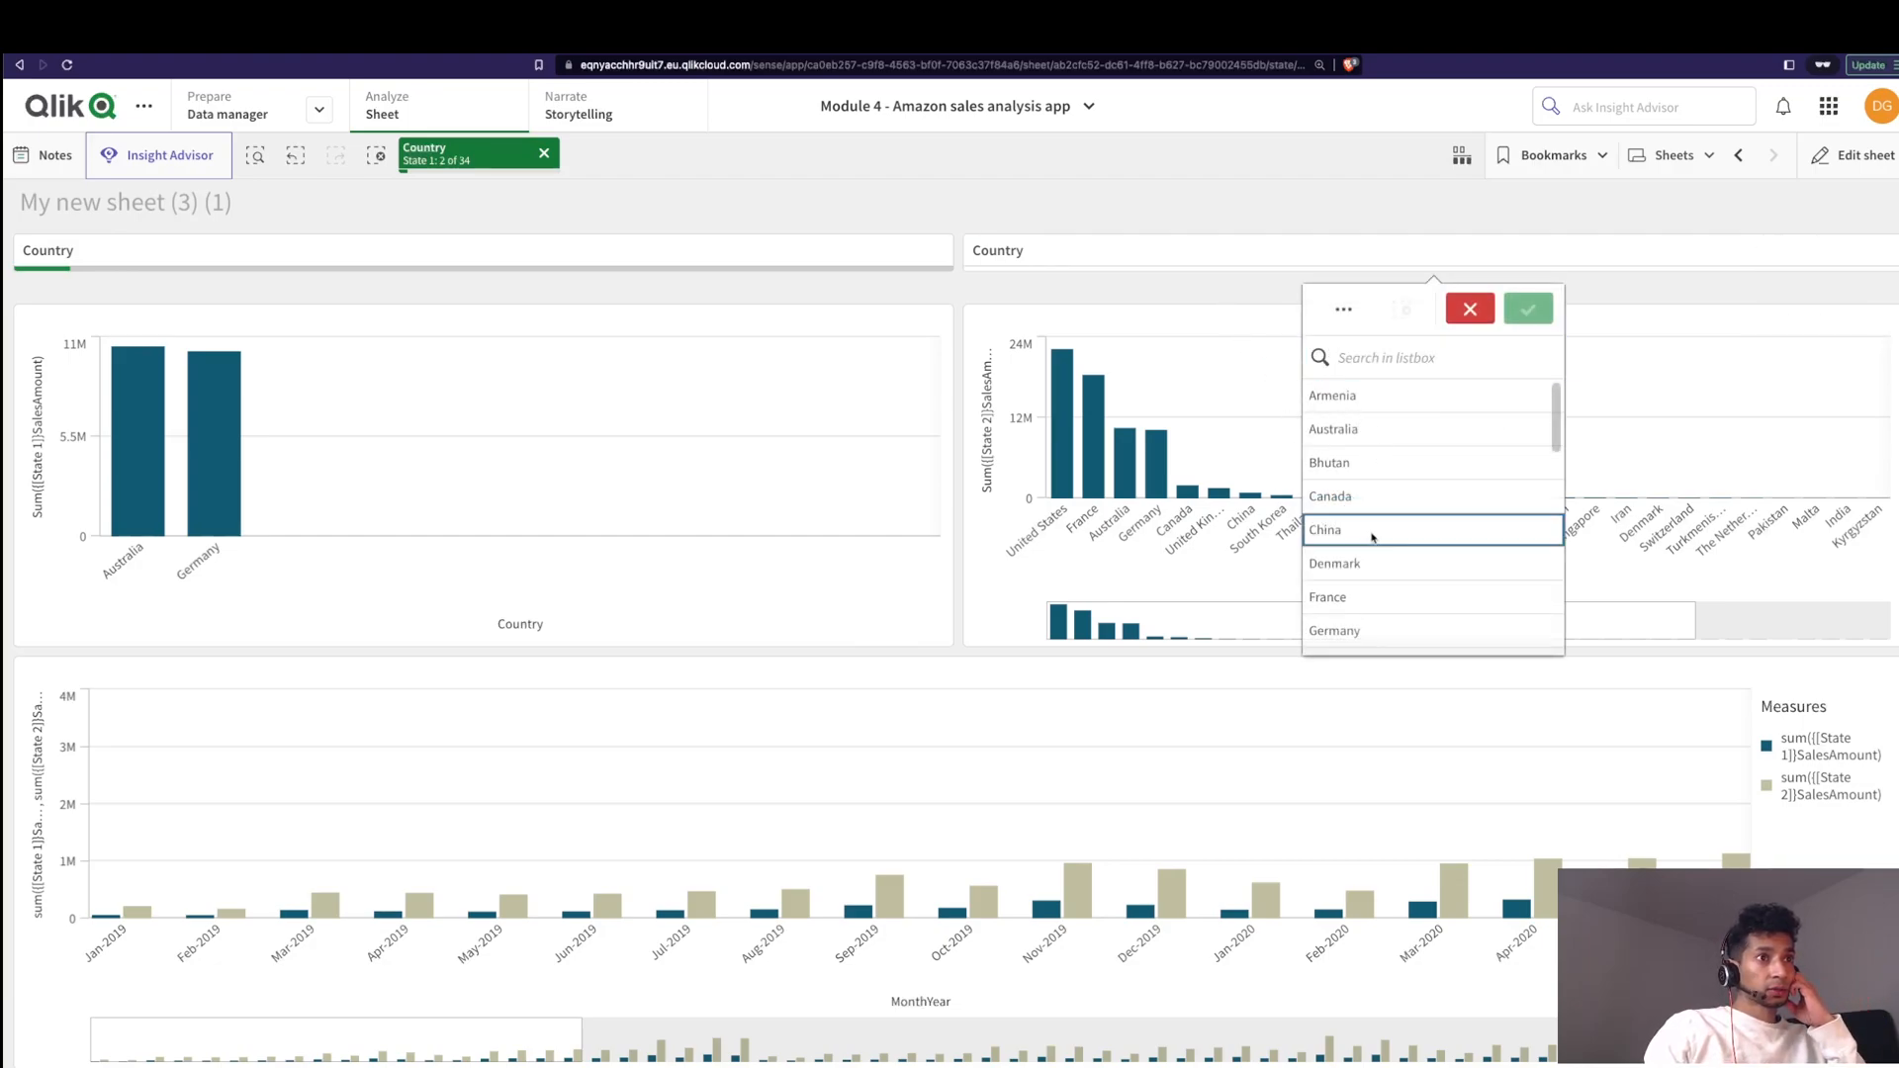
pyautogui.click(1527, 309)
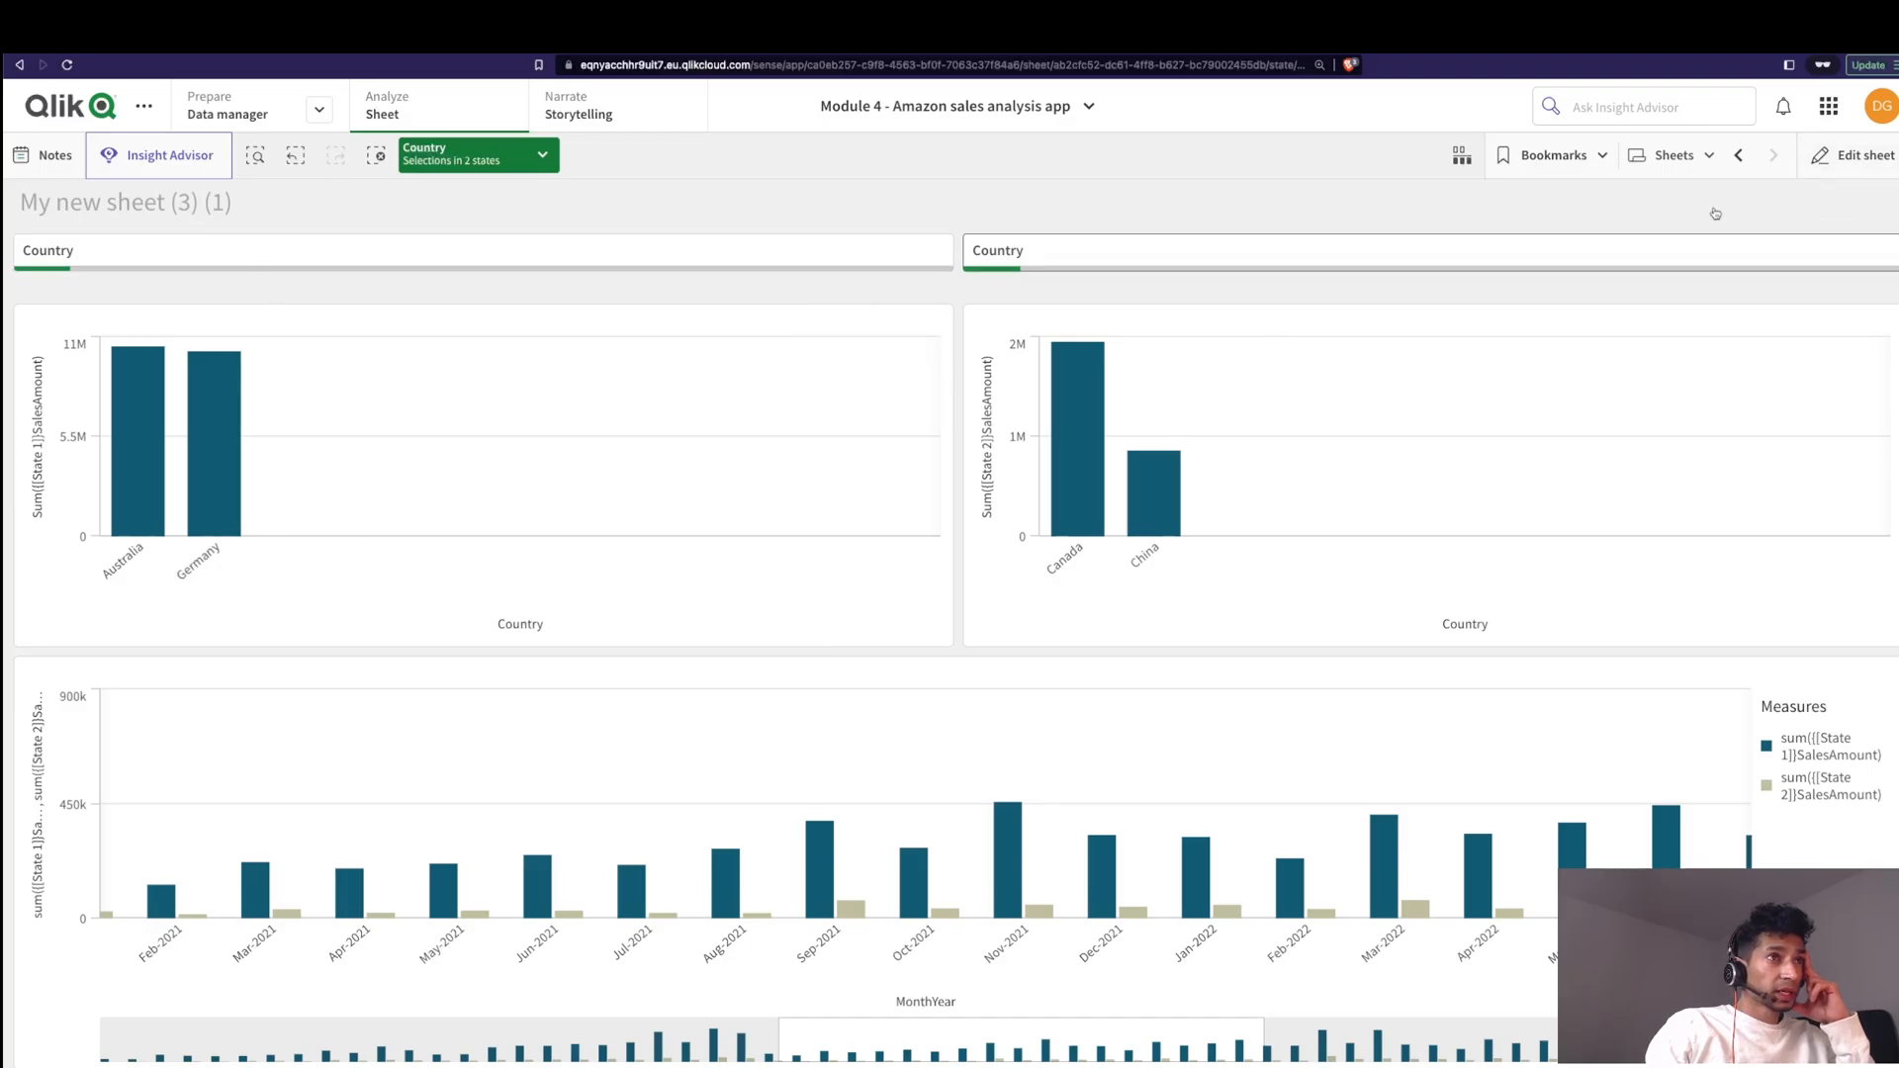
# Step: Enter edit mode and reach the first bar chart's Title expression editor under Appearance > General
pyautogui.click(1863, 154)
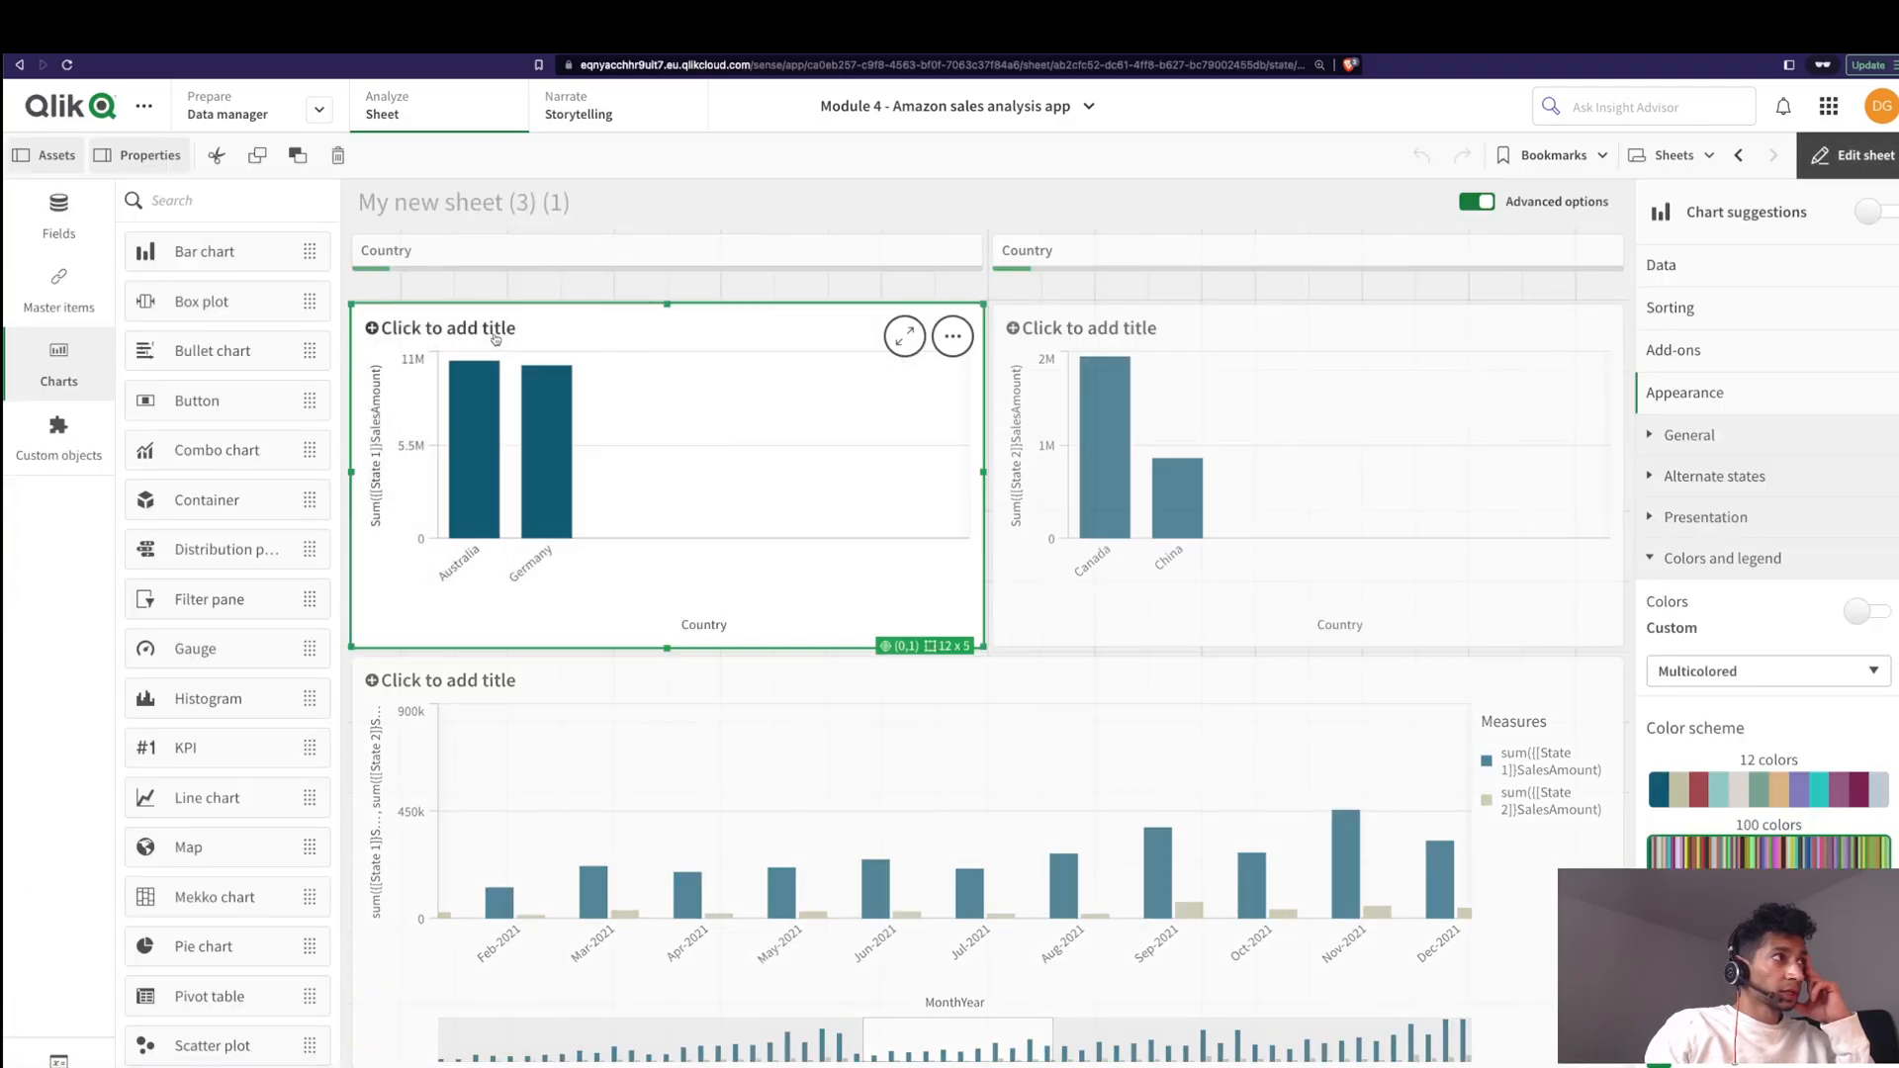
pyautogui.click(569, 256)
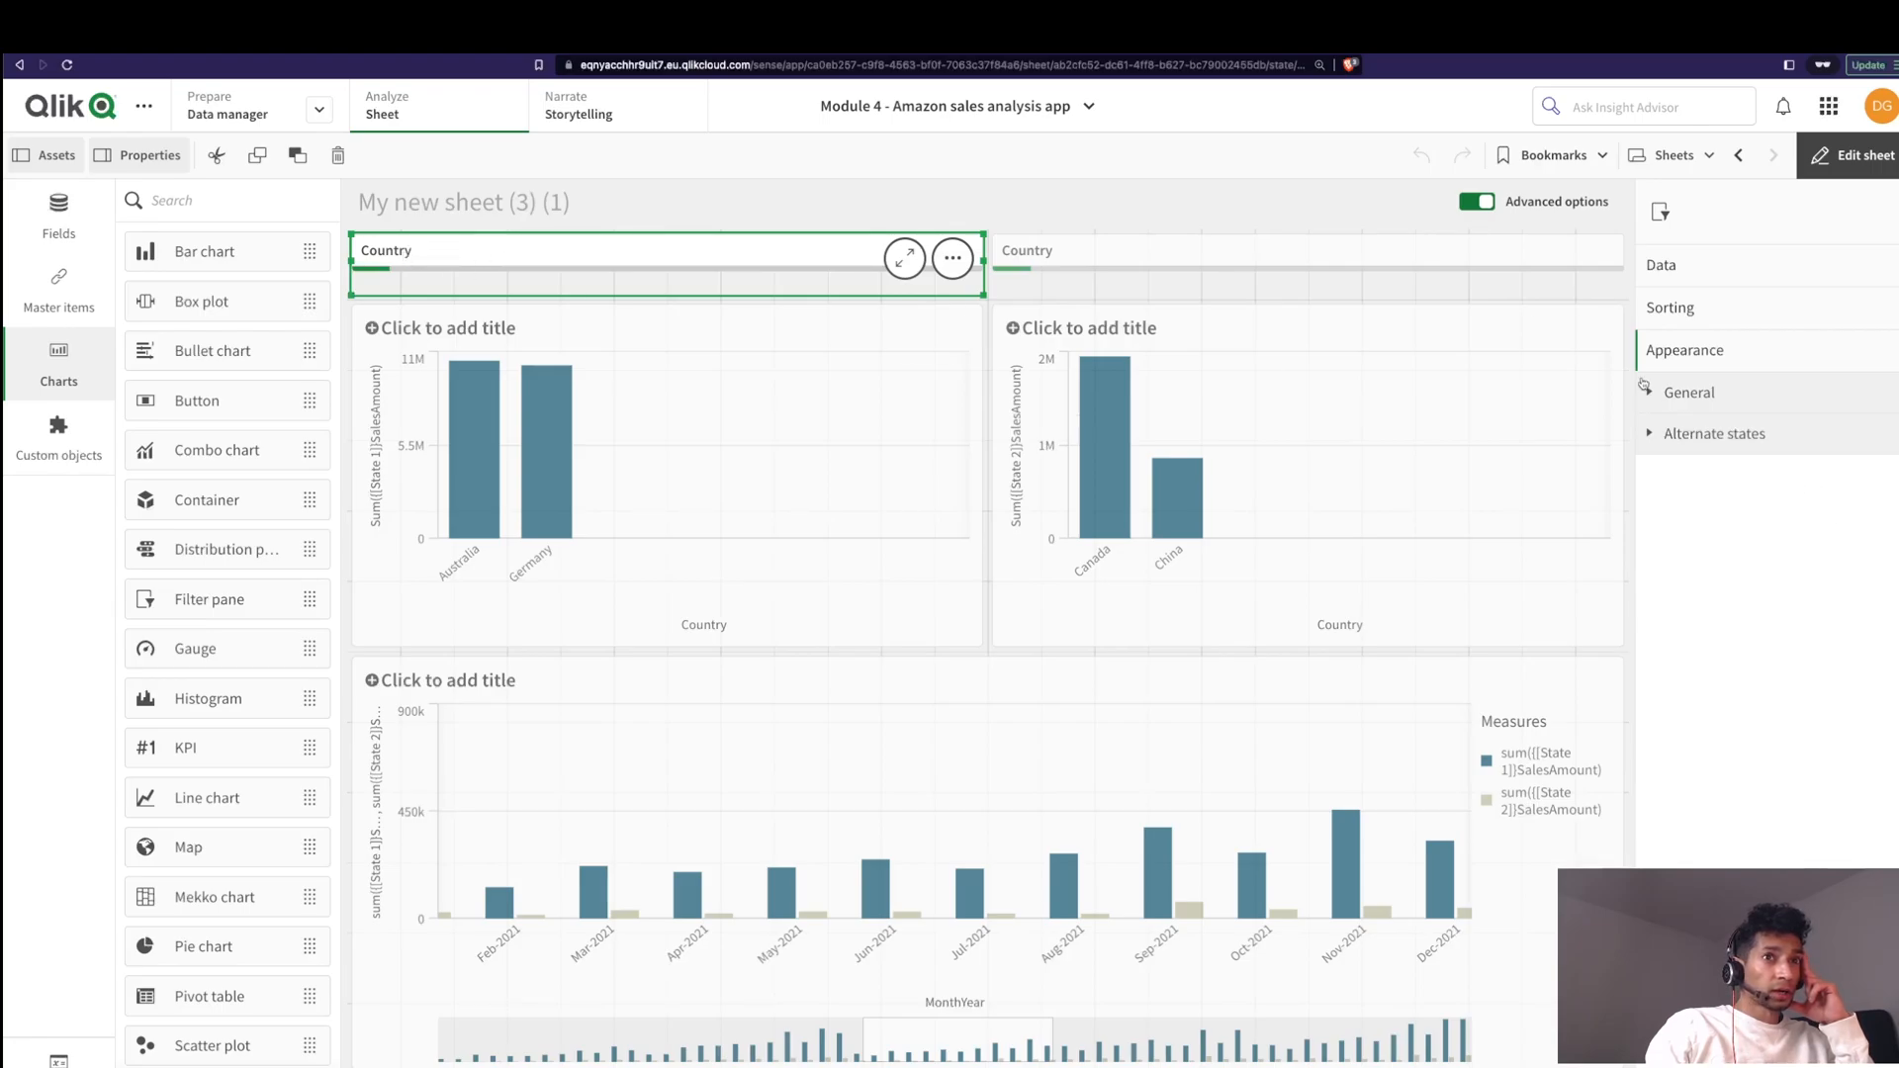
pyautogui.moveTo(931, 598)
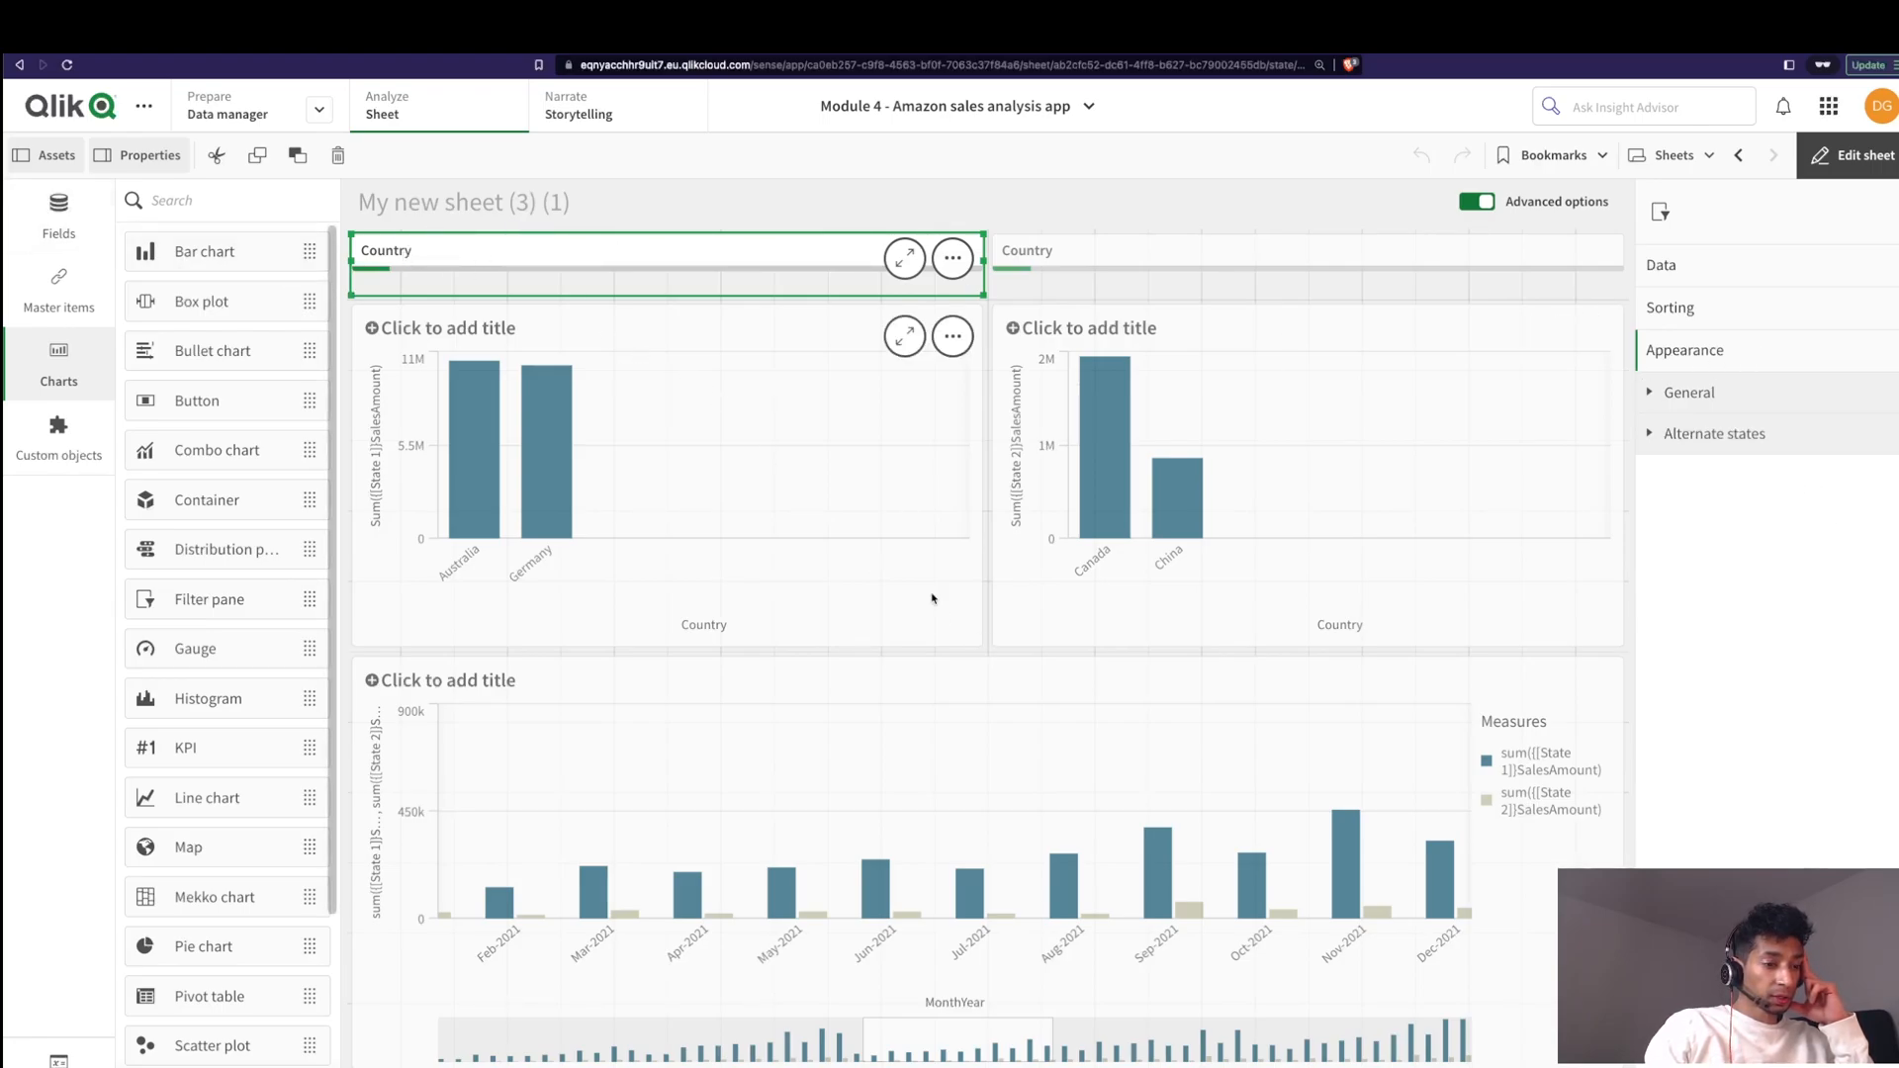
pyautogui.click(667, 473)
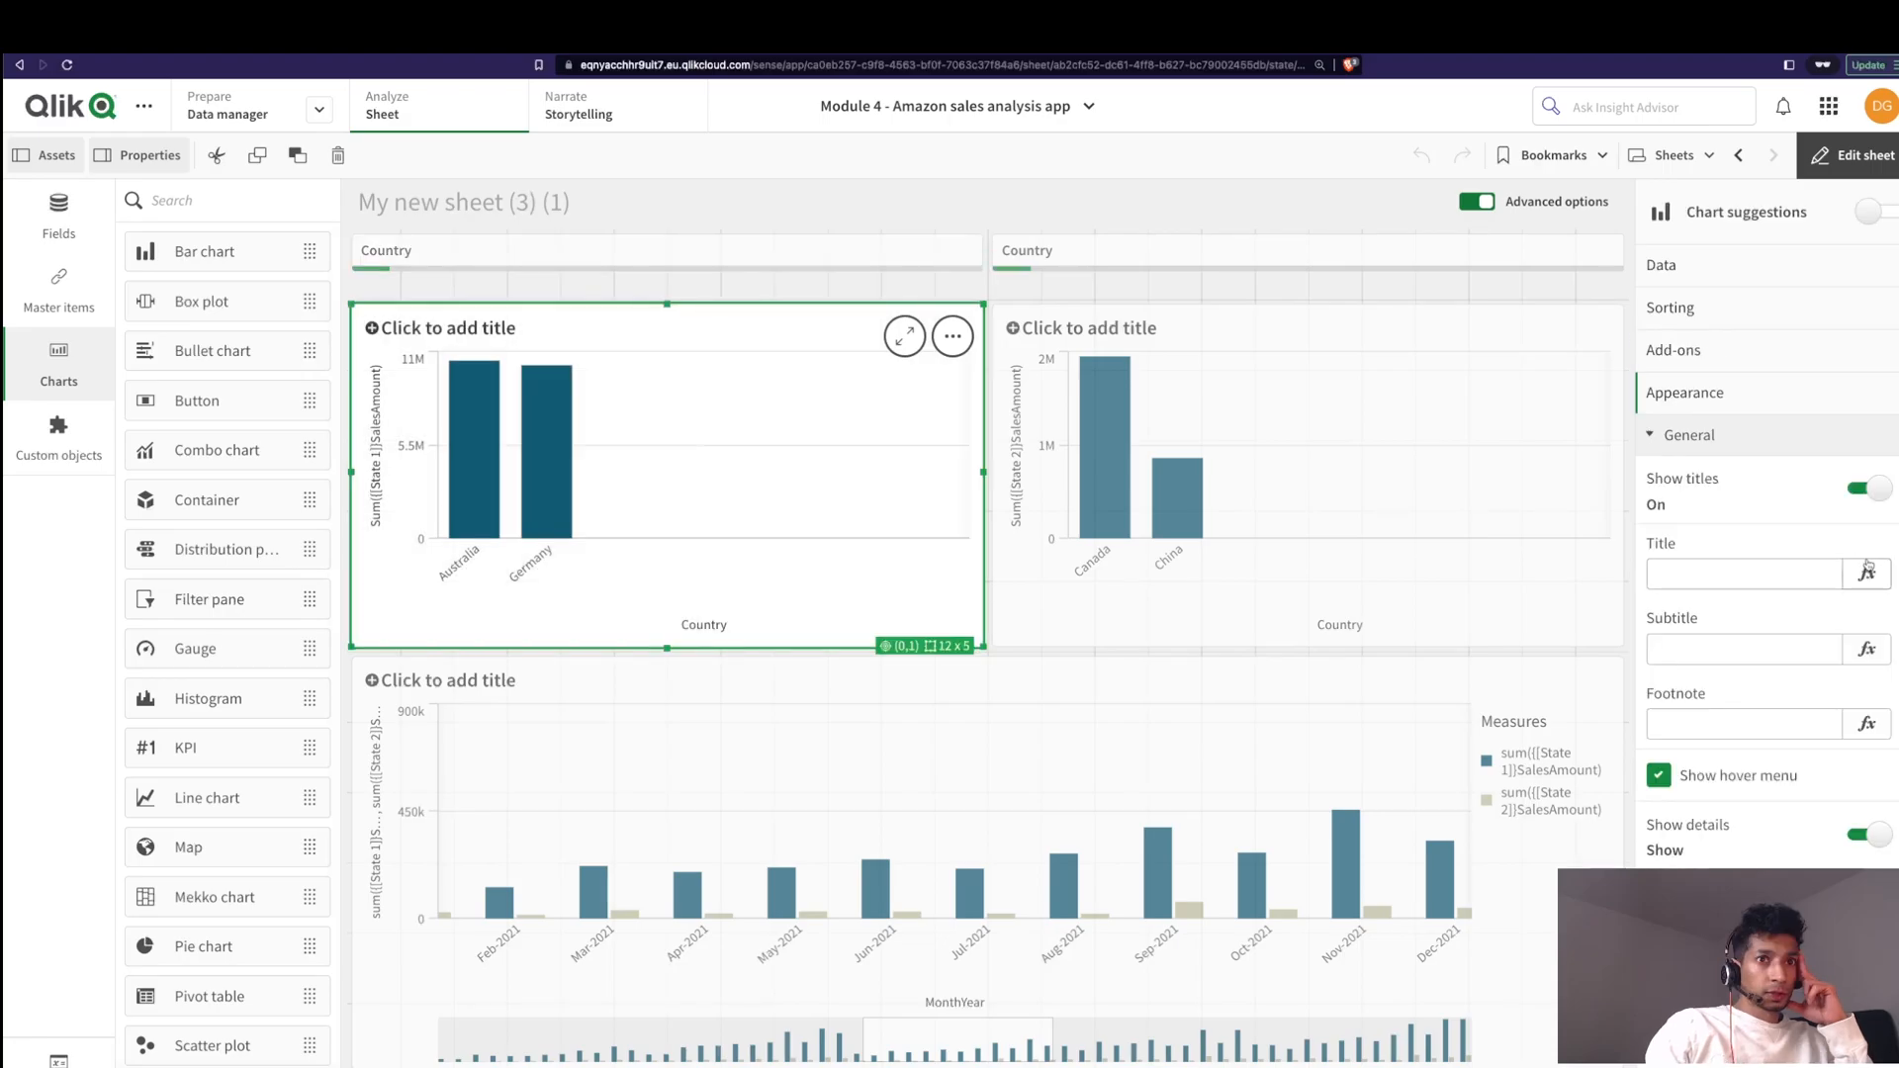
pyautogui.click(1867, 574)
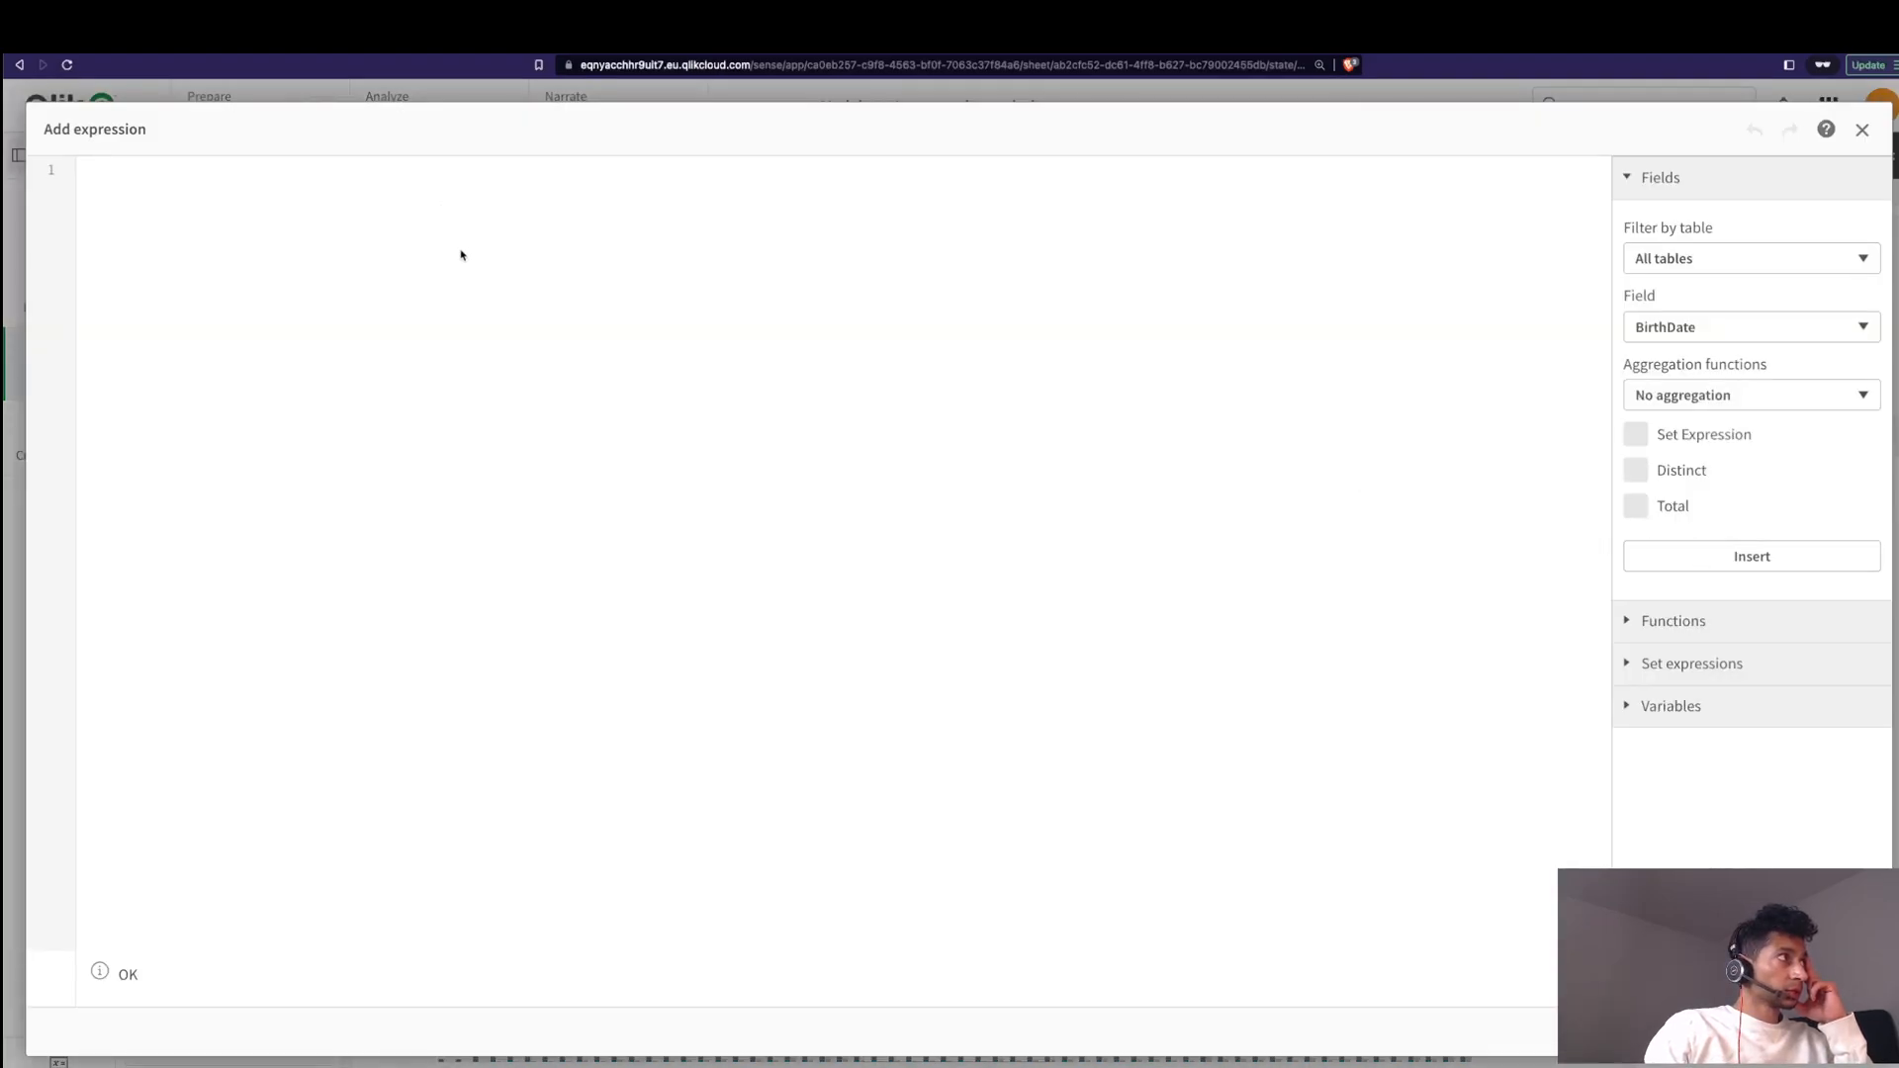
# Step: Enter the title expression 'Sales' & GetCurrentSelections('State 1', chr(13)&chr(10), ':', '')
pyautogui.write("'Sales' &GetCurrentSelections()")
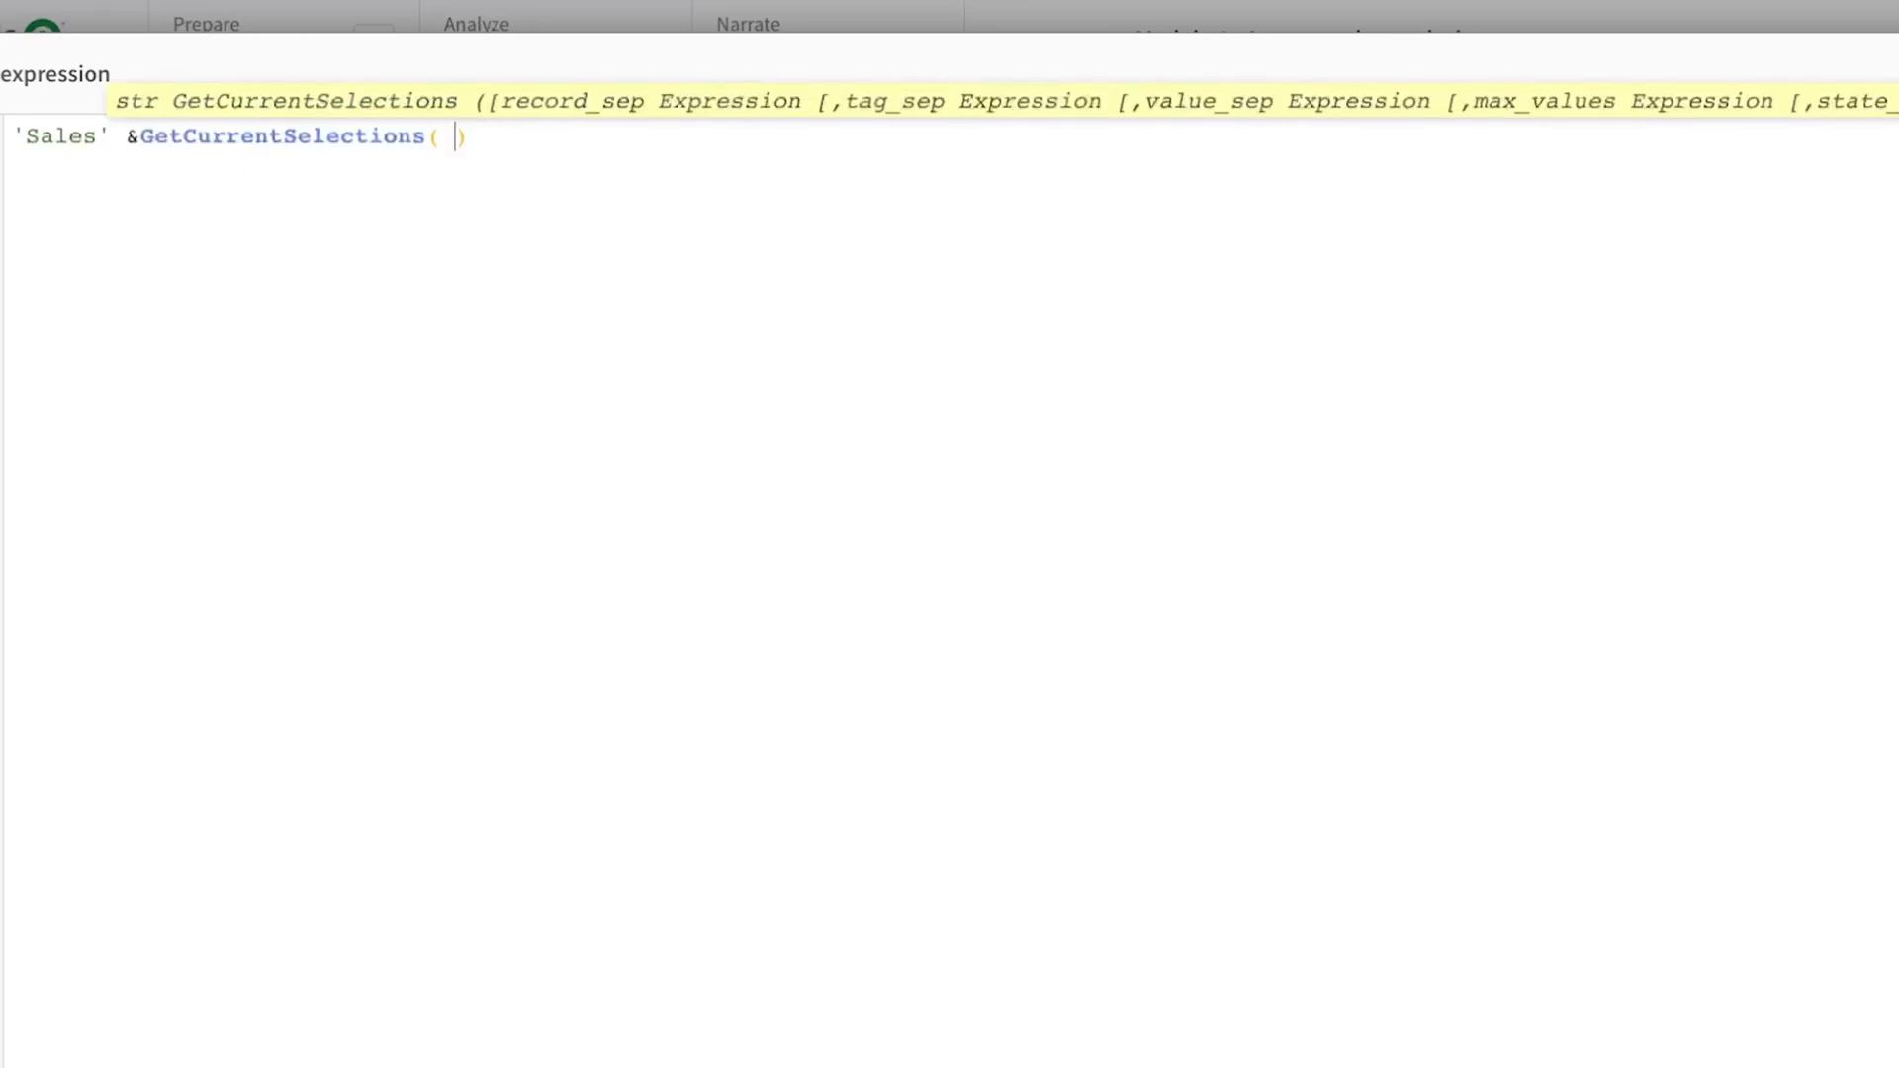
pyautogui.write("'State 1")
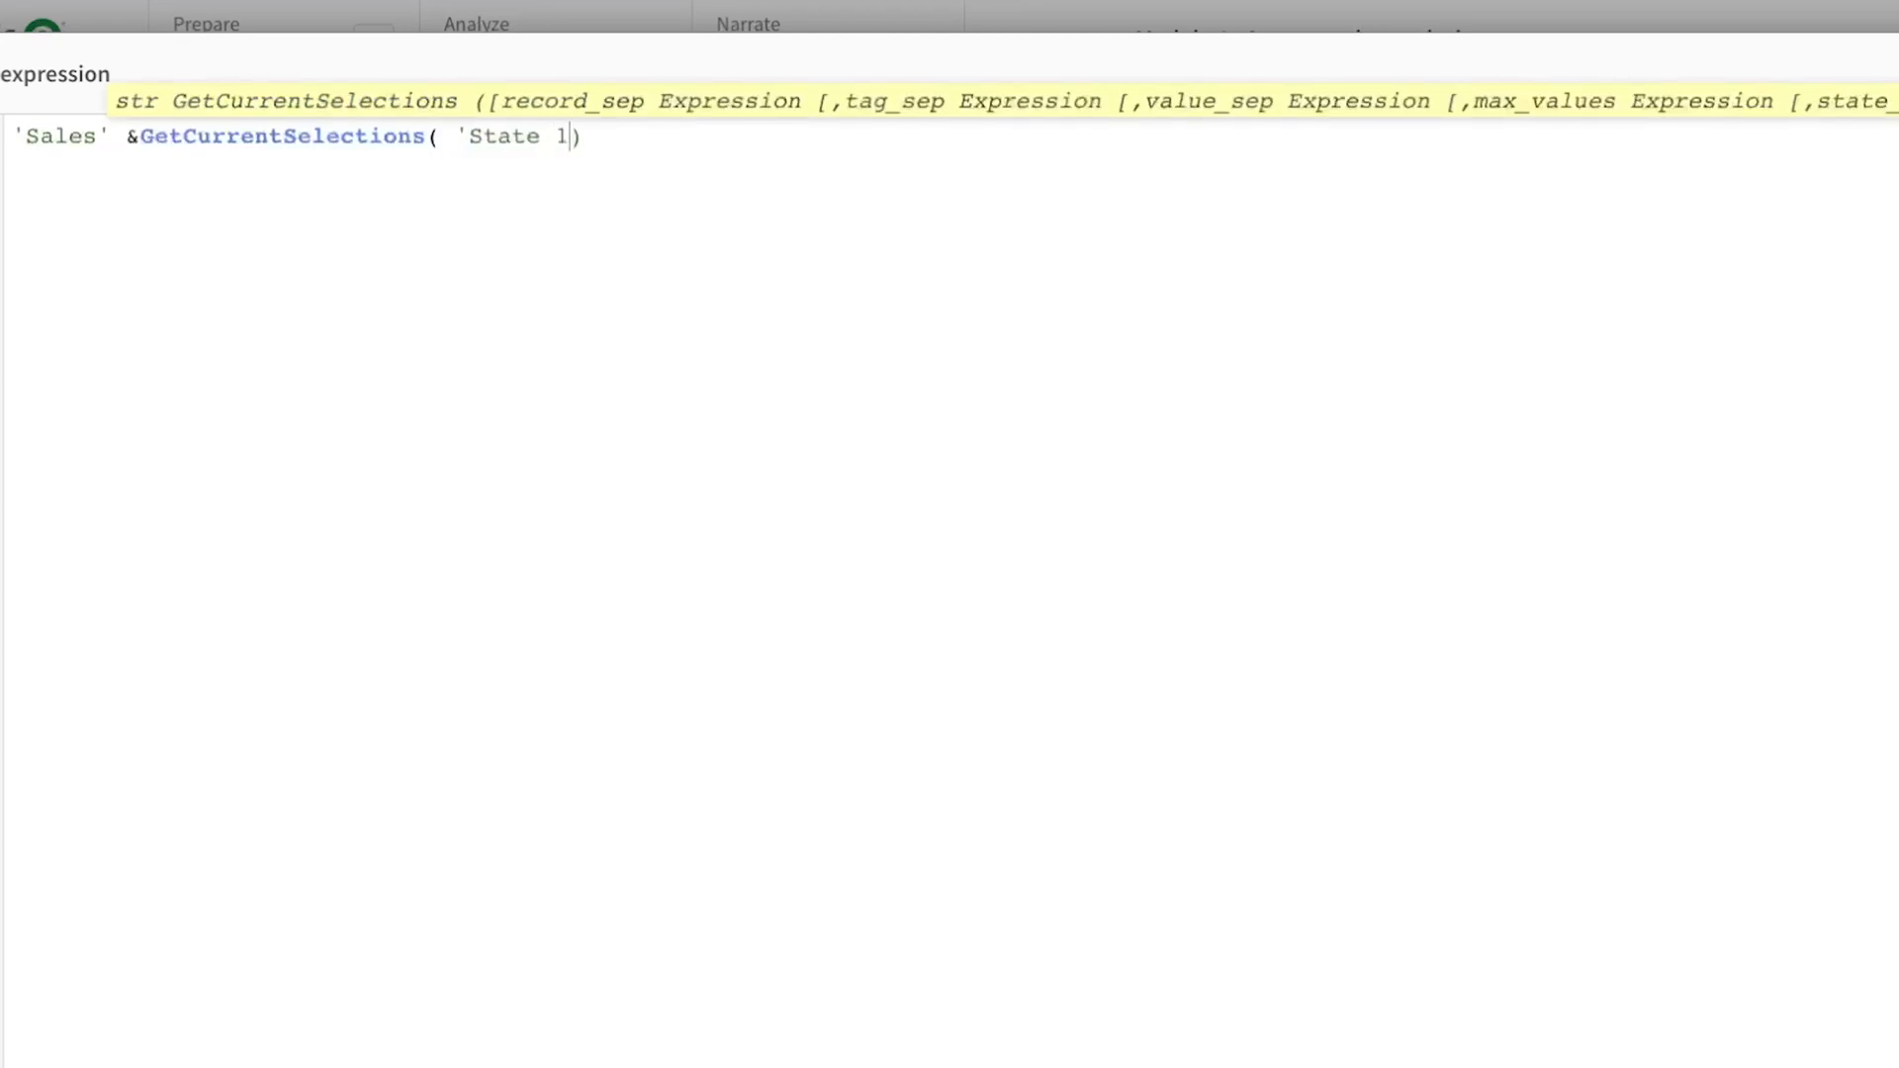
pyautogui.write("'")
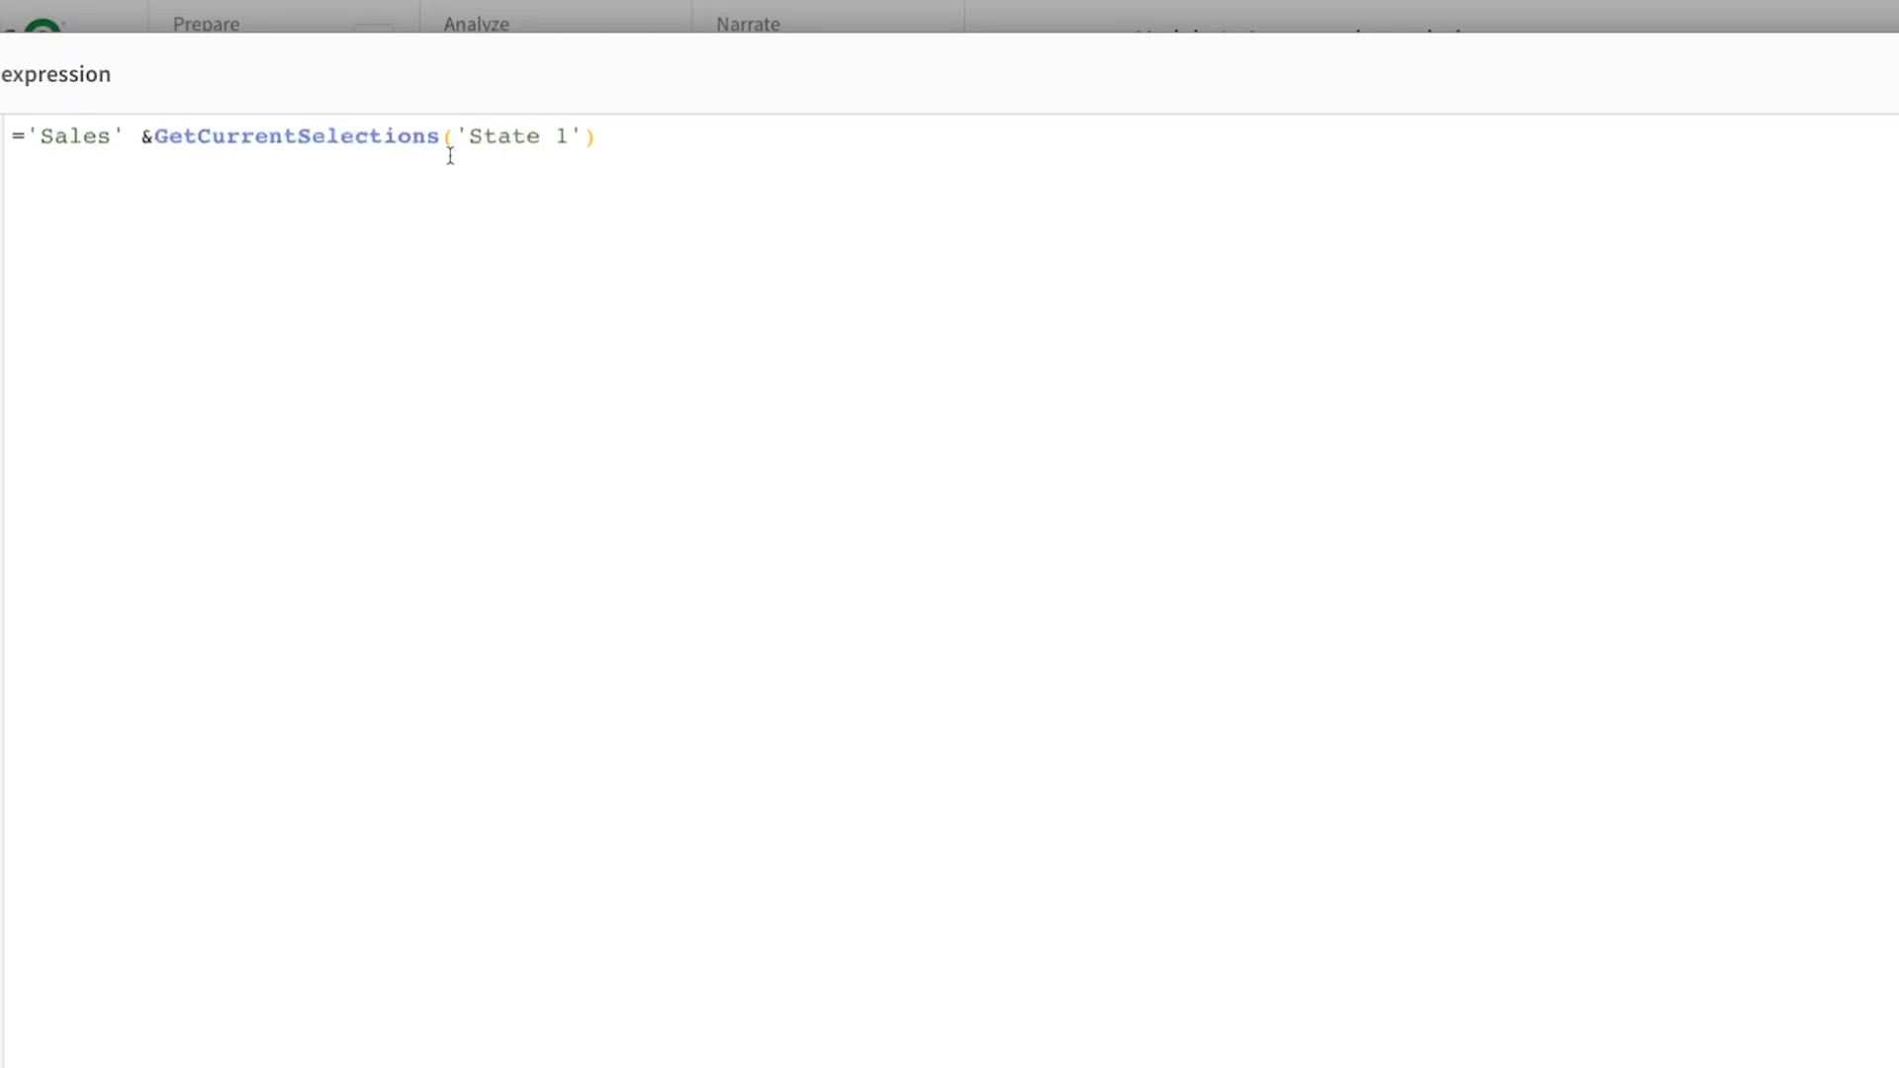
pyautogui.write('c')
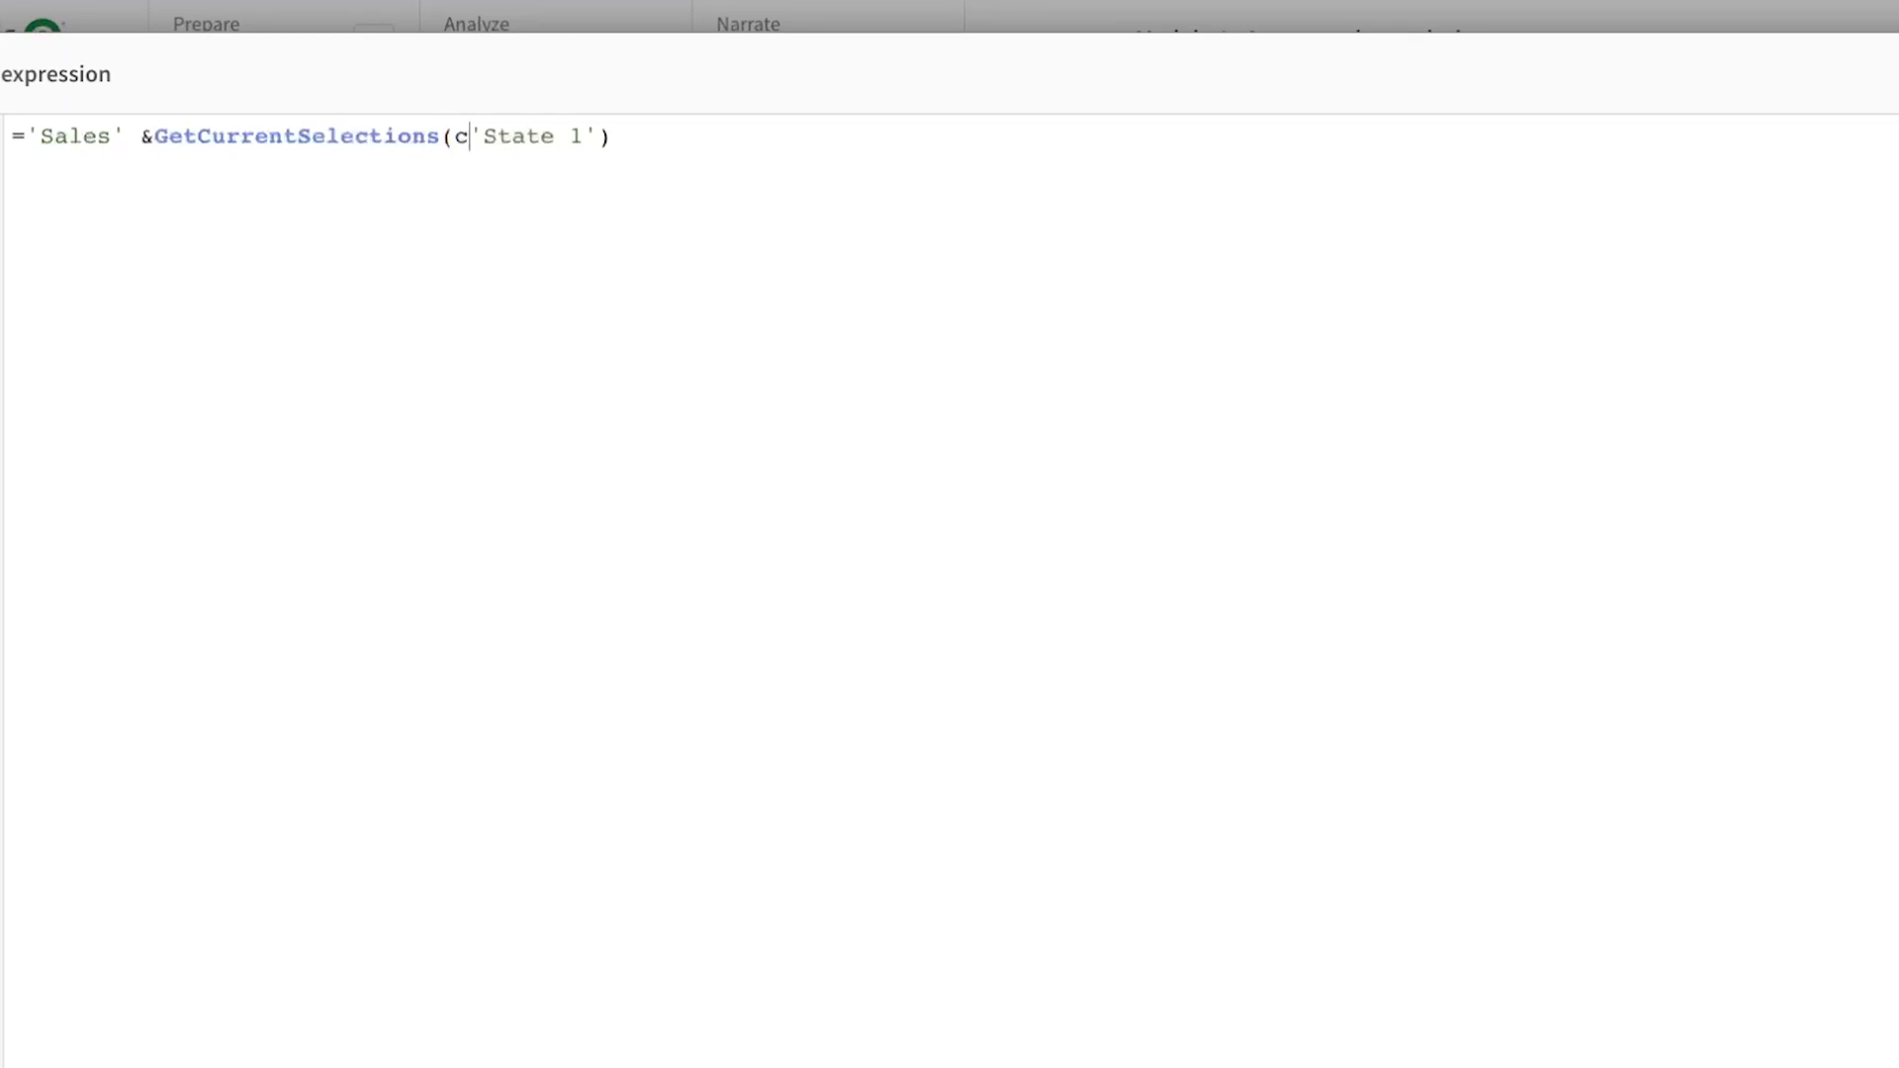
pyautogui.write('hr(13)')
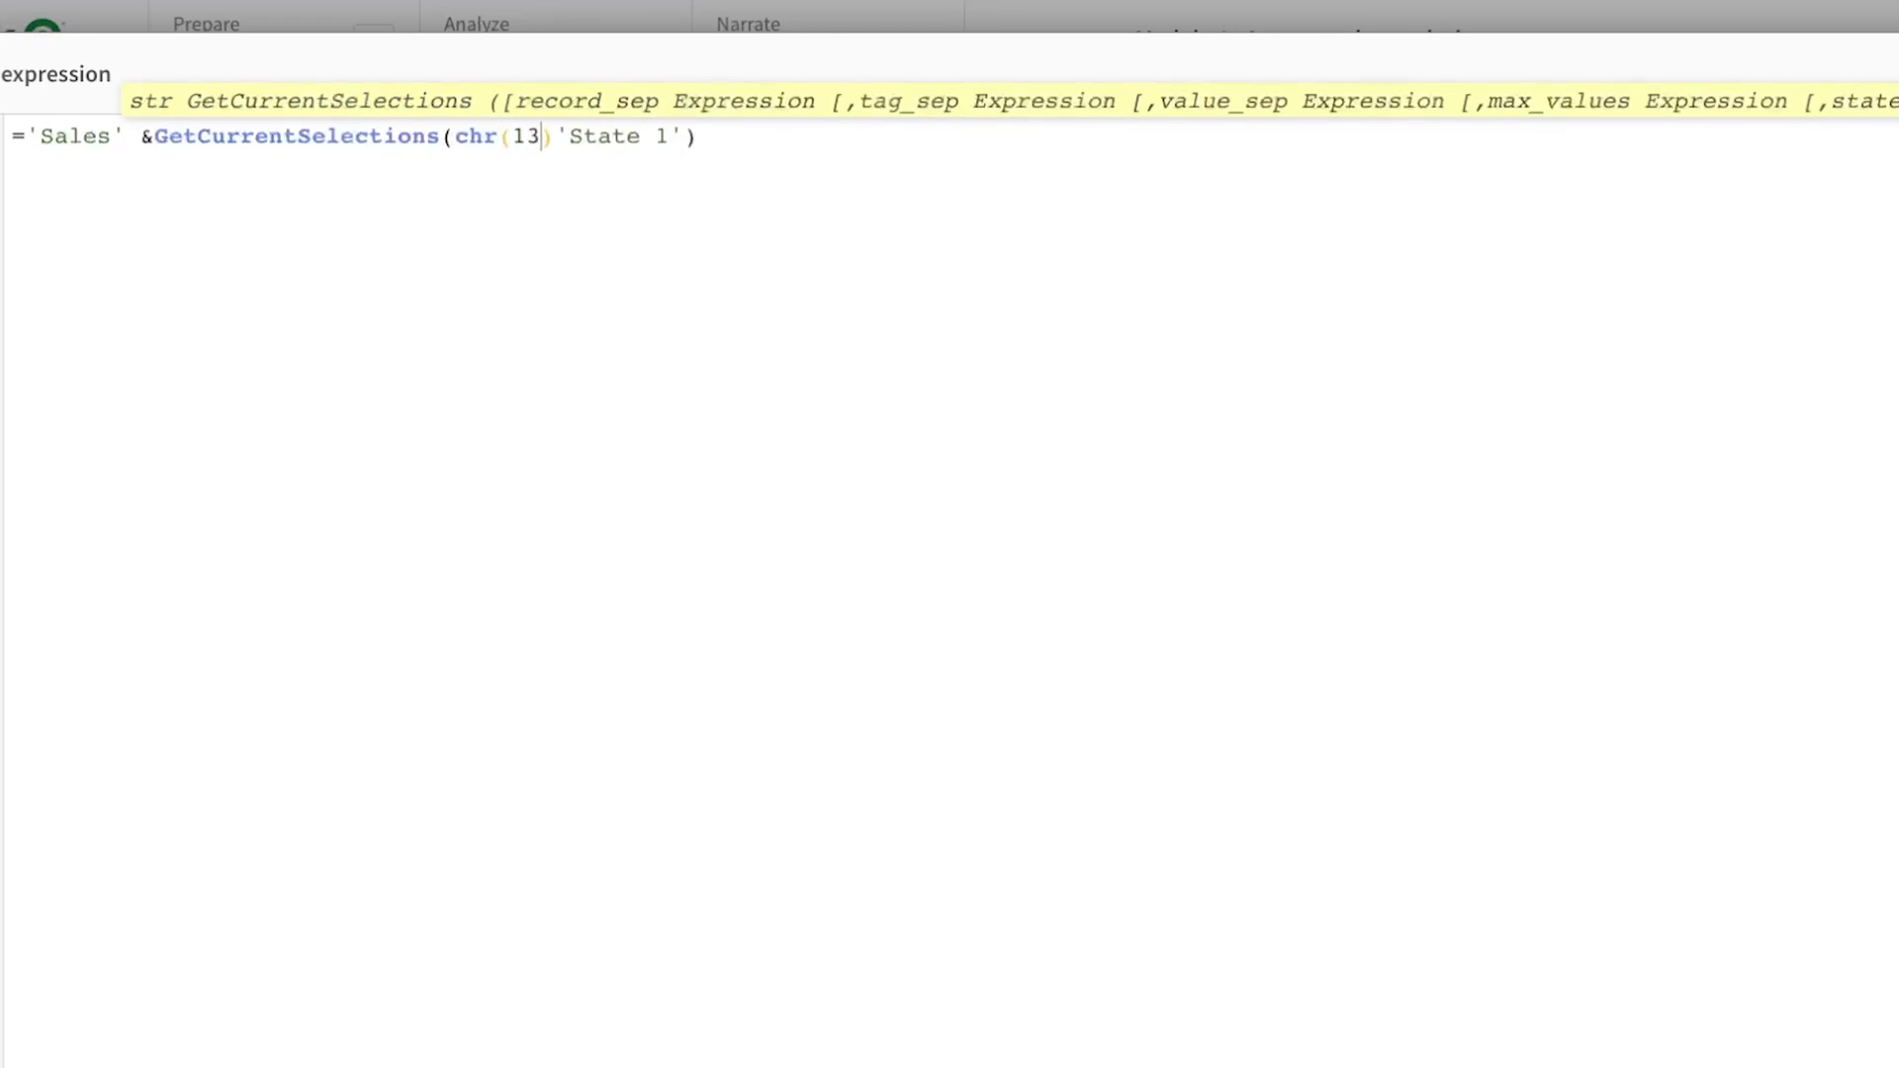
pyautogui.write('&')
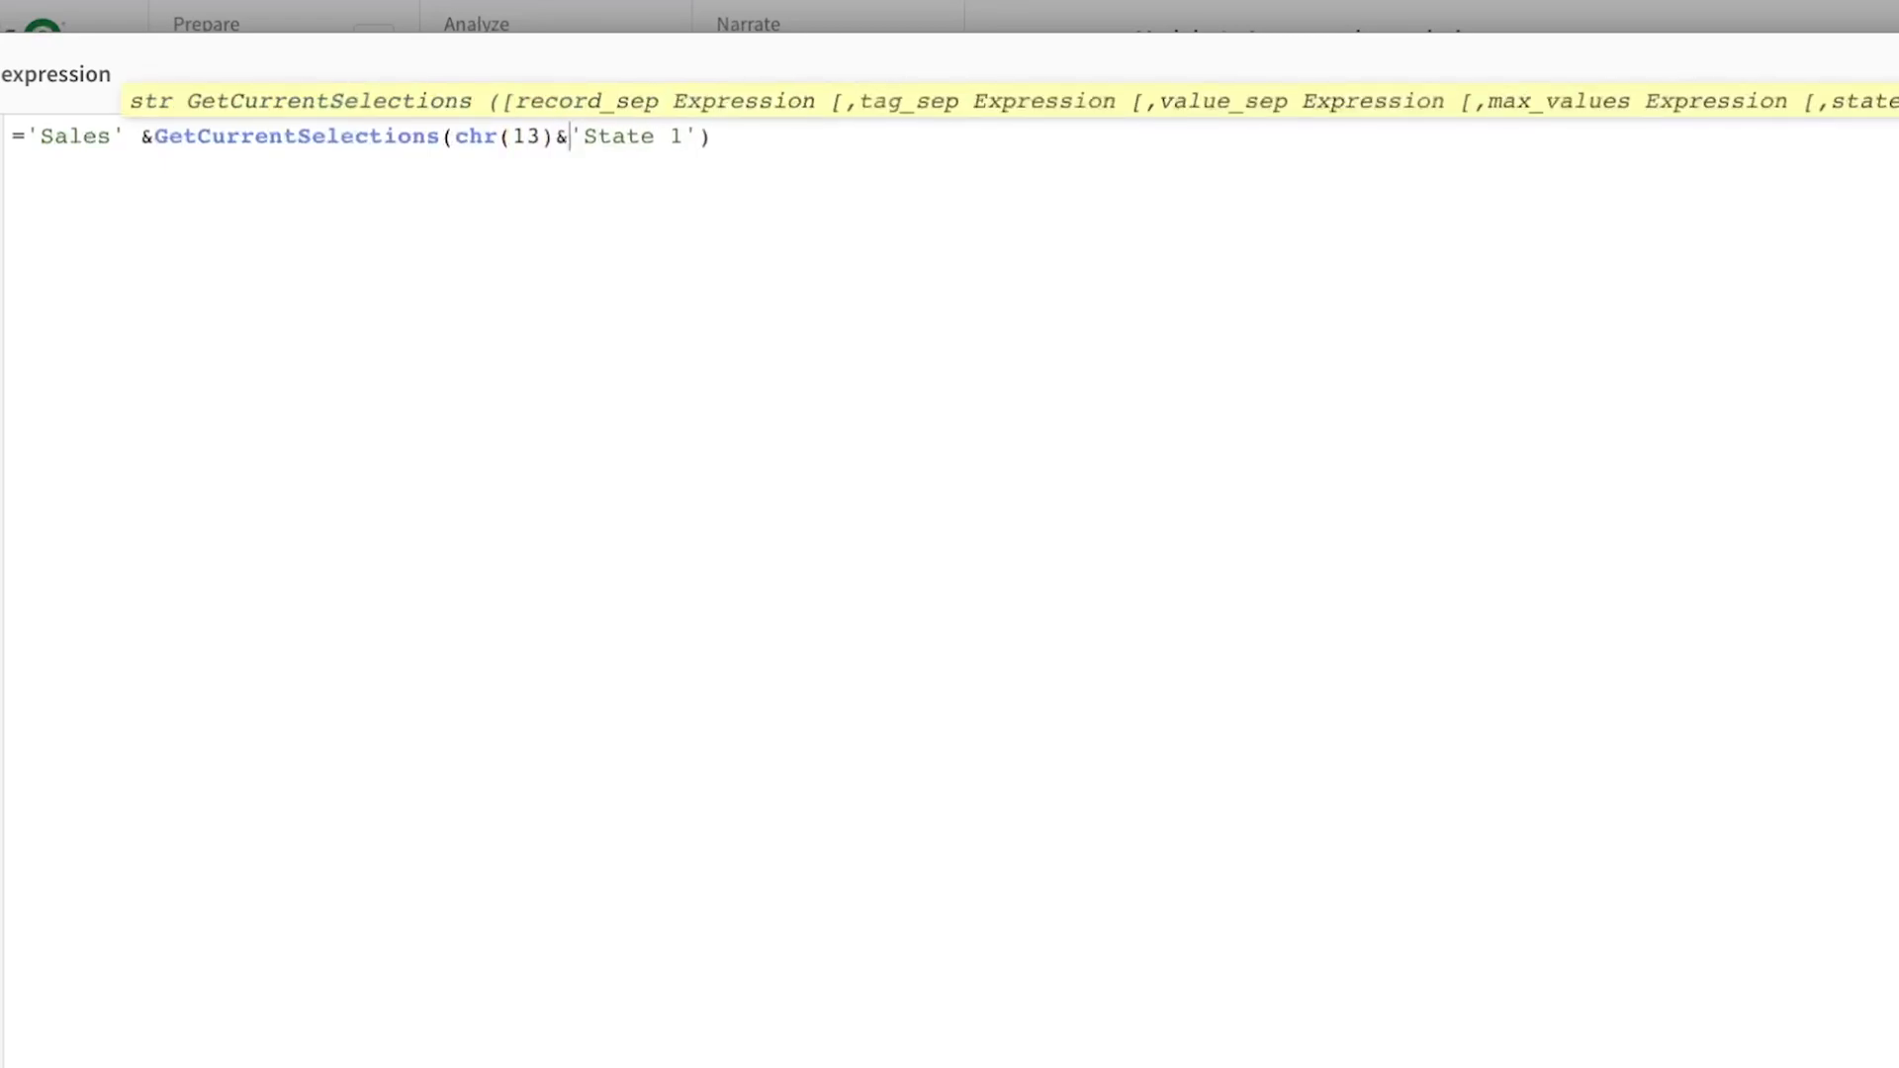
pyautogui.write('chr(1')
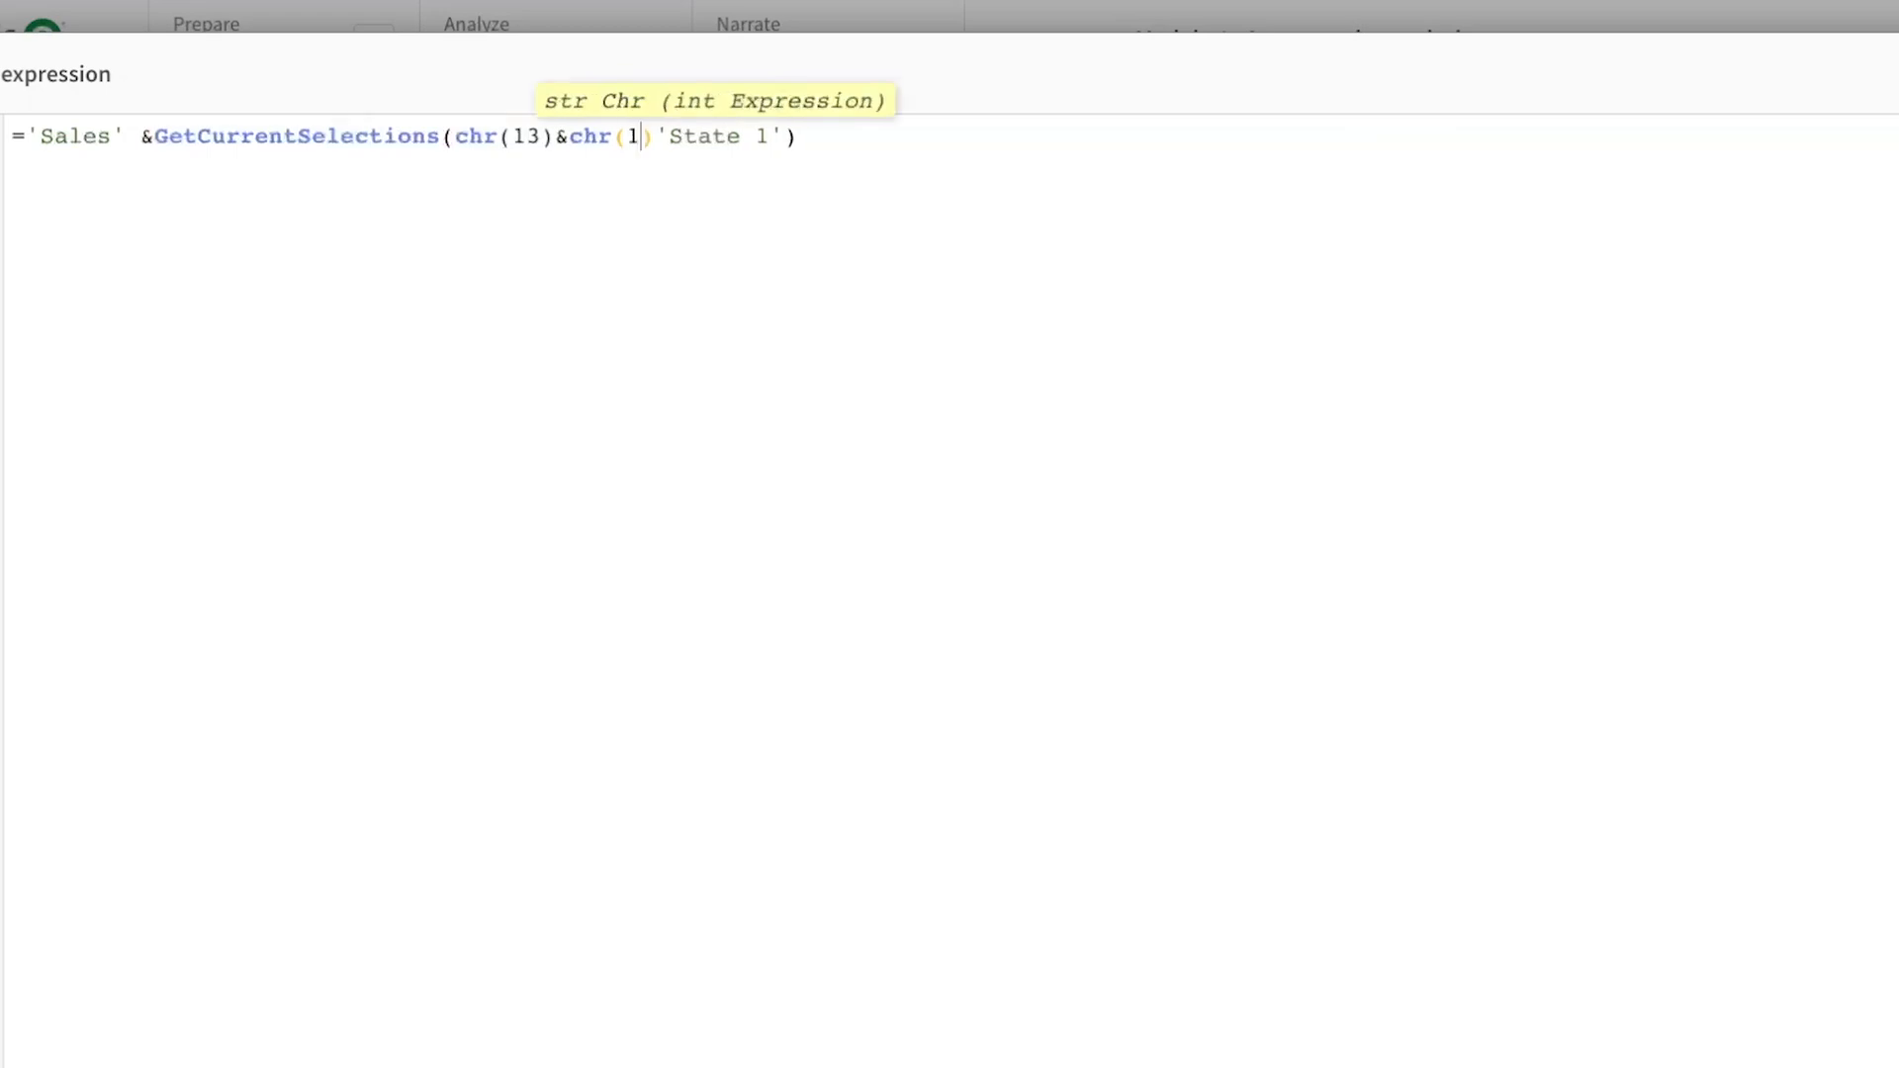
pyautogui.write("0), '")
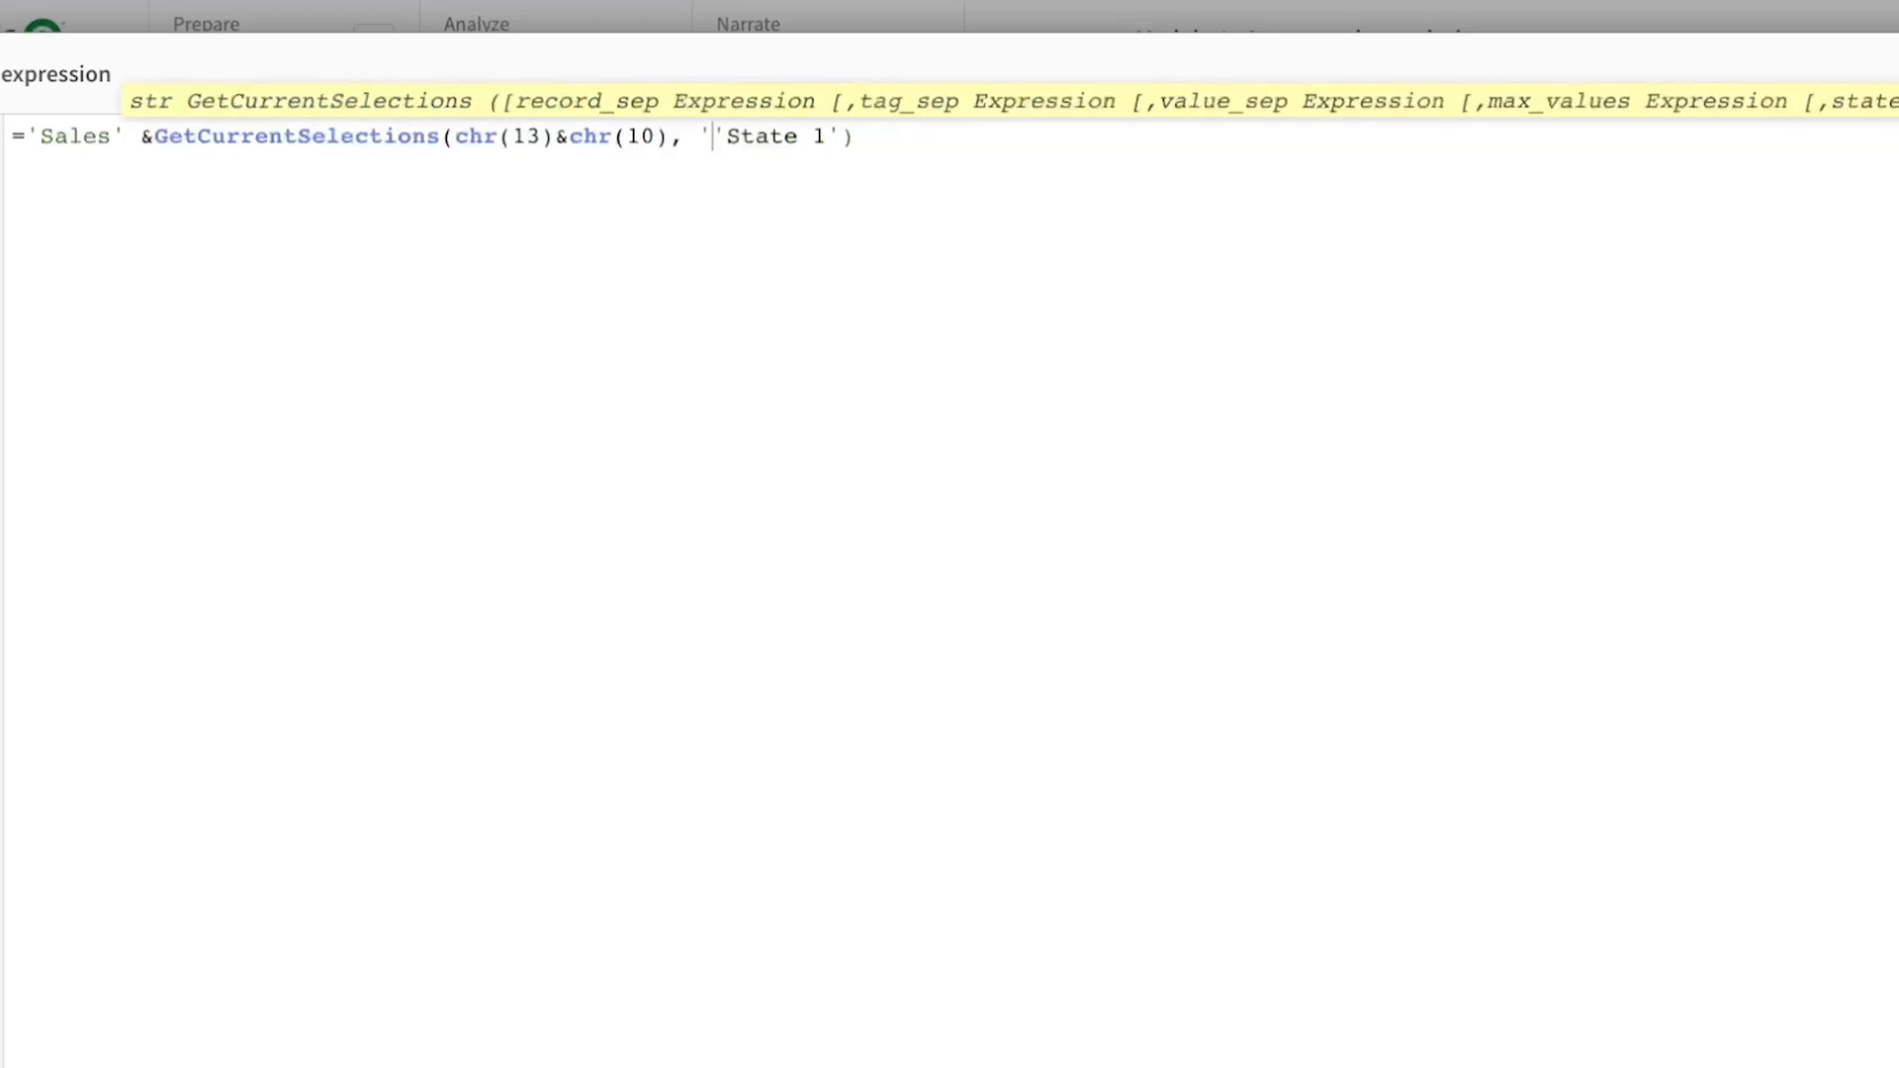
pyautogui.write(':,')
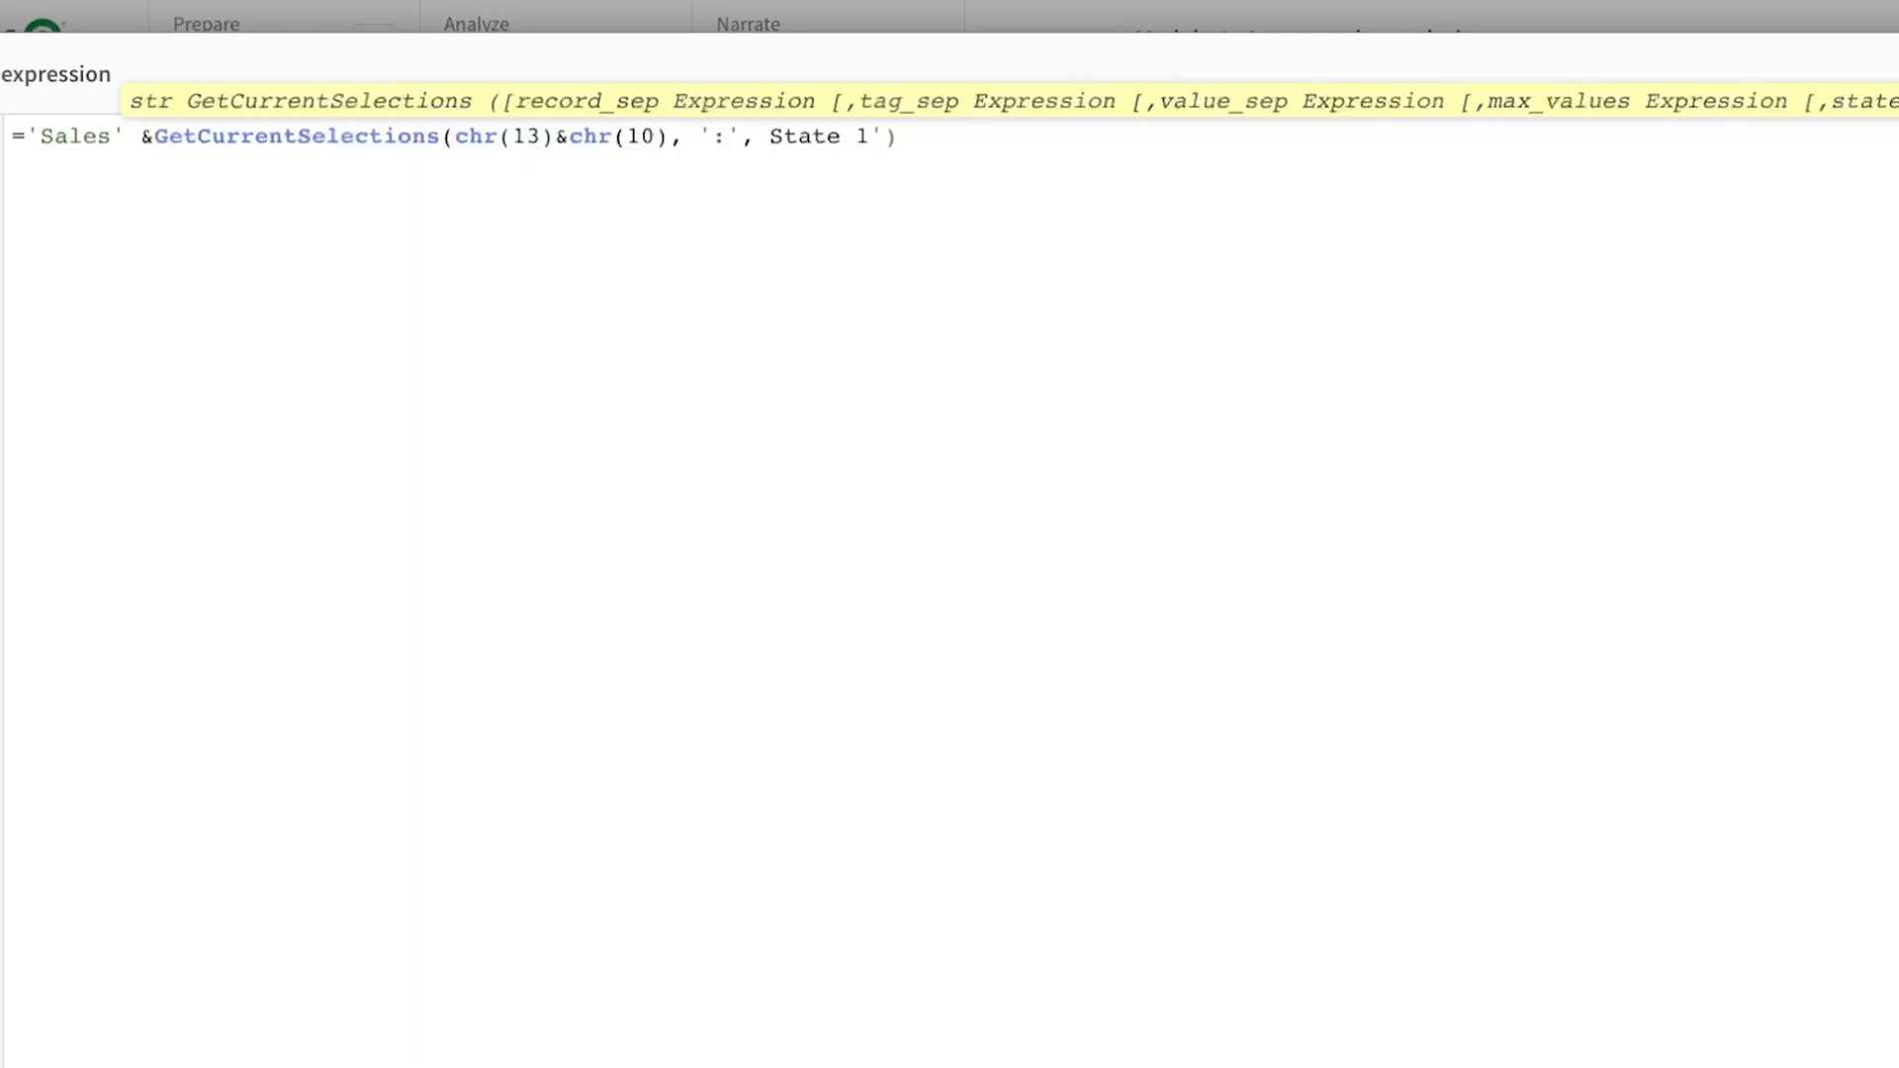
pyautogui.write("''")
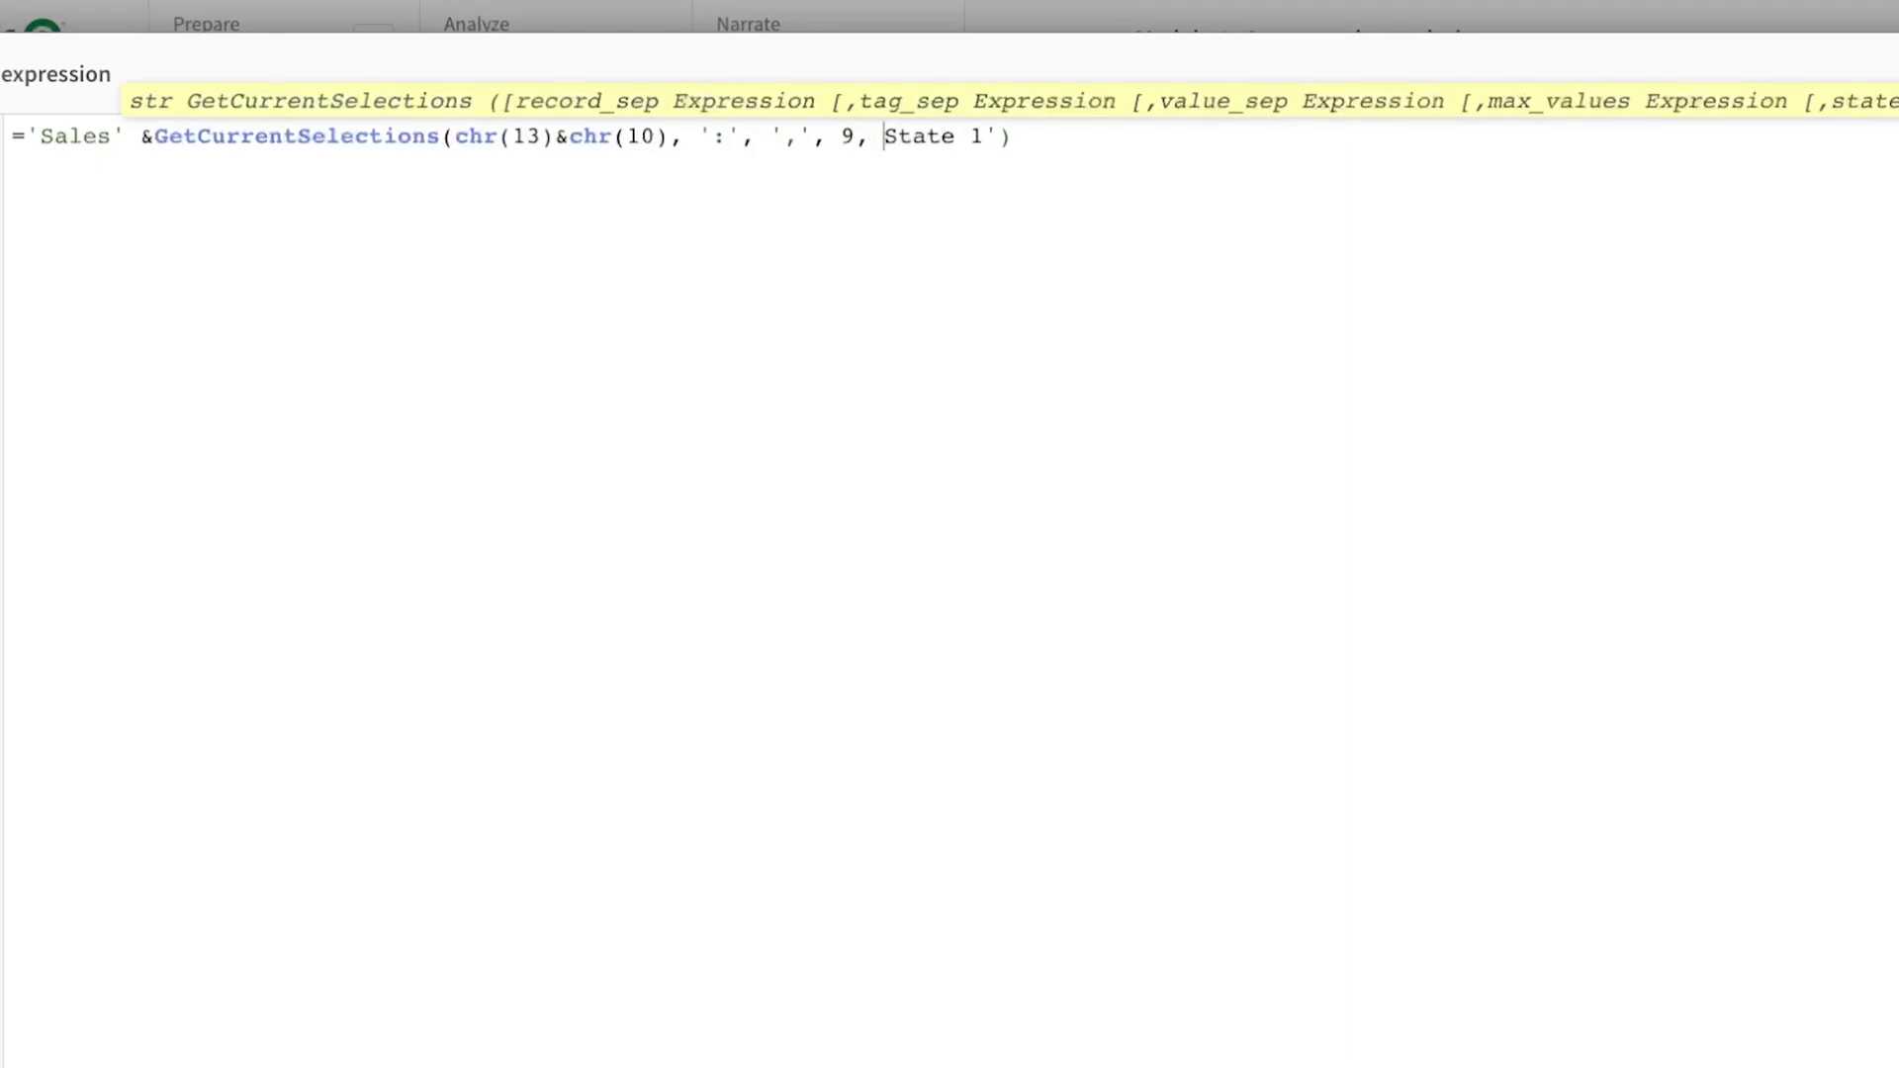
pyautogui.write("'")
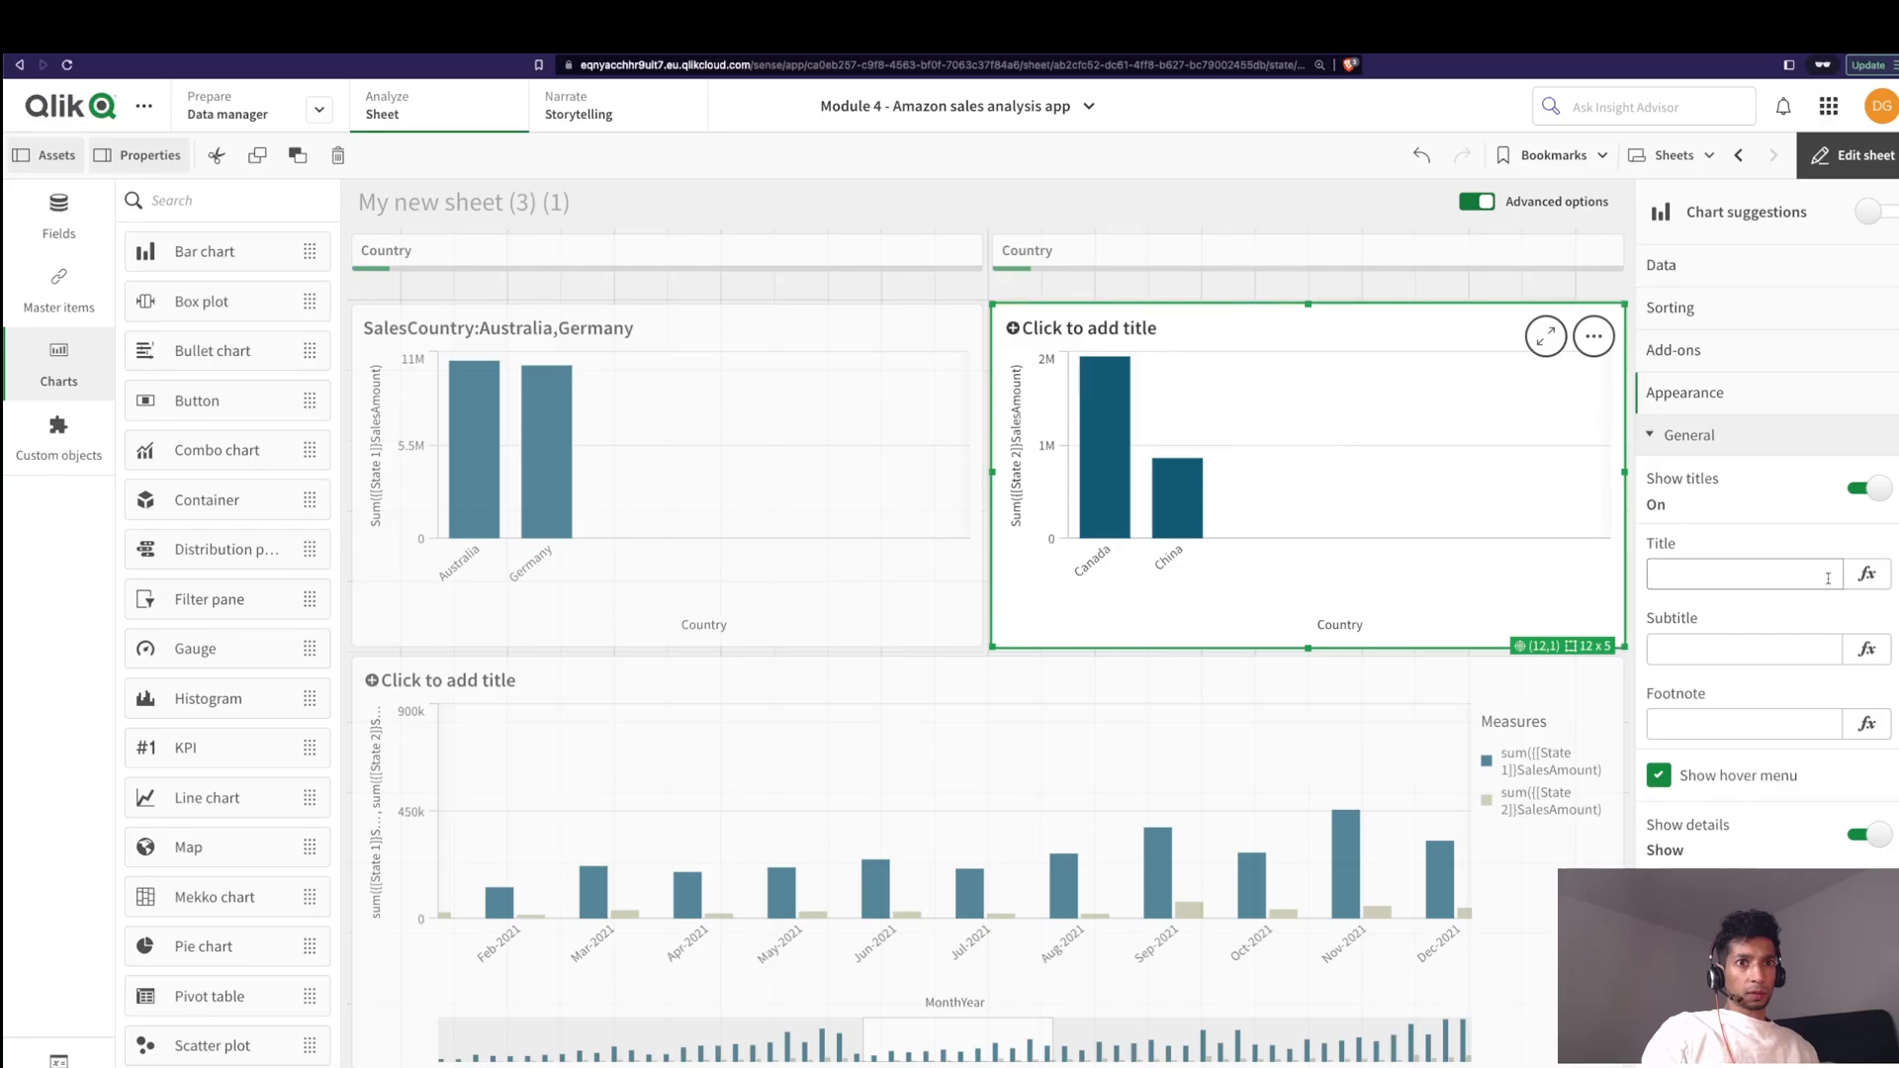
# Step: Reuse the GetCurrentSelections title expression on the second chart, changing 'State 1' to 'State 2'
pyautogui.click(1866, 573)
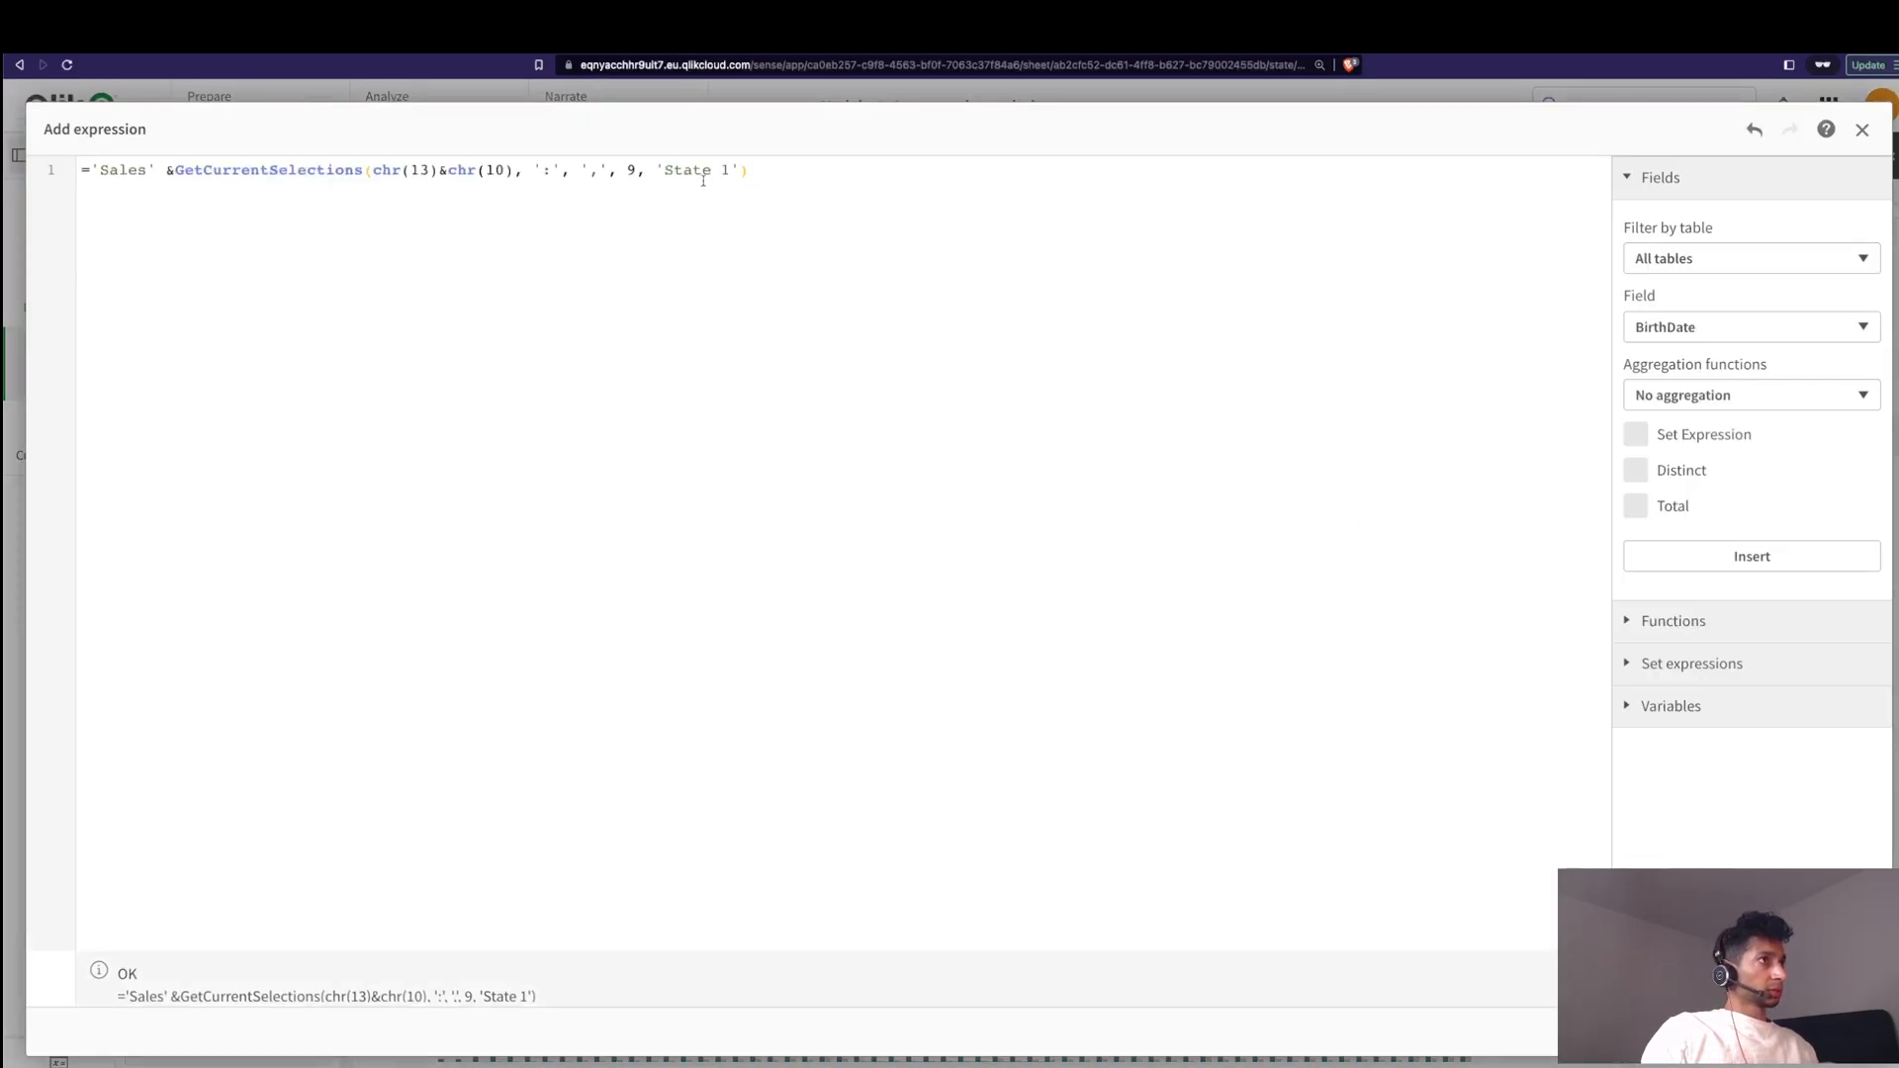
pyautogui.write('2')
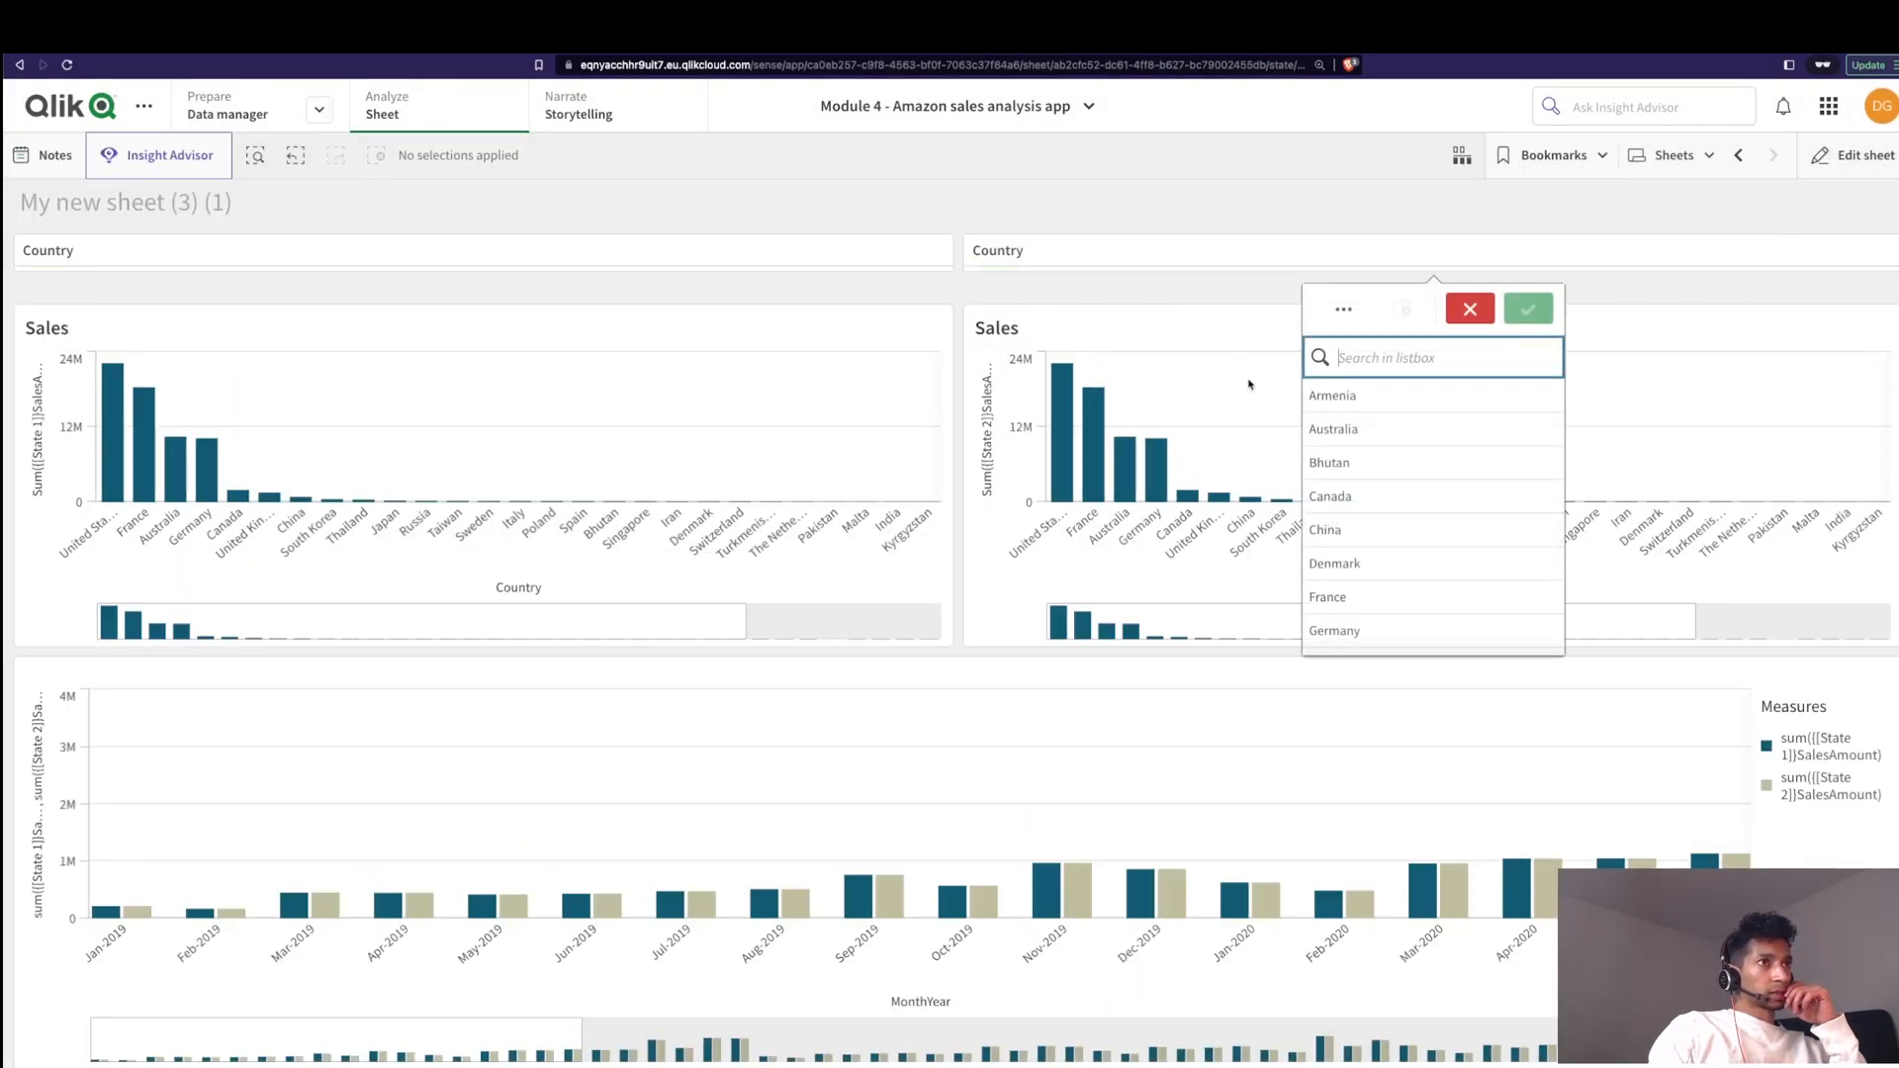
# Step: Select Canada, China, Denmark in the State 2 pane and Armenia, Australia, Bhutan in the State 1 pane
pyautogui.click(1527, 309)
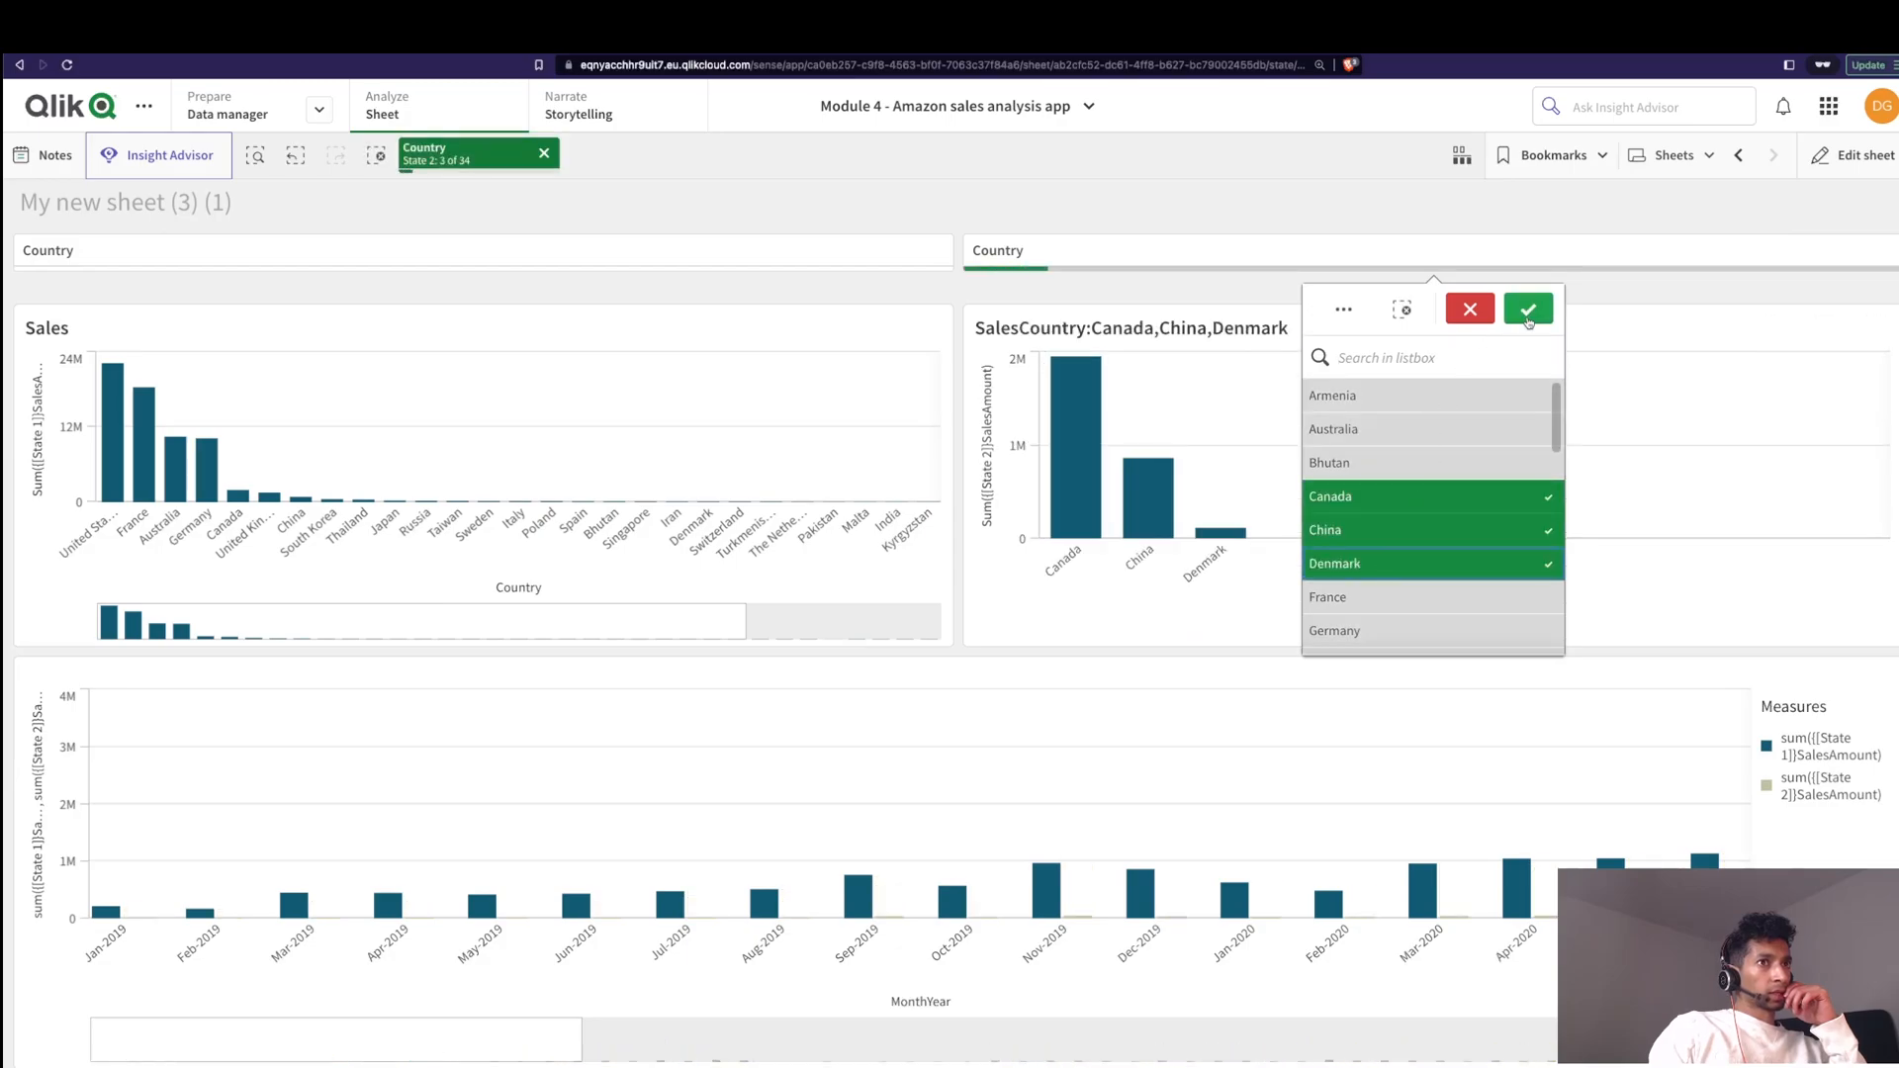
pyautogui.click(1529, 308)
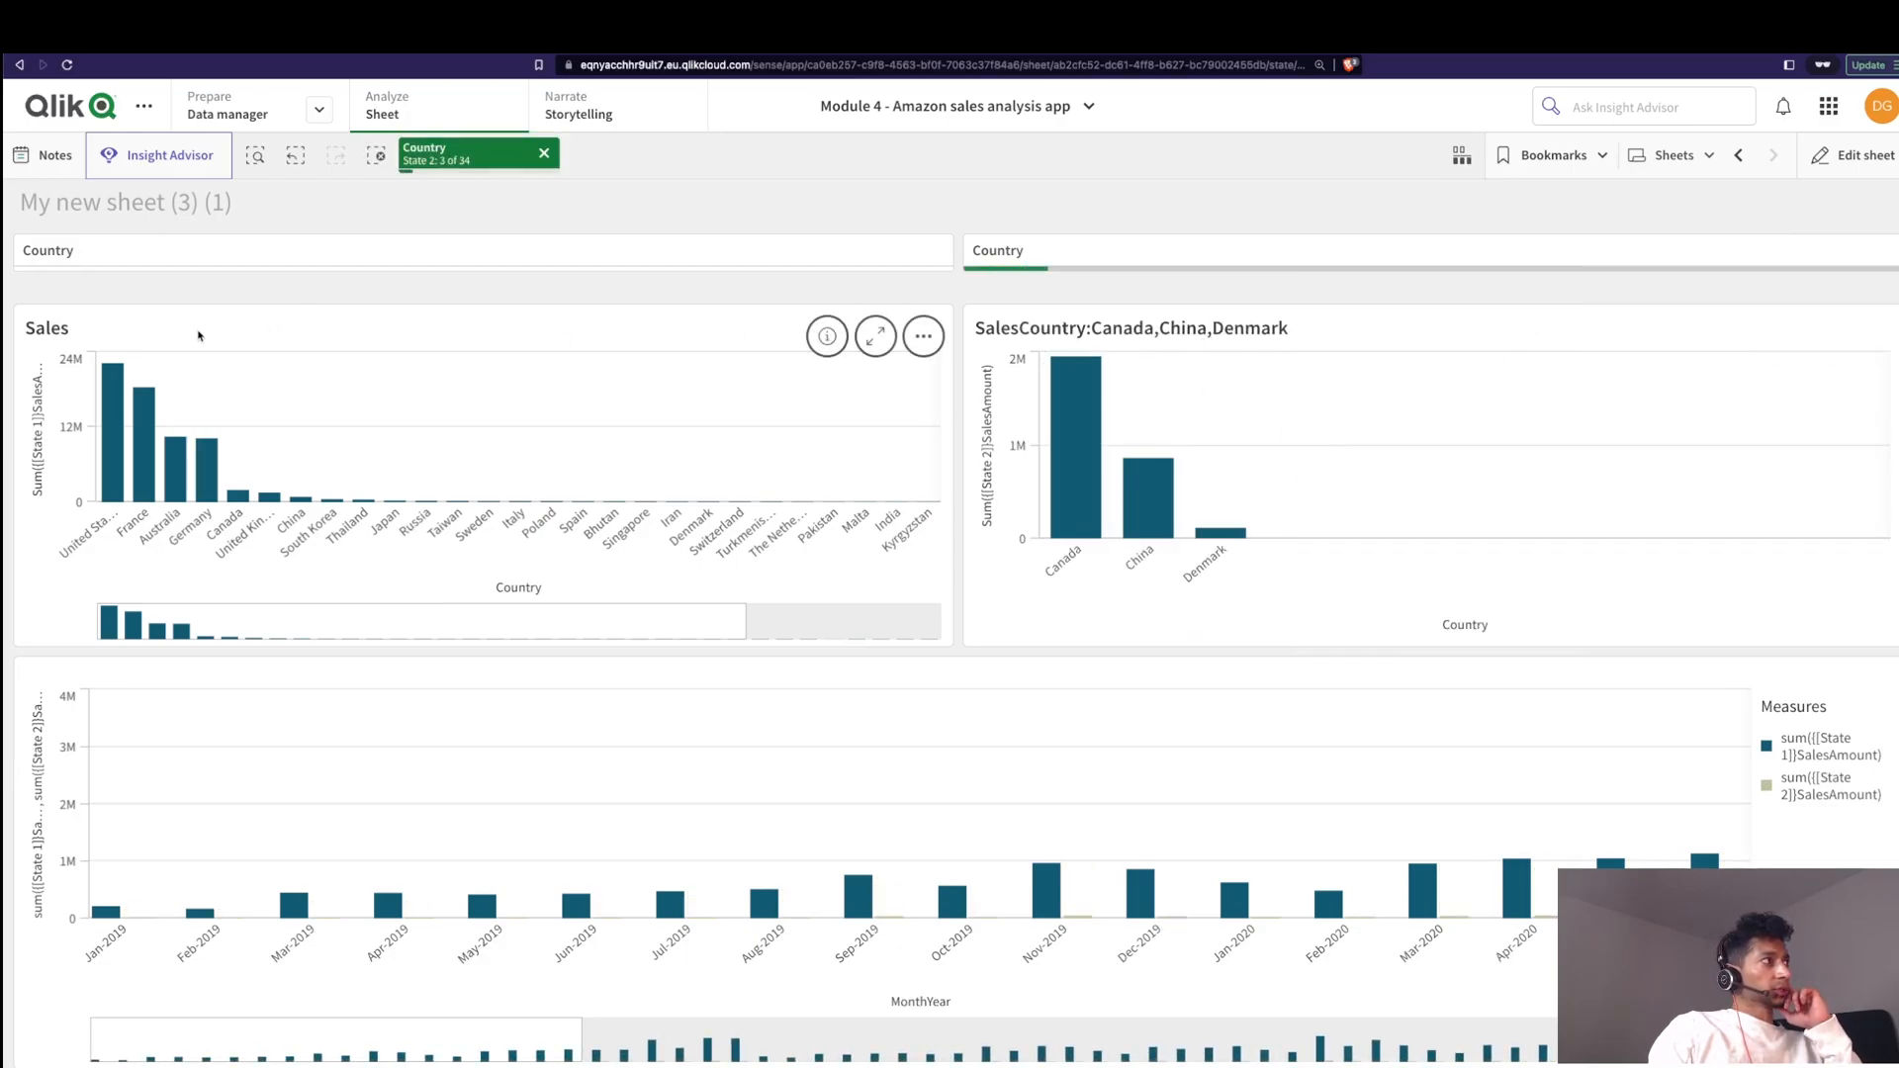
pyautogui.click(47, 251)
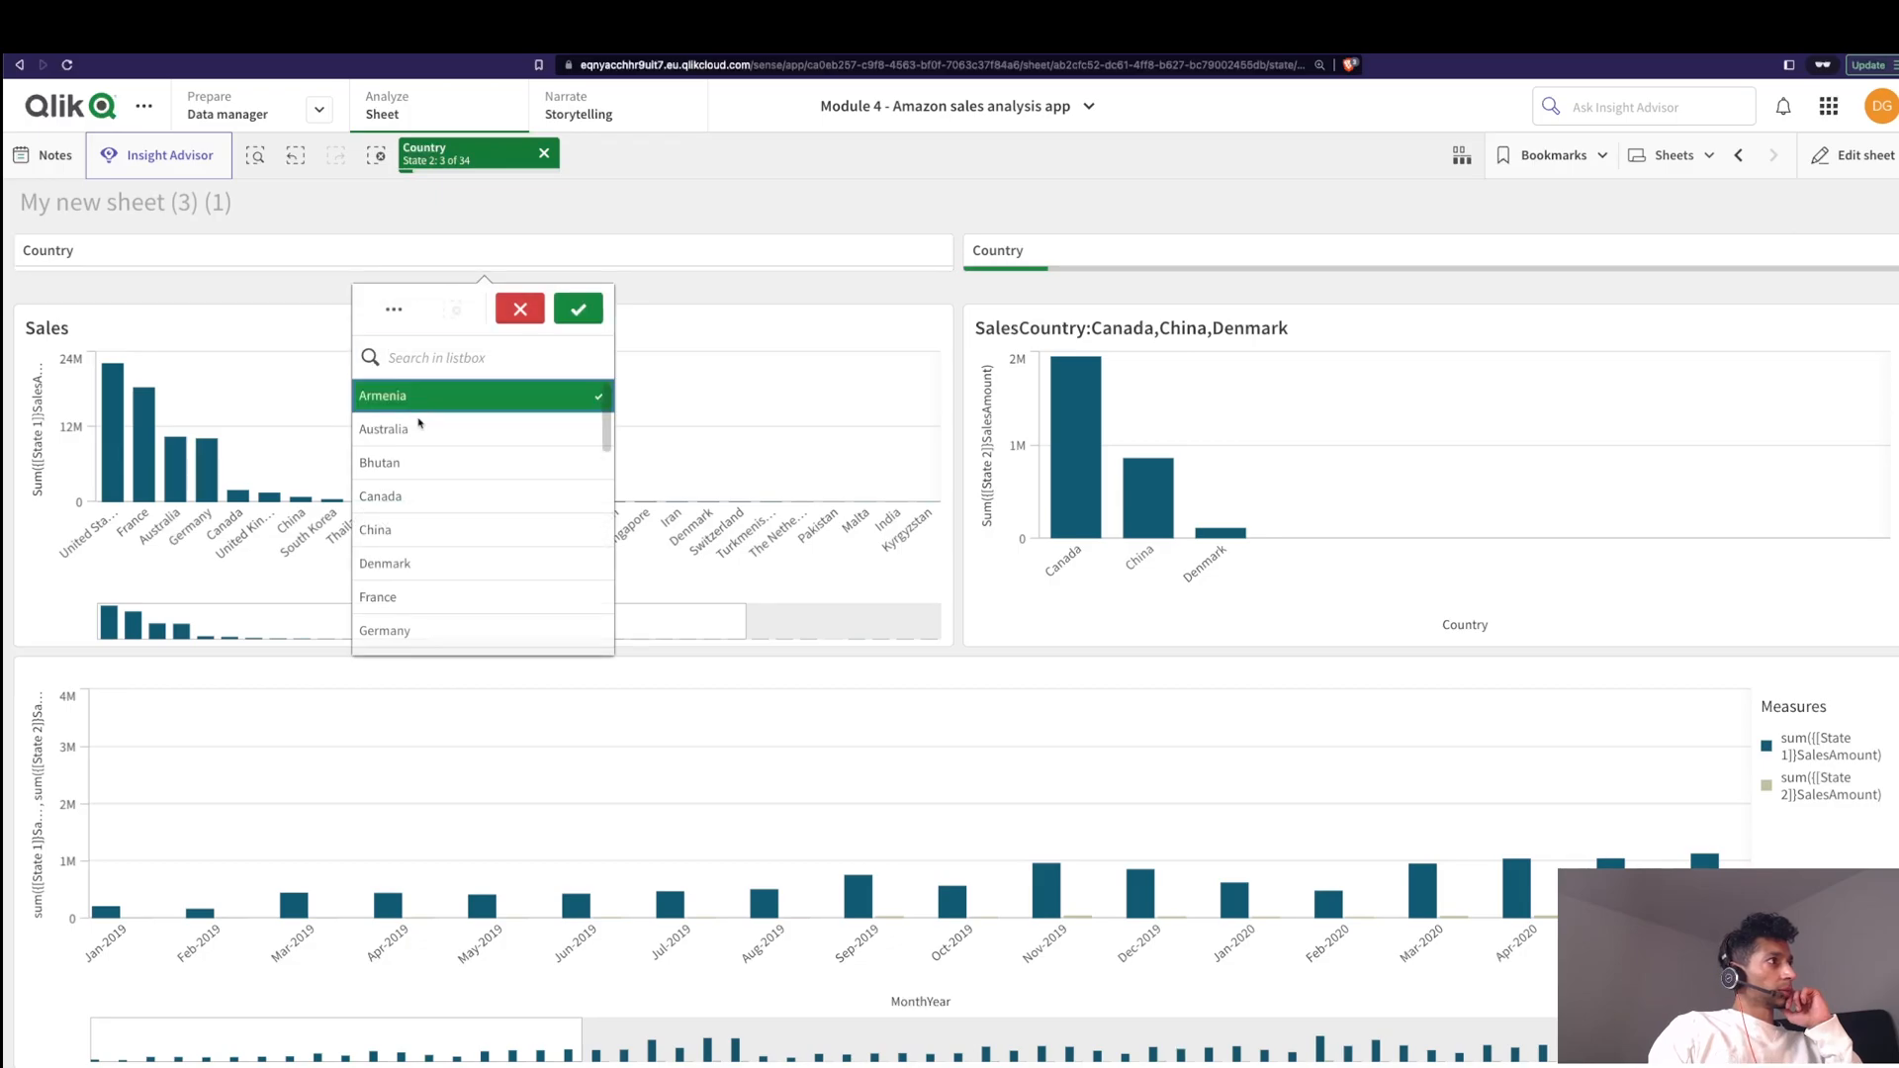
pyautogui.click(577, 308)
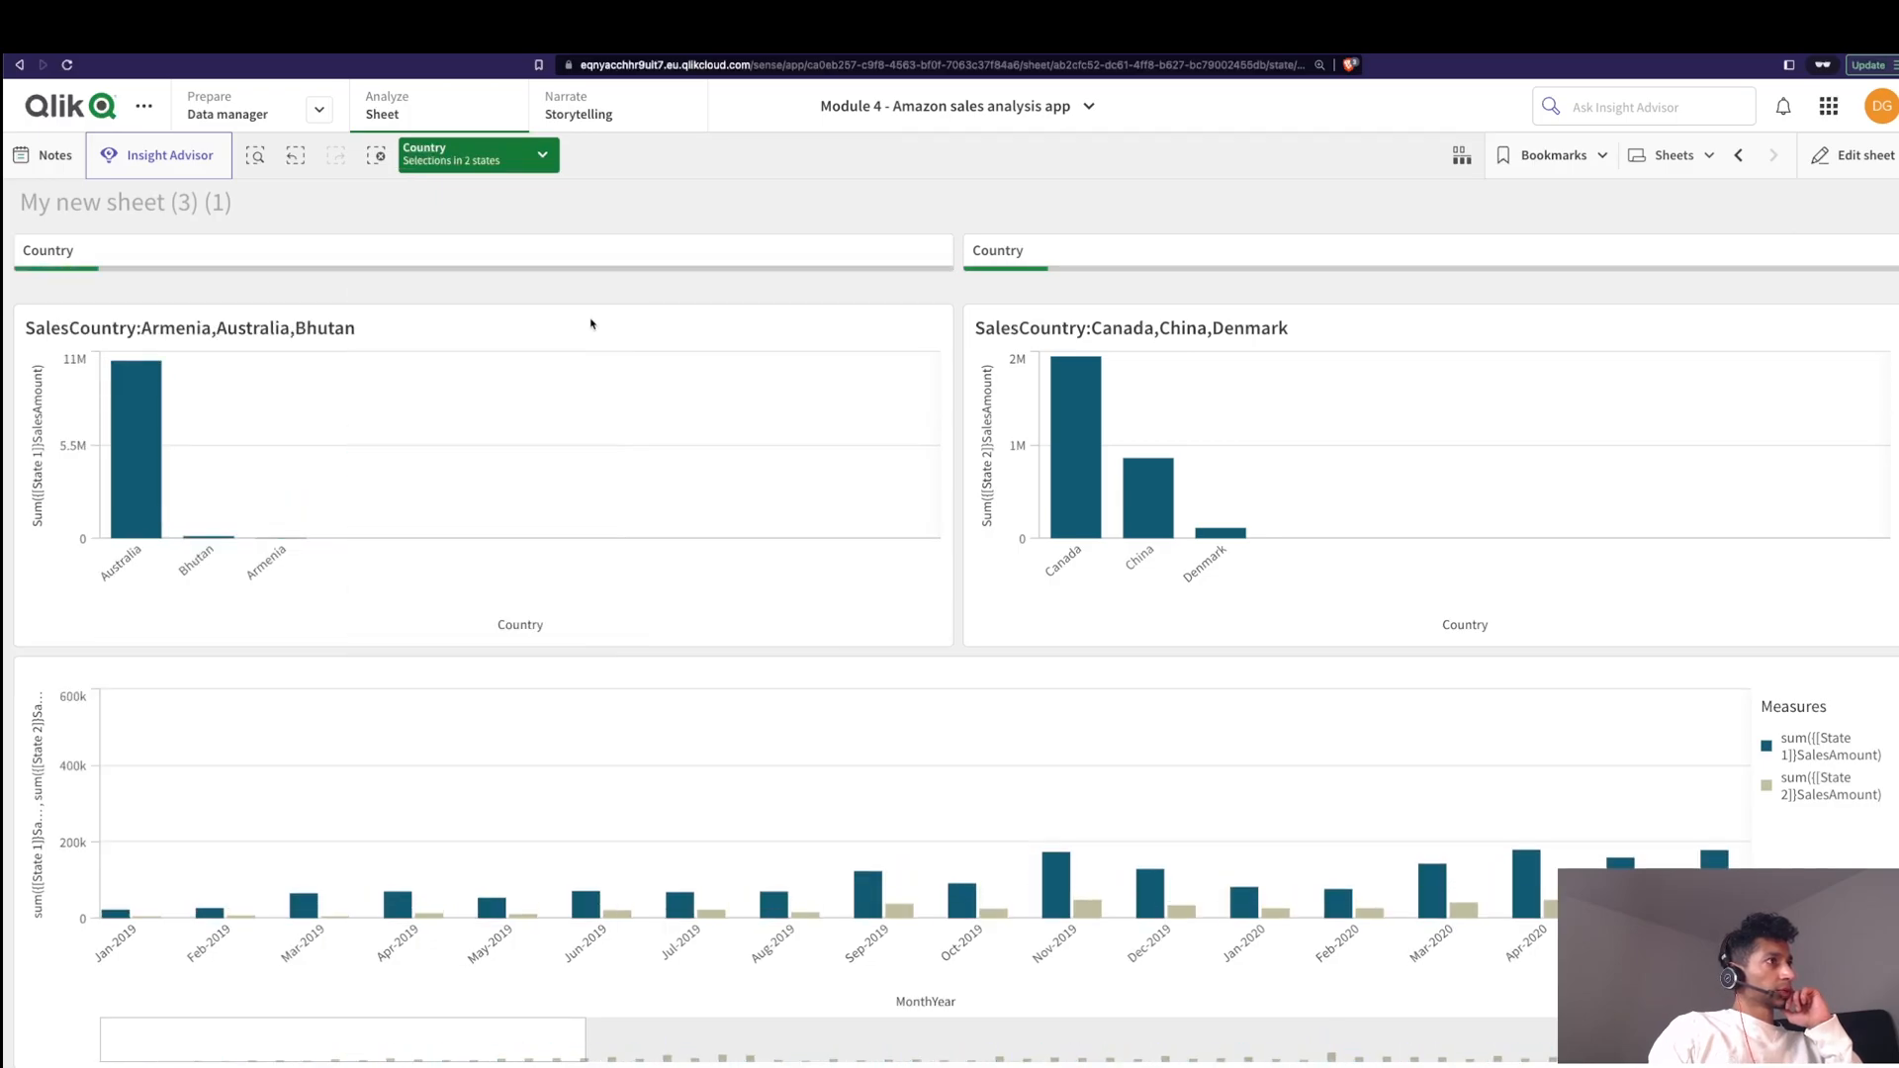
pyautogui.moveTo(1151, 344)
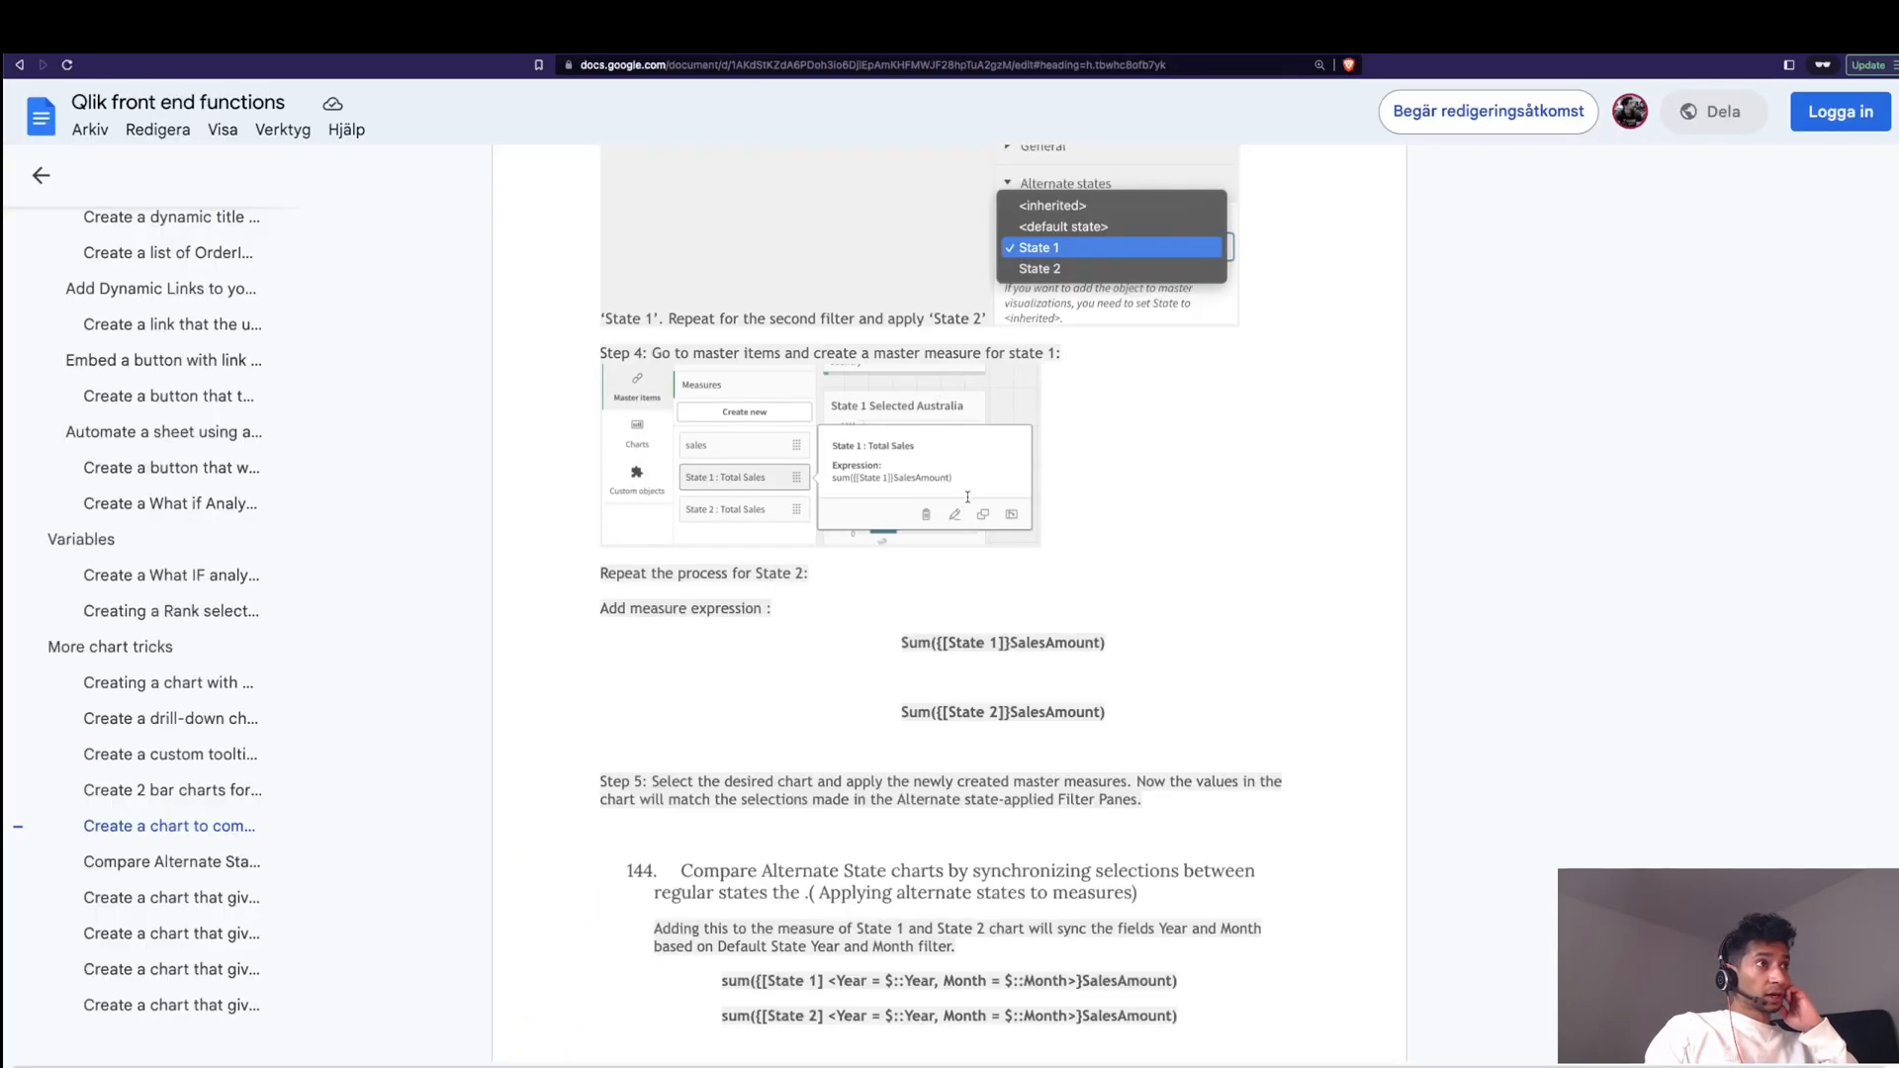
# Step: Scroll the Google Docs guide to the alternate-state and master-measure steps
pyautogui.scroll(3)
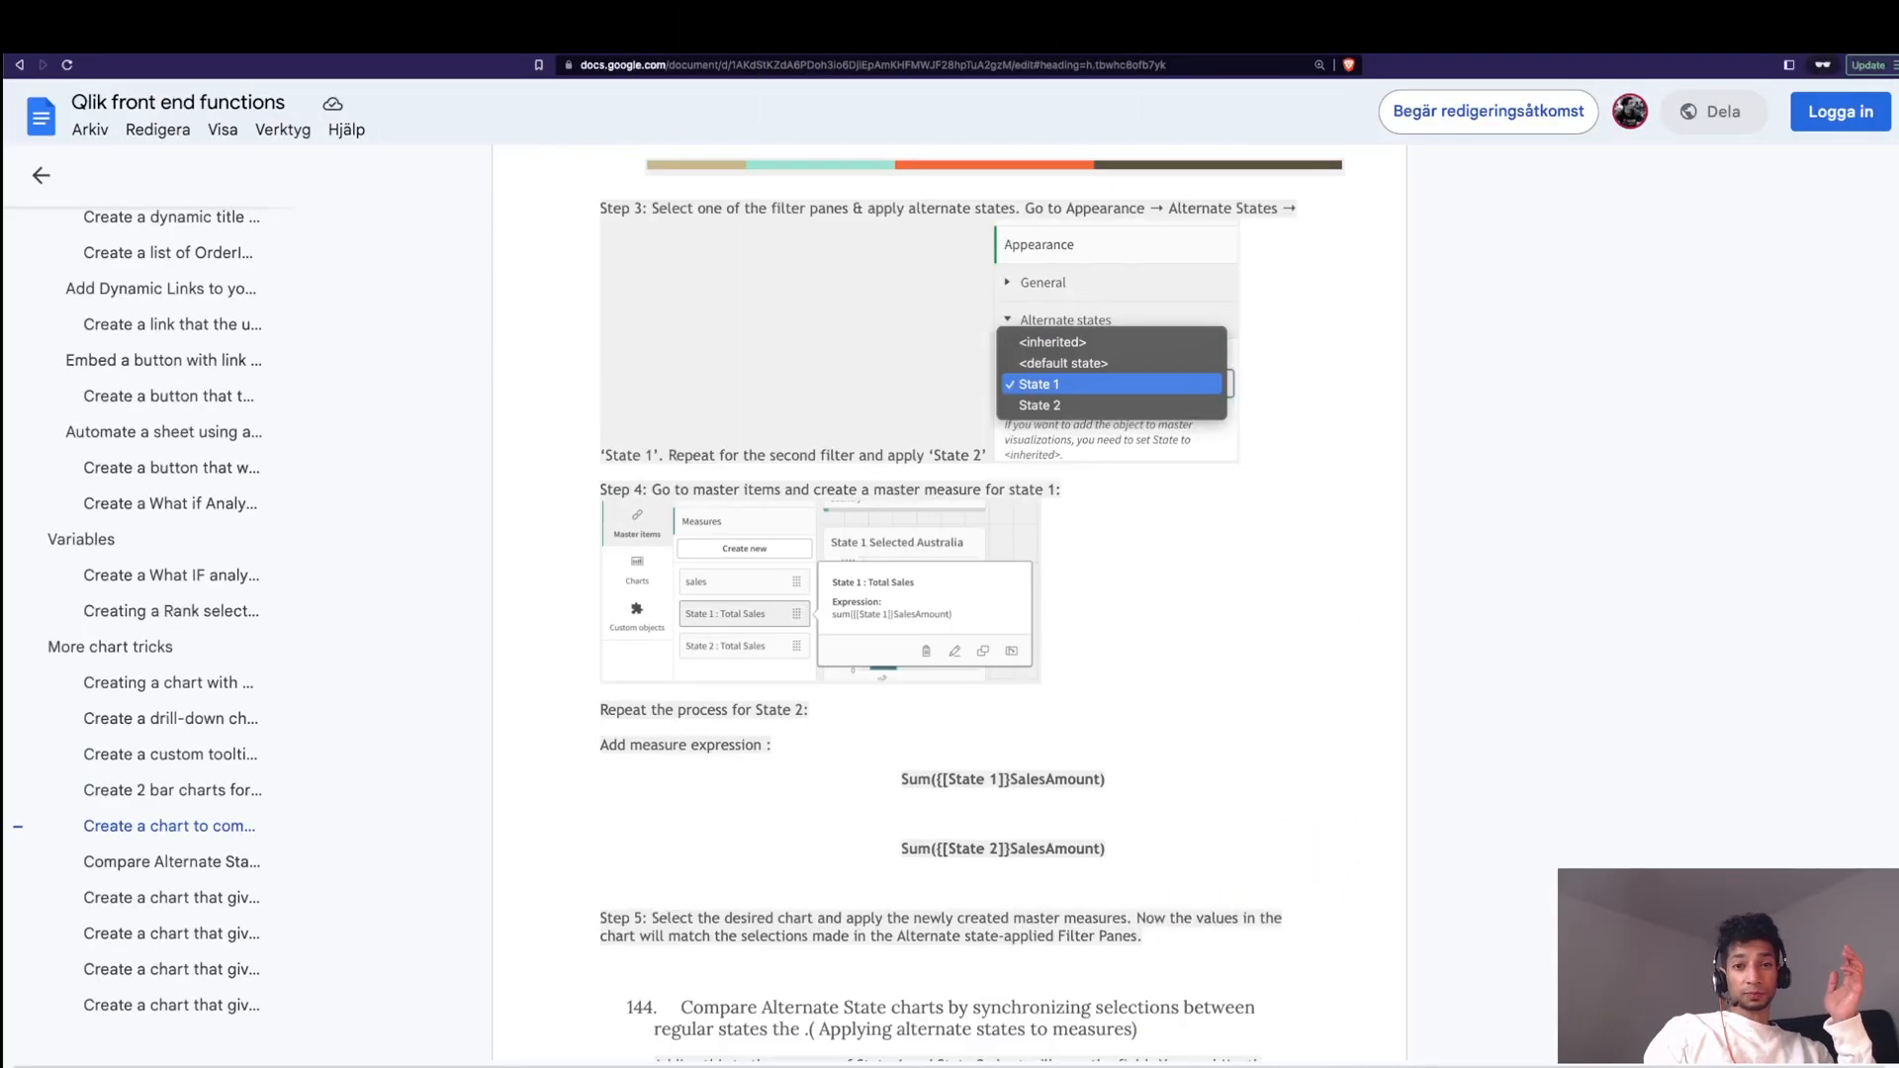